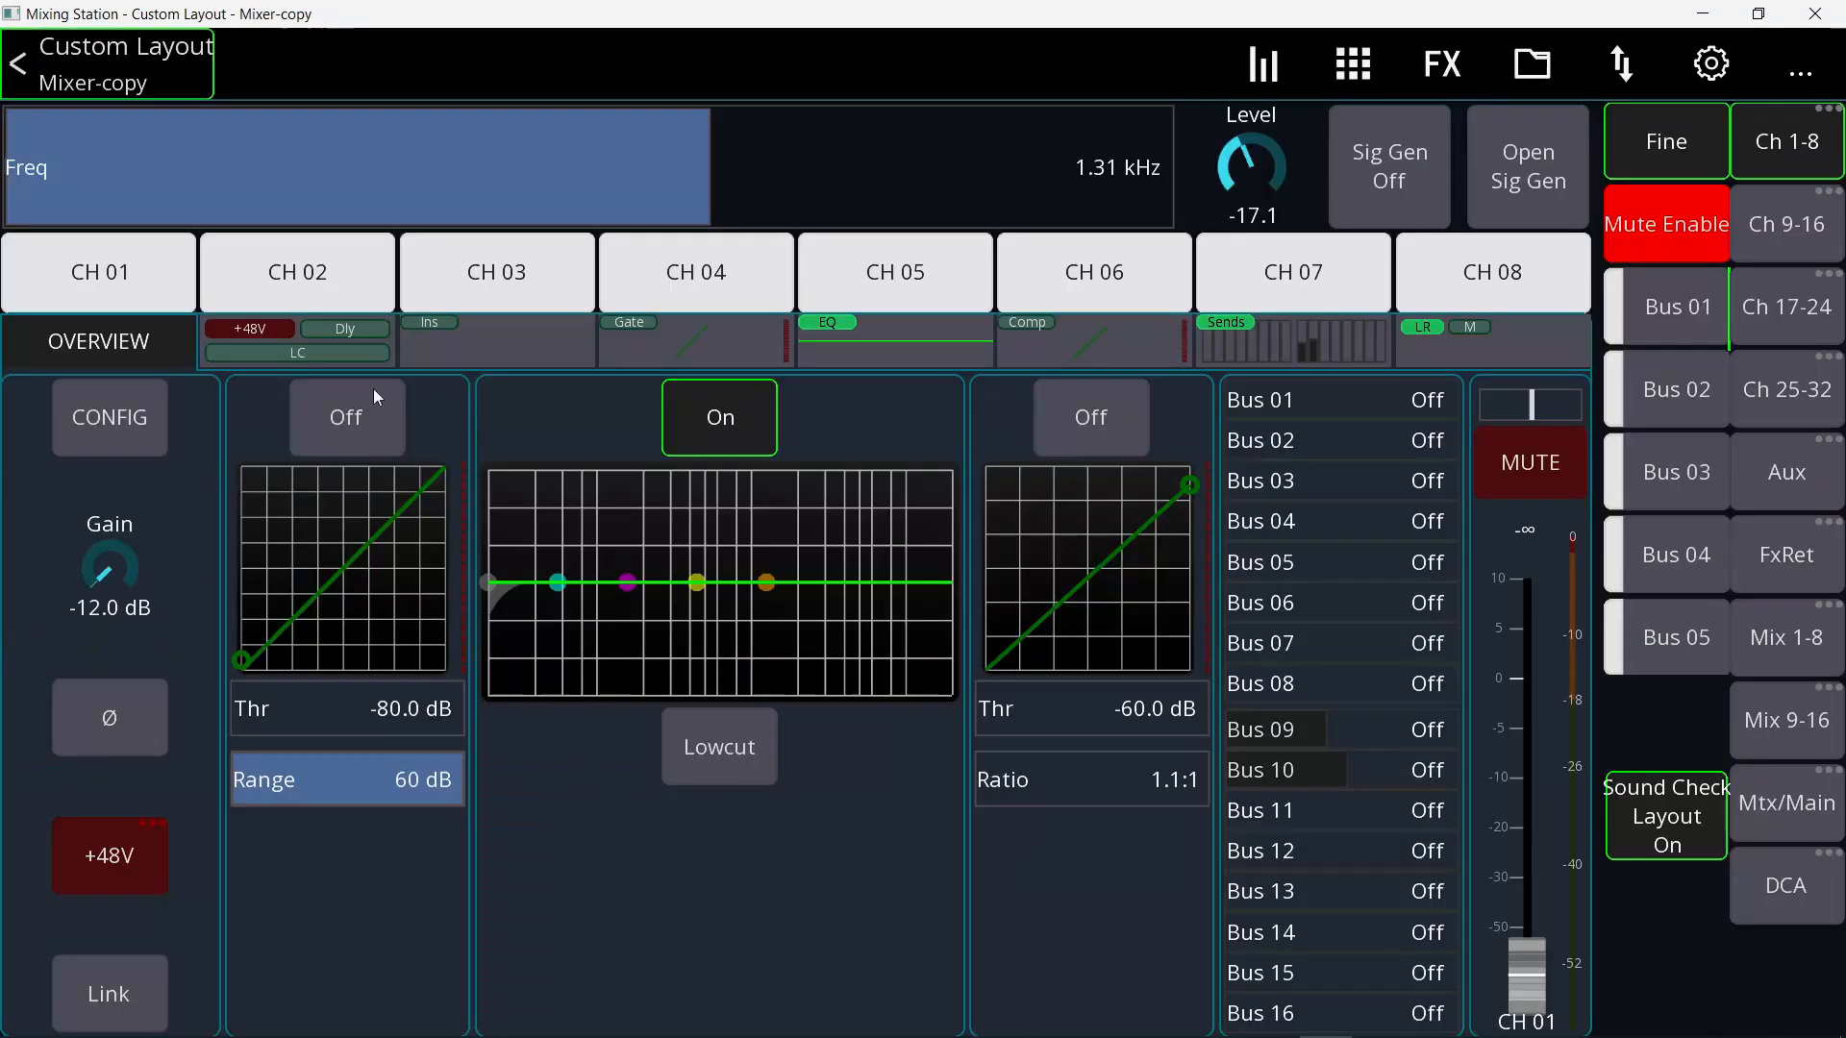
- Turn the Sound Check layout off to show the LR mix fader page for channels 1–8
{"action": "left_click", "coordinate": [1665, 816]}
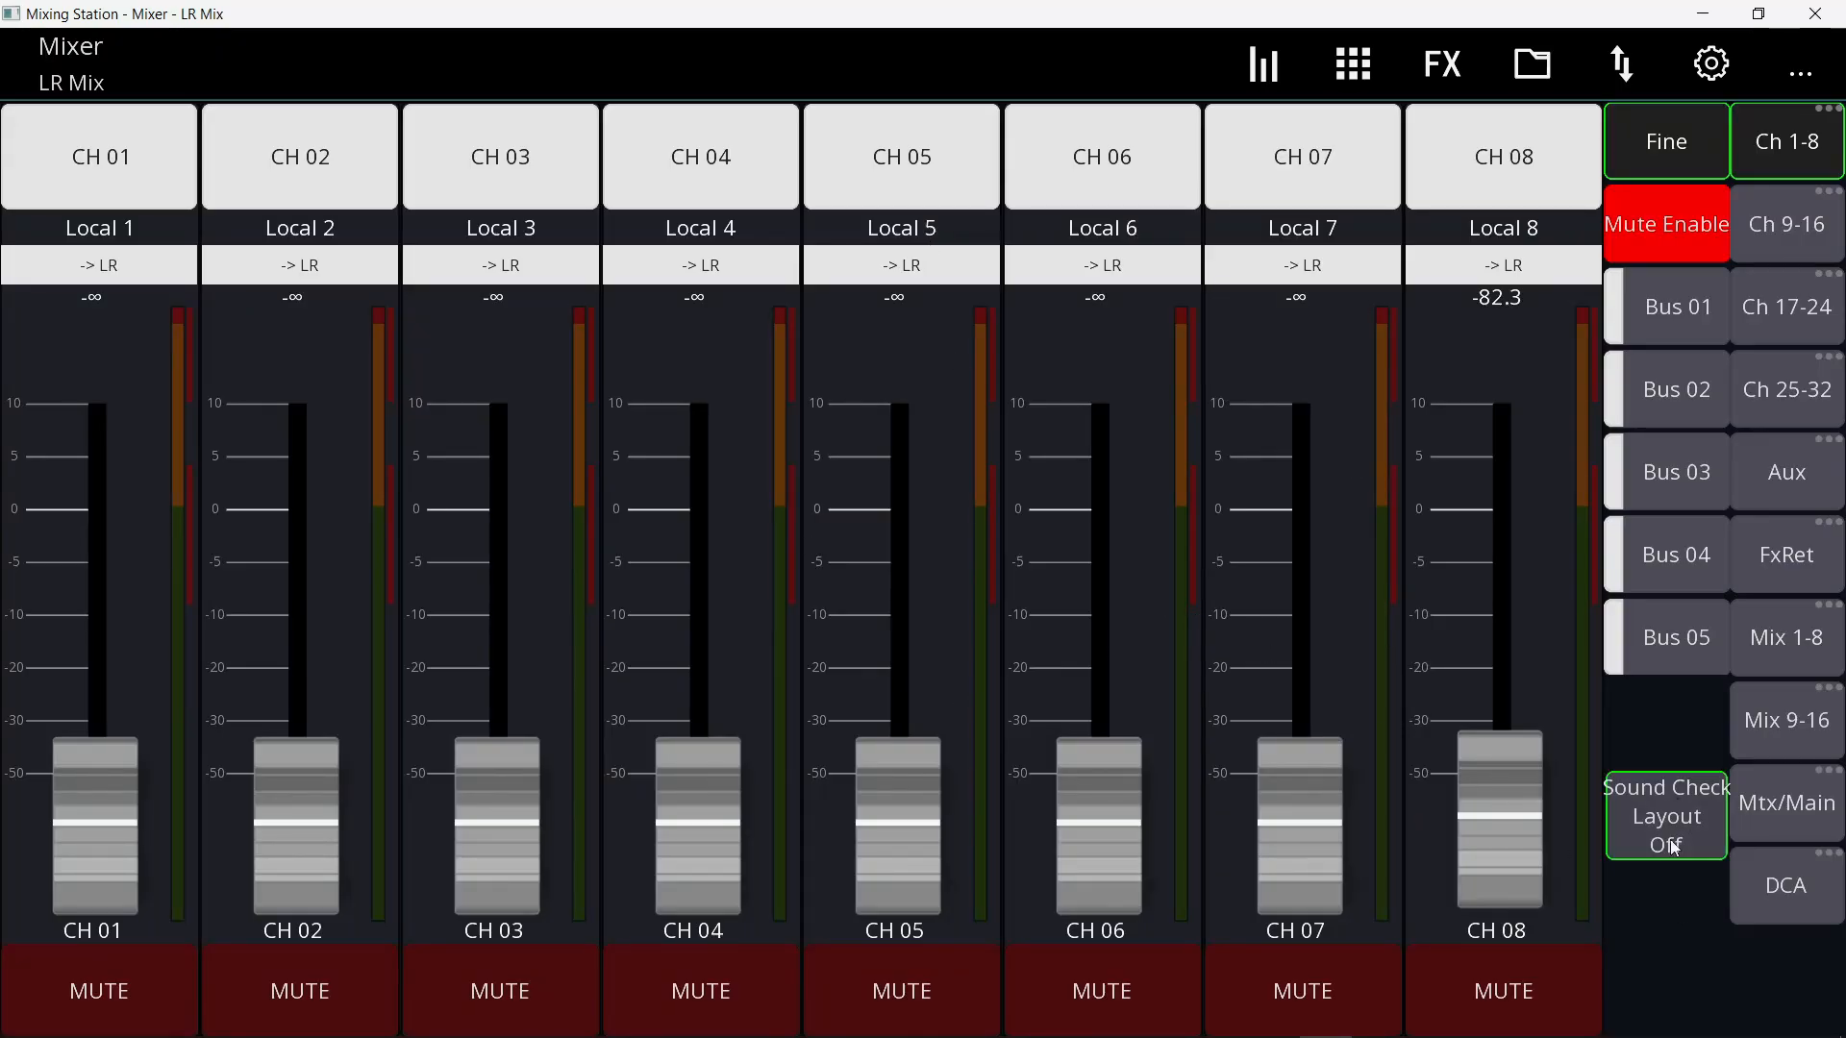
- Toggle the Sound Check layout on/off/on, then switch the signal generator on and off again
{"action": "left_click", "coordinate": [1665, 815]}
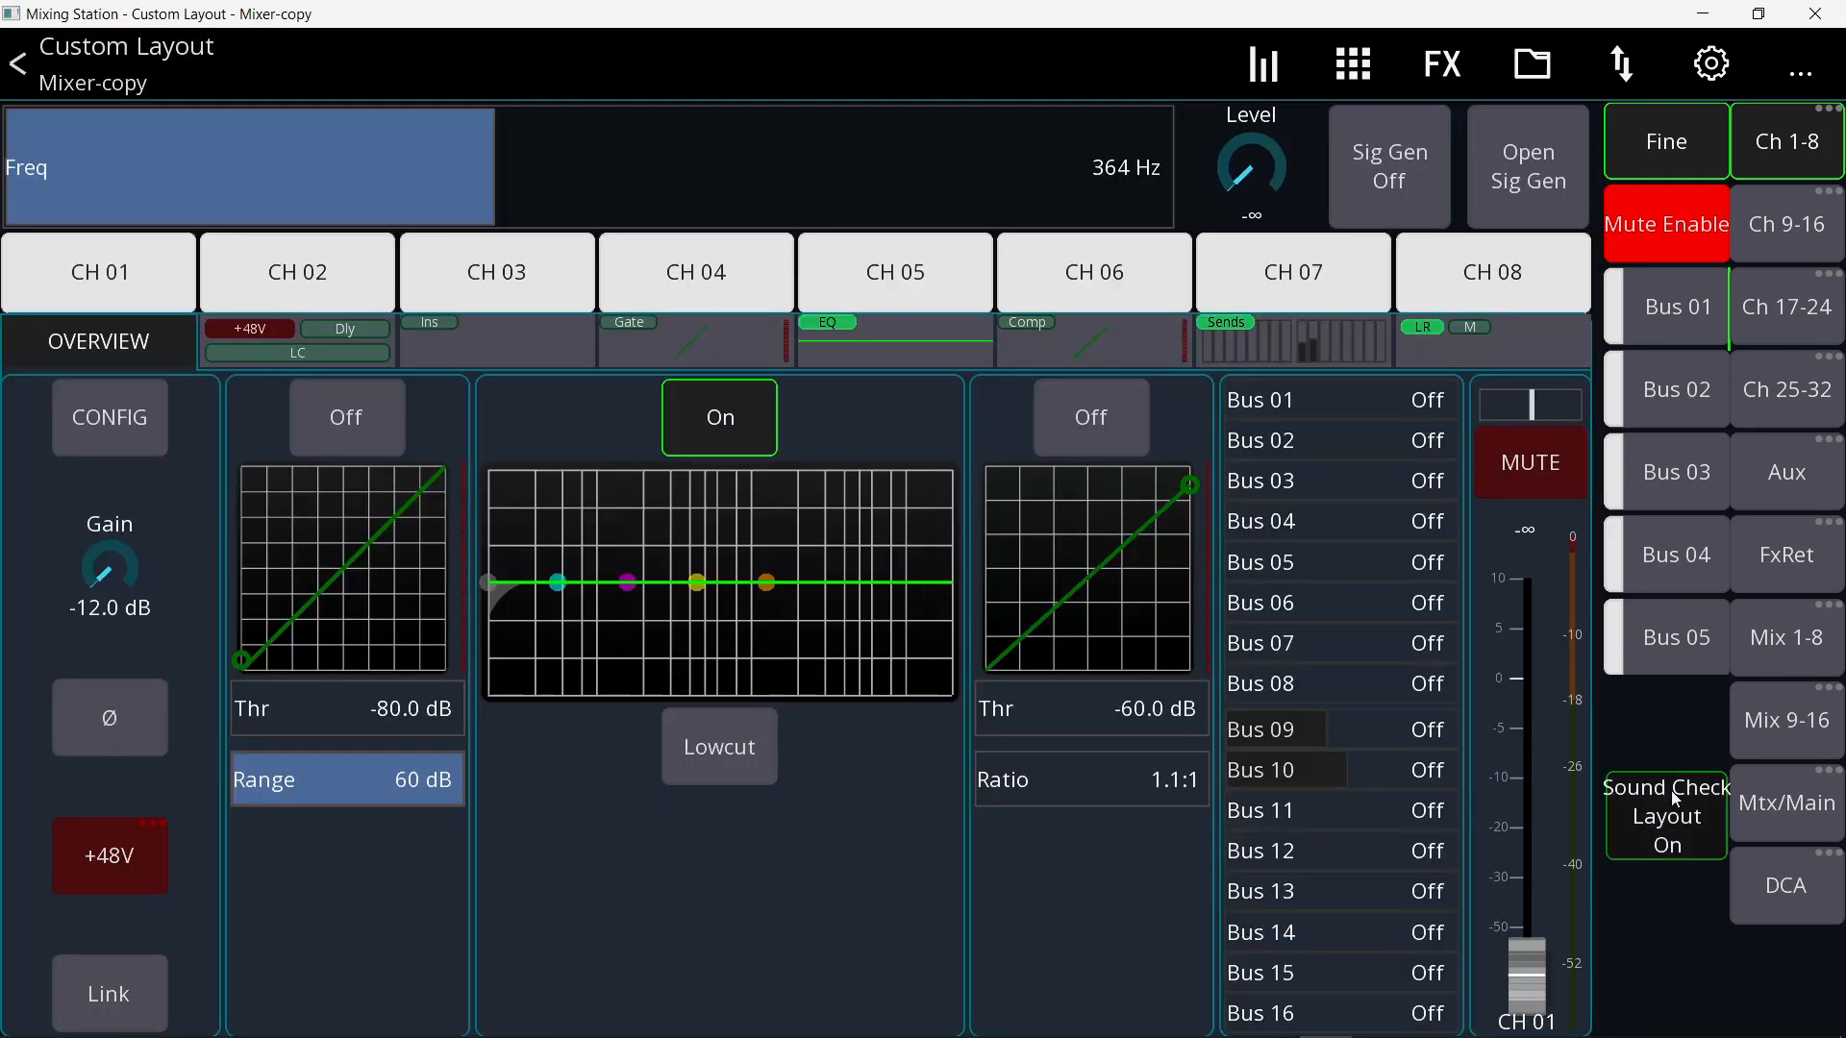
{"action": "left_click", "coordinate": [1665, 816]}
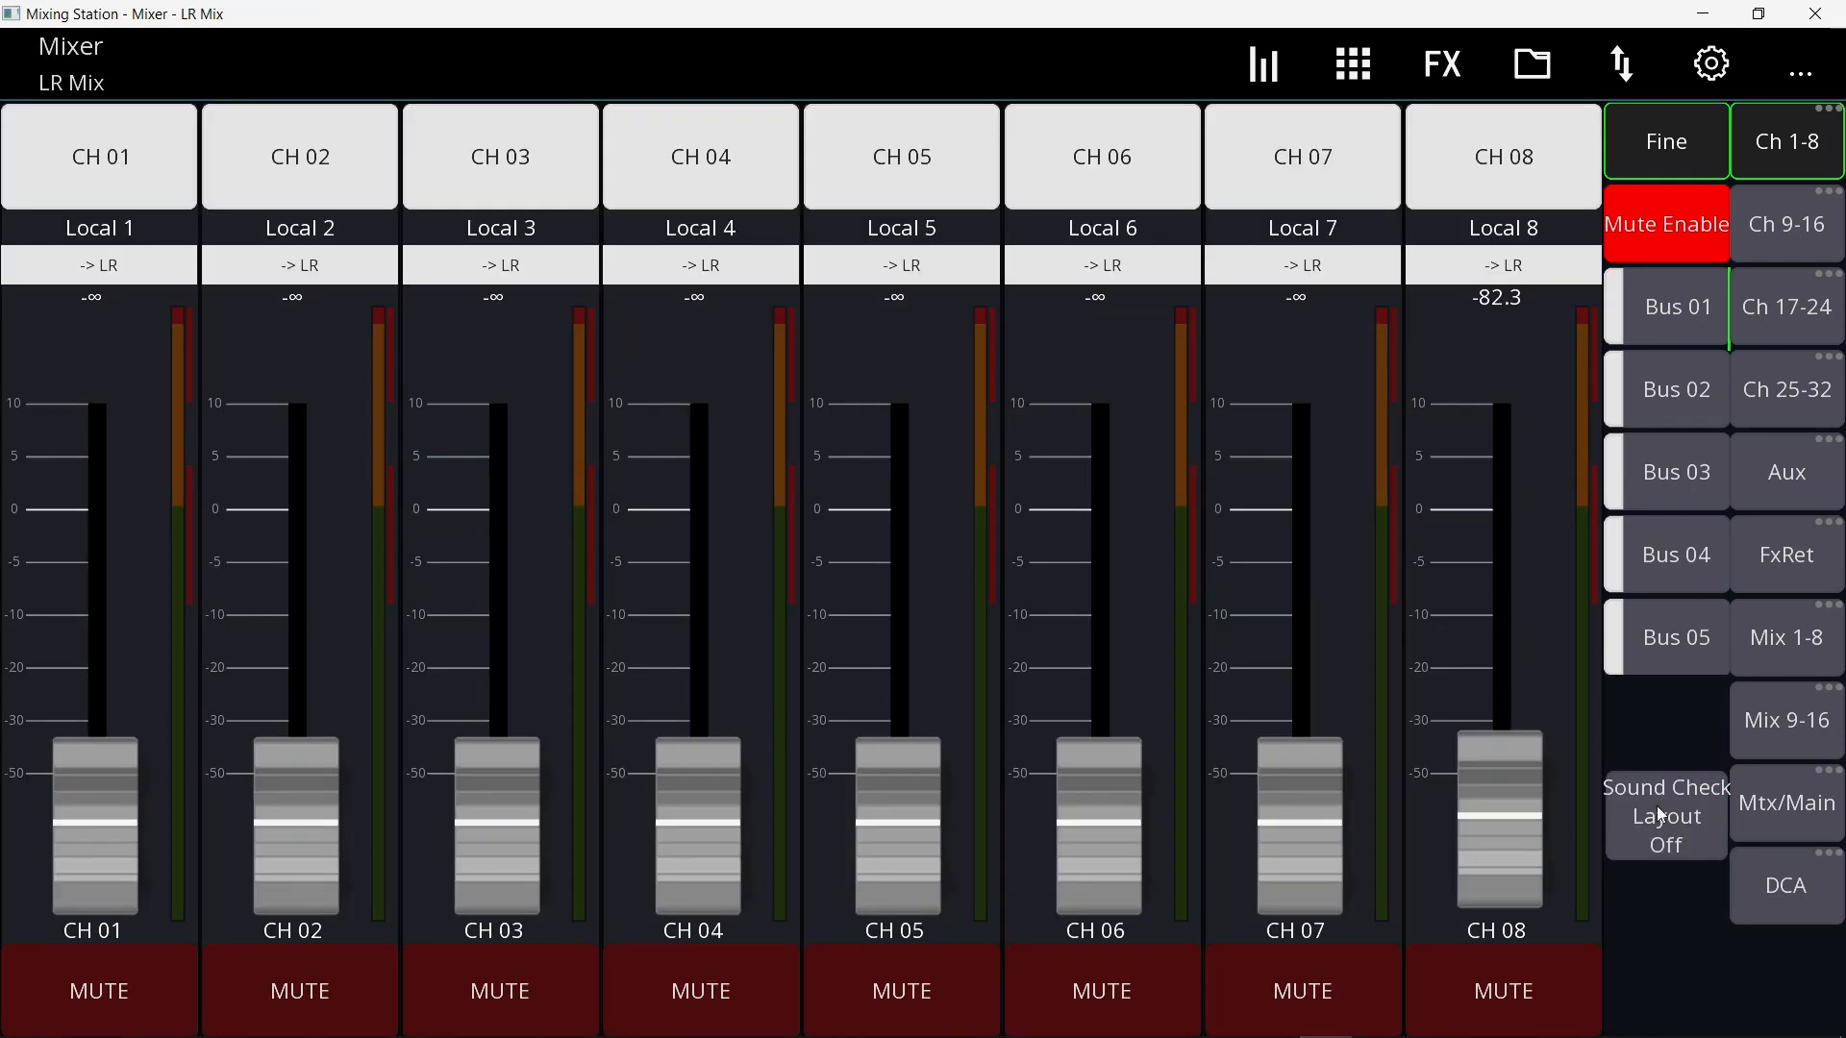
{"action": "left_click", "coordinate": [1665, 815]}
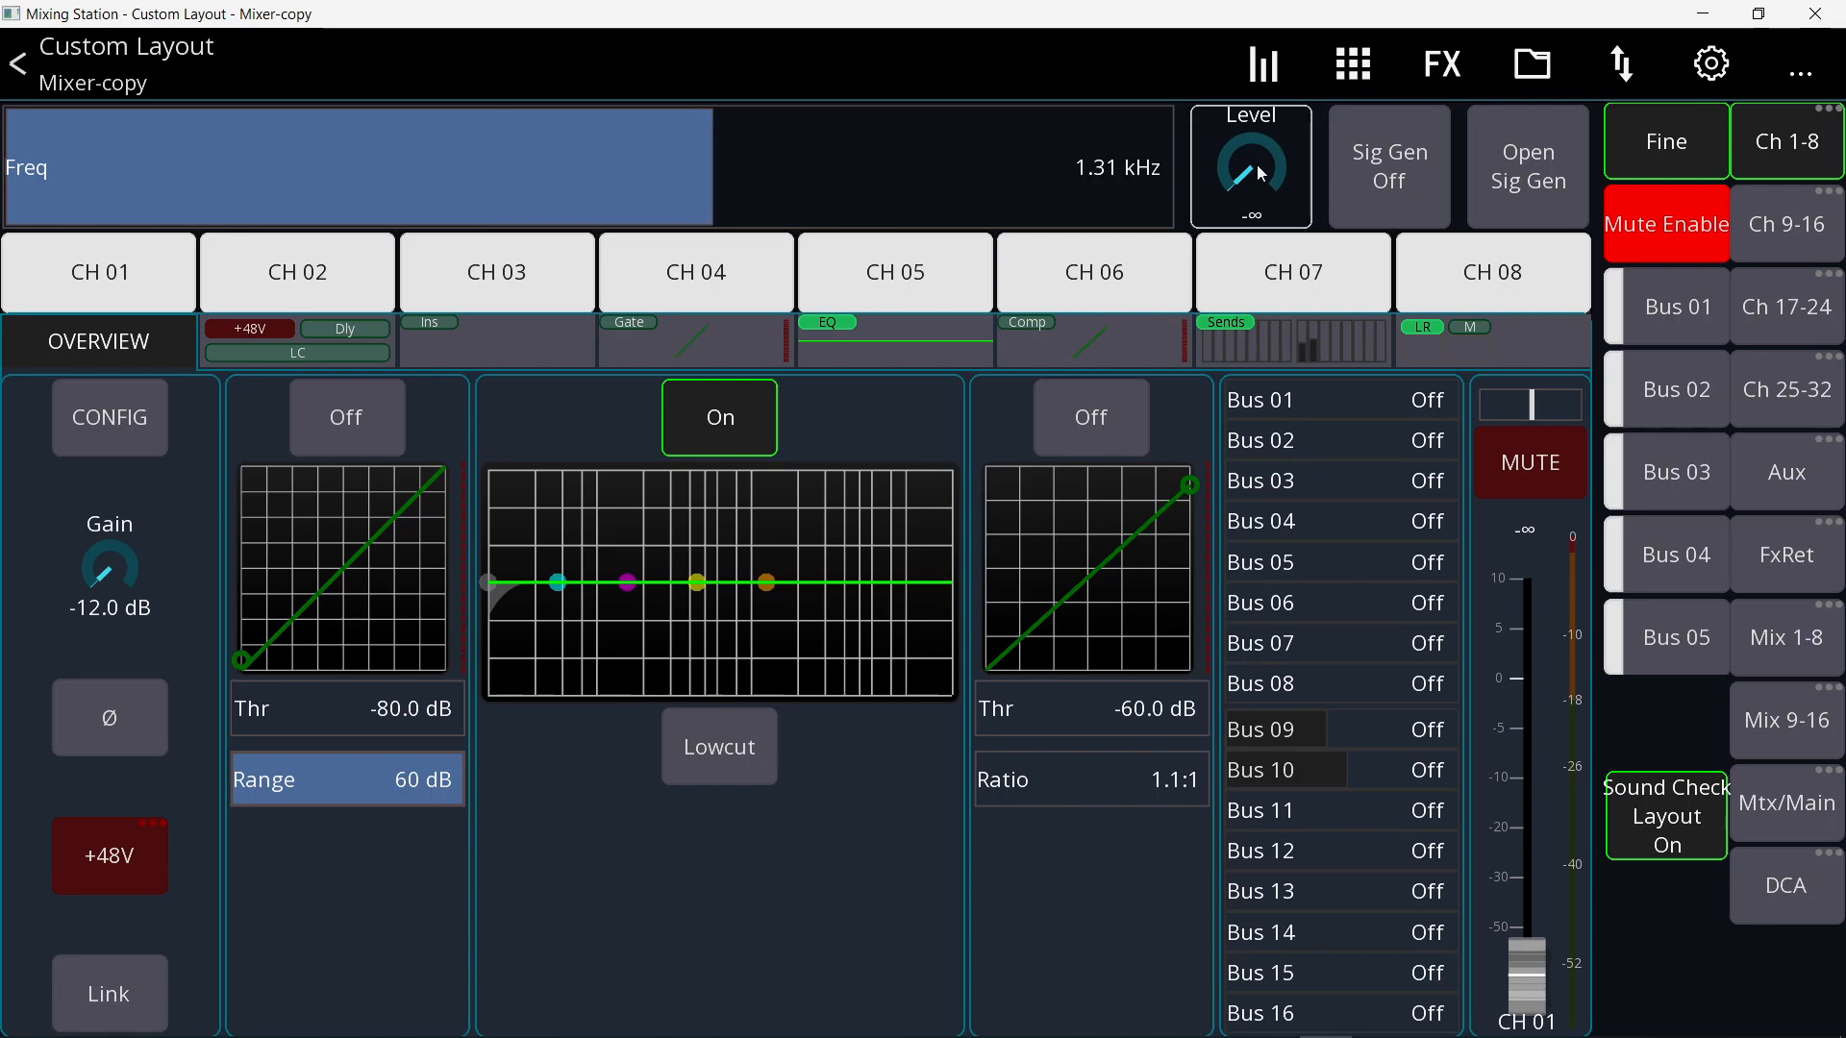
{"action": "left_click", "coordinate": [1388, 165]}
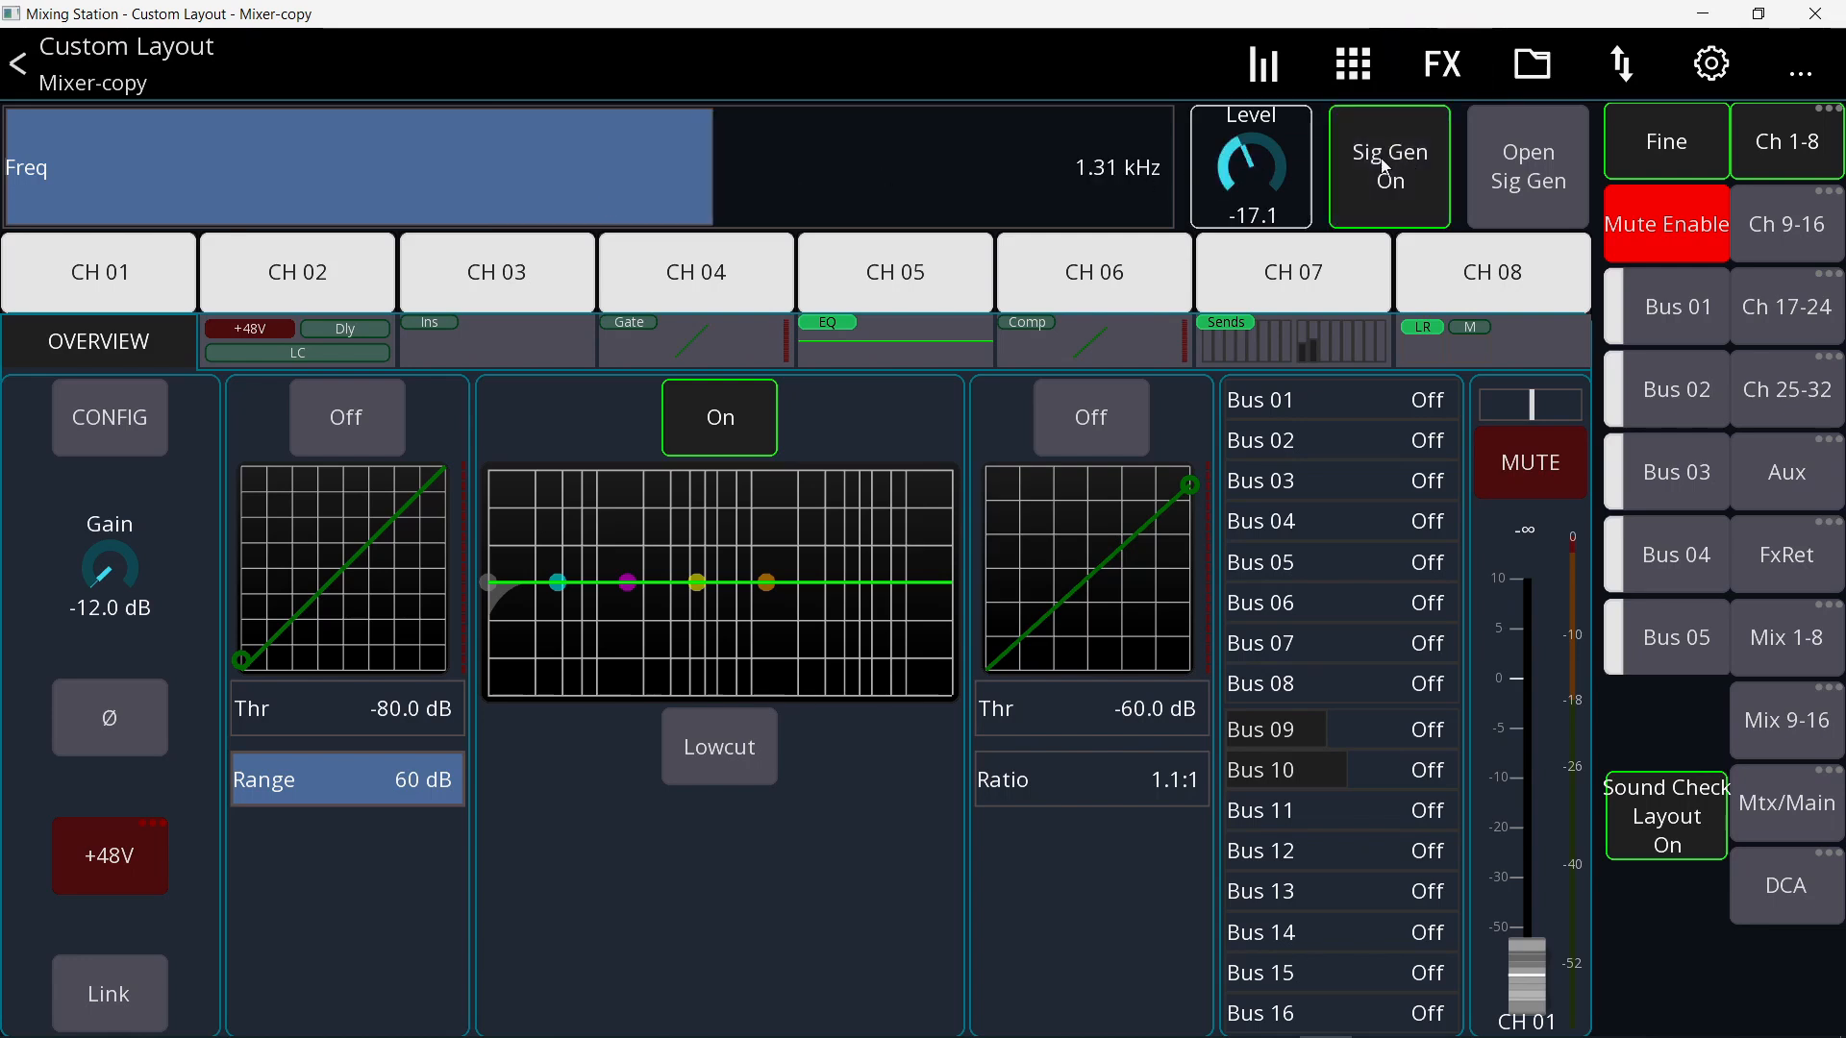
{"action": "left_click", "coordinate": [1526, 166]}
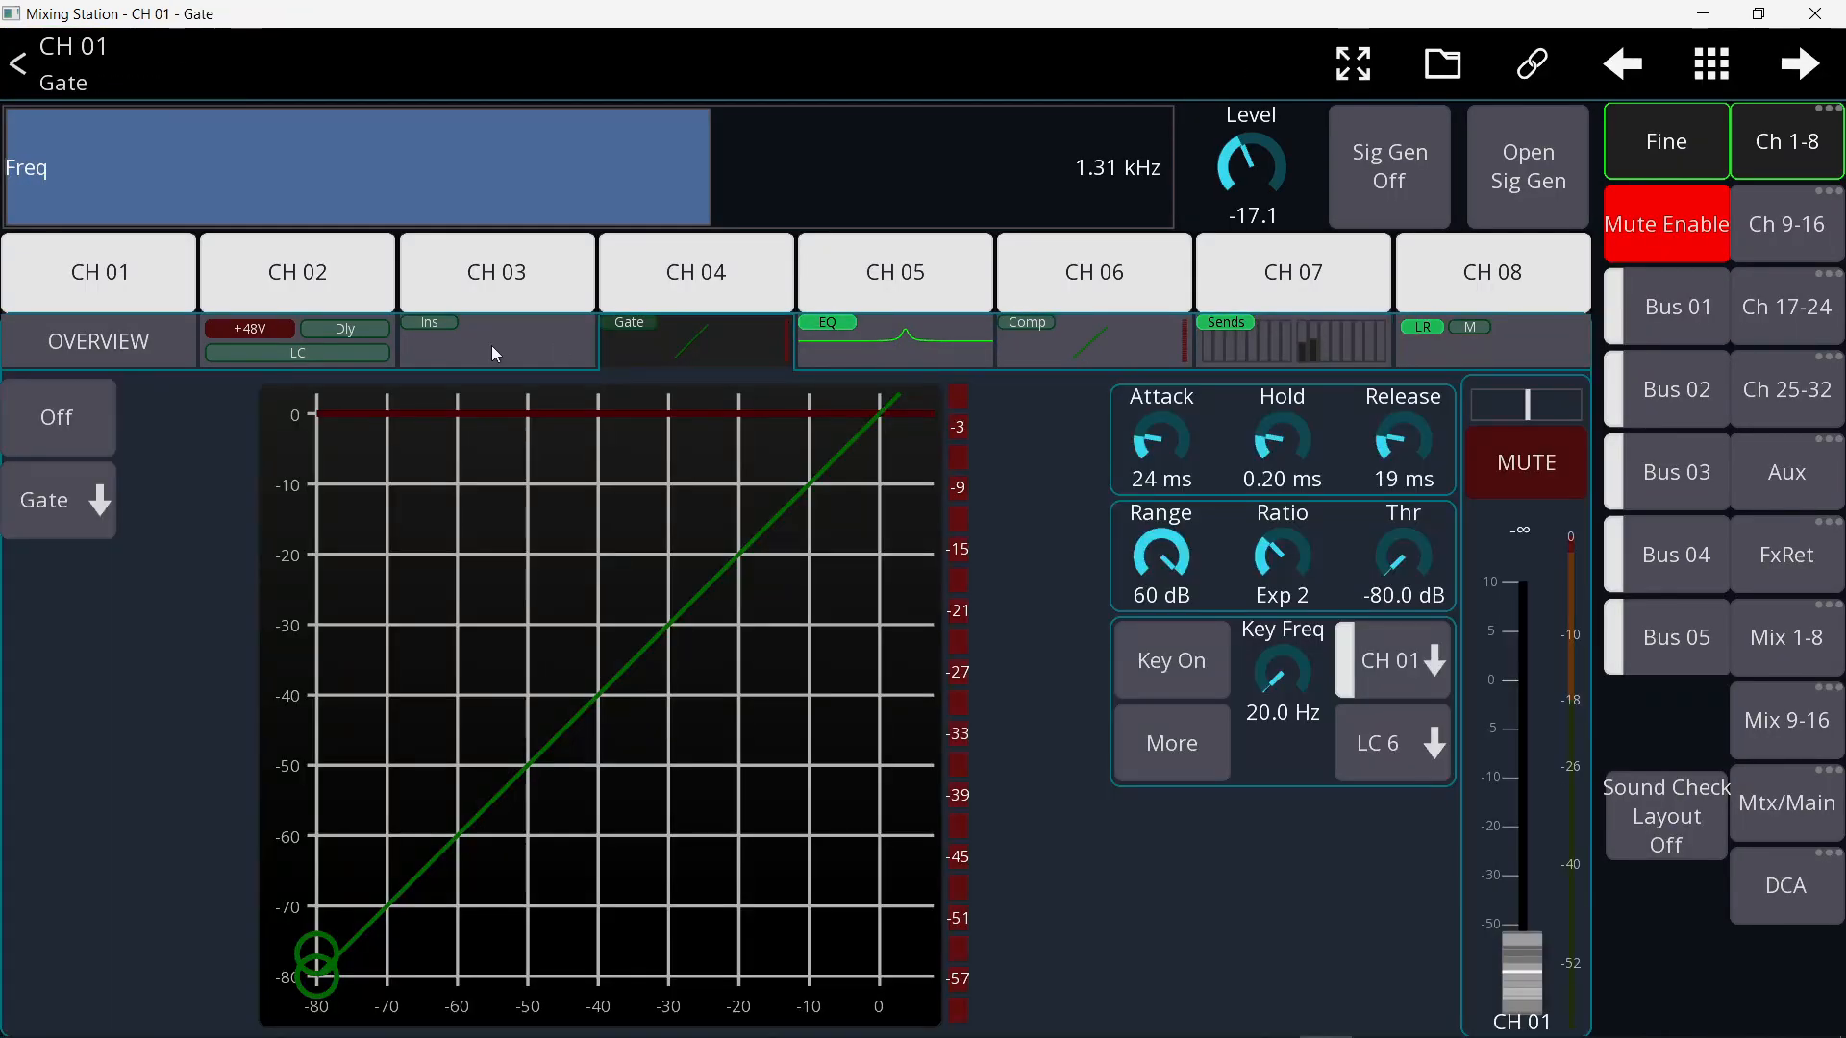
- View CH 01's insert and the LR channel's EQ on the matrix/main layer, then turn Sound Check off
{"action": "left_click", "coordinate": [431, 323]}
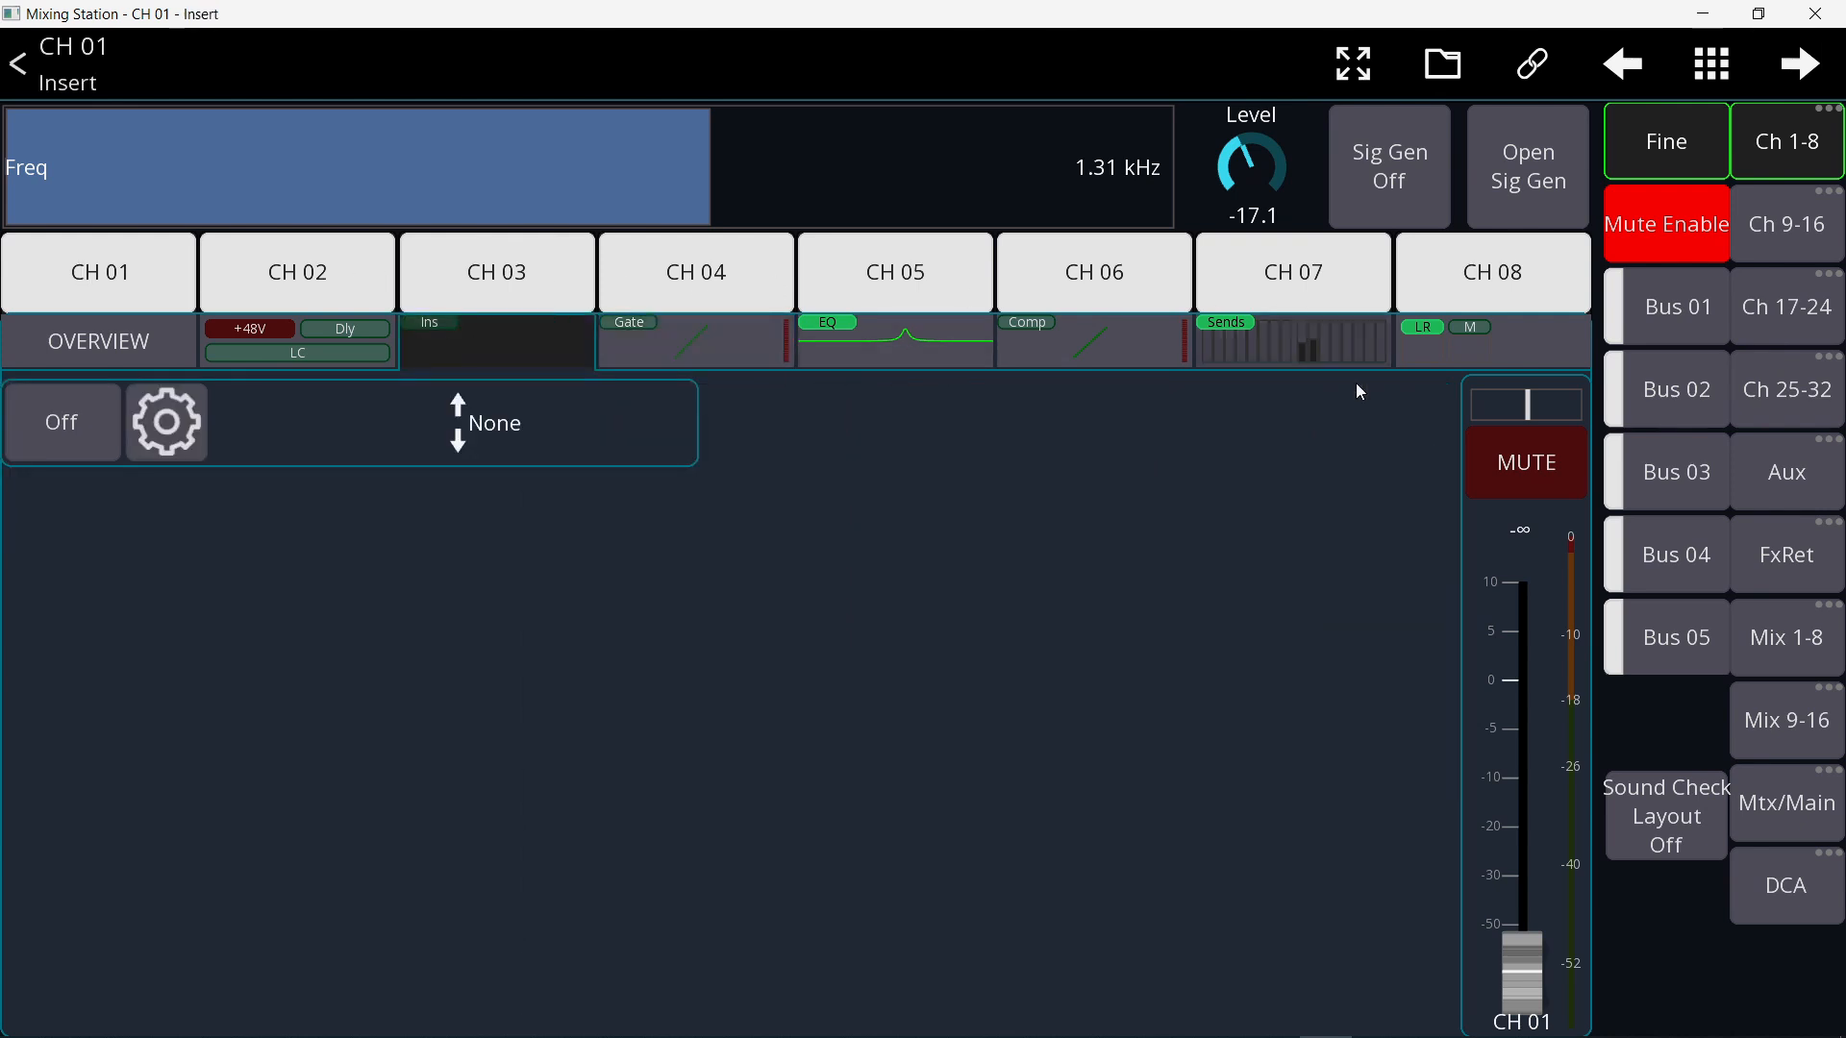
{"action": "left_click", "coordinate": [1786, 803]}
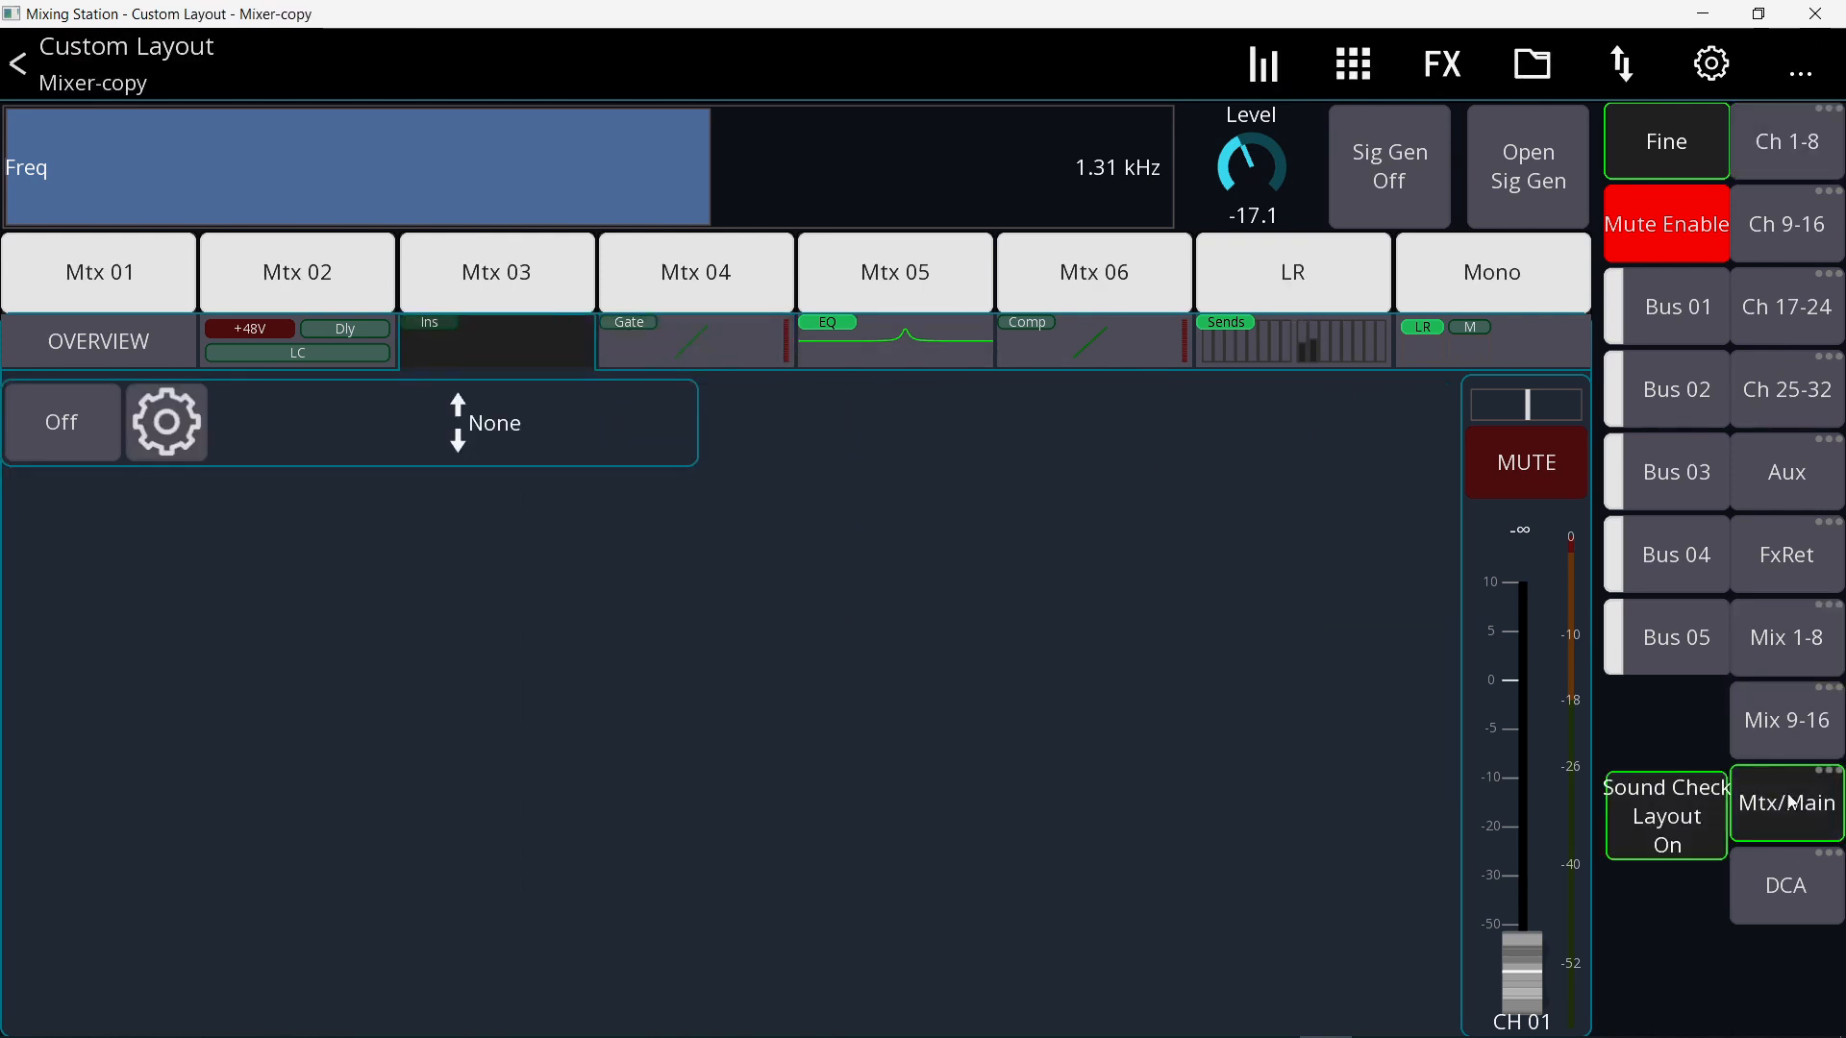
{"action": "left_click", "coordinate": [1292, 273]}
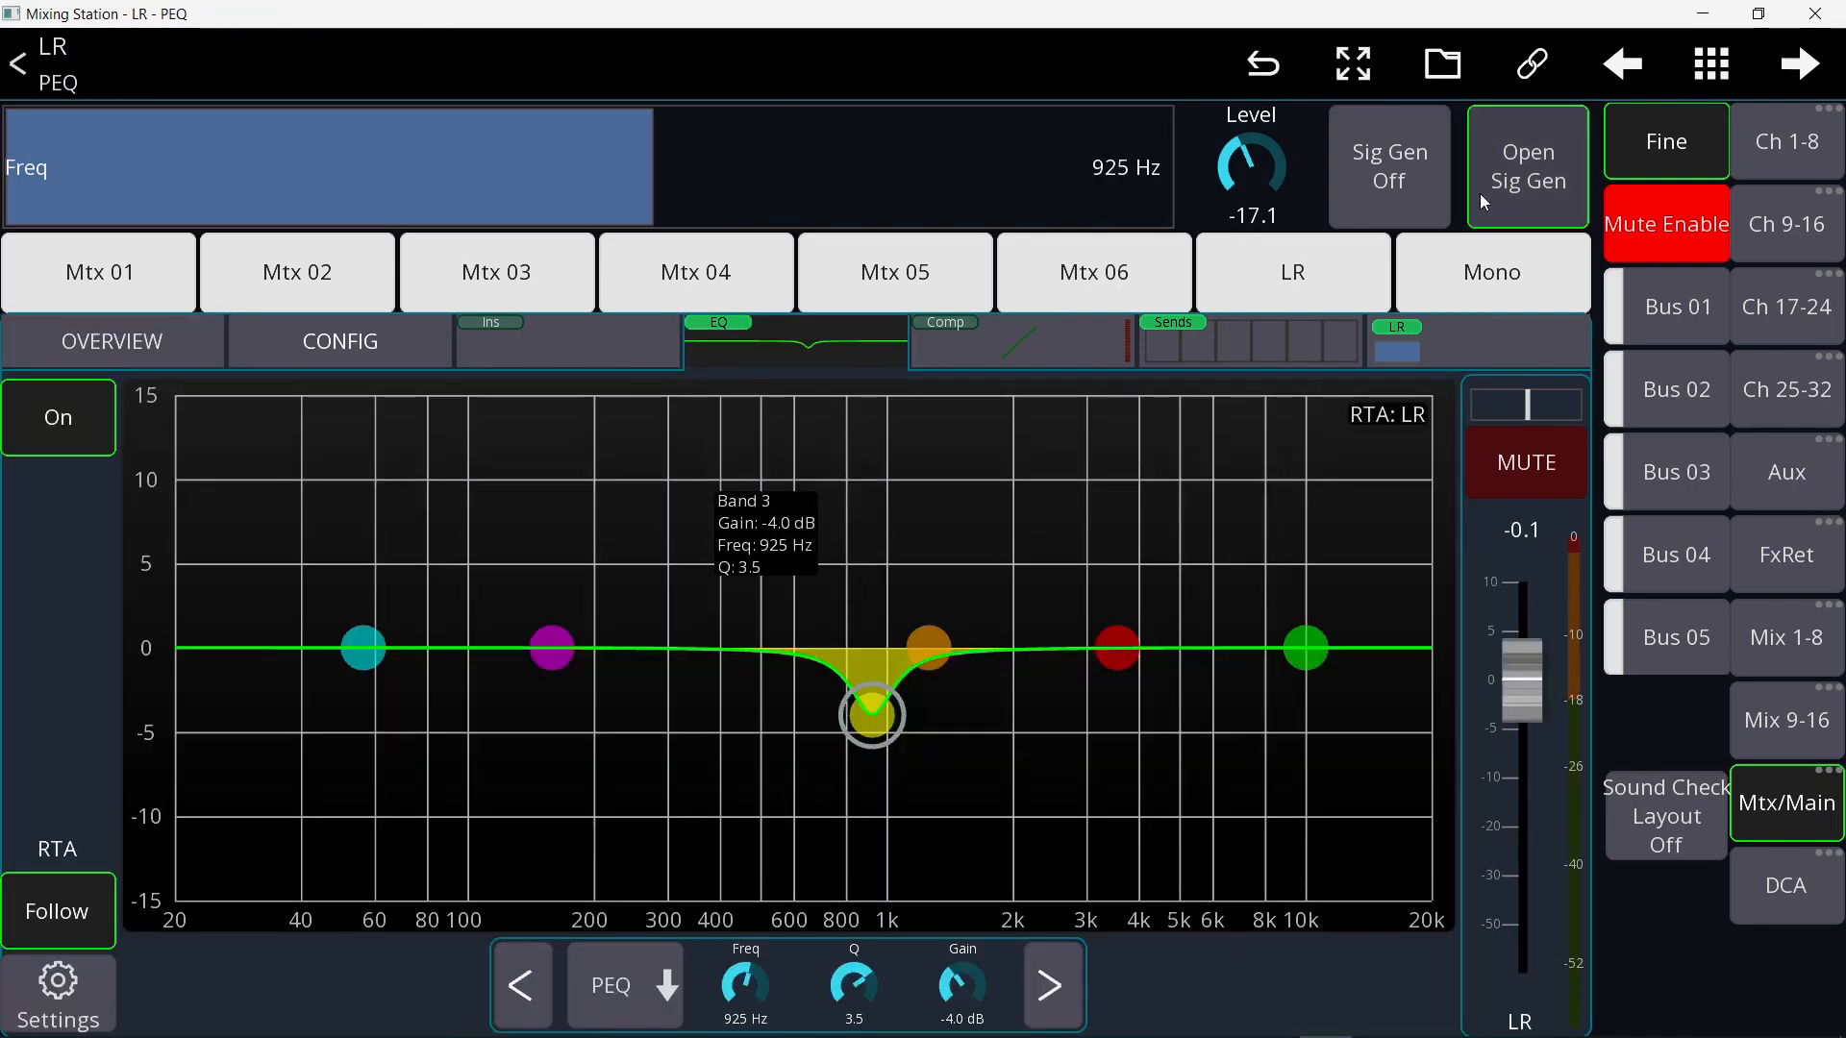
{"action": "left_click", "coordinate": [1527, 163]}
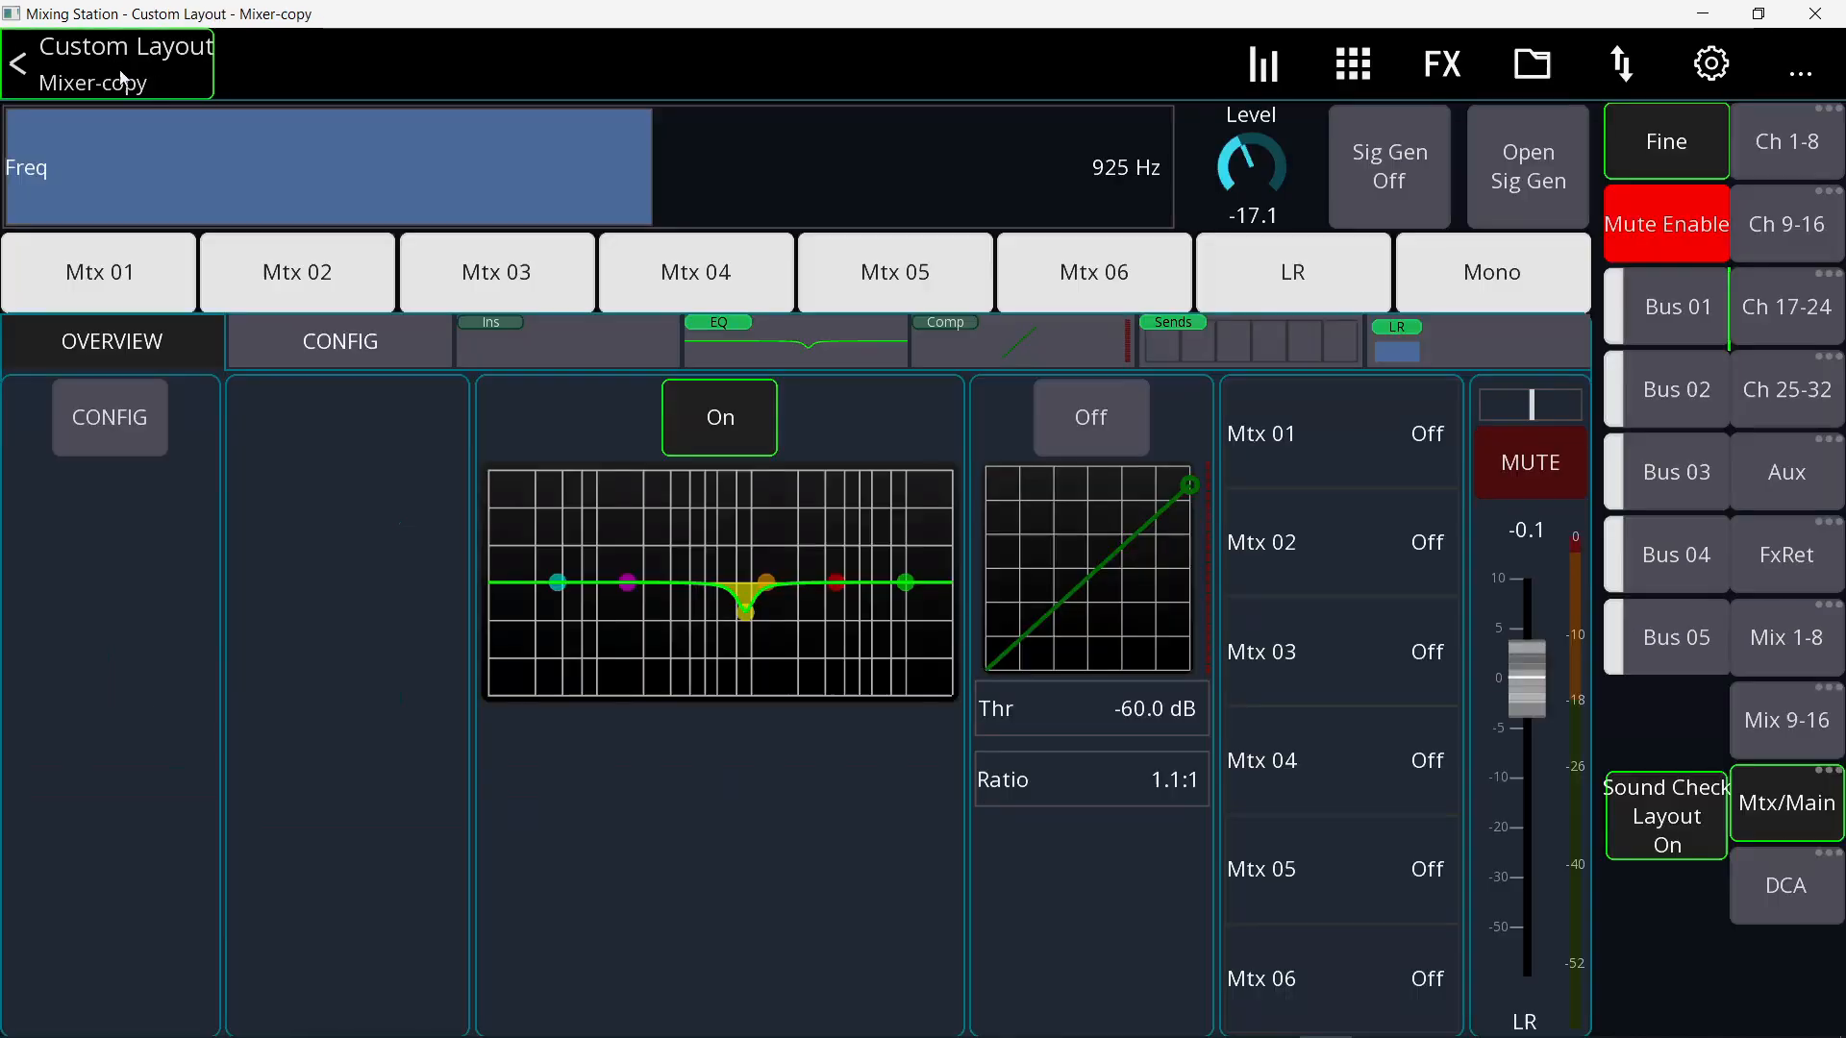
{"action": "left_click", "coordinate": [1665, 815]}
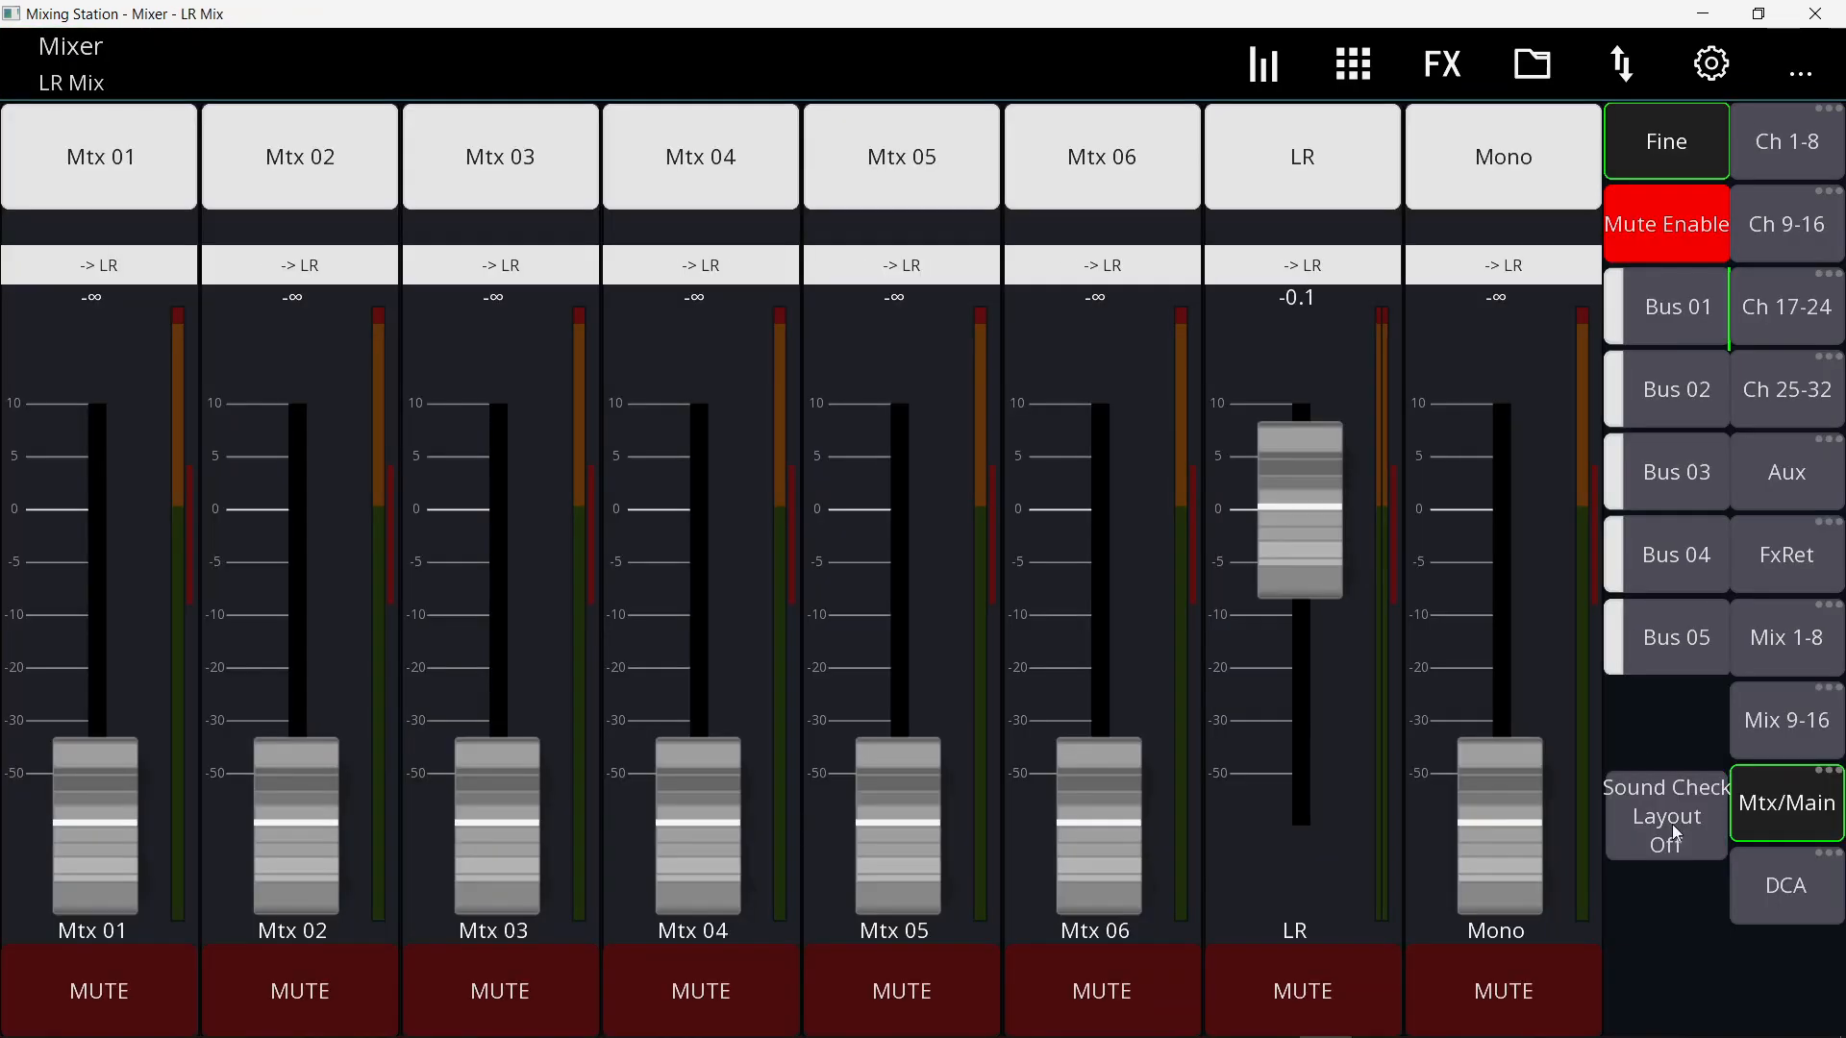
{"action": "mouse_move", "coordinate": [1411, 435]}
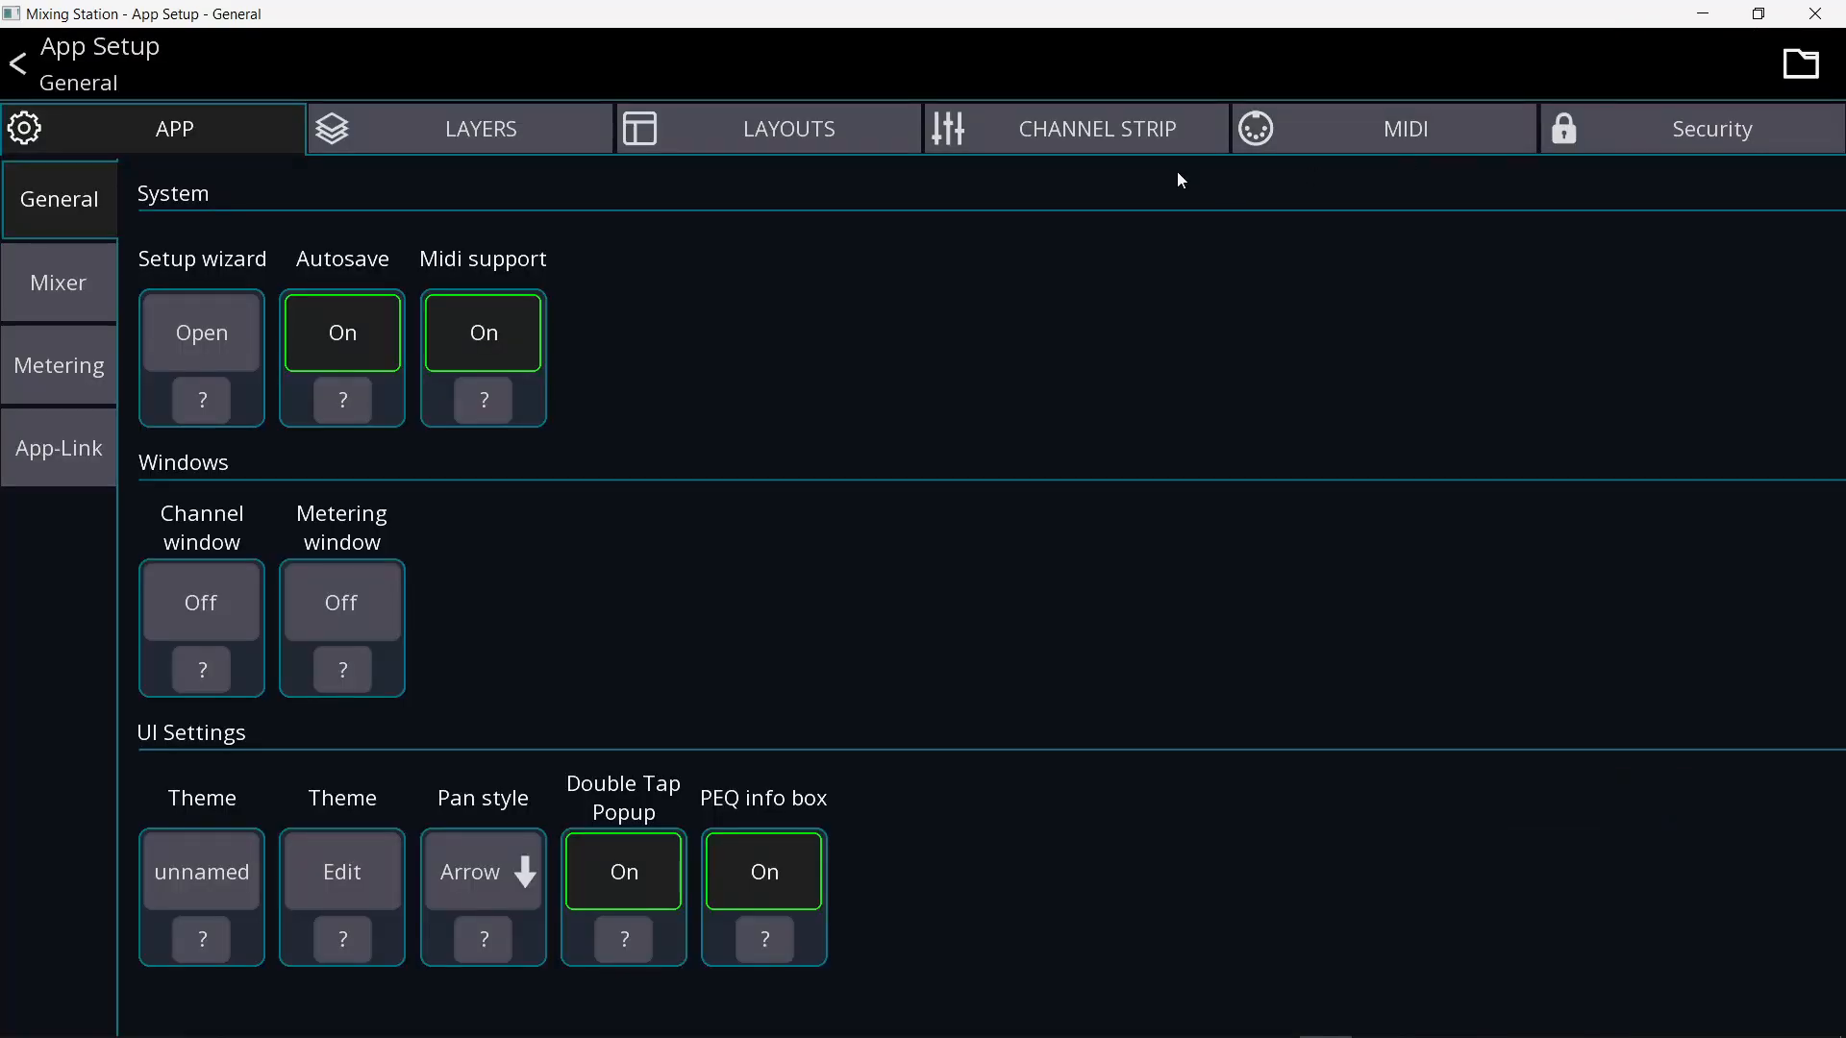
- From the app setup's layouts list, create a new layout based on the Mixer view
{"action": "left_click", "coordinate": [788, 127]}
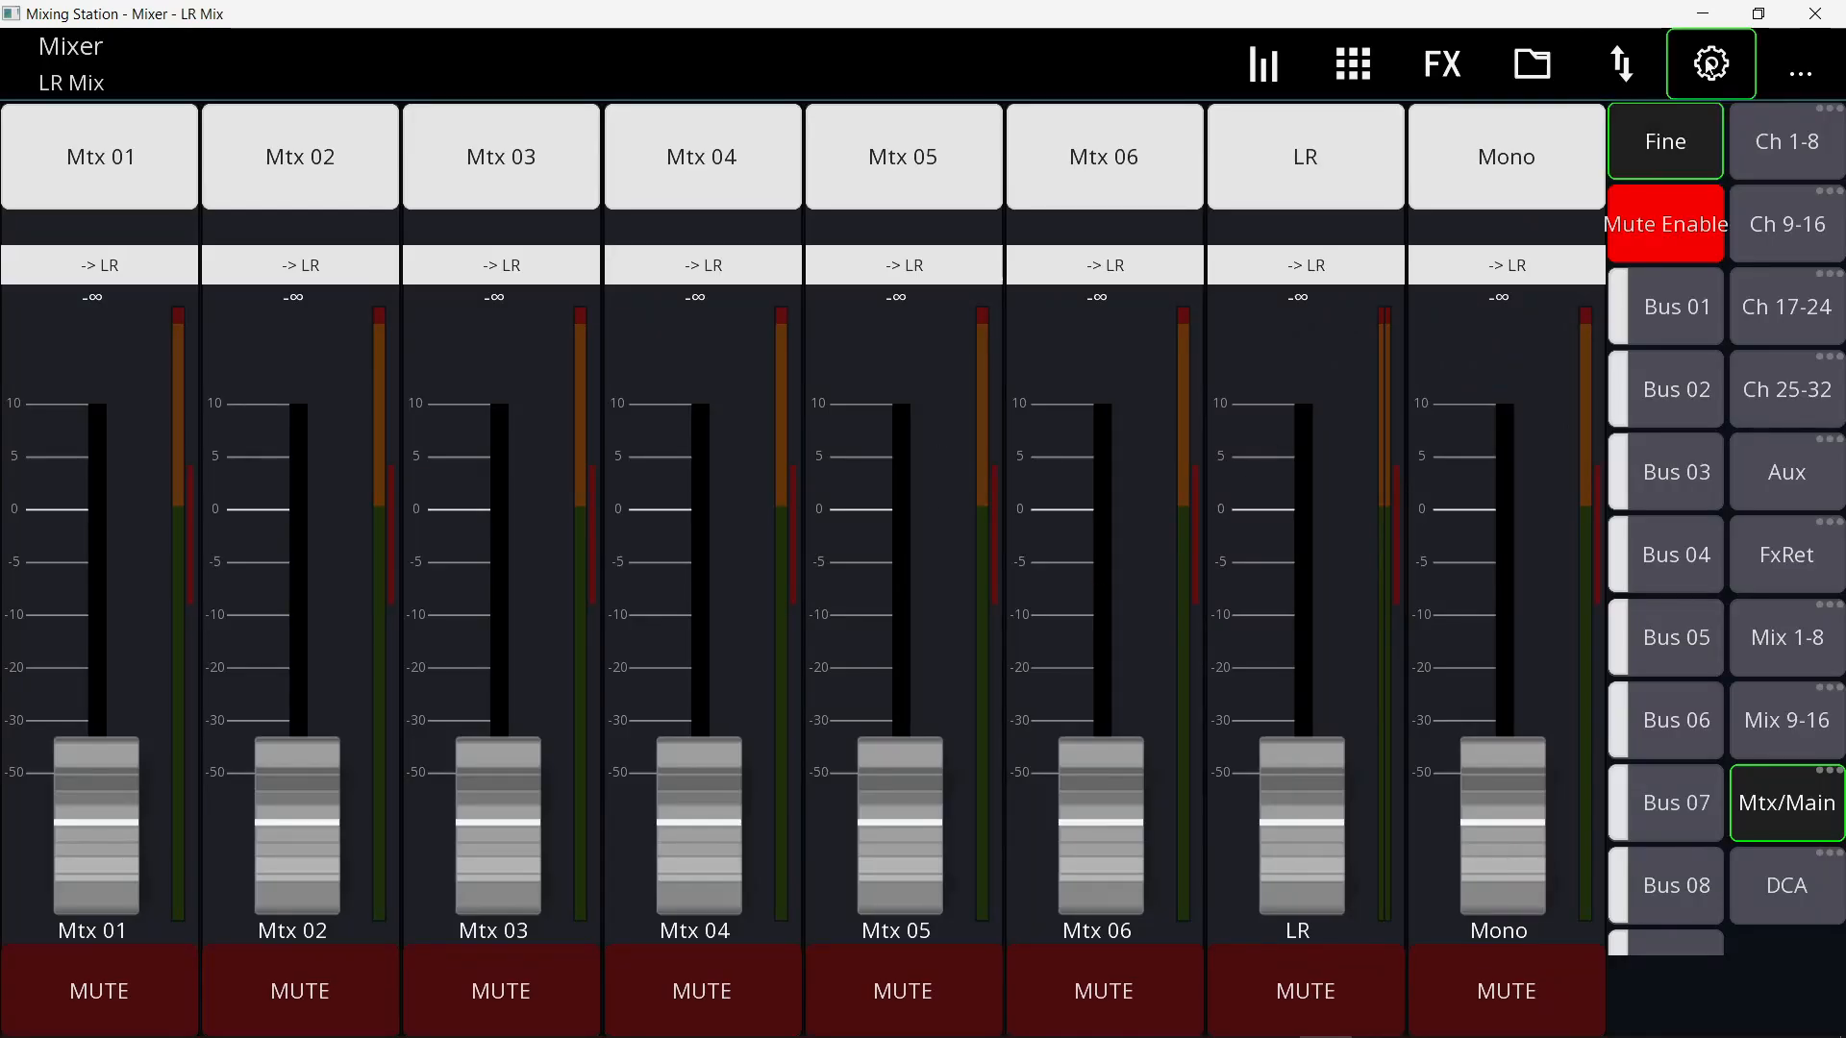
{"action": "left_click", "coordinate": [1711, 63]}
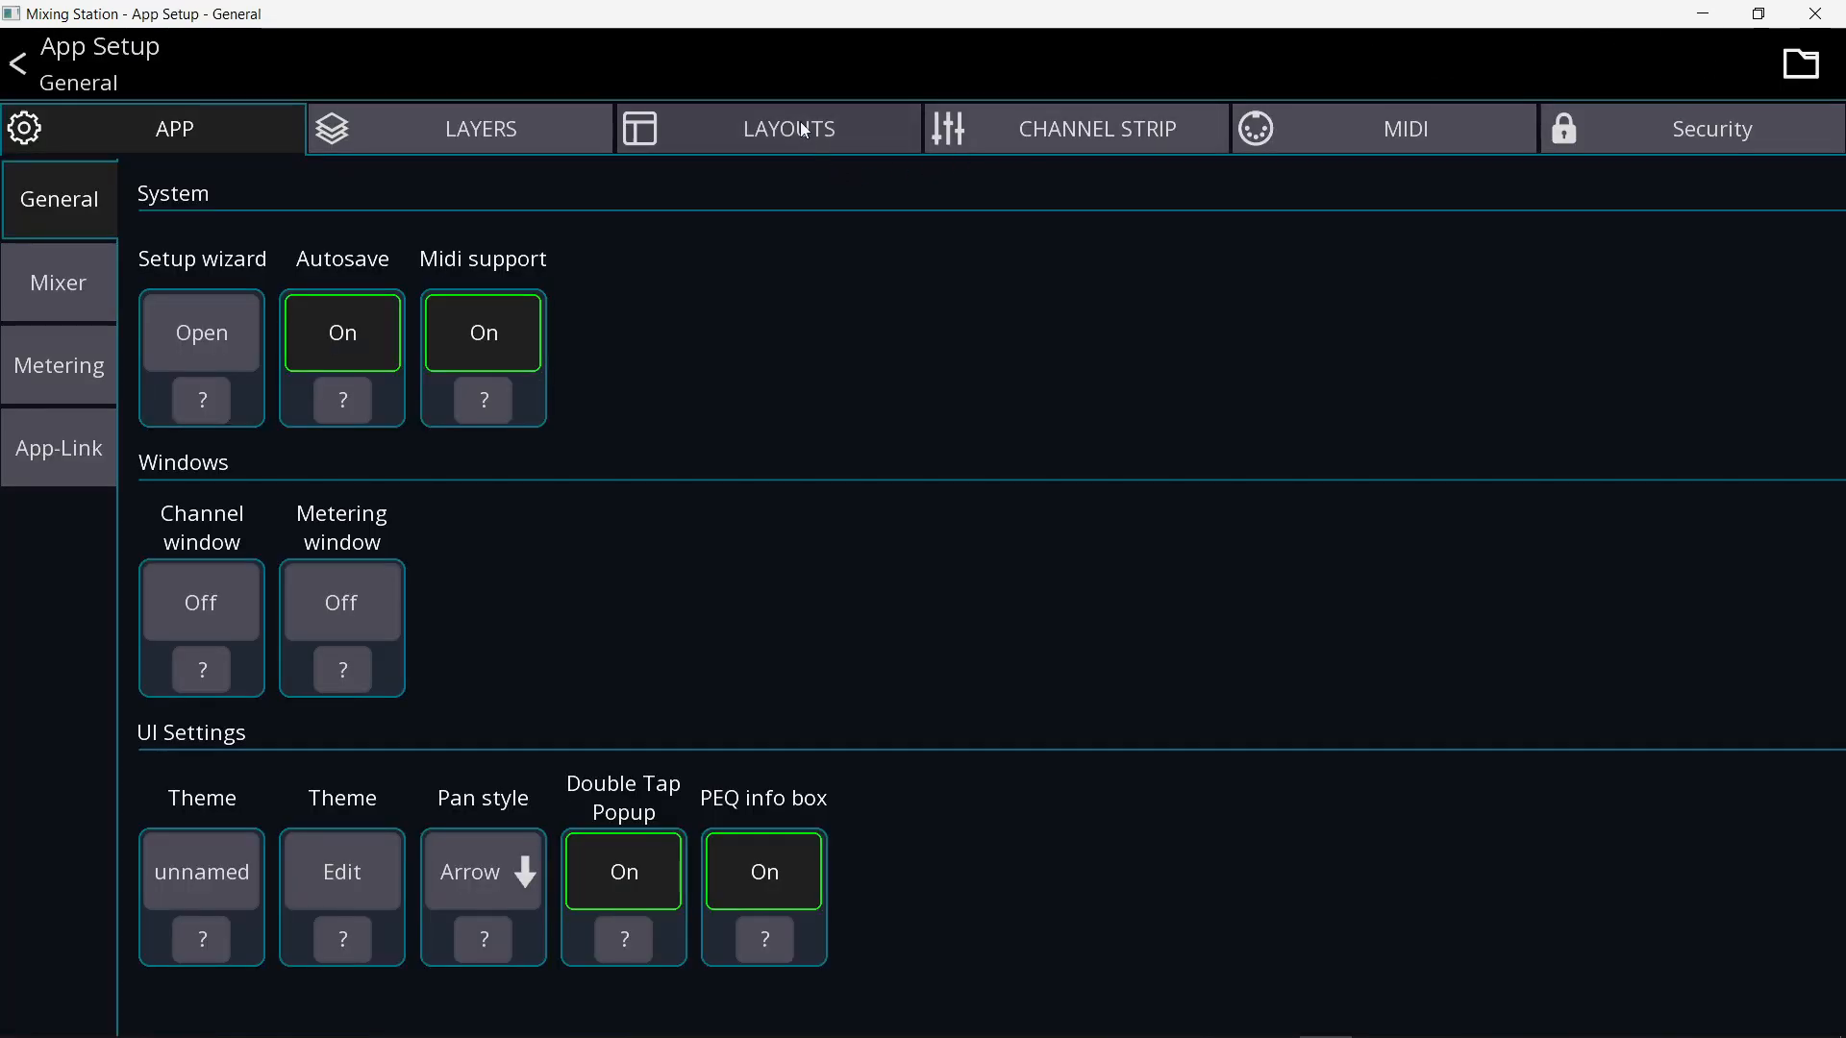
{"action": "left_click", "coordinate": [788, 127]}
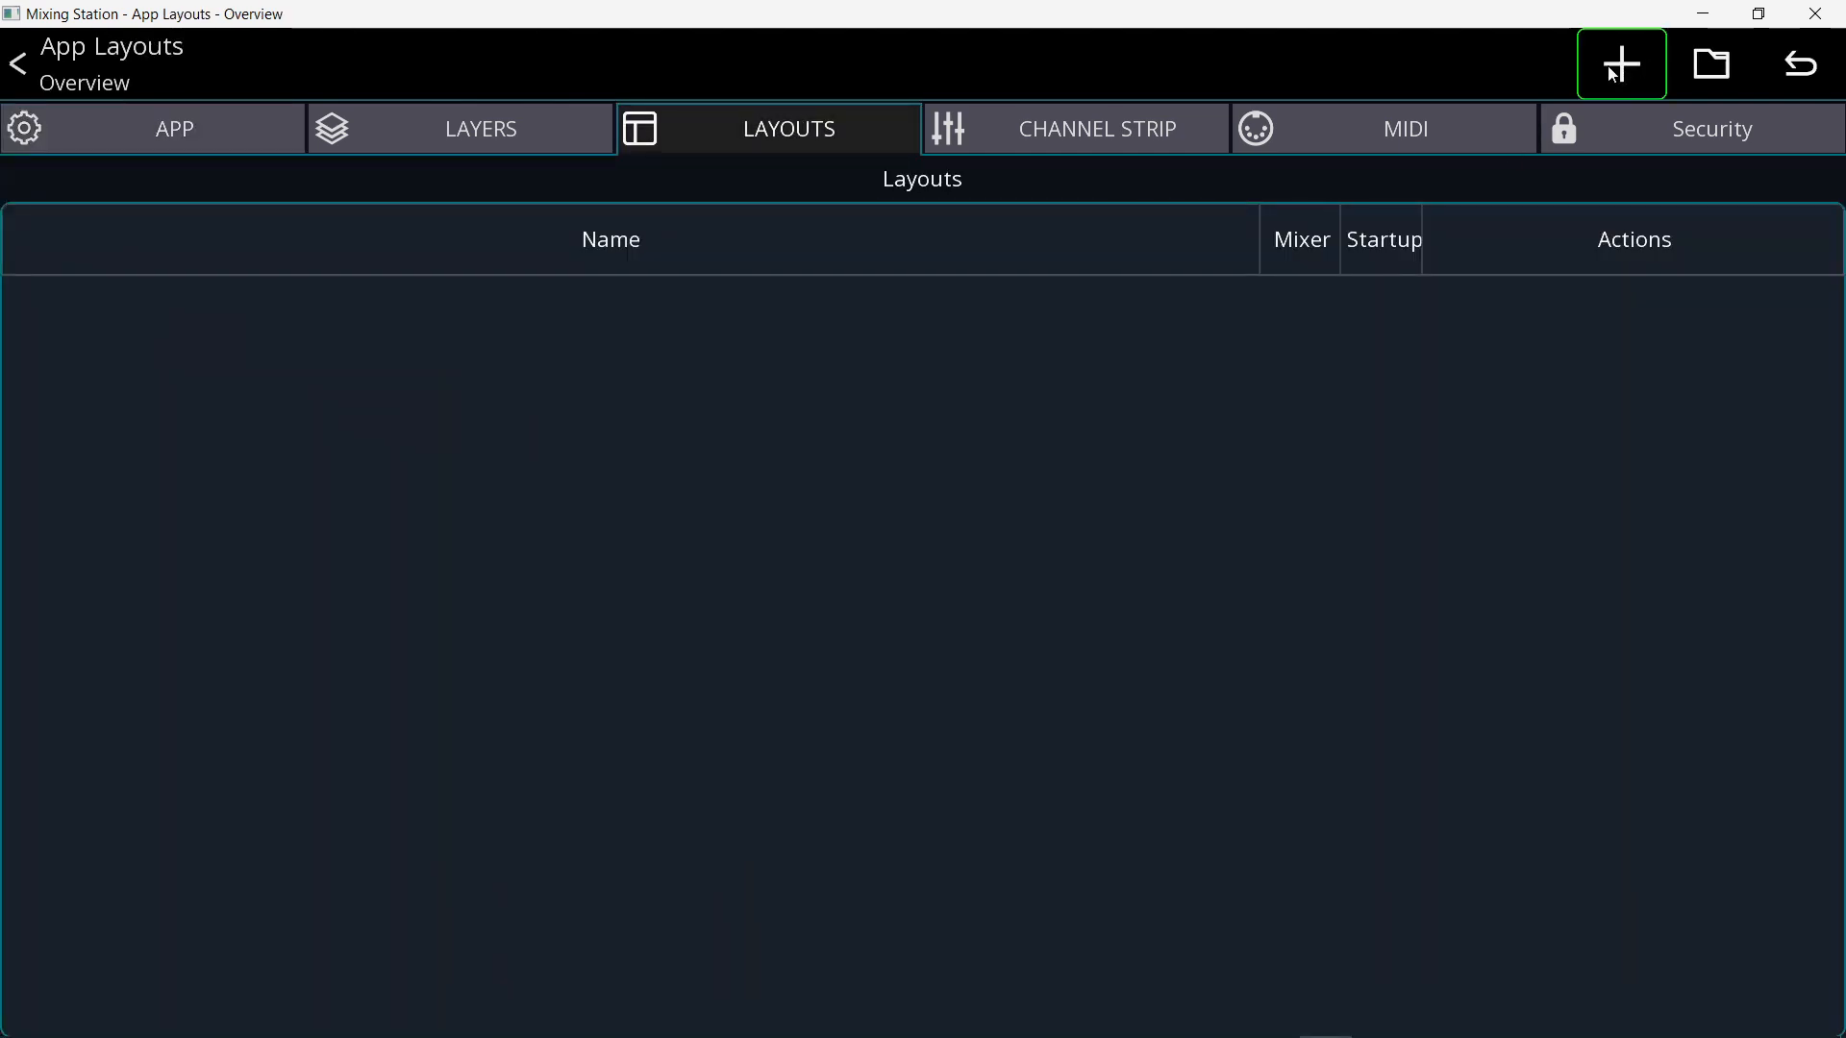
{"action": "left_click", "coordinate": [1622, 65]}
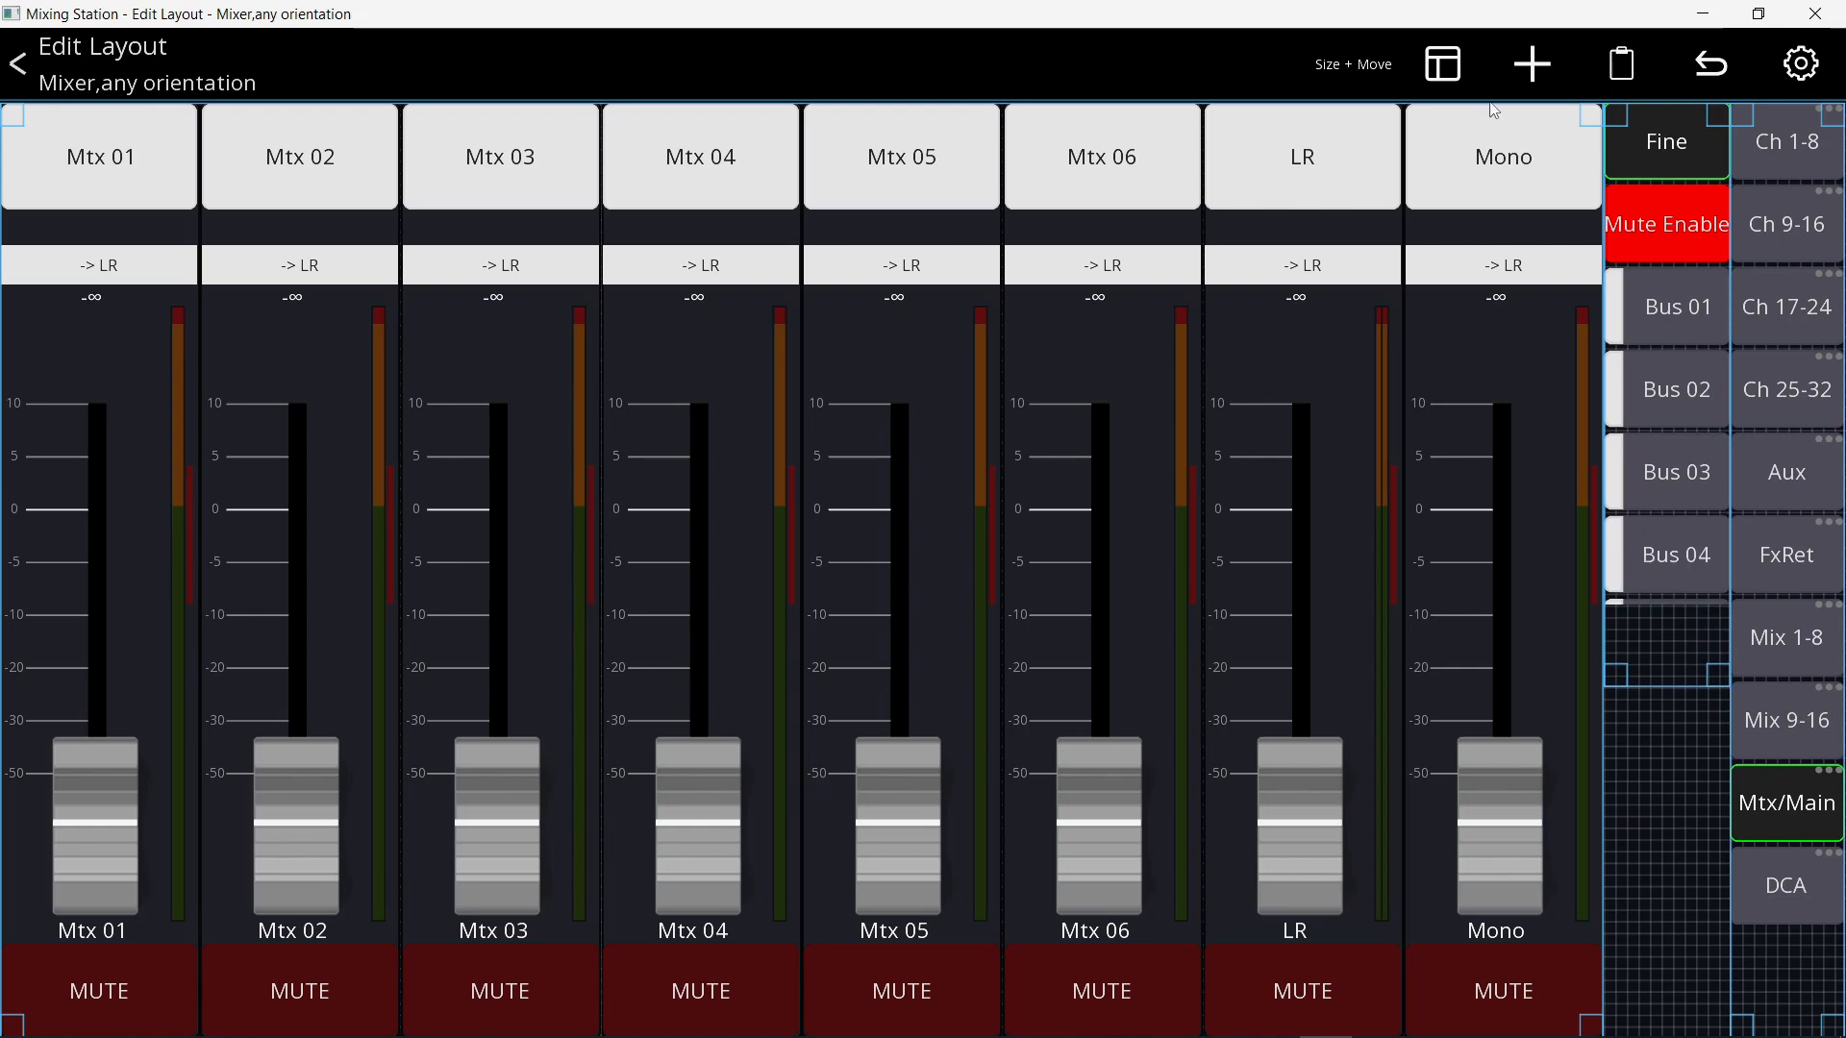
- Place a general button on the layout and label it Sound Check Layout
{"action": "left_click", "coordinate": [1530, 64]}
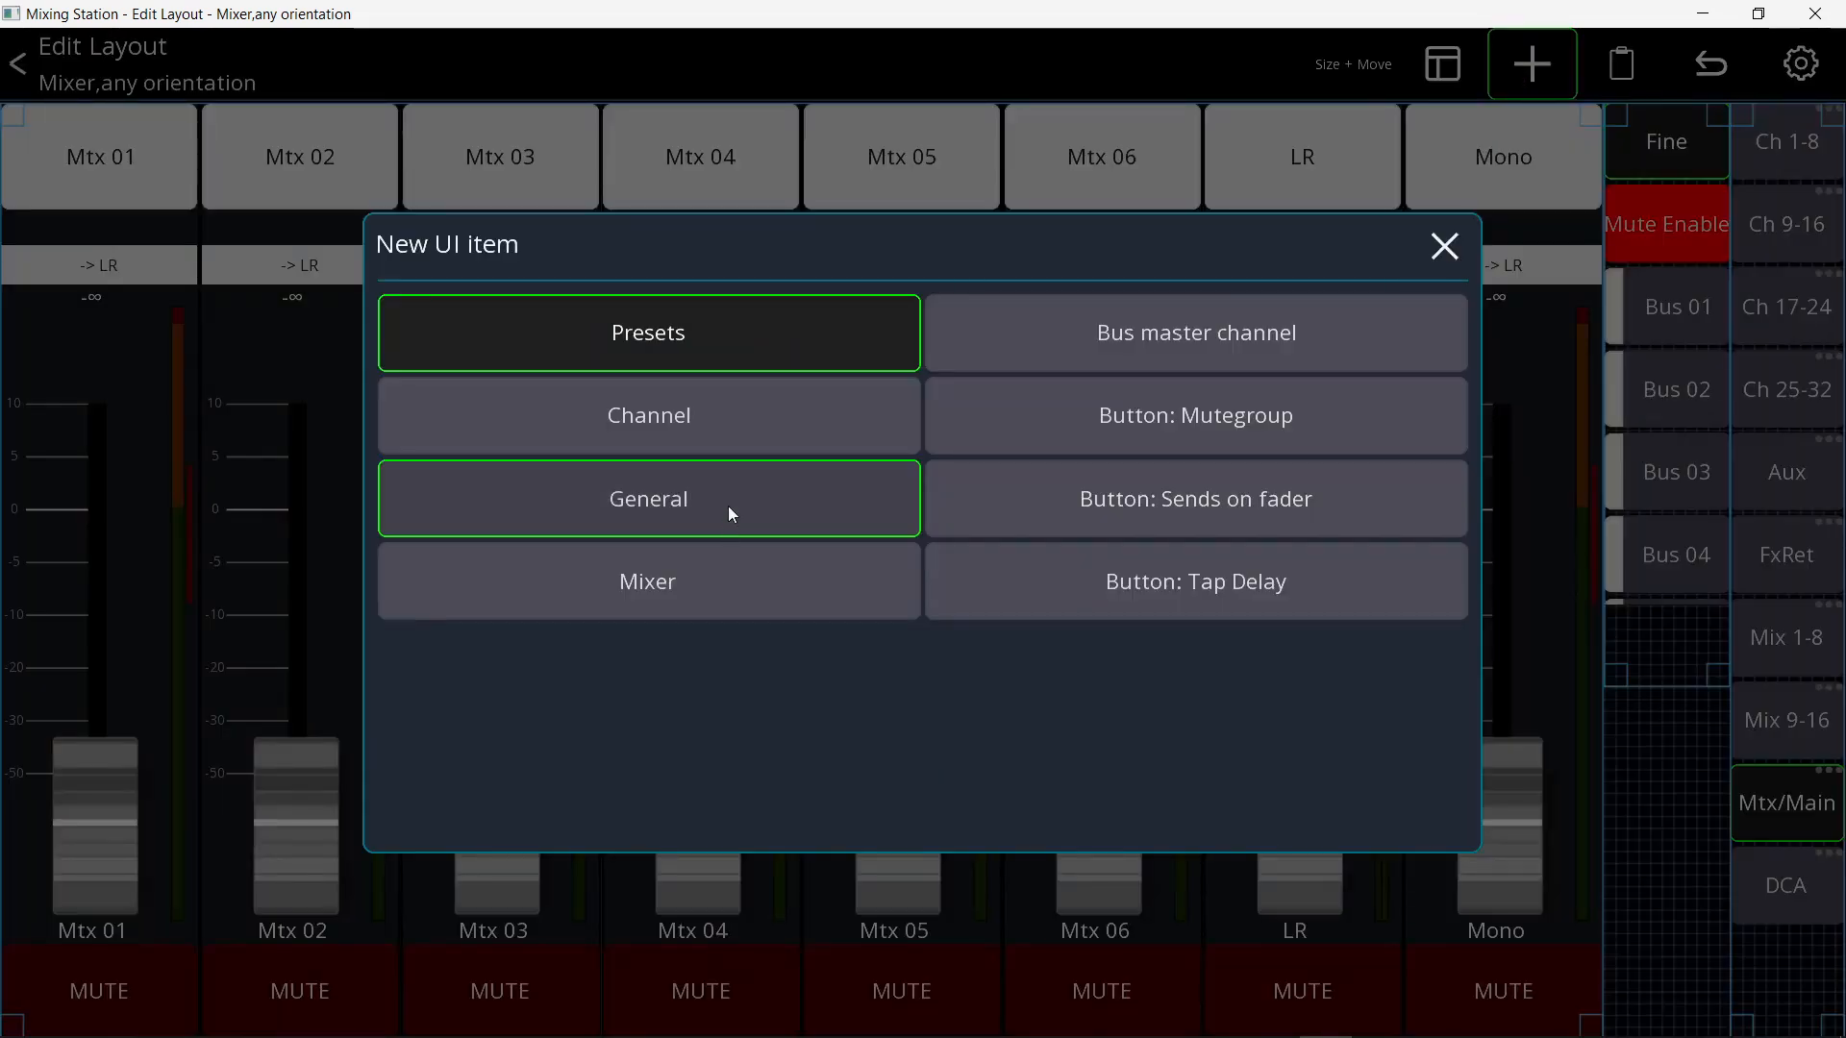
{"action": "left_click", "coordinate": [648, 500]}
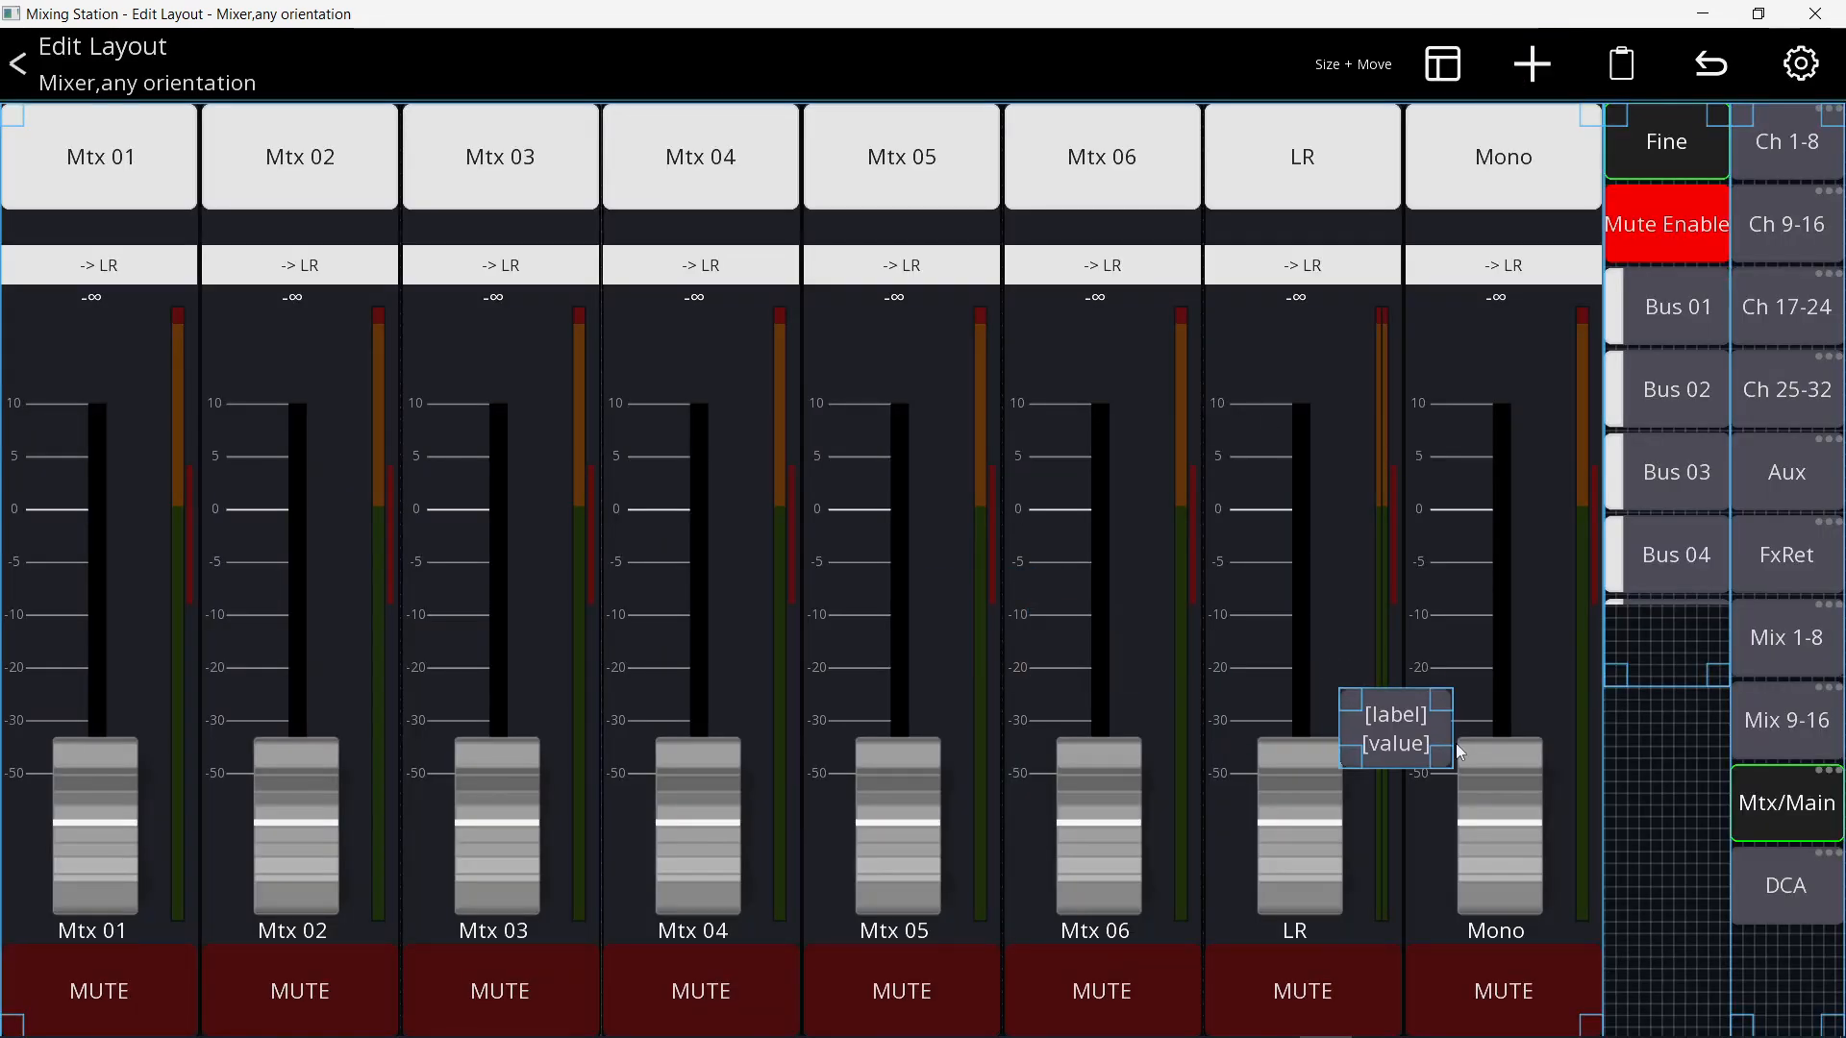
{"action": "left_click_drag", "start_coordinate": [1396, 729], "coordinate": [1665, 774]}
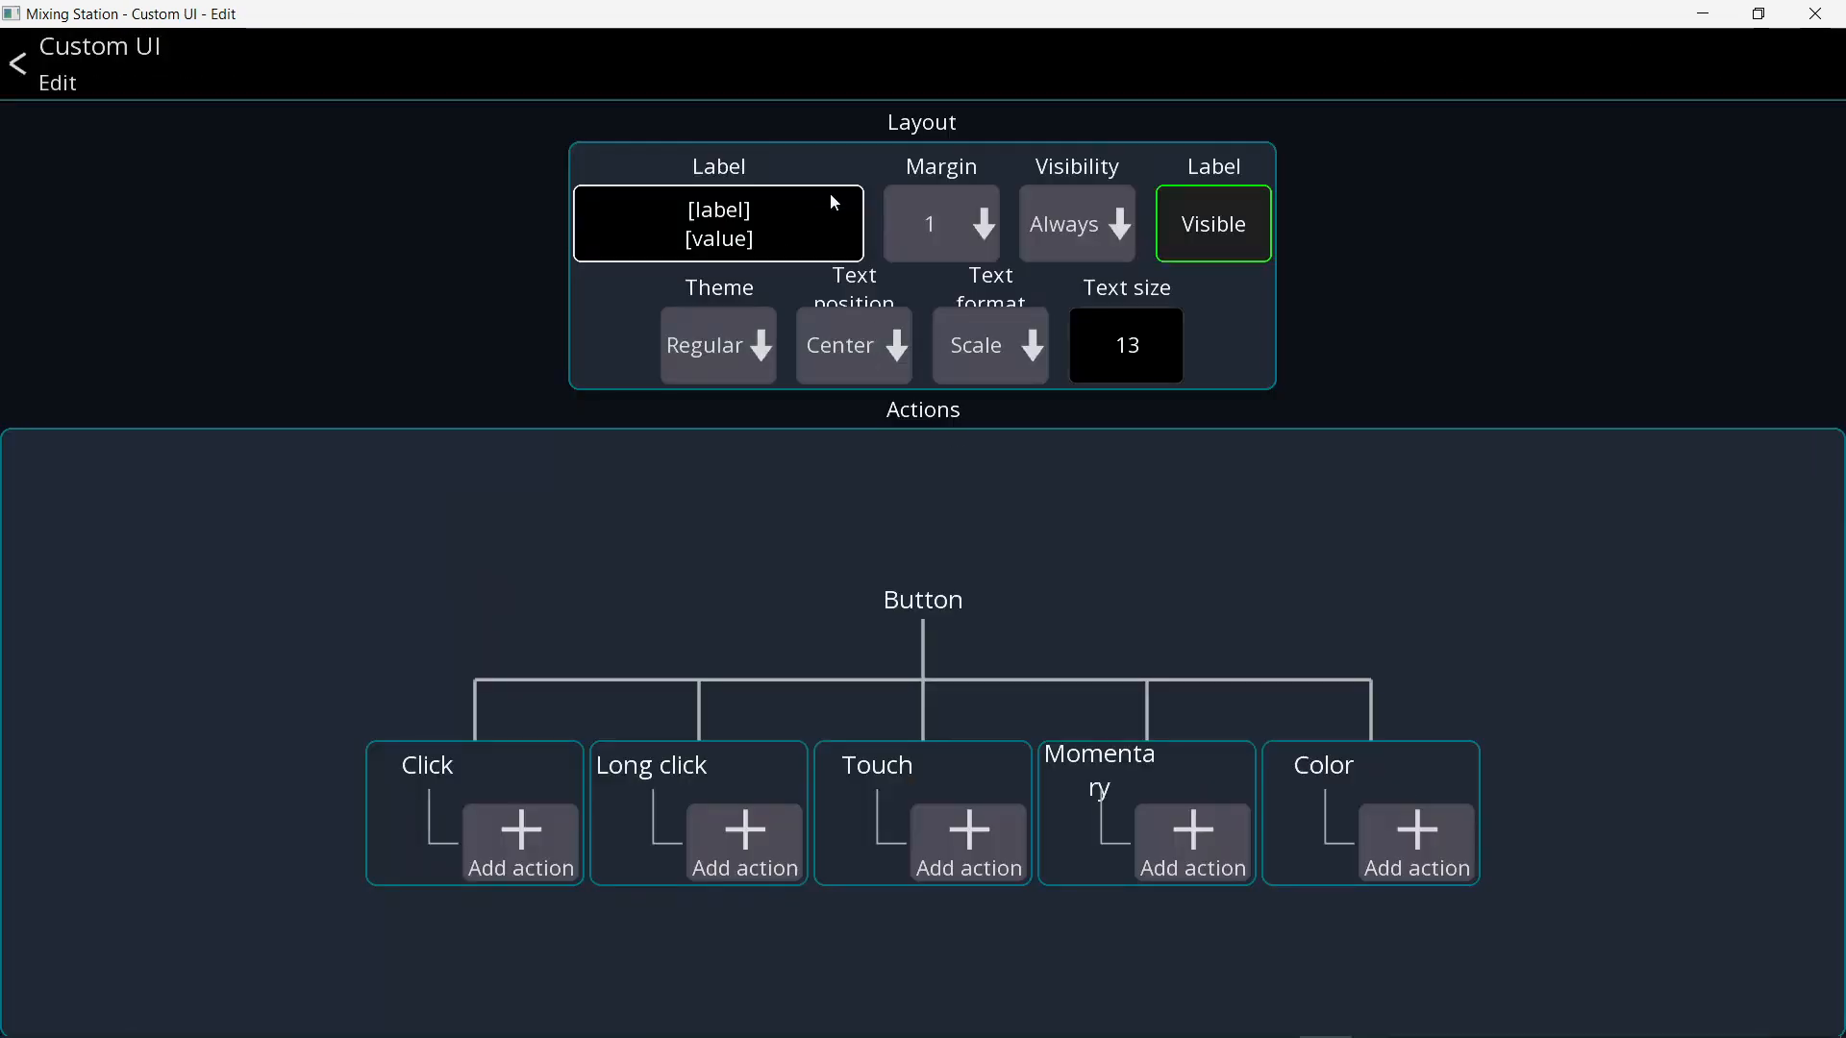
{"action": "left_click", "coordinate": [717, 223]}
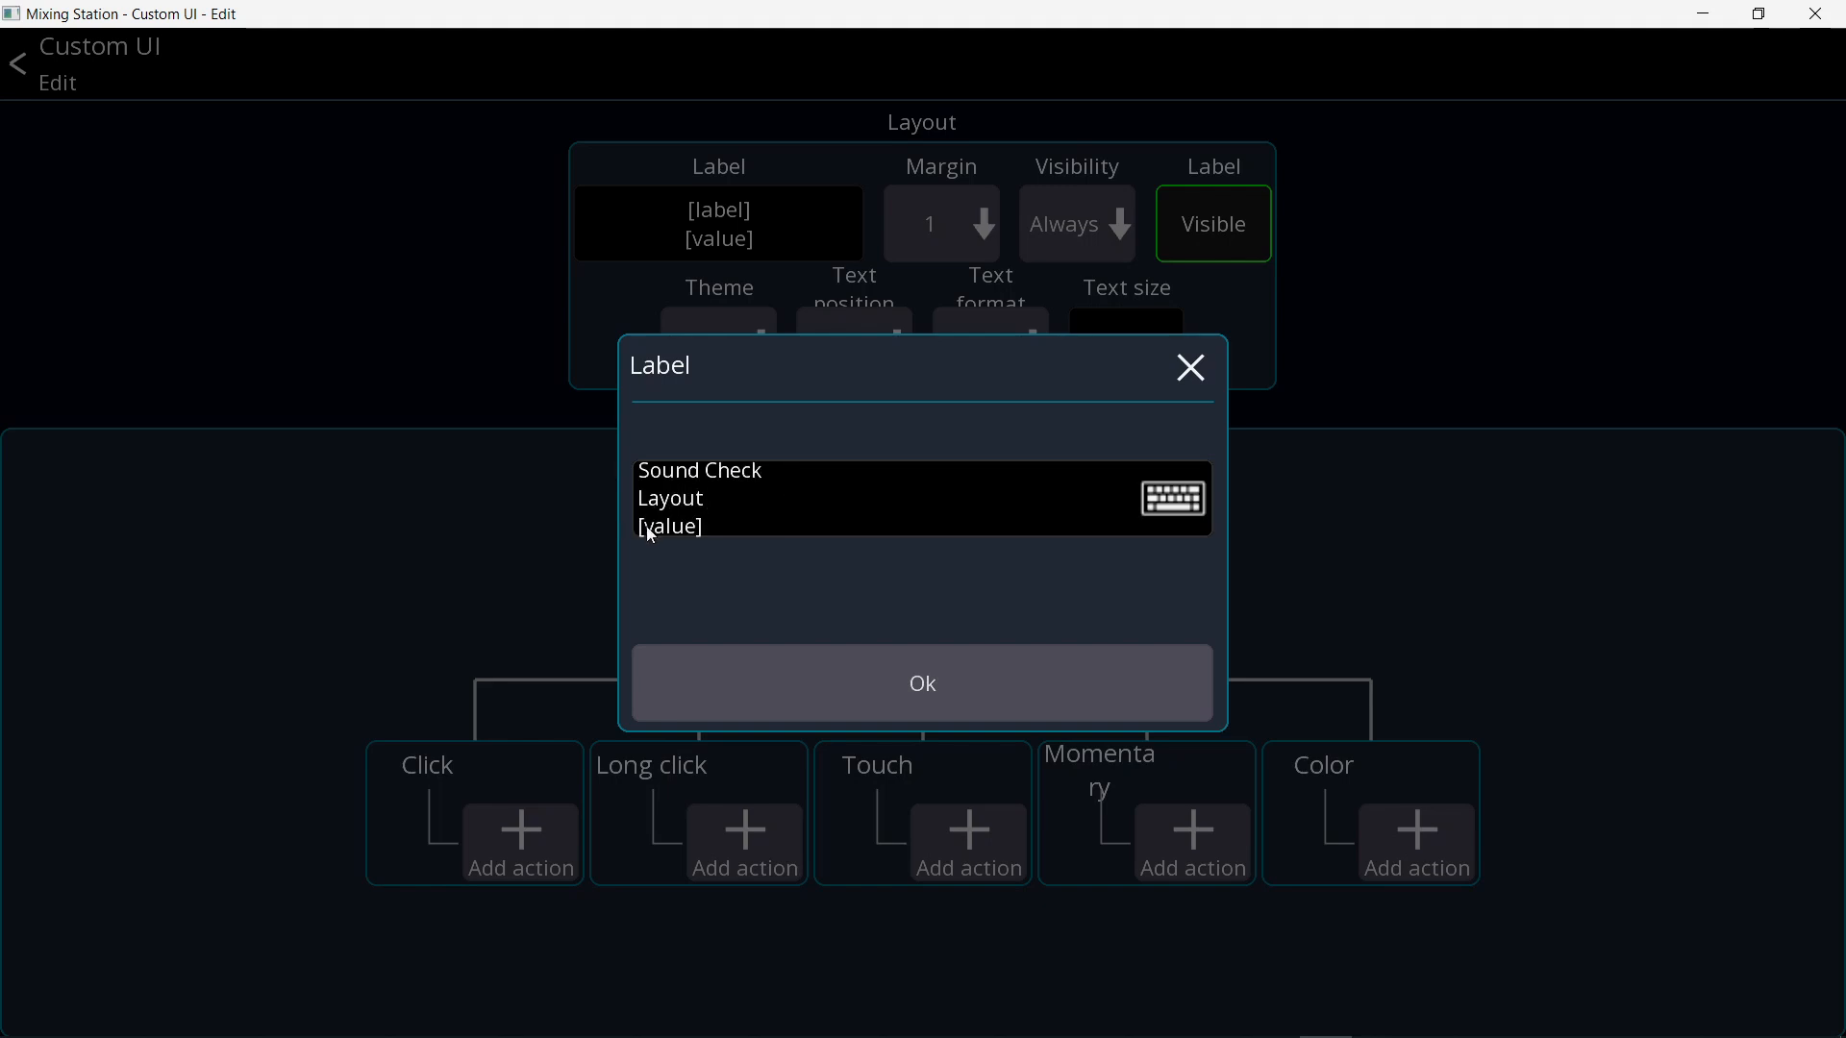
{"action": "mouse_move", "coordinate": [684, 540]}
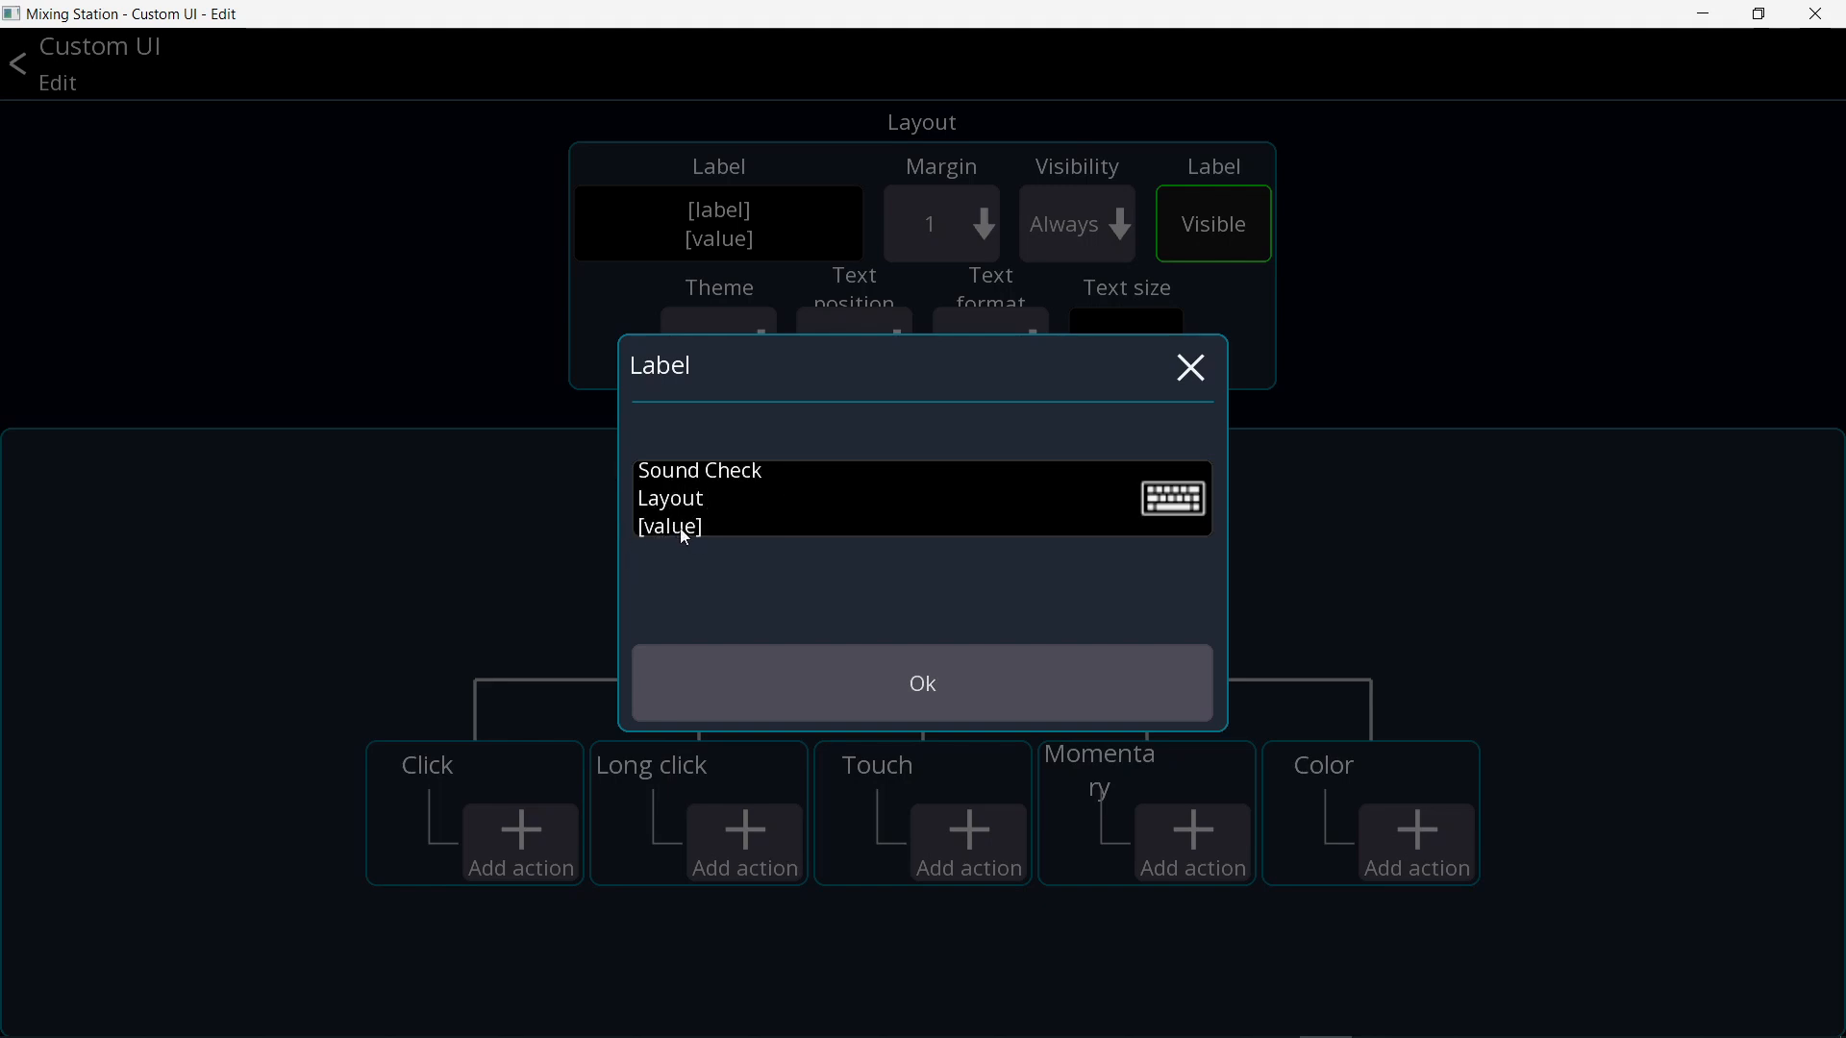
{"action": "mouse_move", "coordinate": [693, 546]}
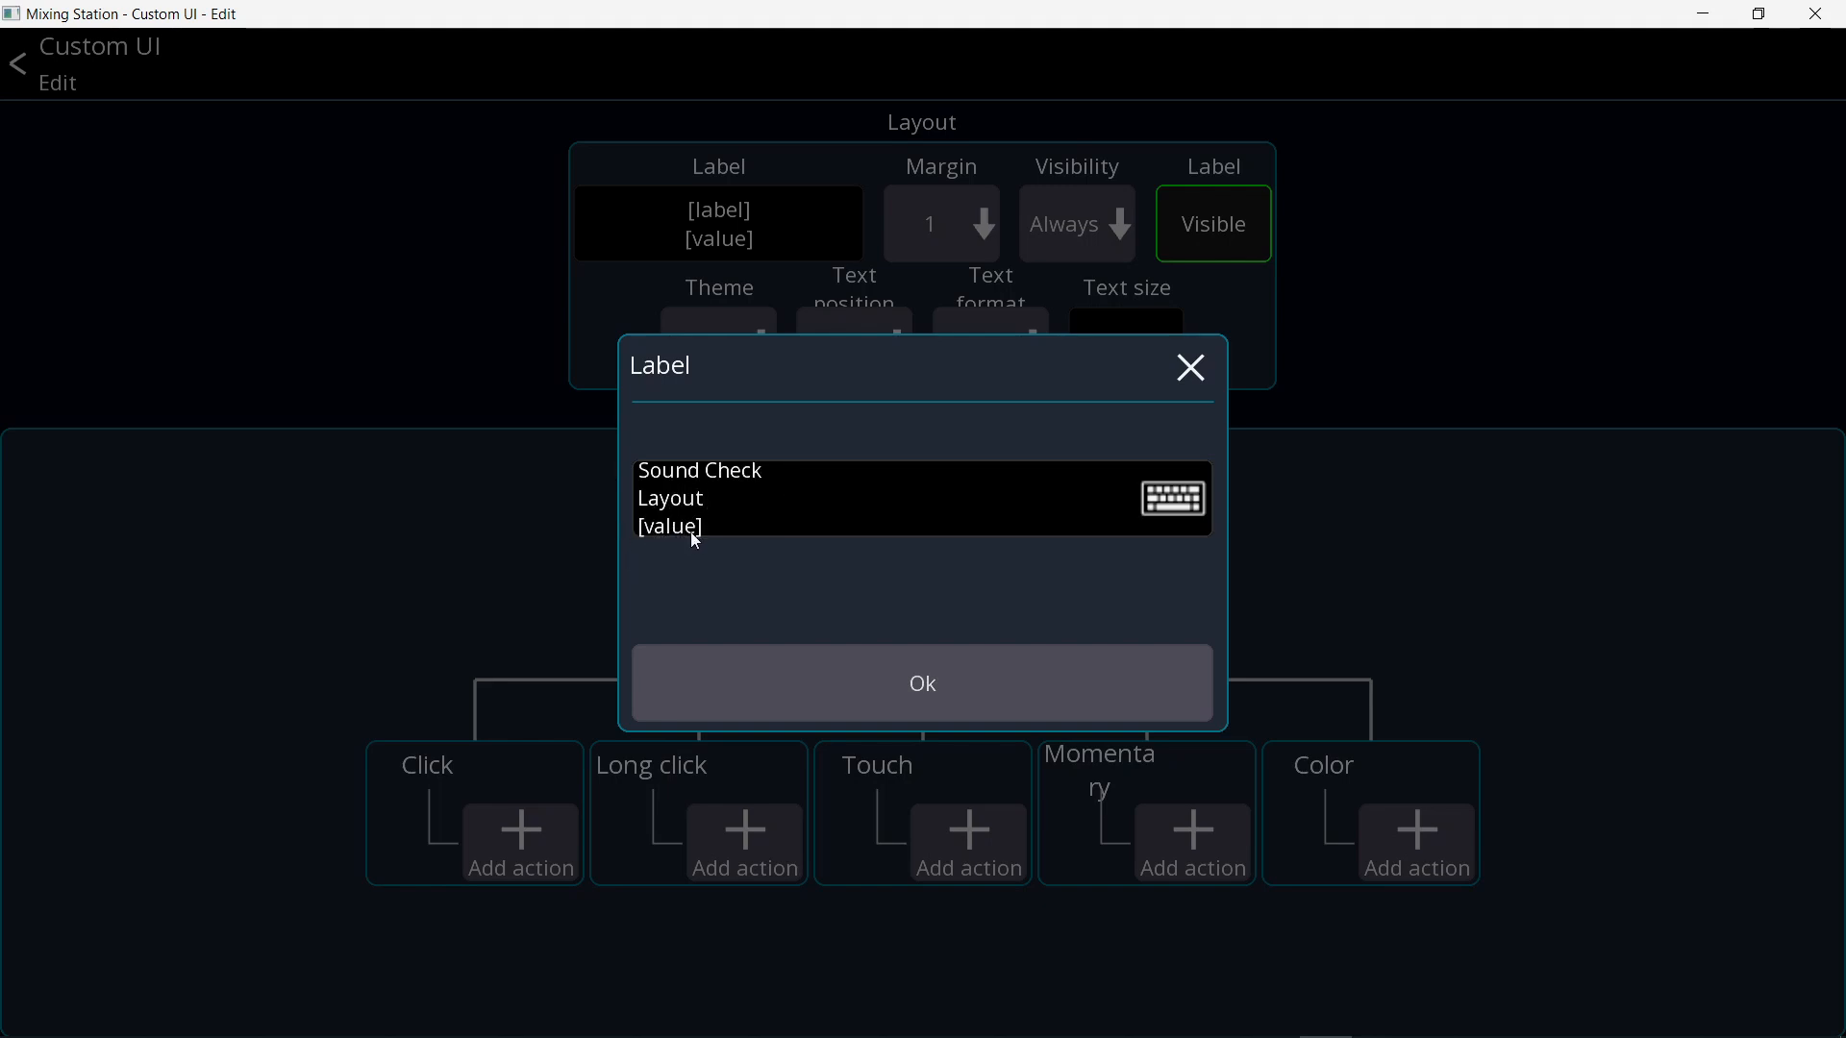
{"action": "left_click", "coordinate": [923, 683]}
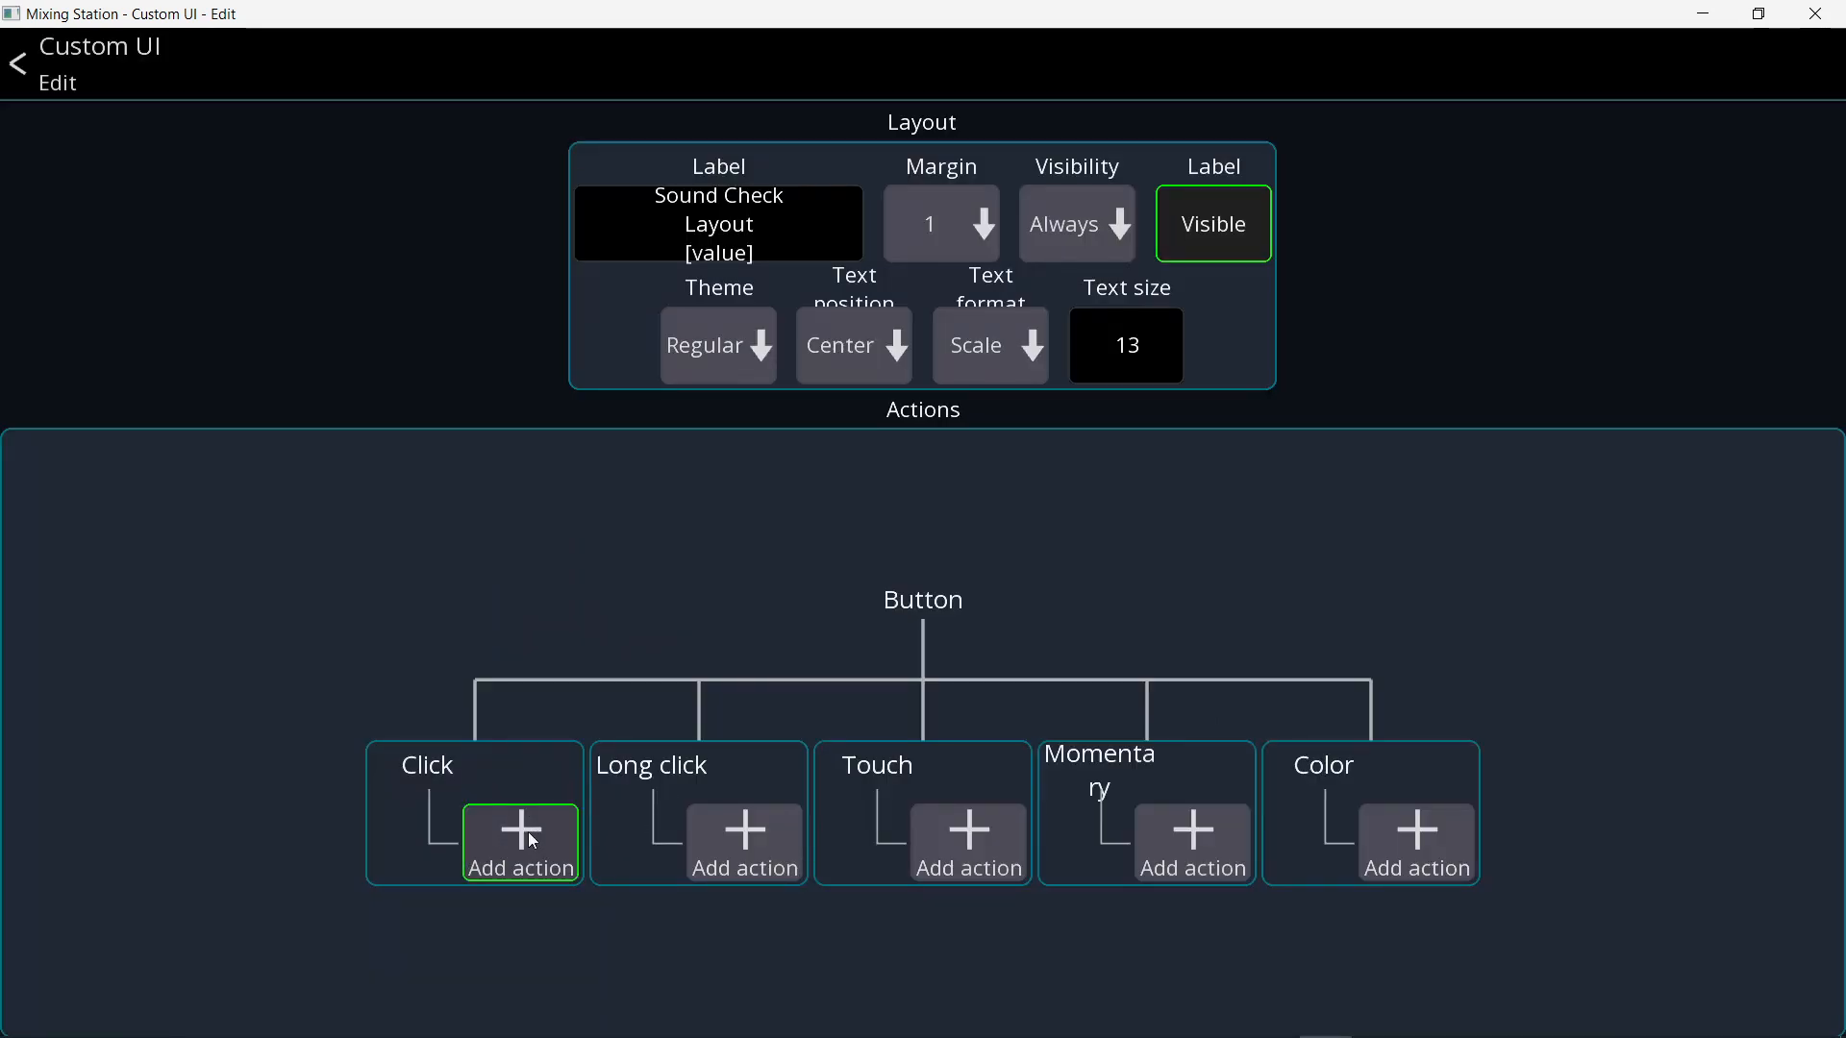
- Add a click action to the button and choose a console-level action type
{"action": "left_click", "coordinate": [519, 842]}
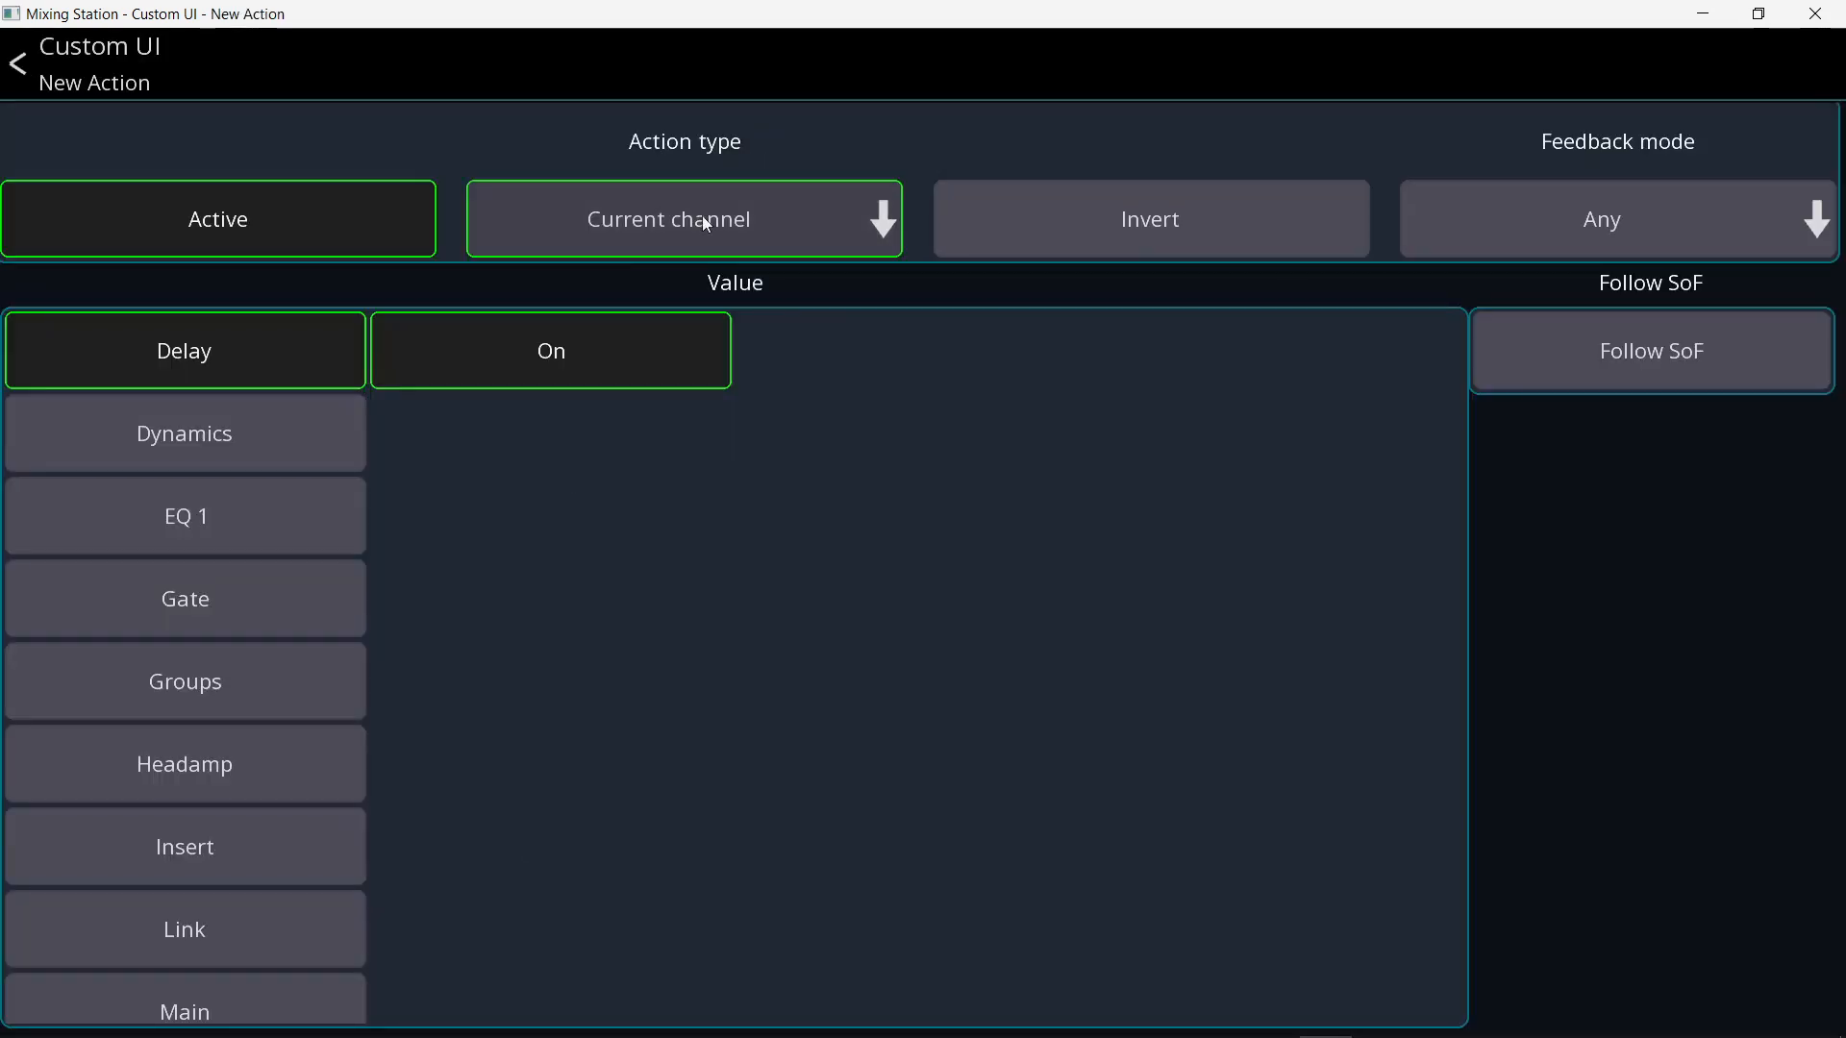
{"action": "left_click", "coordinate": [685, 218]}
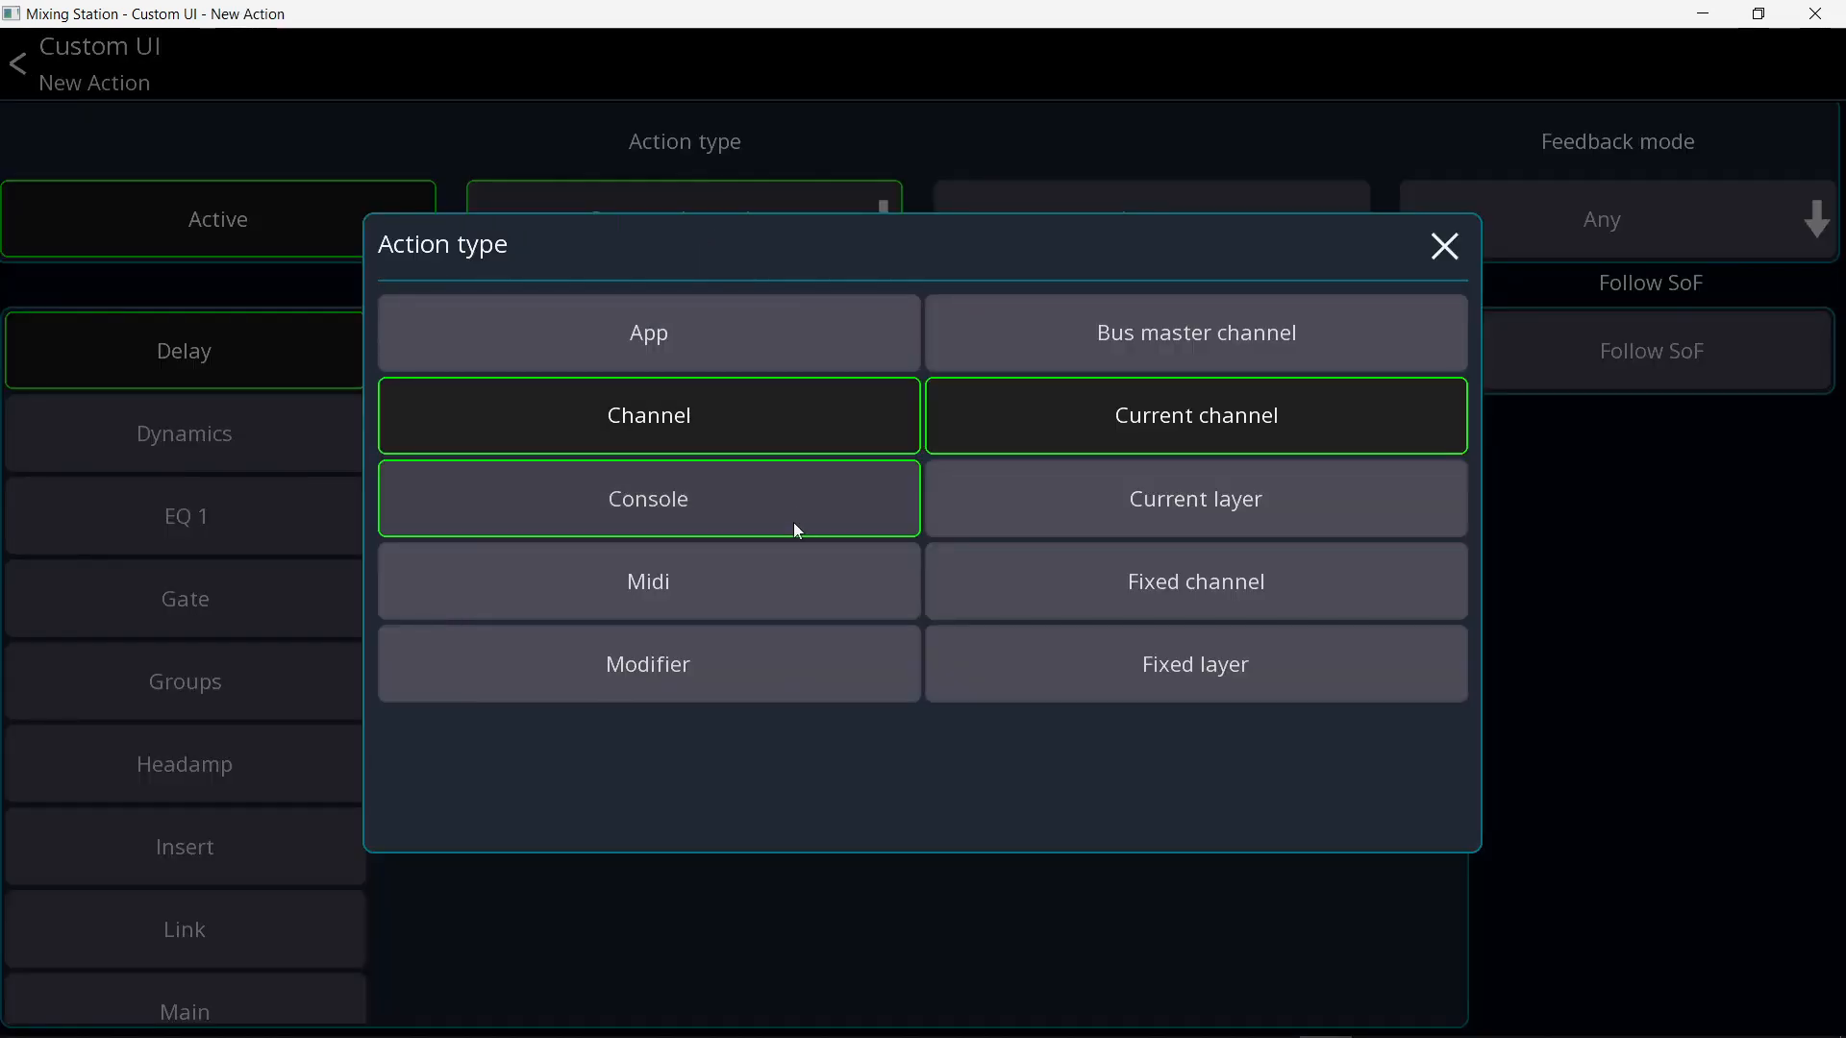
{"action": "left_click", "coordinate": [650, 332]}
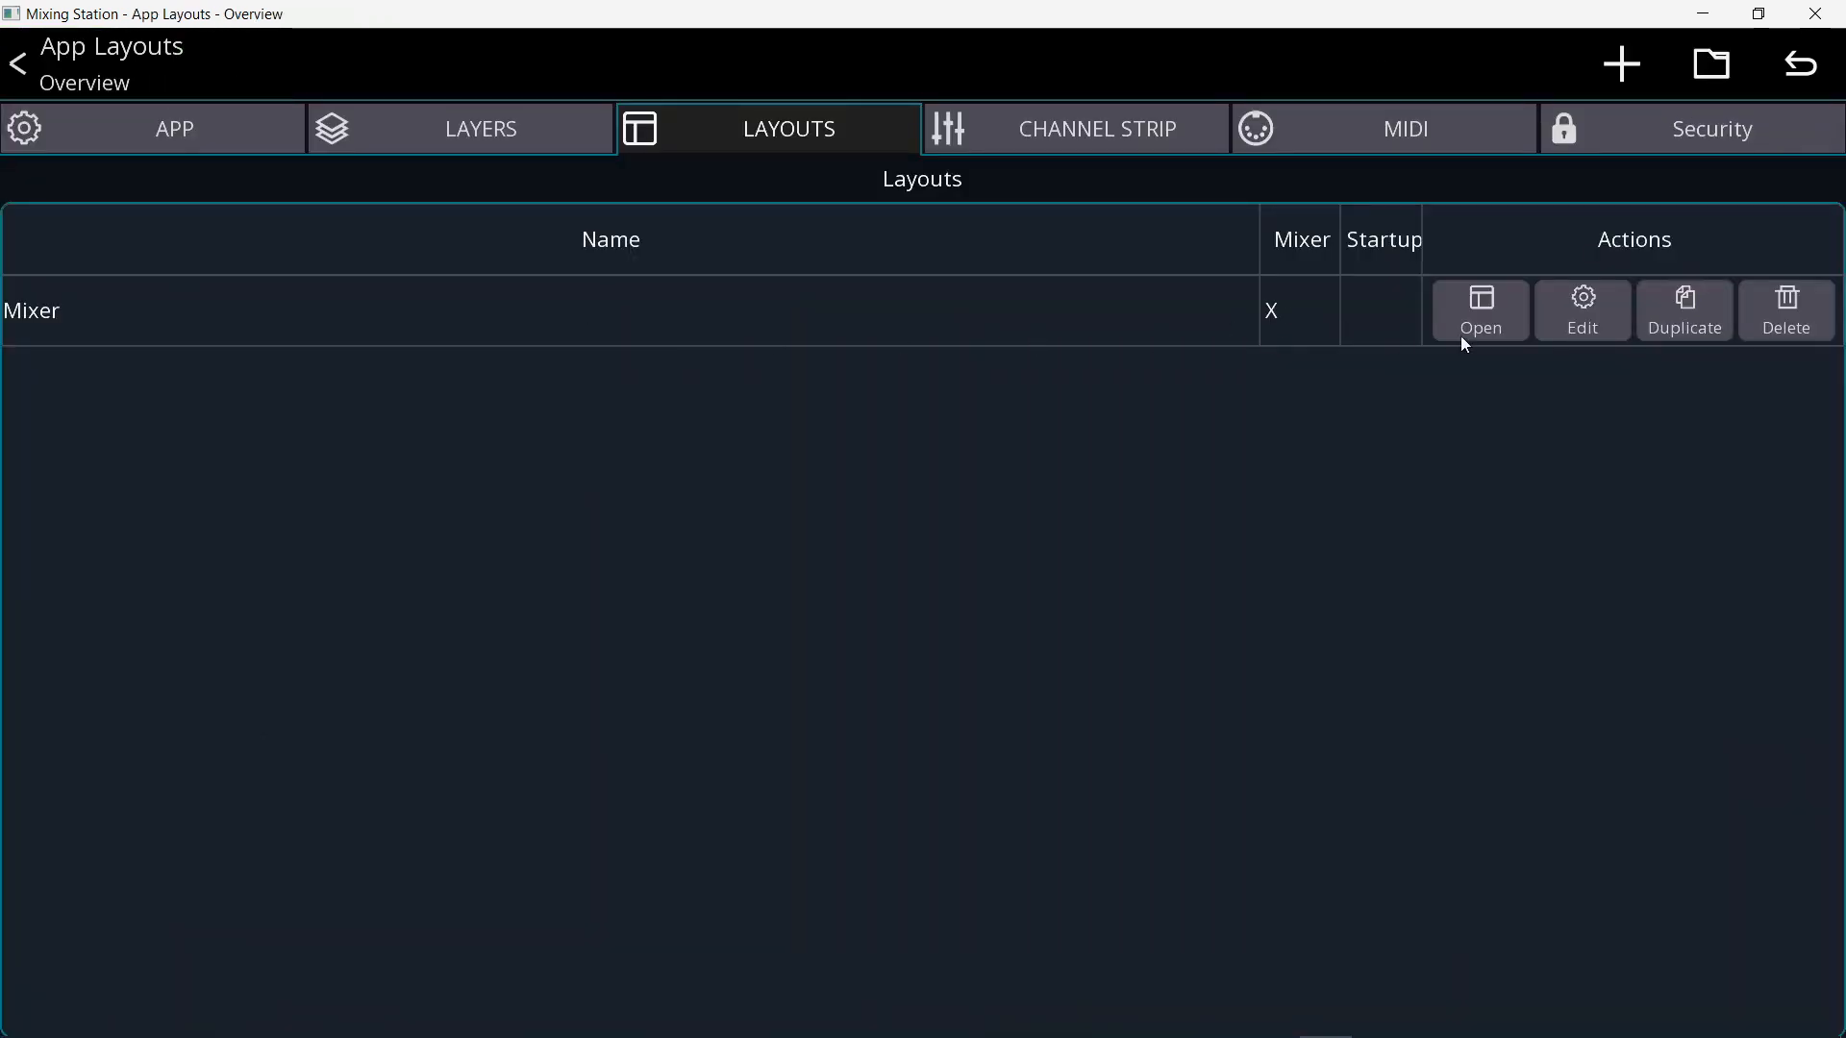
- Duplicate the Mixer layout as Mixer-copy and open it for editing
{"action": "left_click", "coordinate": [1684, 310]}
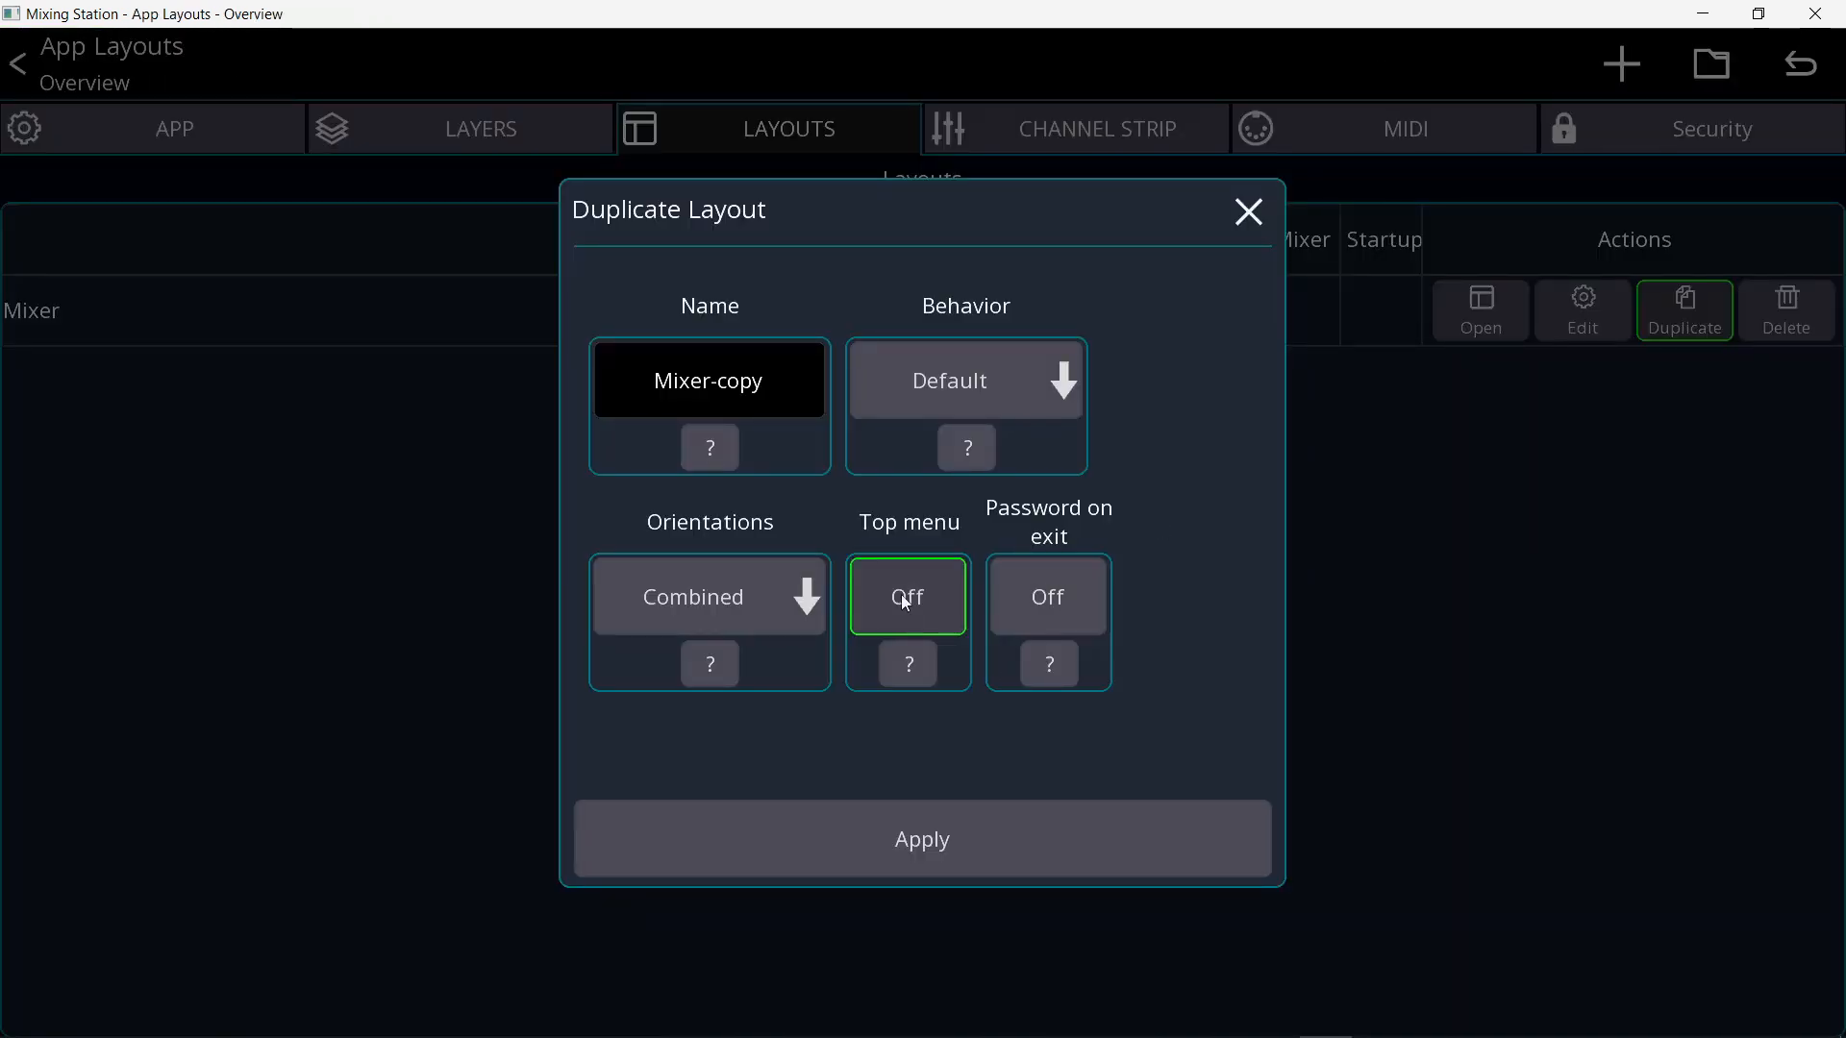
{"action": "left_click", "coordinate": [908, 596]}
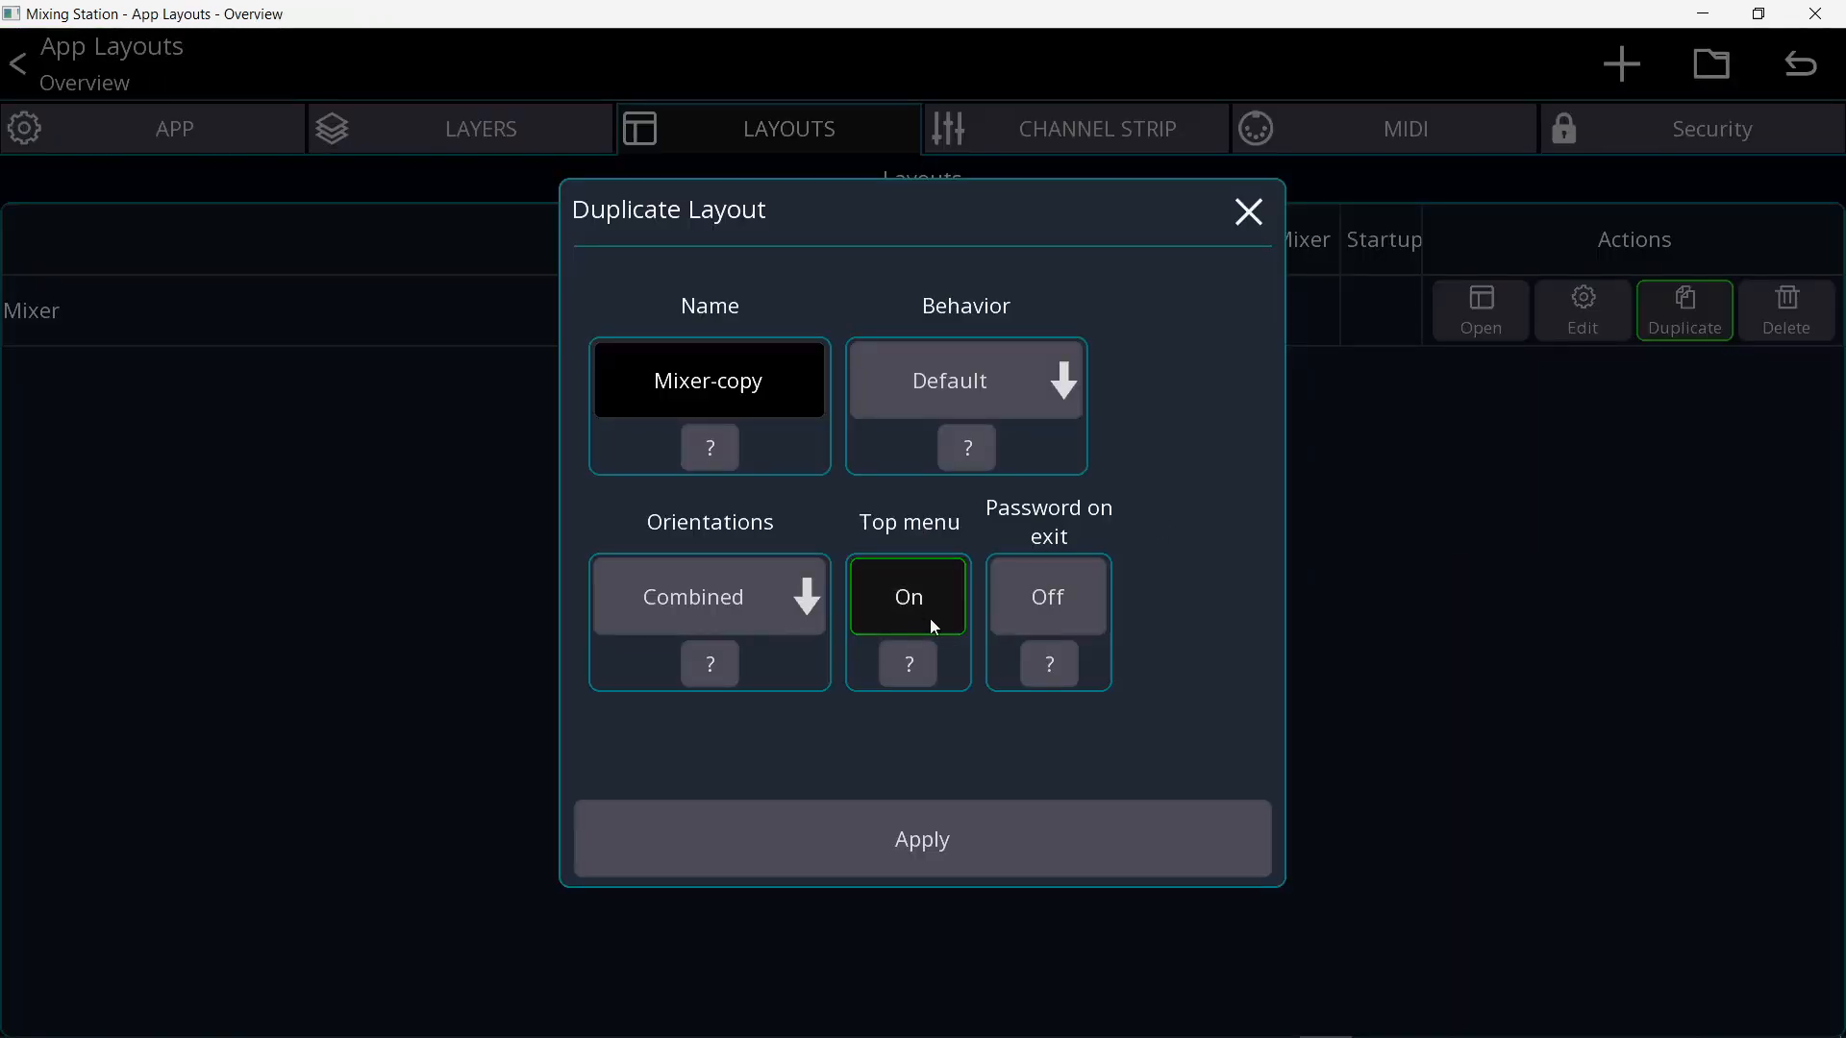
{"action": "left_click", "coordinate": [921, 838]}
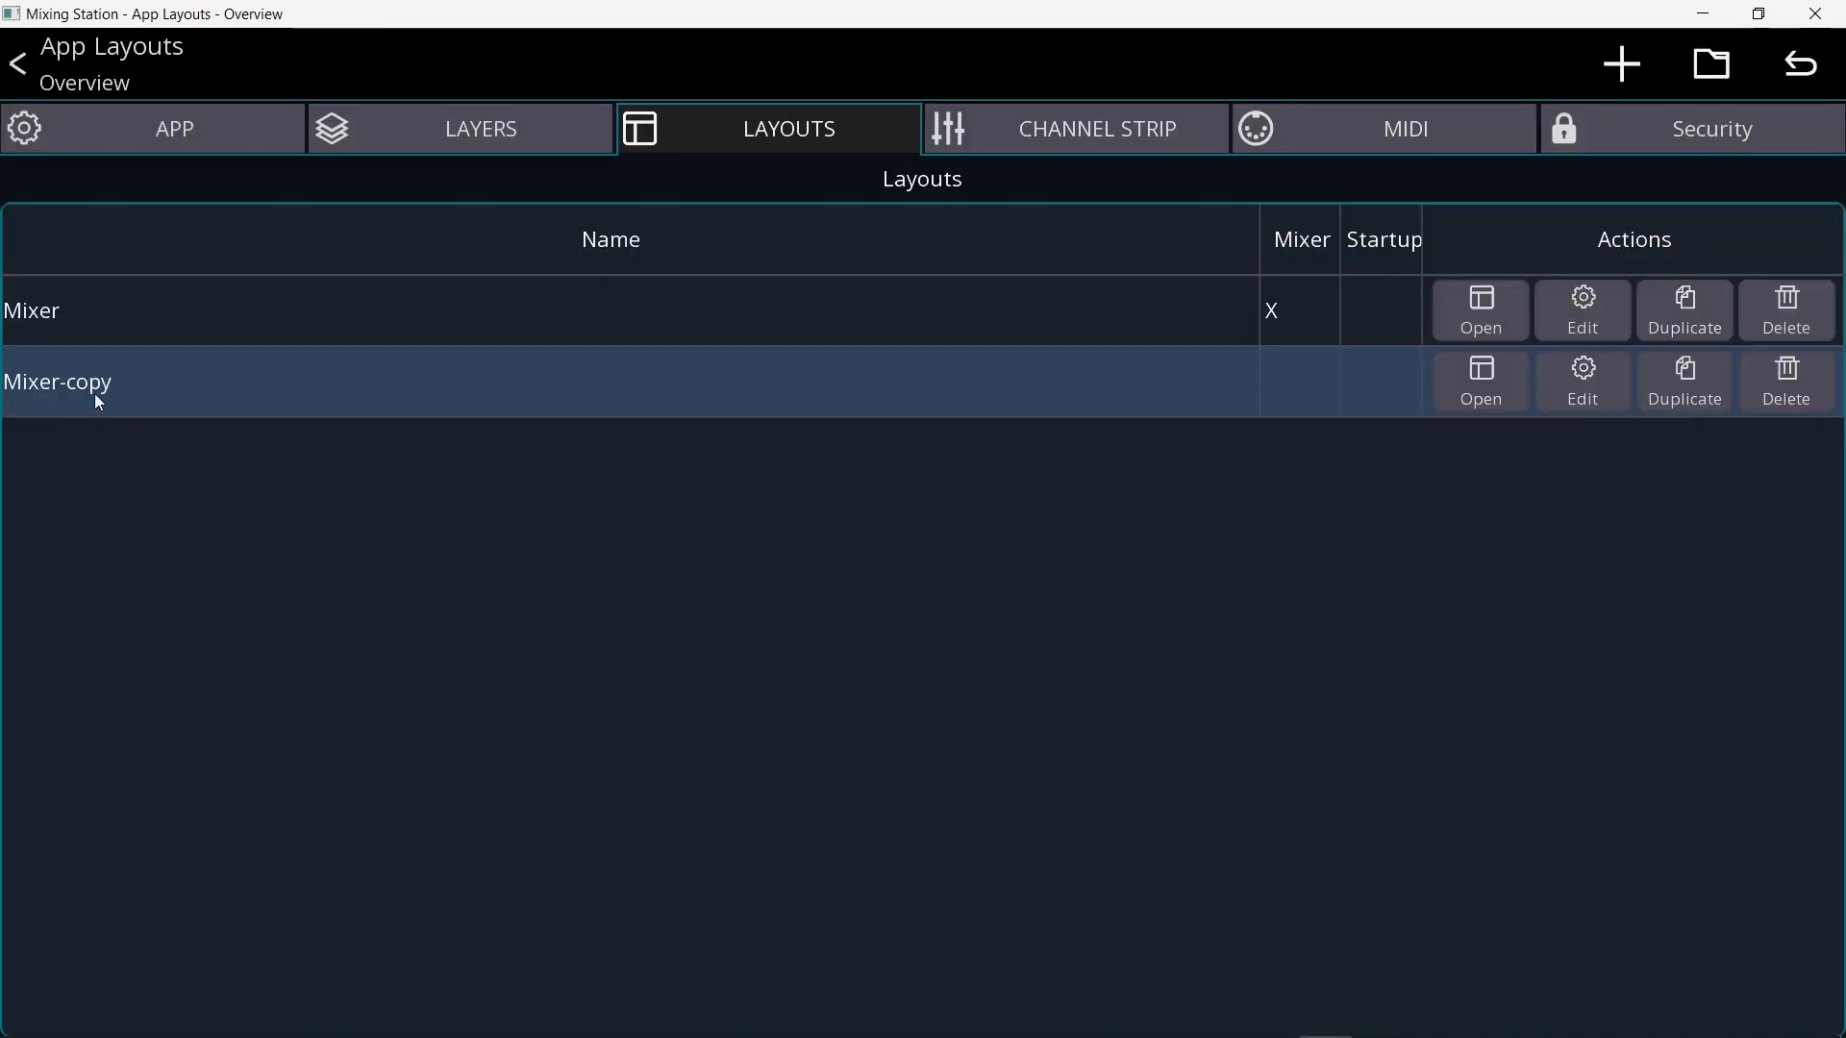
{"action": "mouse_move", "coordinate": [292, 434]}
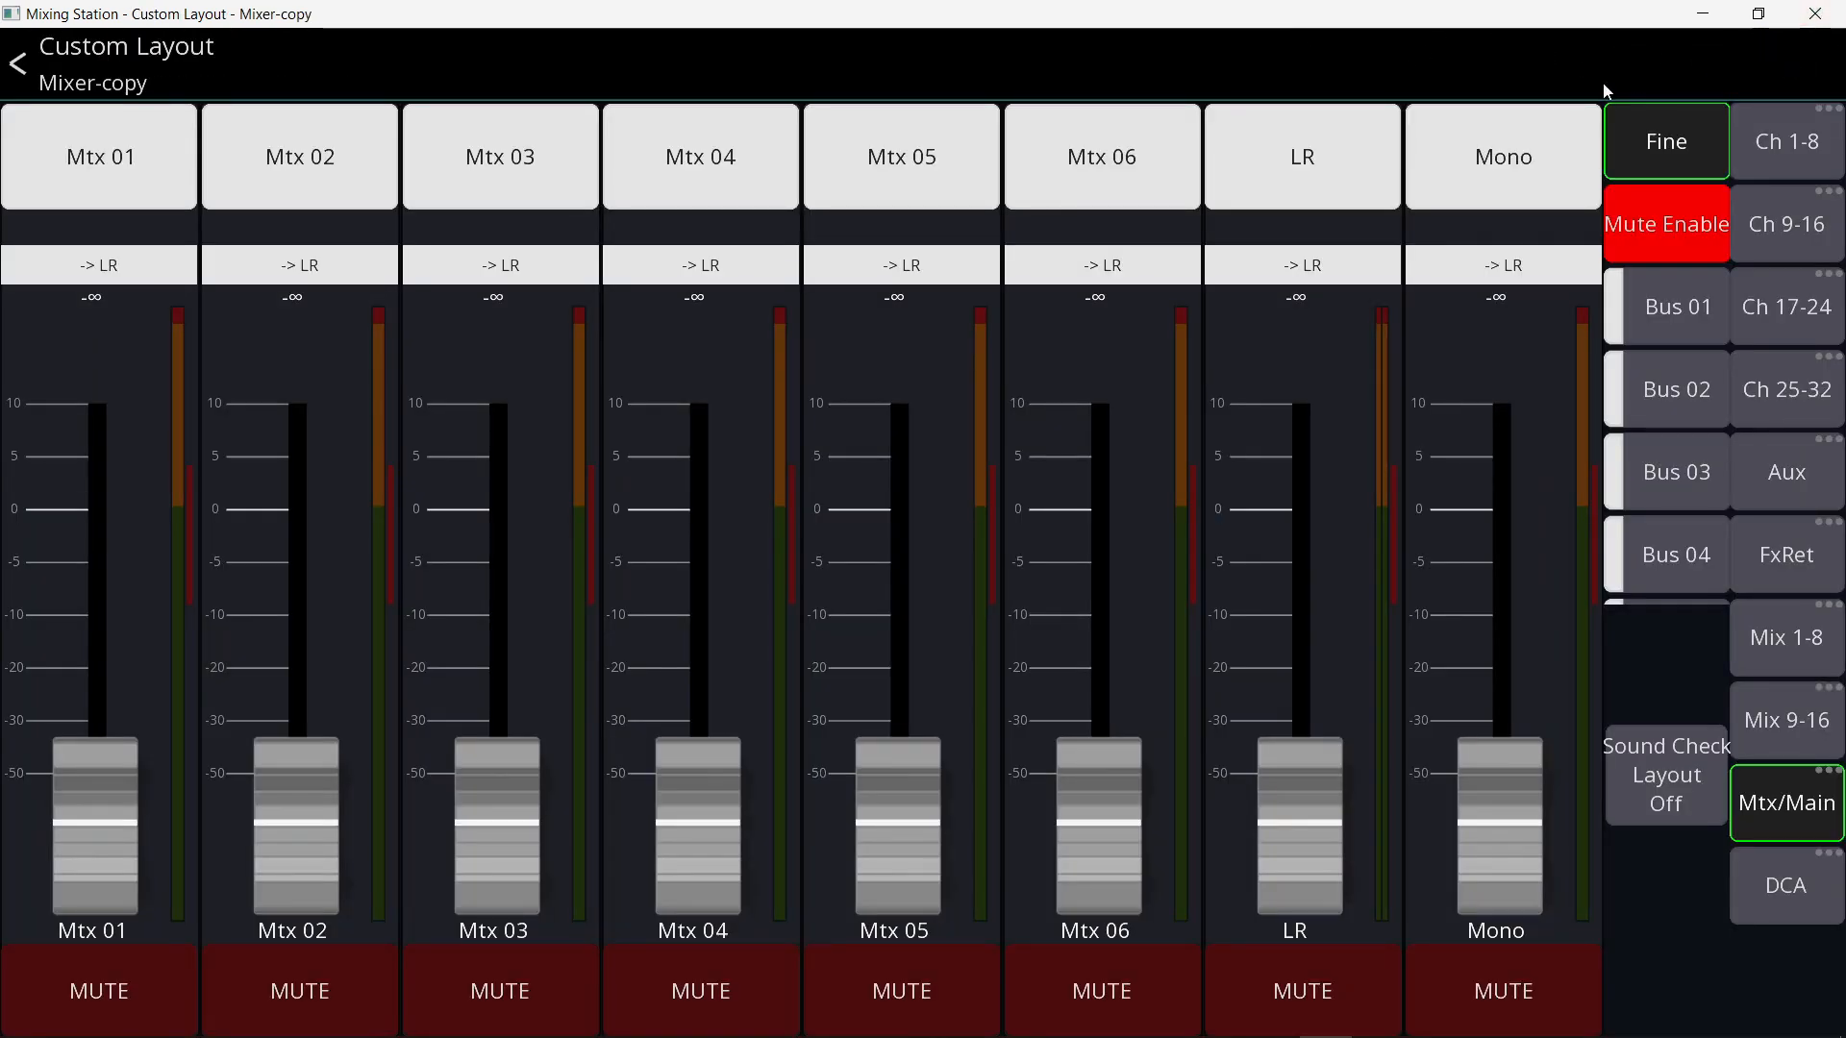
{"action": "left_click", "coordinate": [1800, 61]}
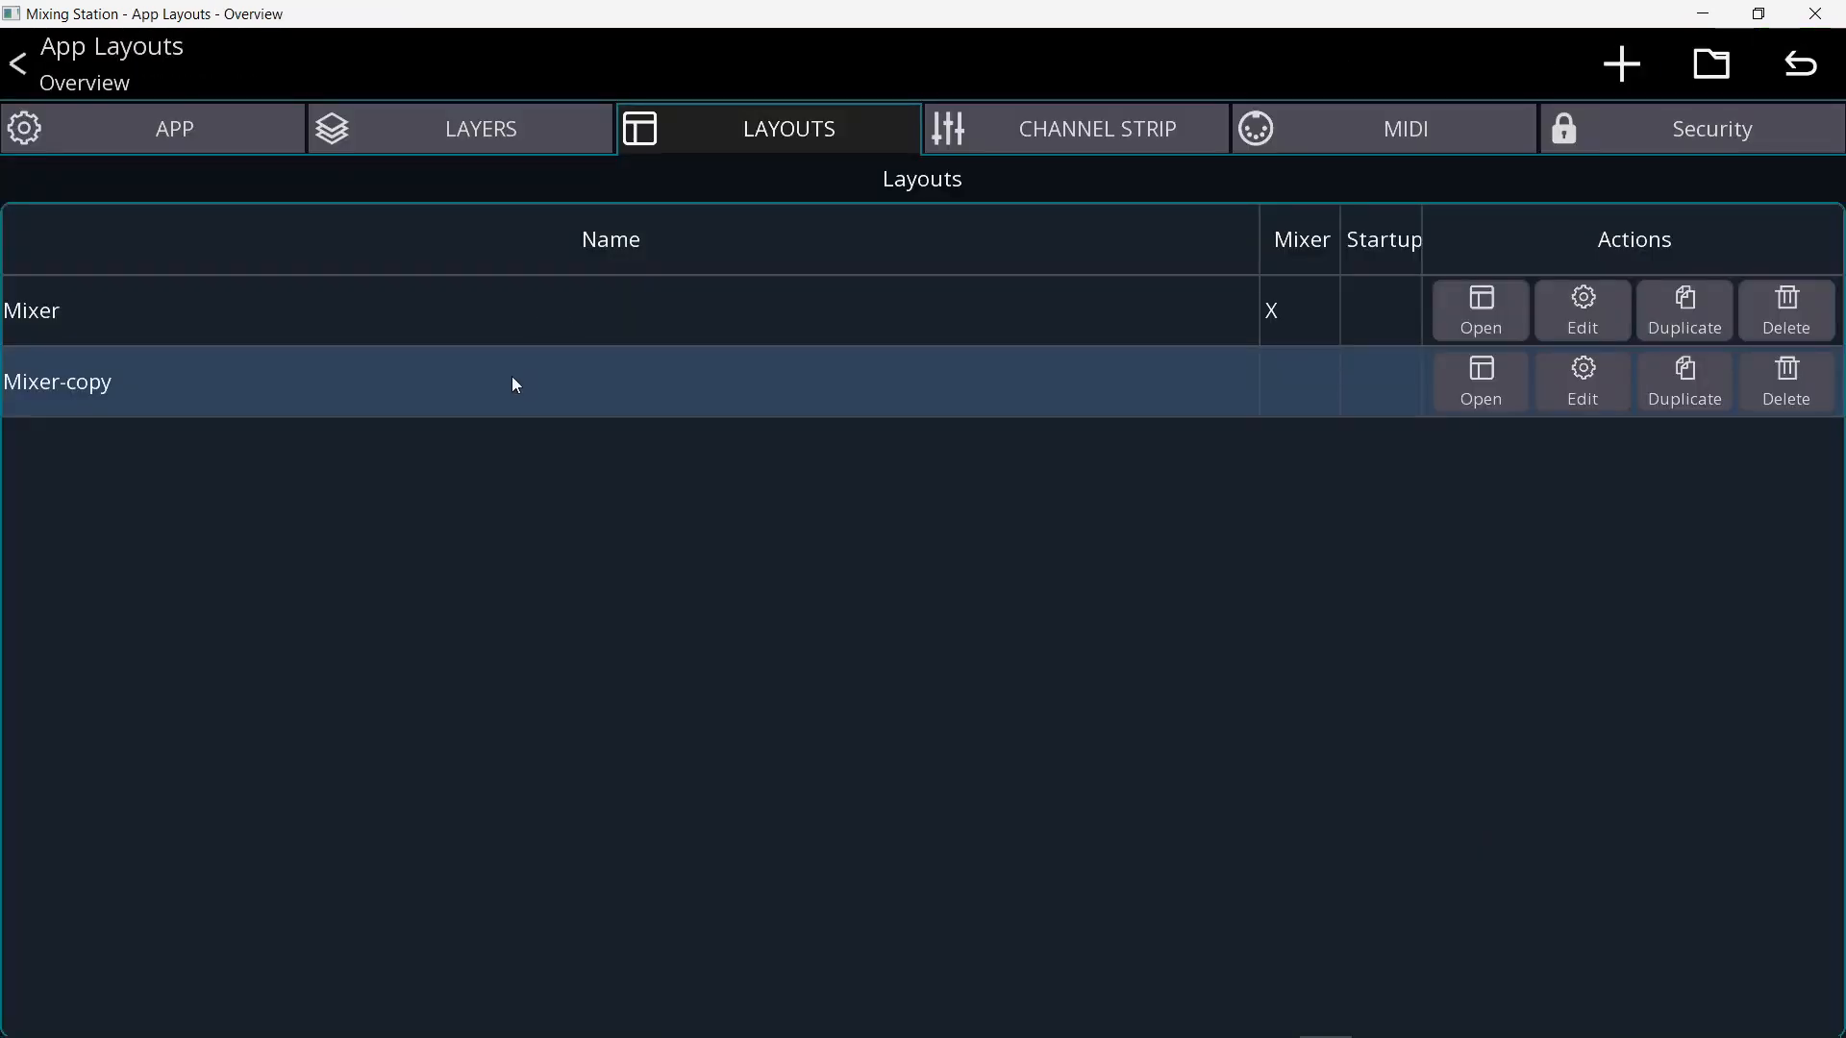
{"action": "left_click", "coordinate": [1583, 380]}
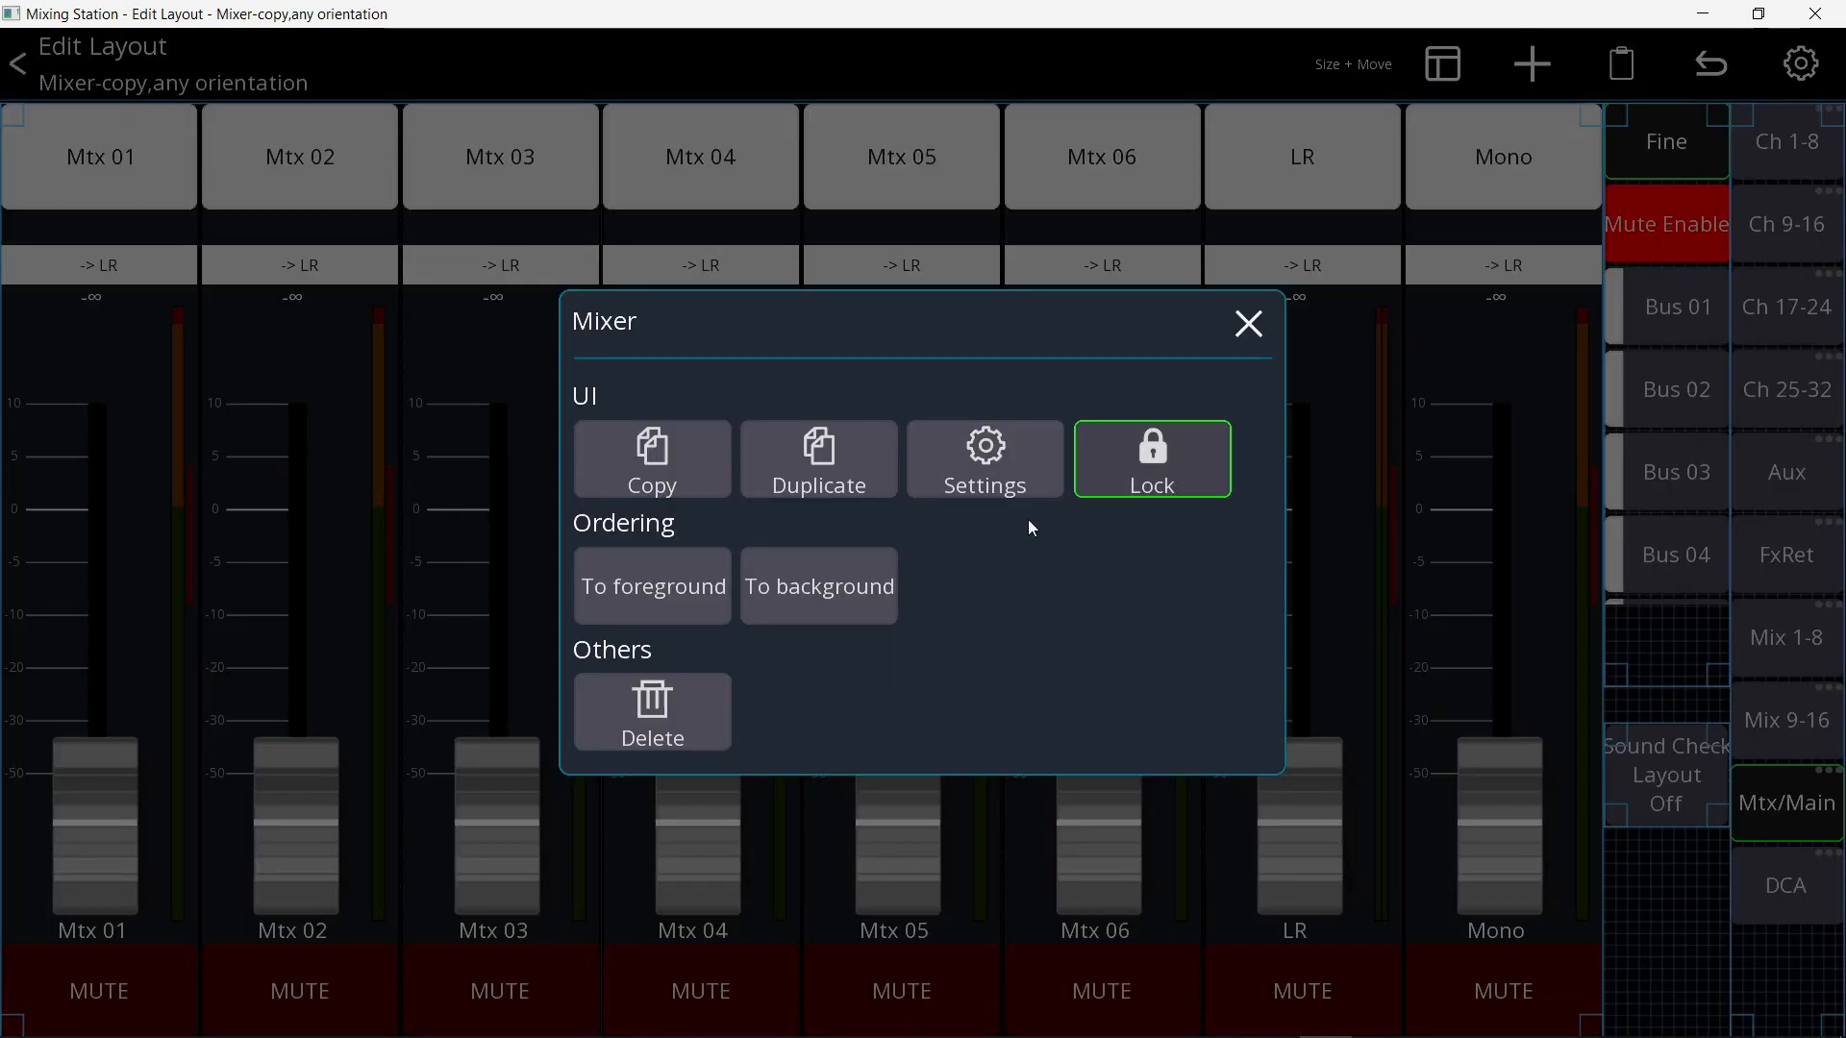
- Remove the matrix mixer panel and add an LR channel overview element in its place
{"action": "left_click", "coordinate": [819, 585]}
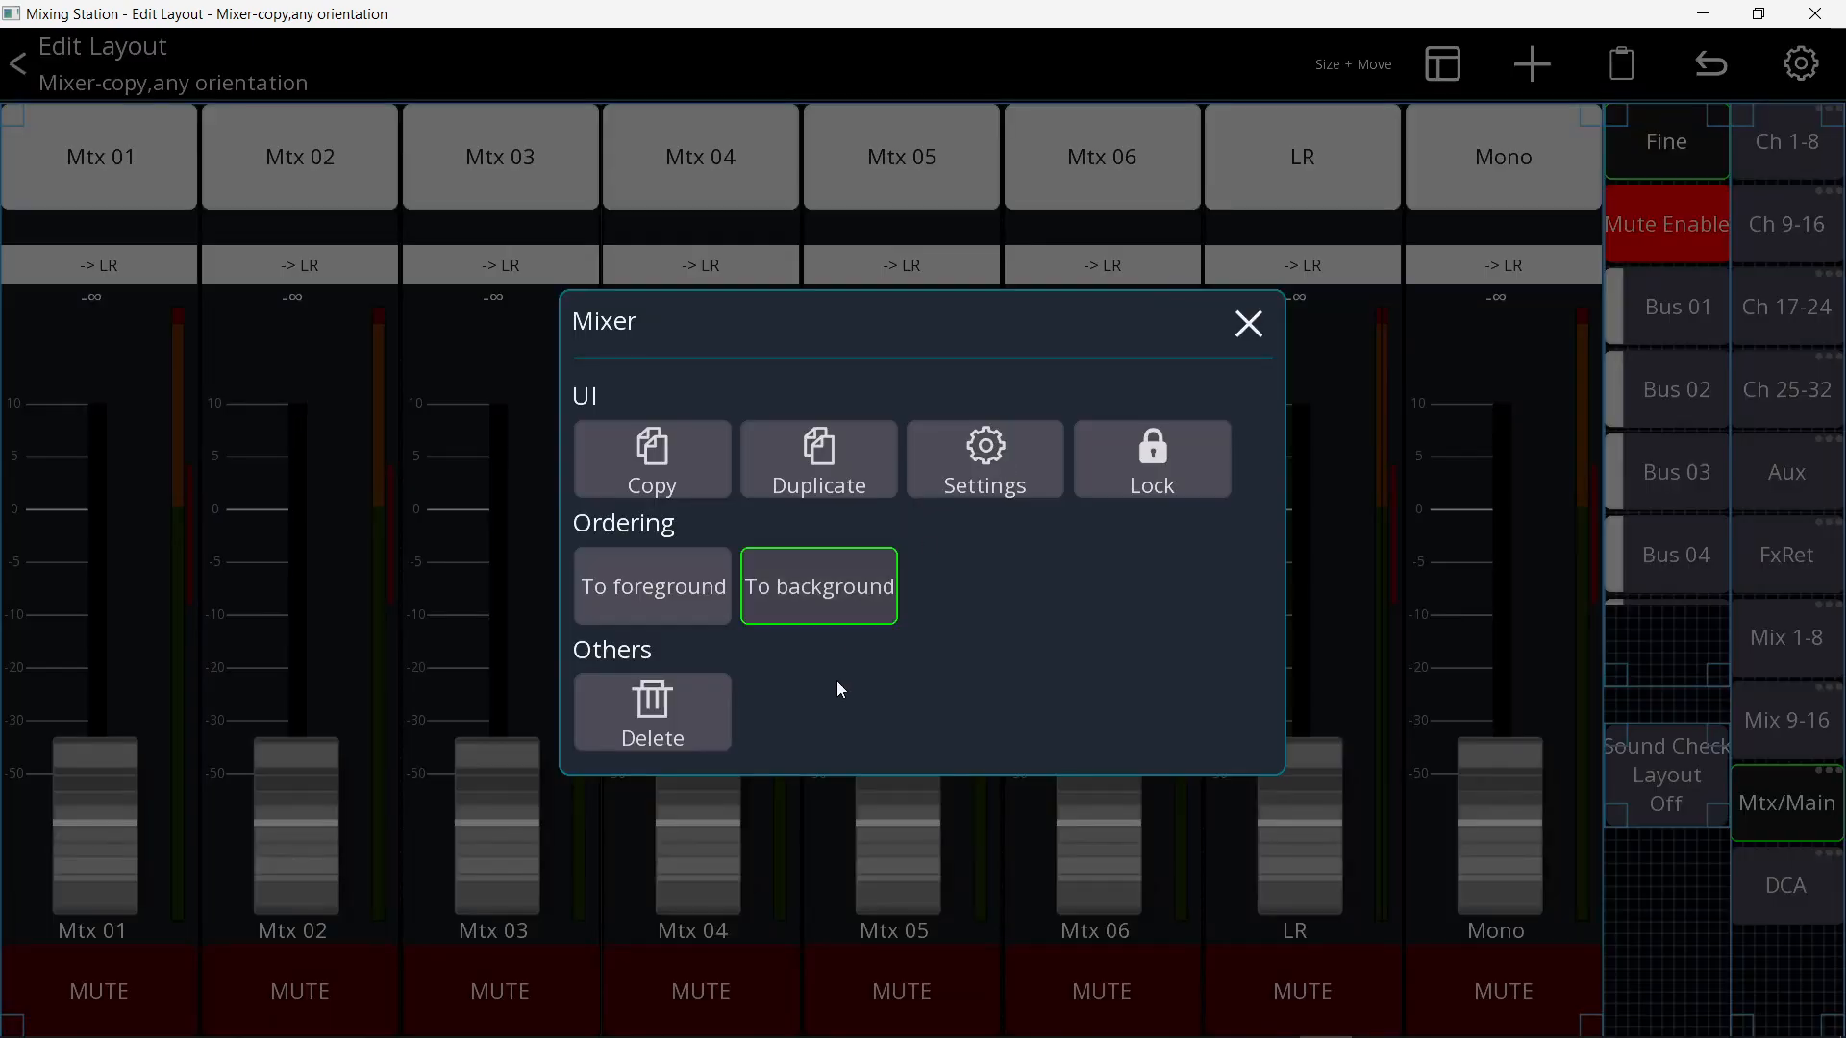
{"action": "left_click", "coordinate": [1530, 63]}
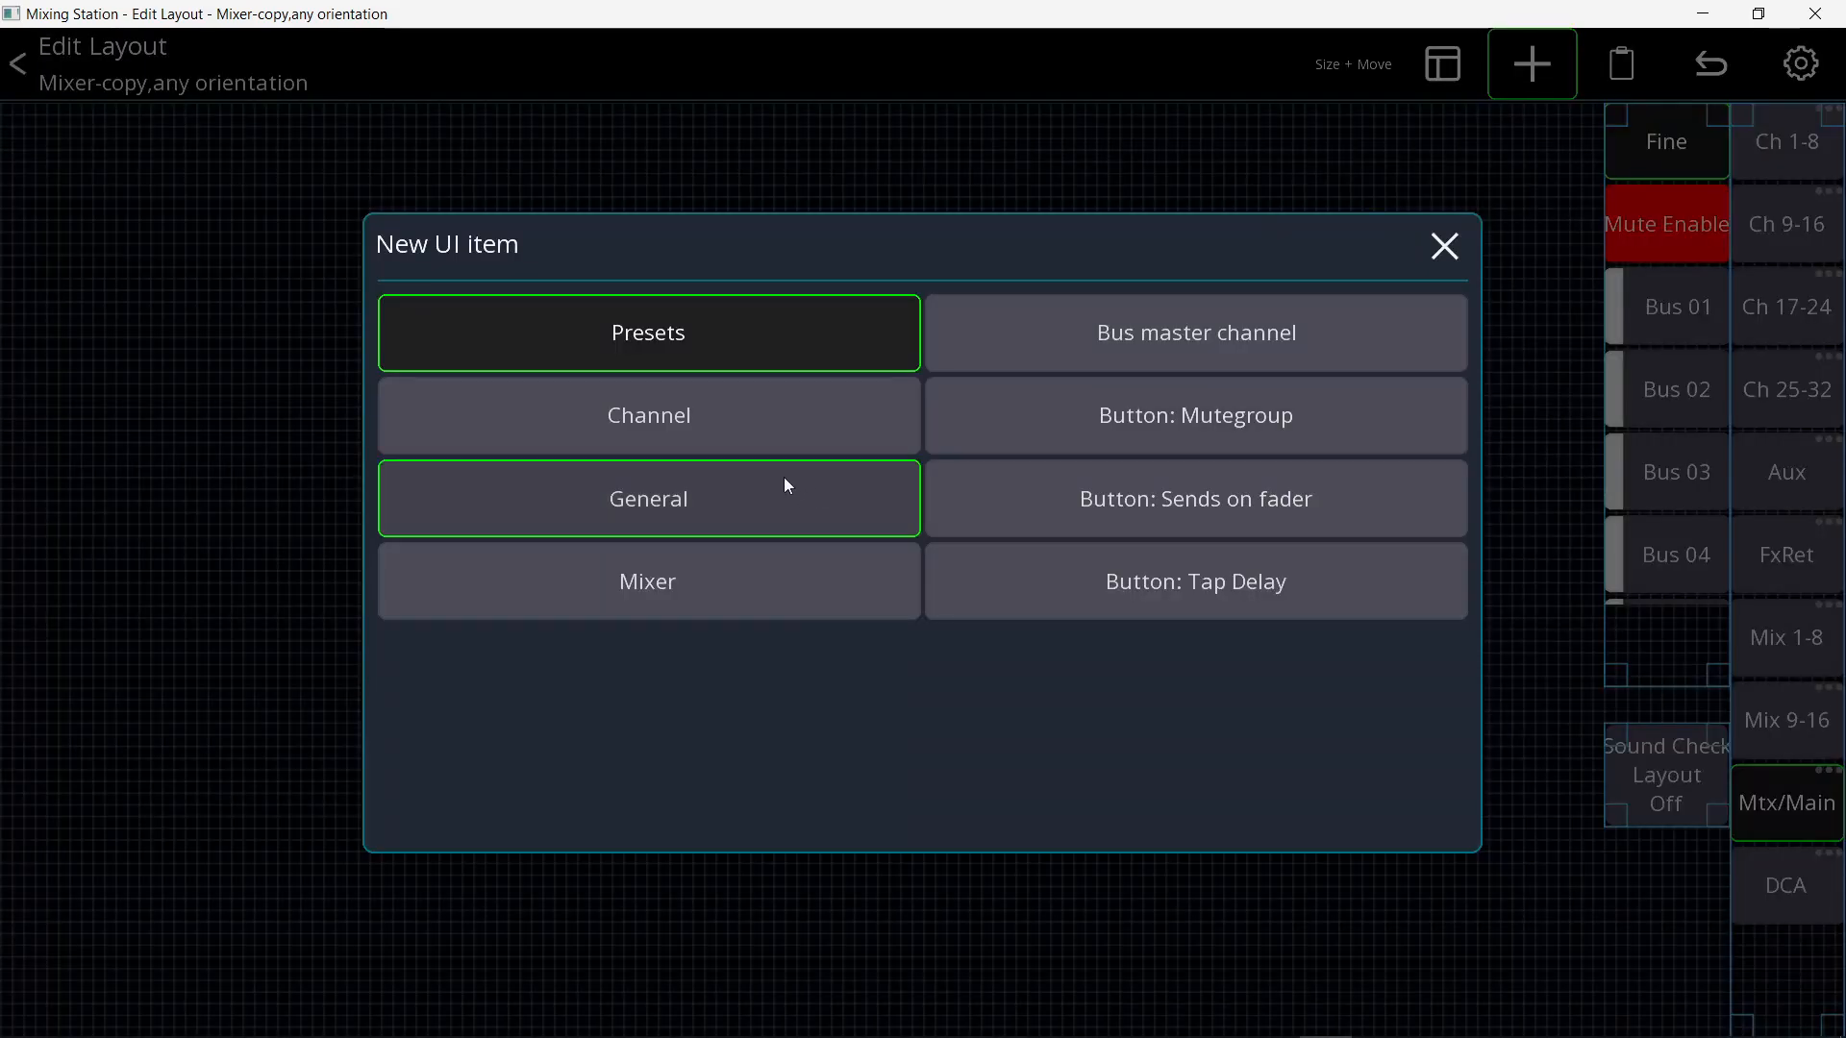
{"action": "left_click", "coordinate": [648, 415]}
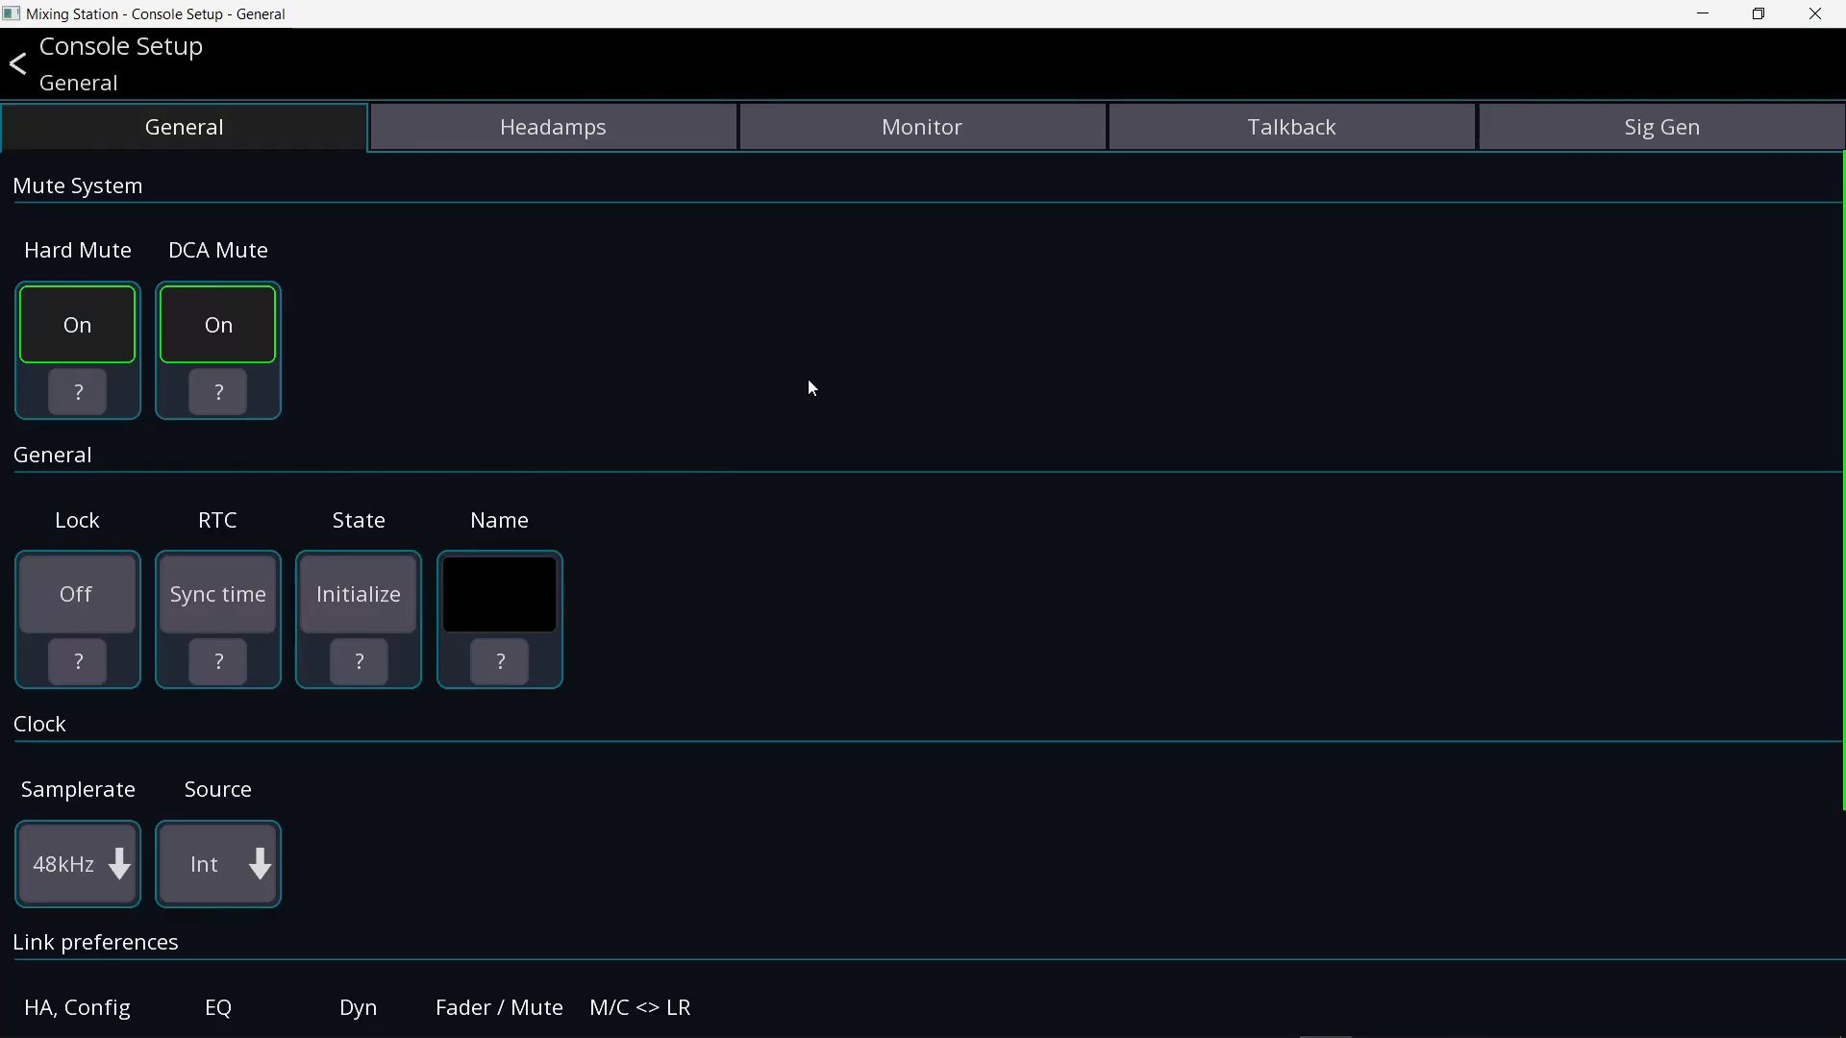
{"action": "left_click", "coordinate": [1662, 127]}
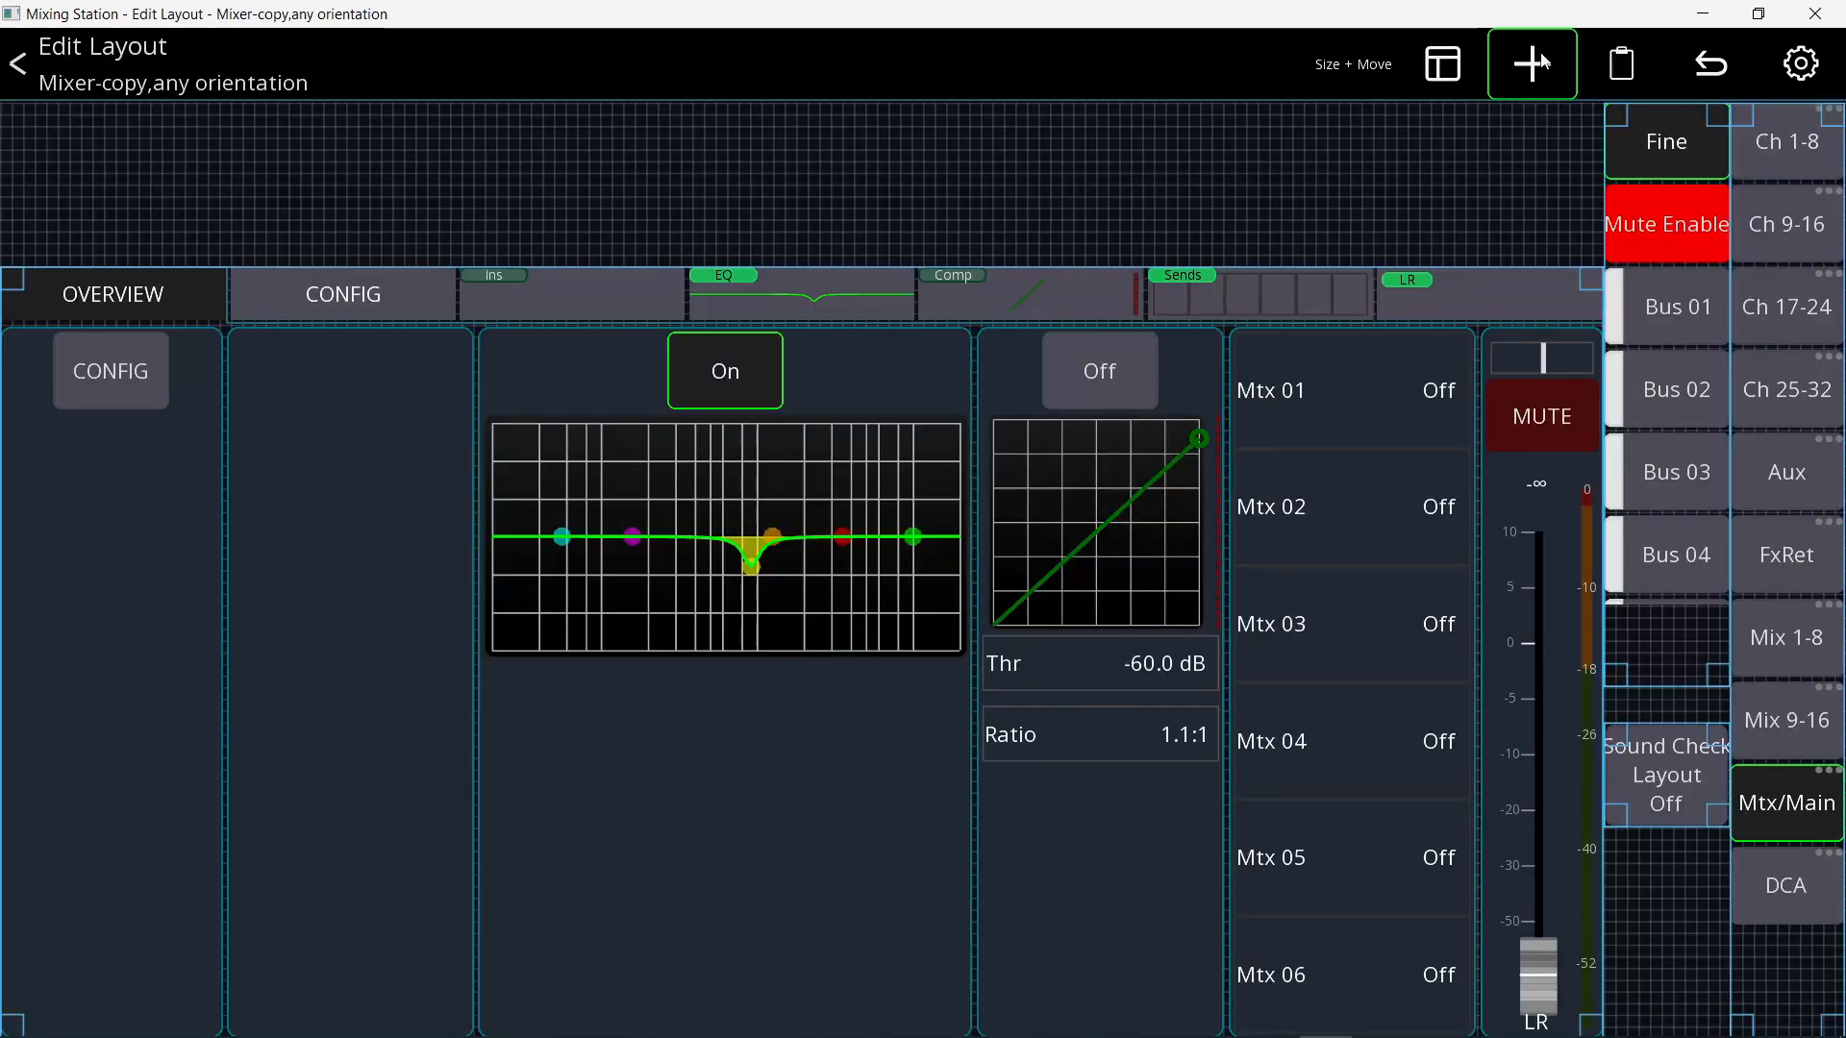
- Place a new button on the layout and label it Open Sig Gen
{"action": "left_click", "coordinate": [1530, 63]}
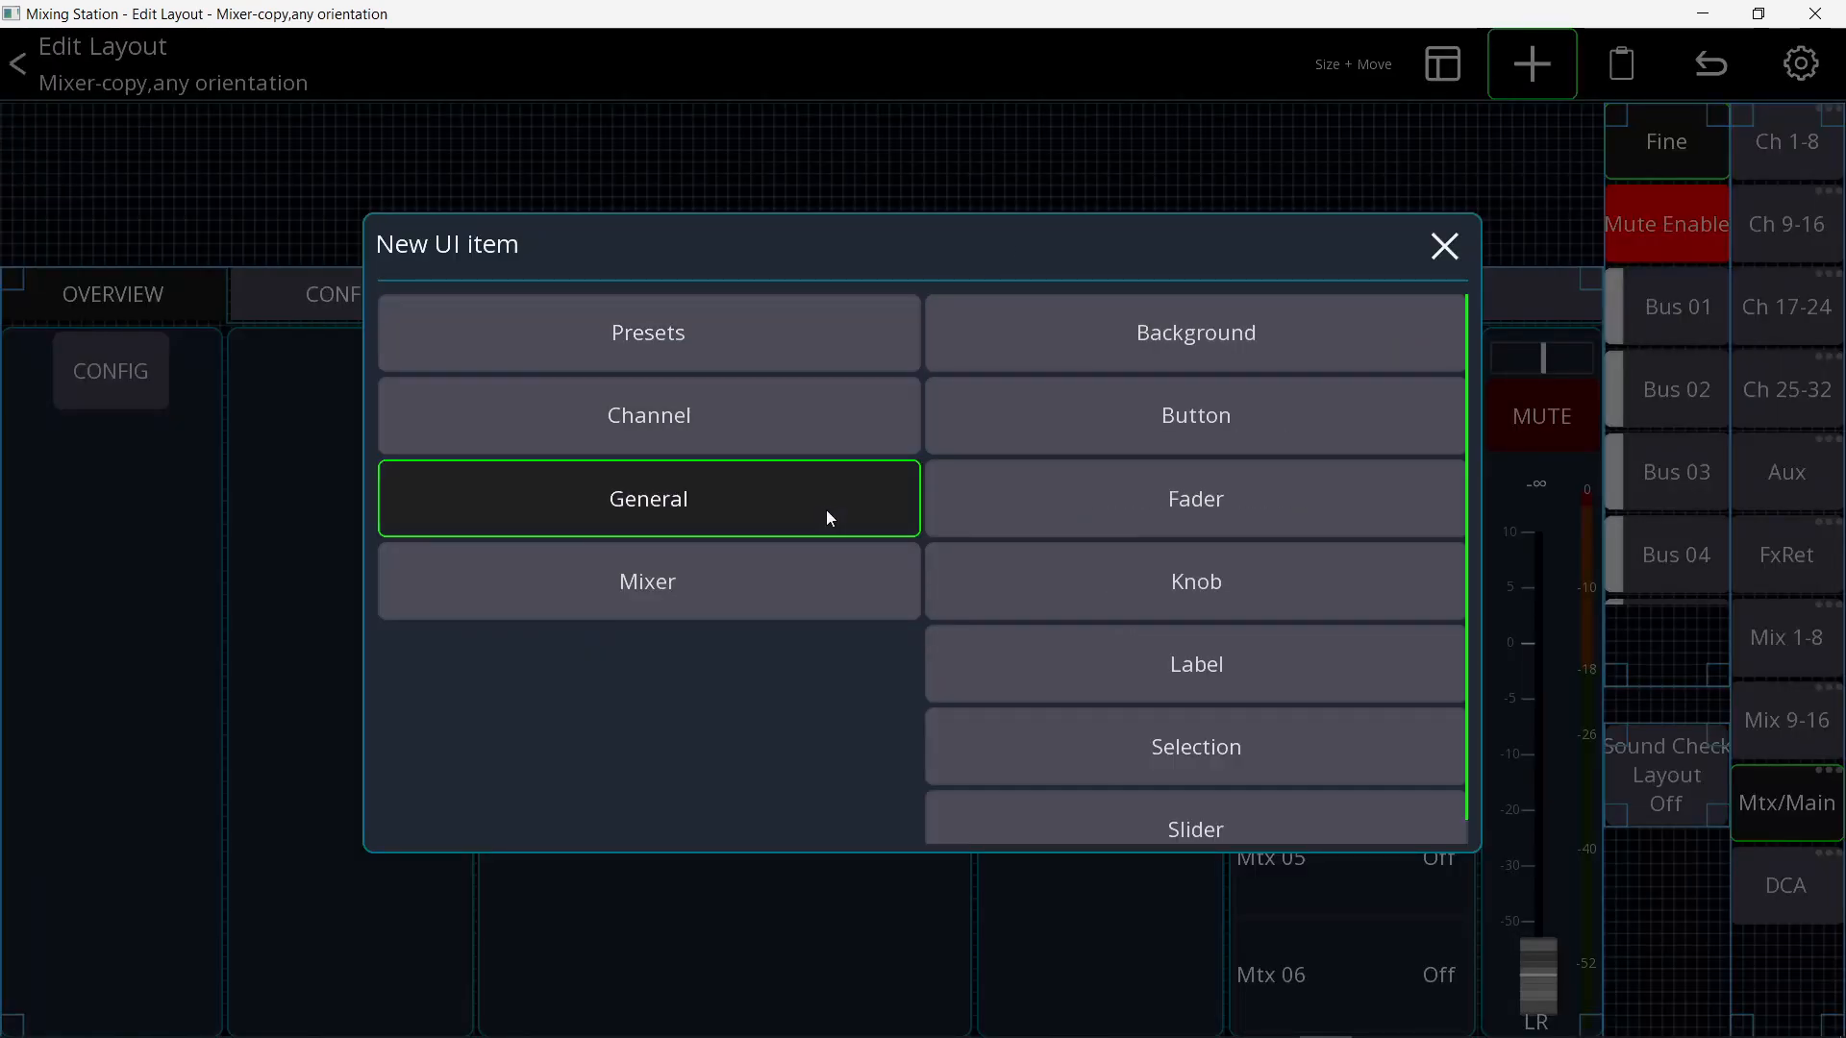
{"action": "left_click", "coordinate": [648, 498]}
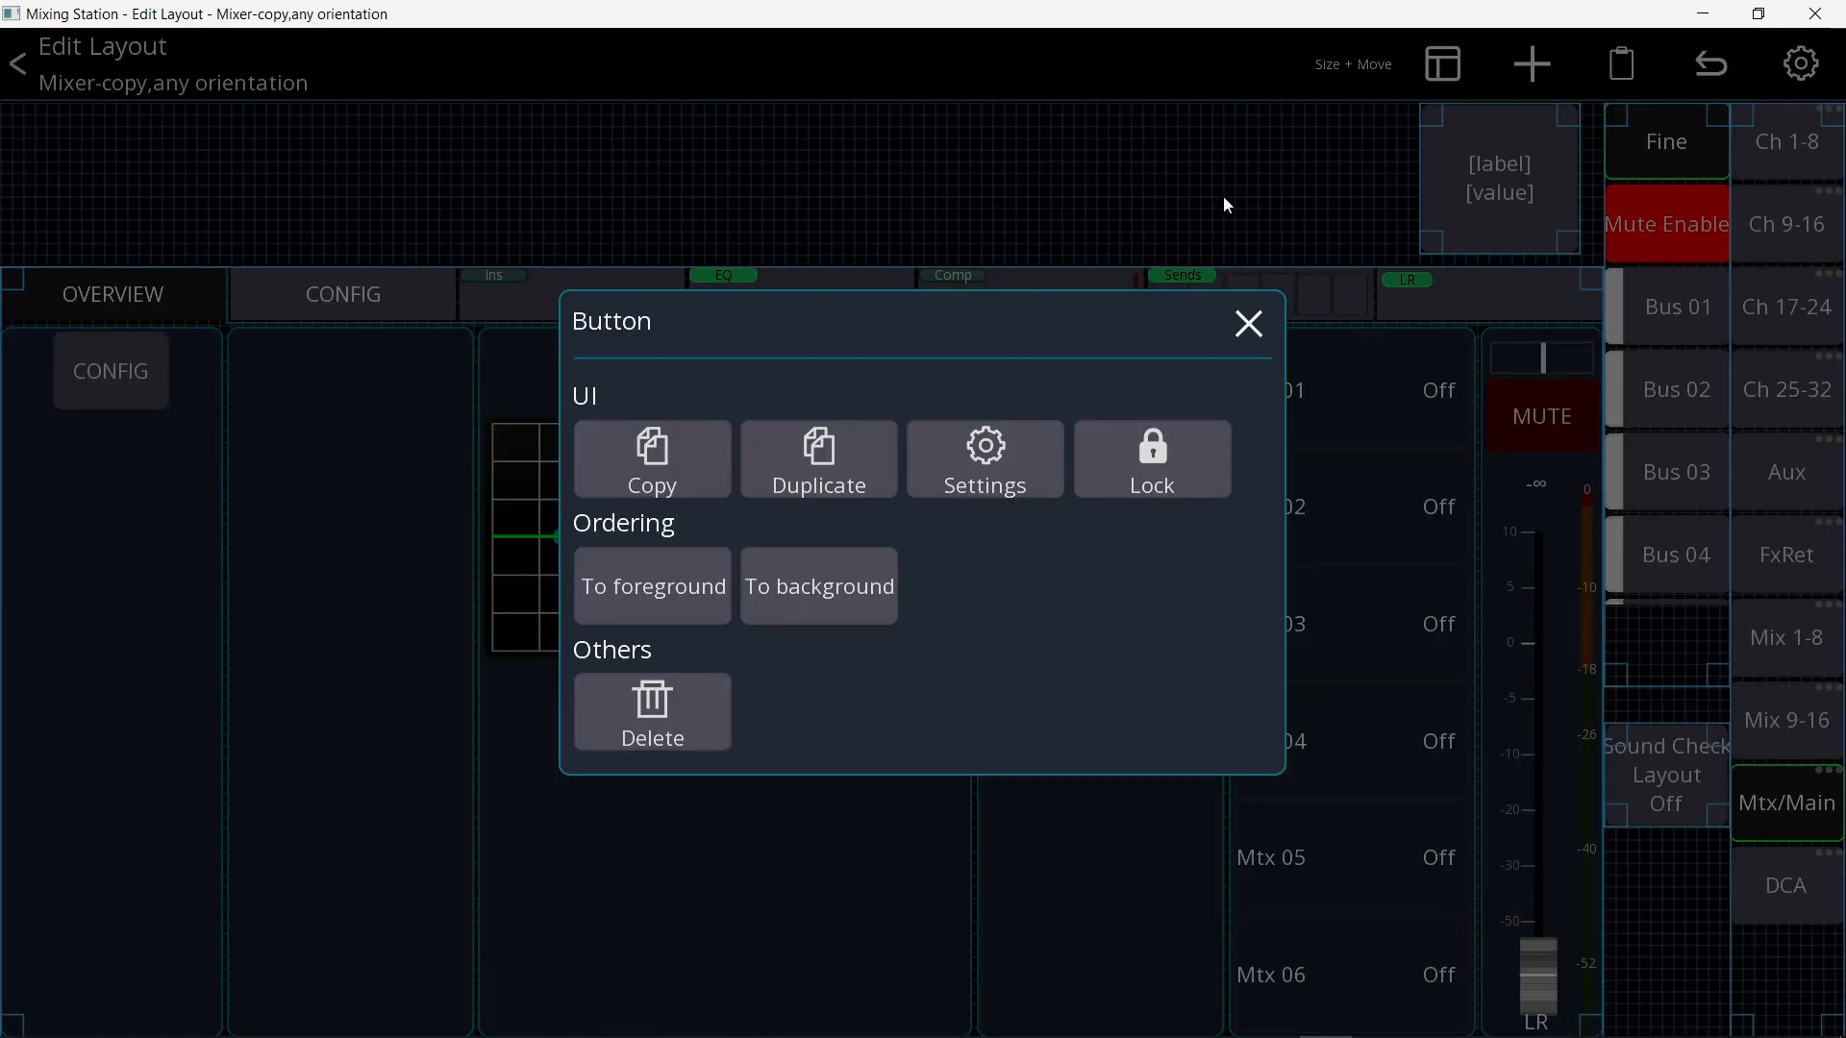
{"action": "left_click", "coordinate": [986, 457]}
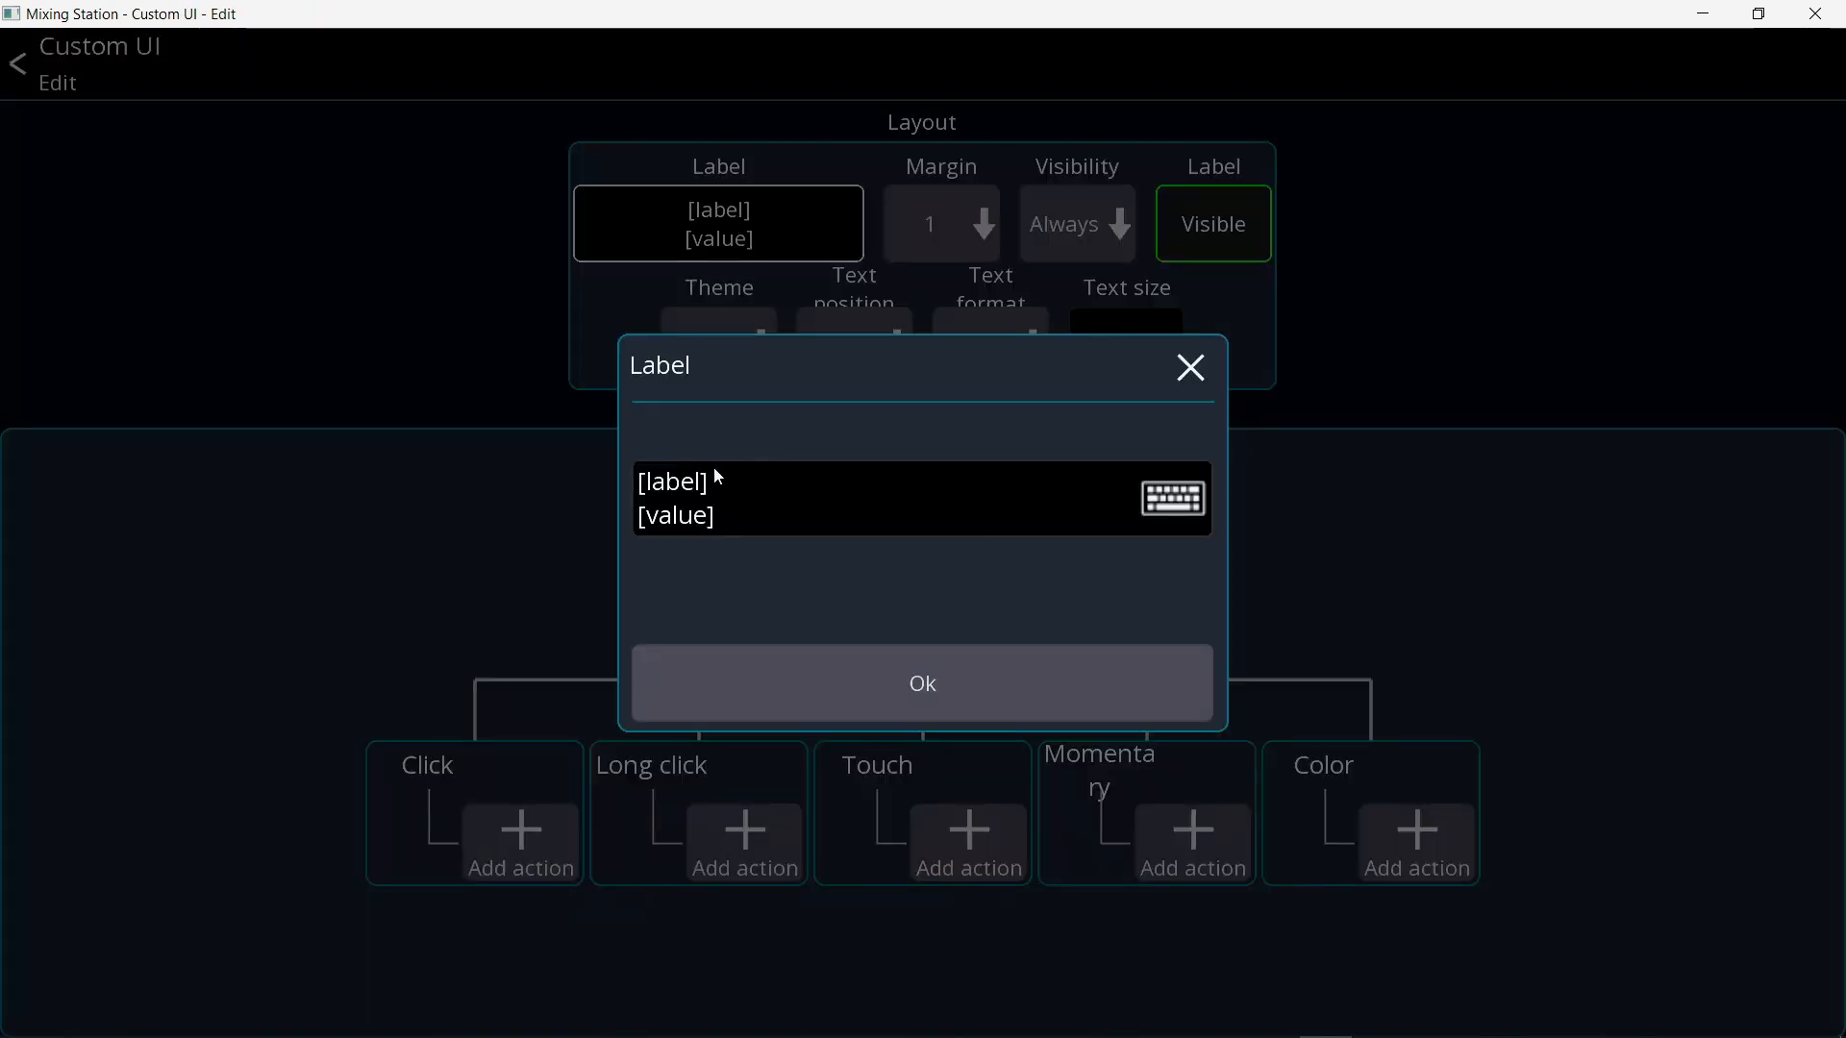
{"action": "type", "text": "Open Sig Gen"}
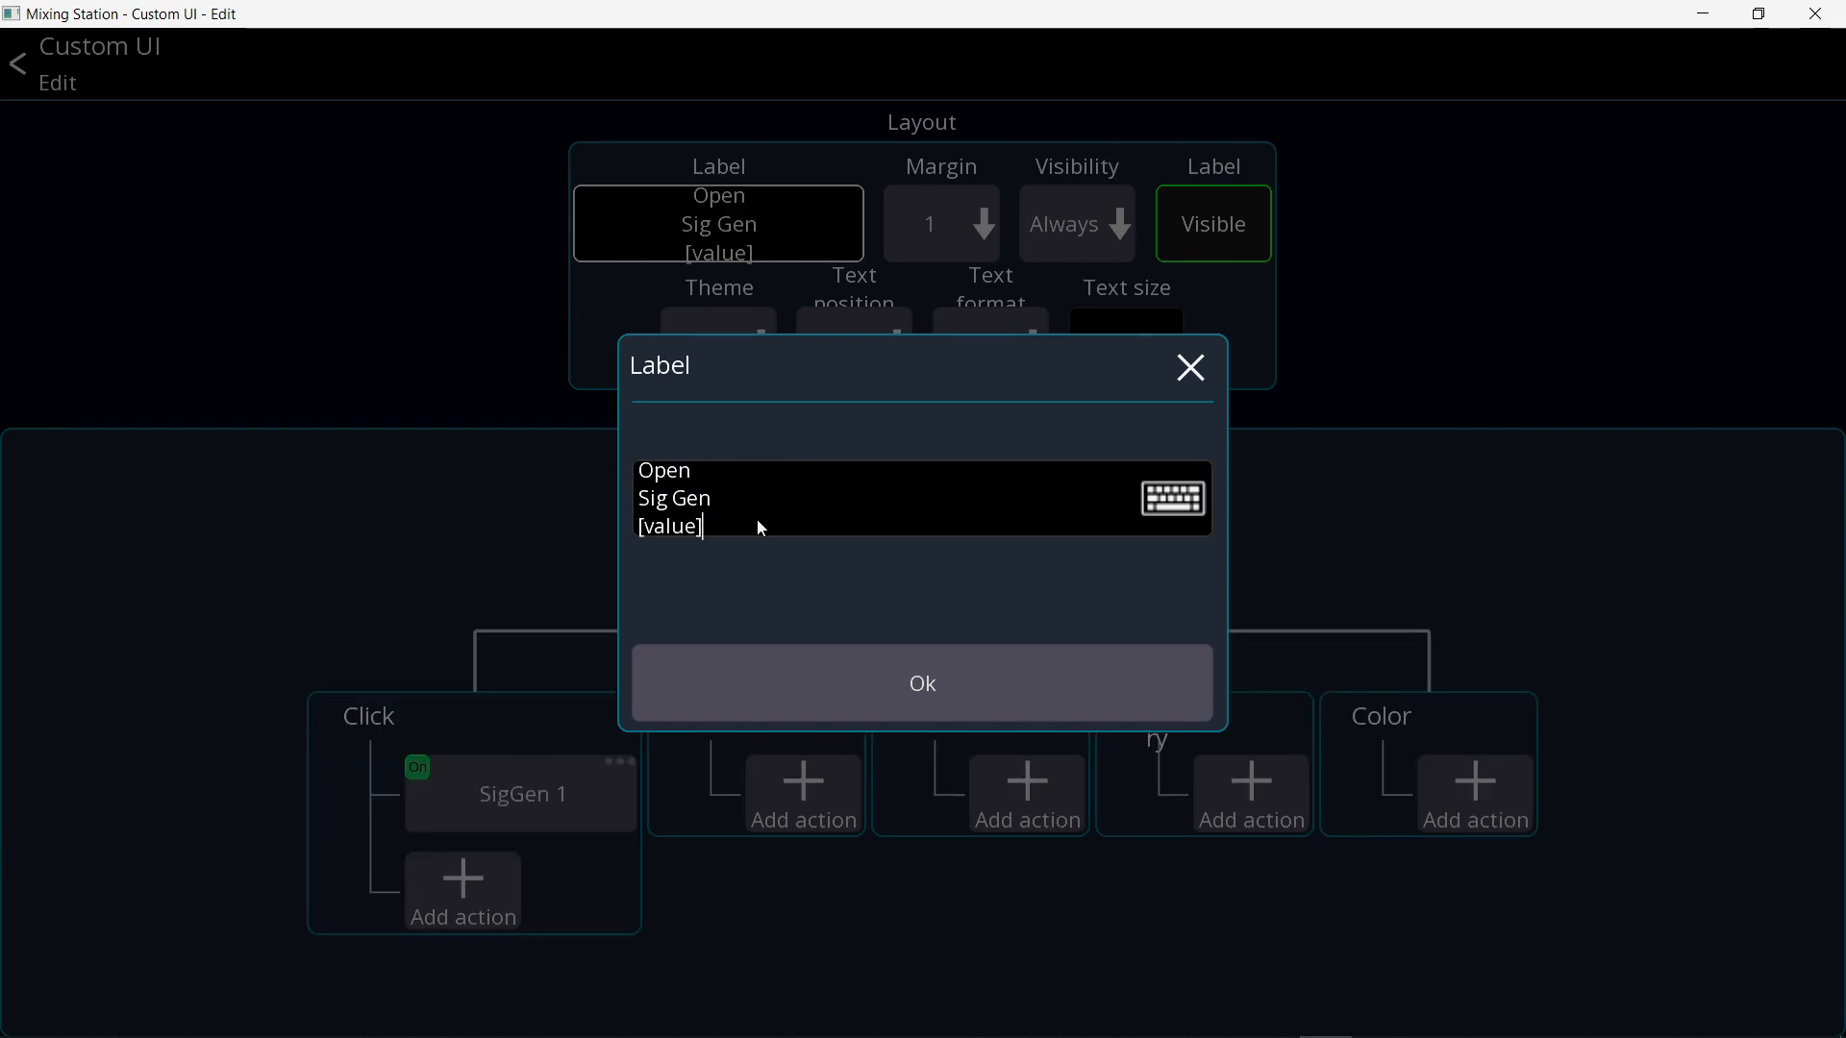
{"action": "key", "text": "Backspace"}
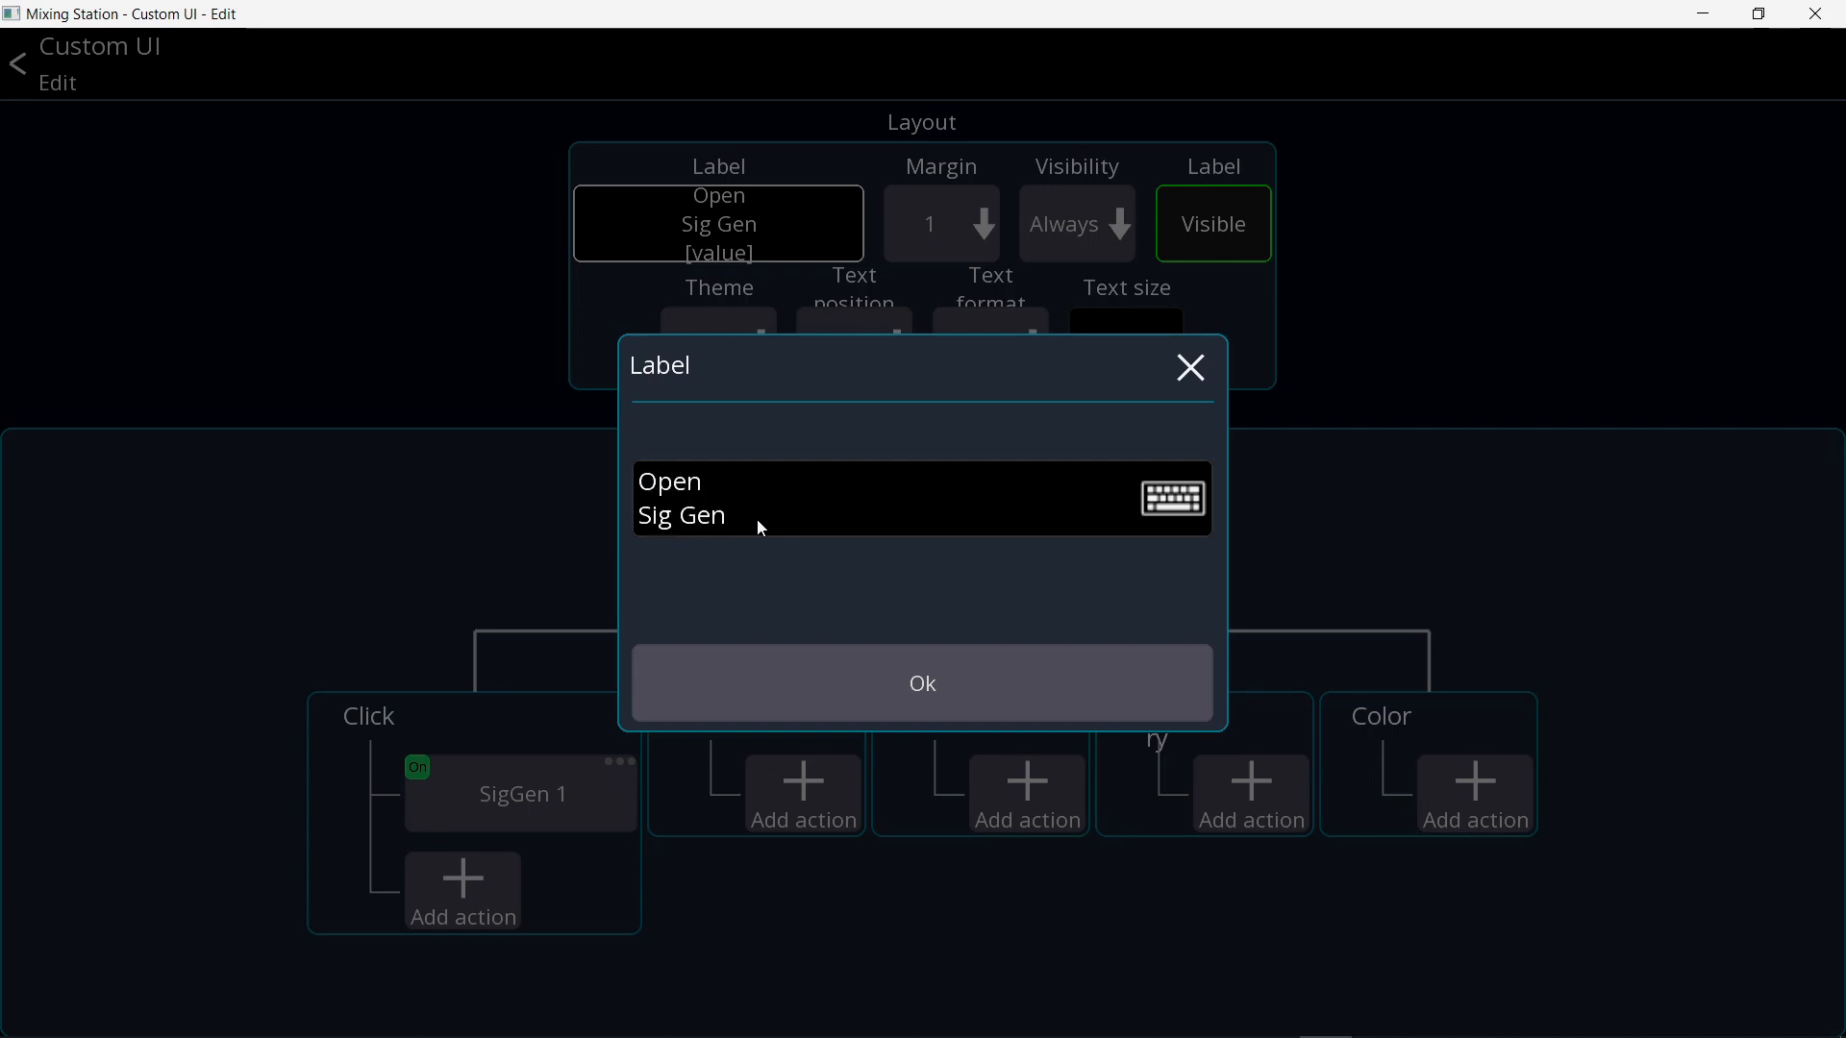
{"action": "left_click", "coordinate": [922, 684]}
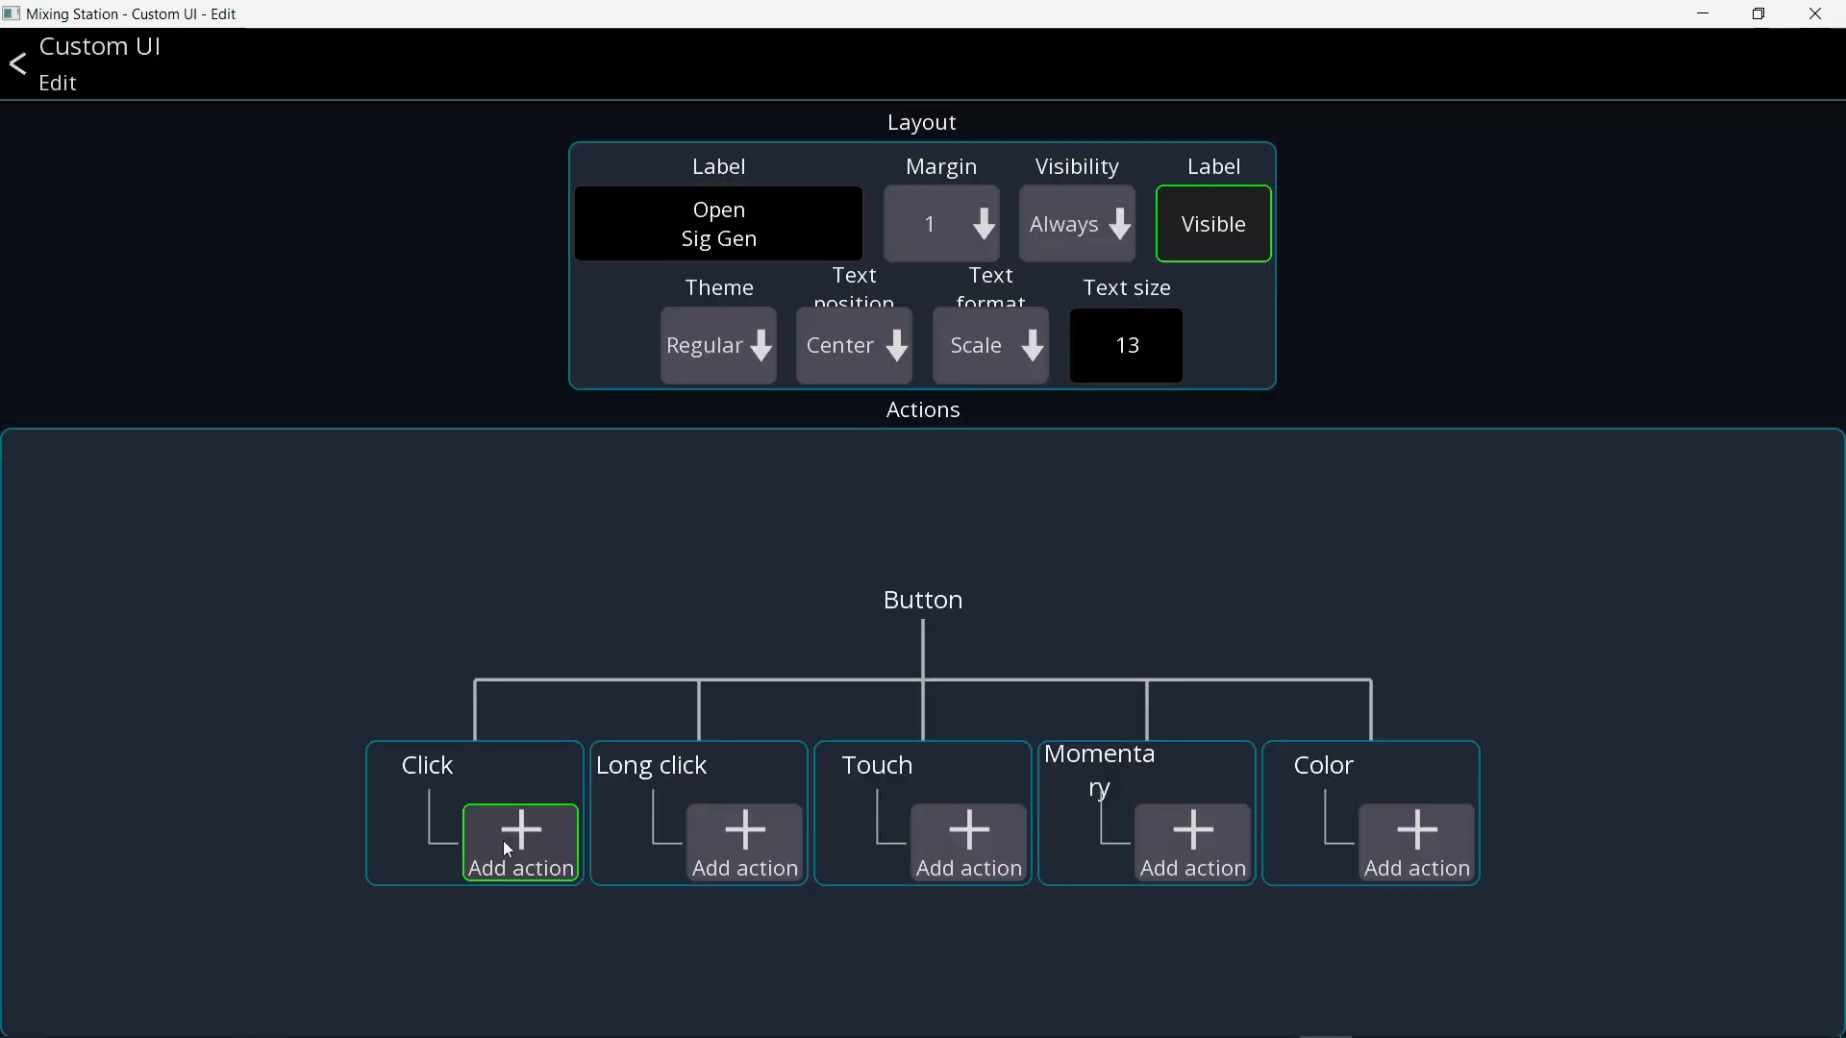
- Set its click action to App > Open view on Console Setup's Sig Gen page and try it out
{"action": "left_click", "coordinate": [519, 842]}
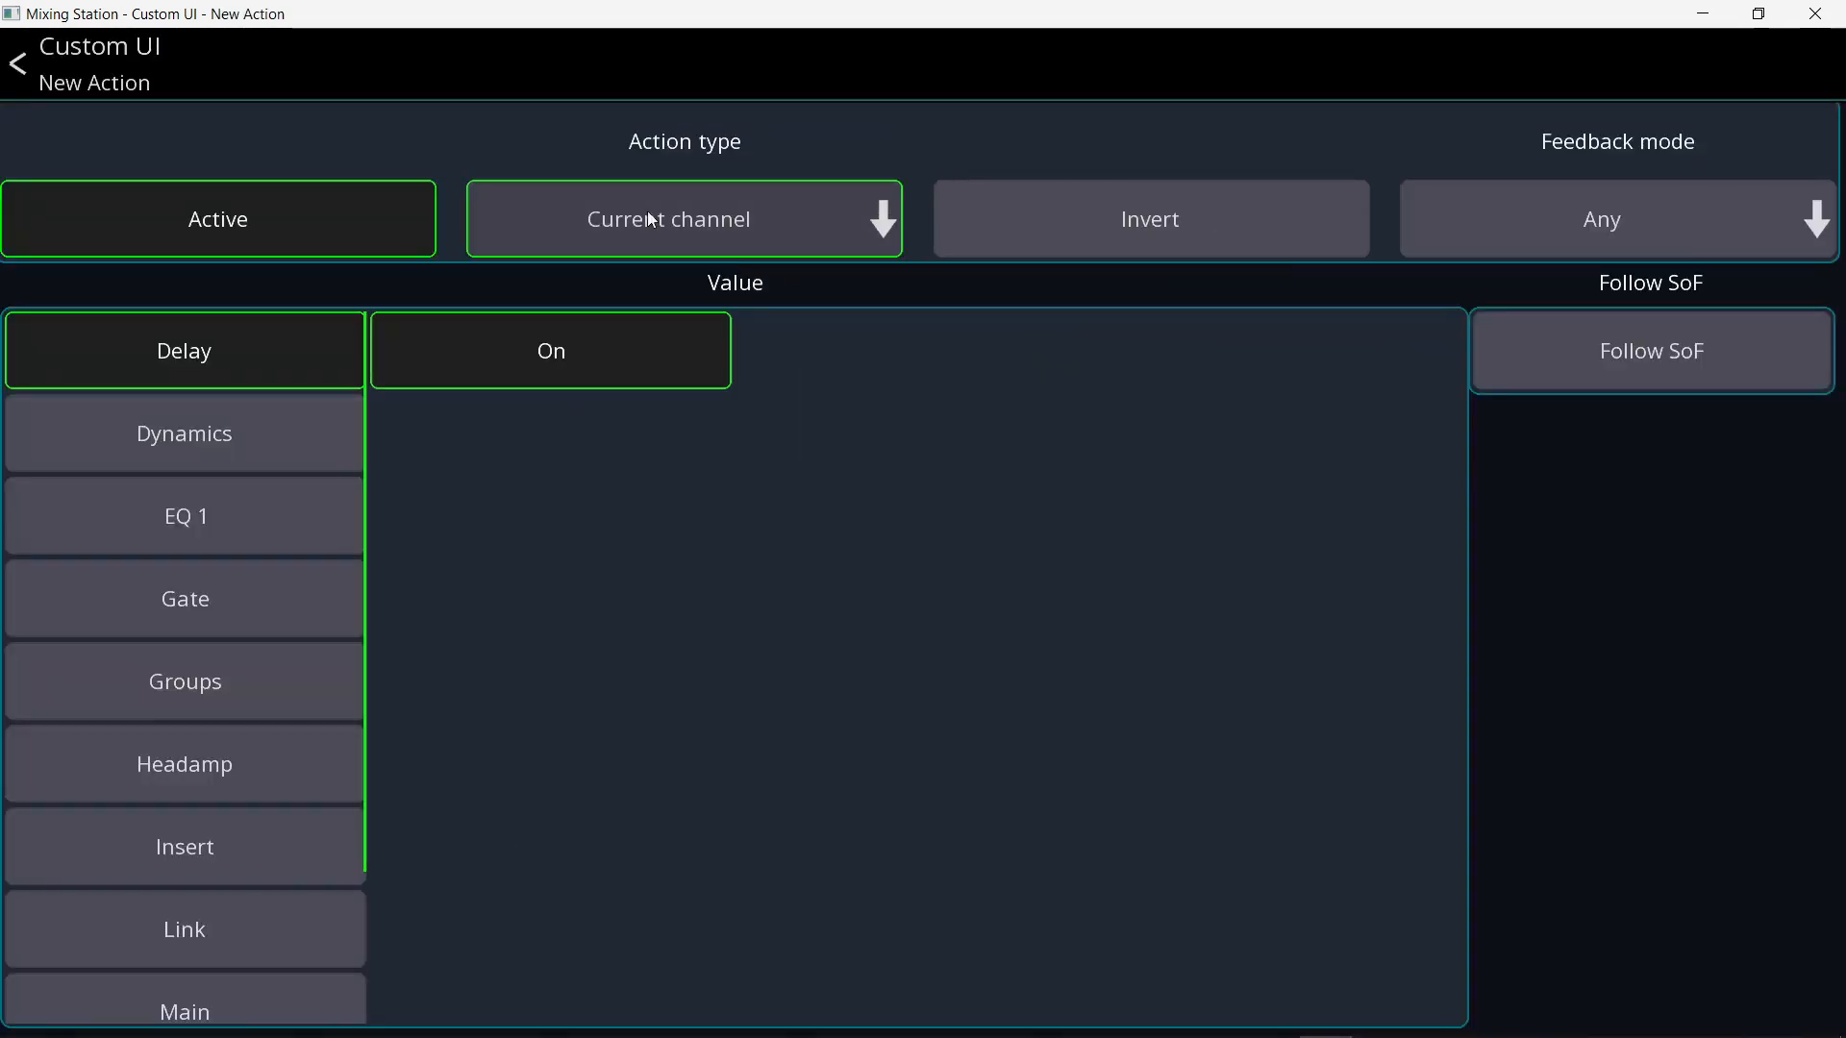
{"action": "left_click", "coordinate": [685, 217]}
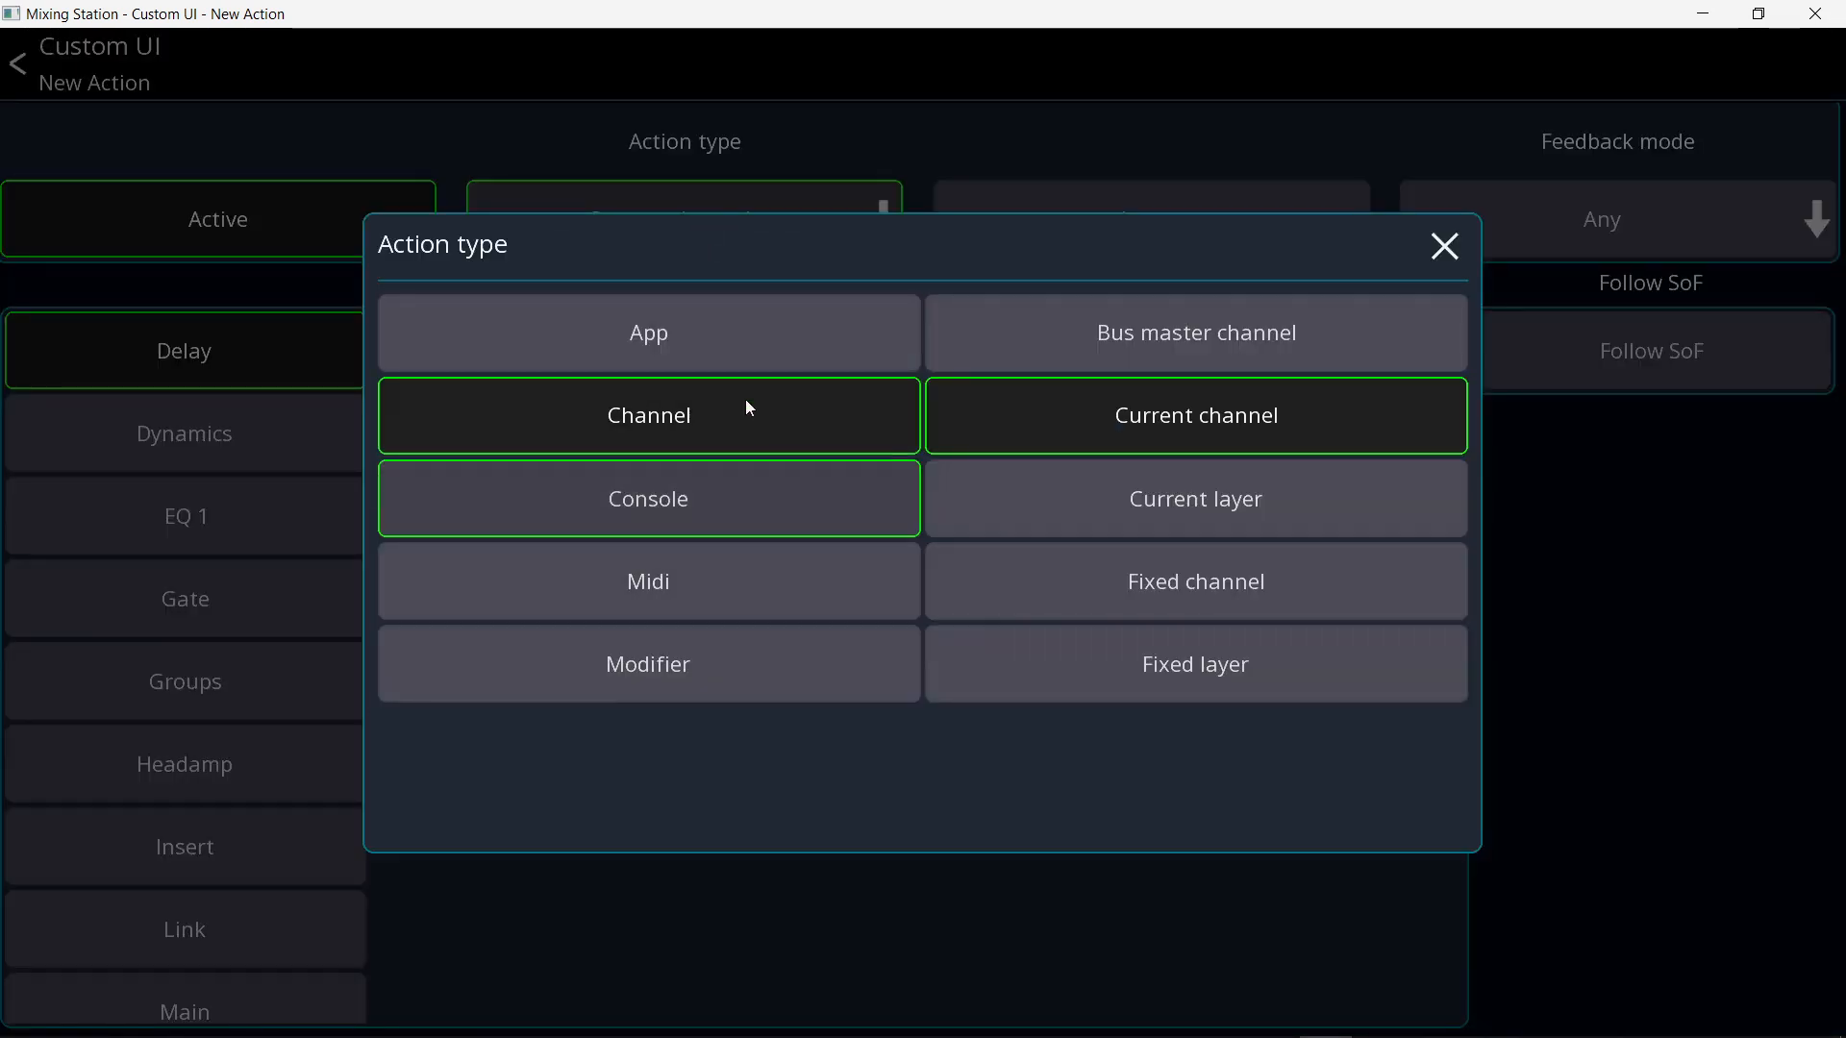
{"action": "left_click", "coordinate": [650, 332]}
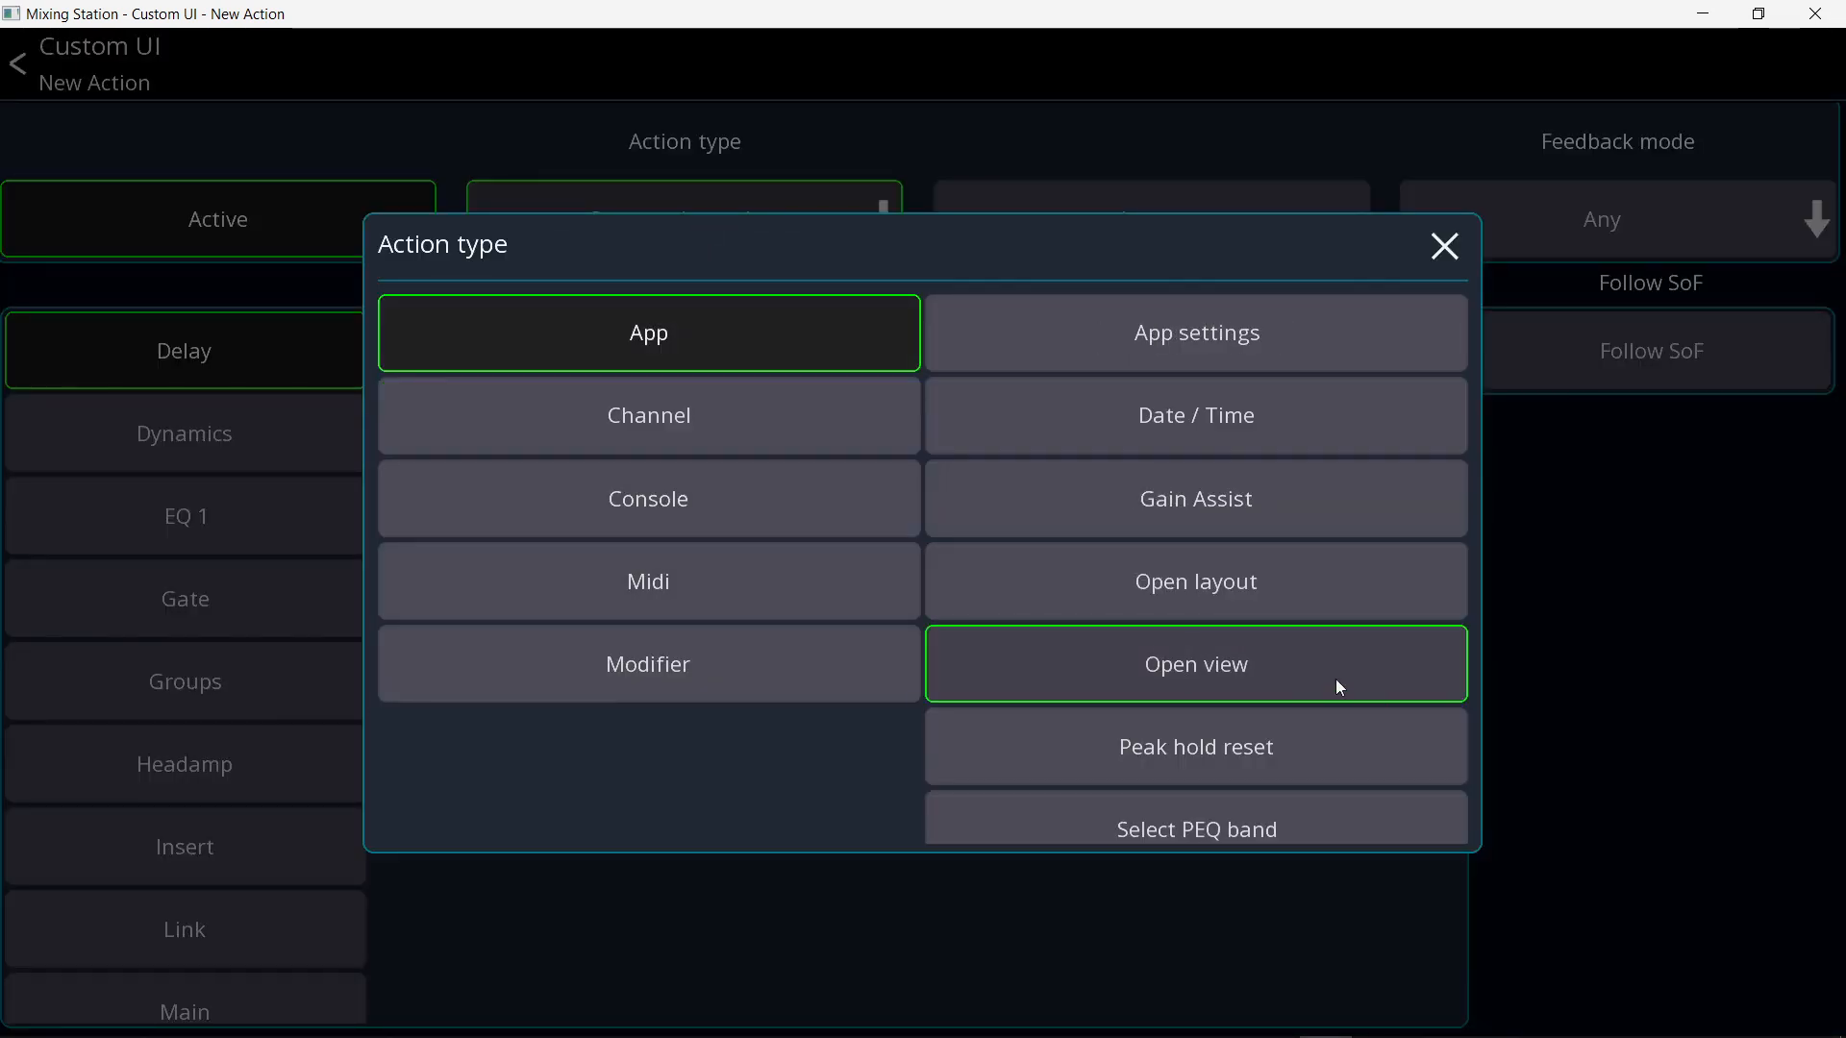
{"action": "left_click", "coordinate": [1196, 663]}
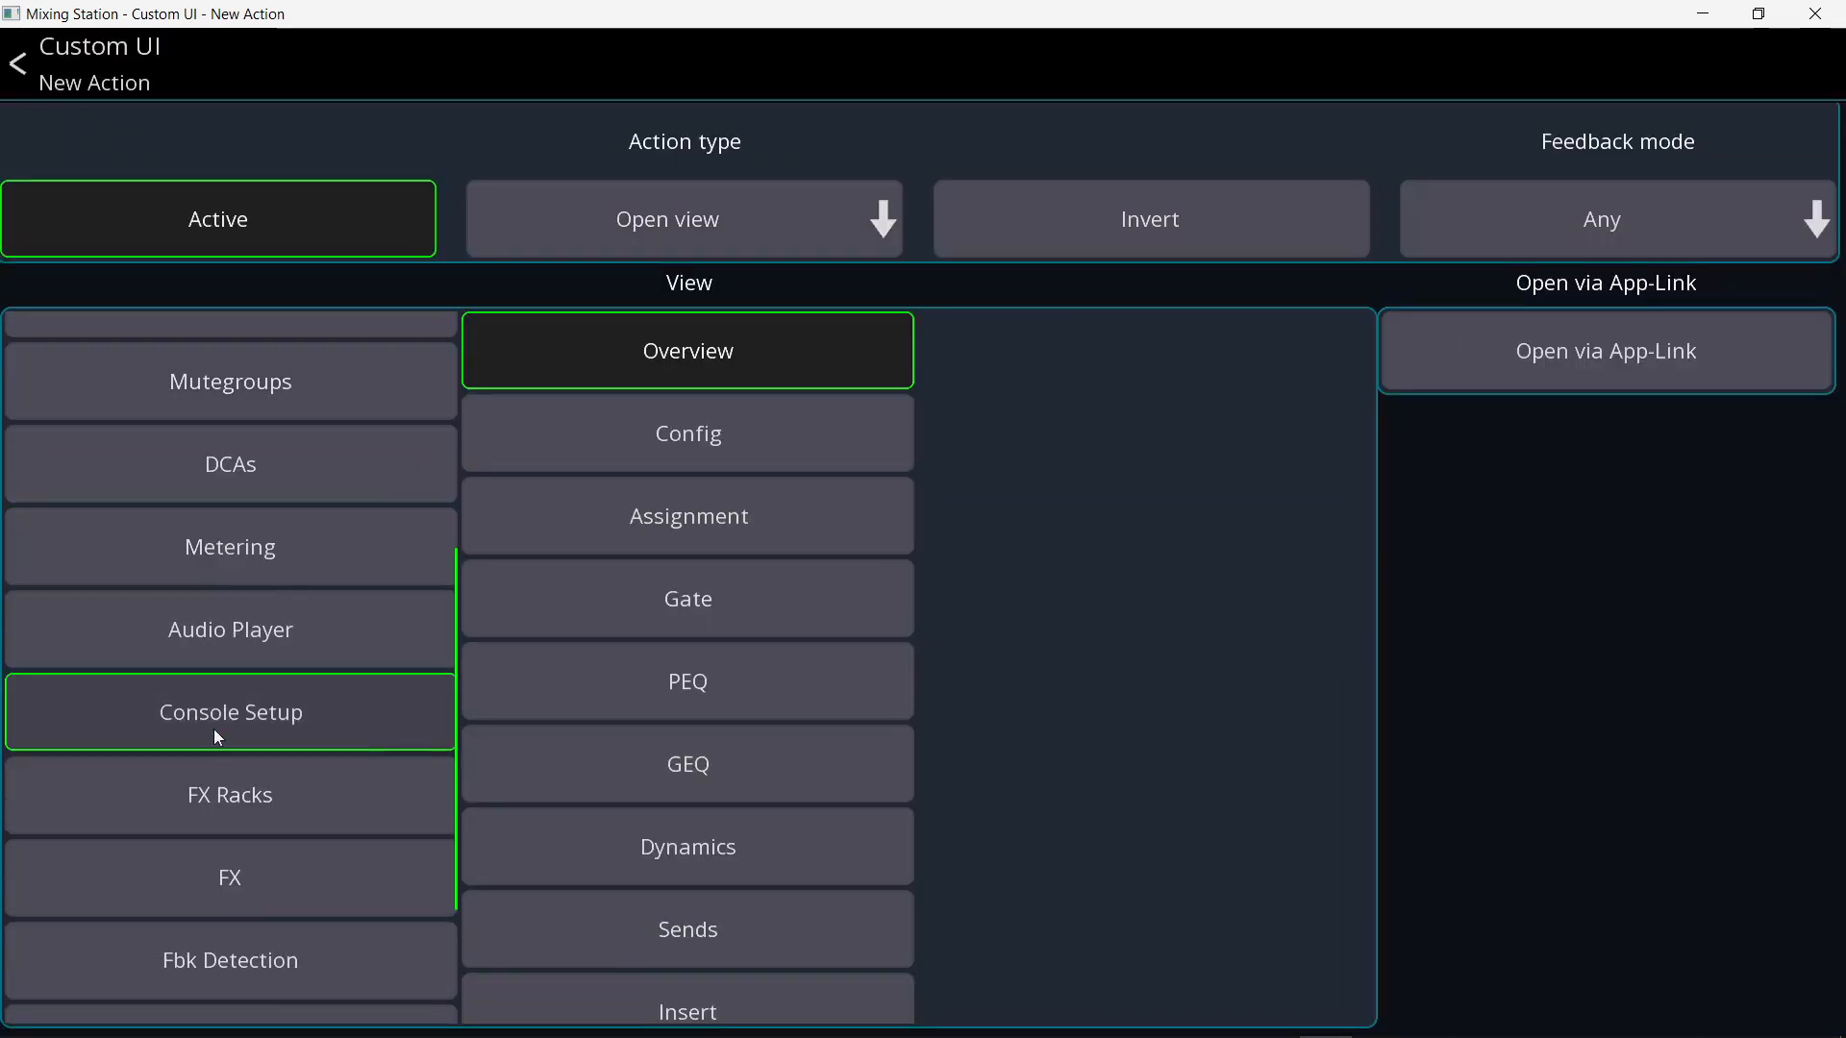
{"action": "left_click", "coordinate": [231, 711]}
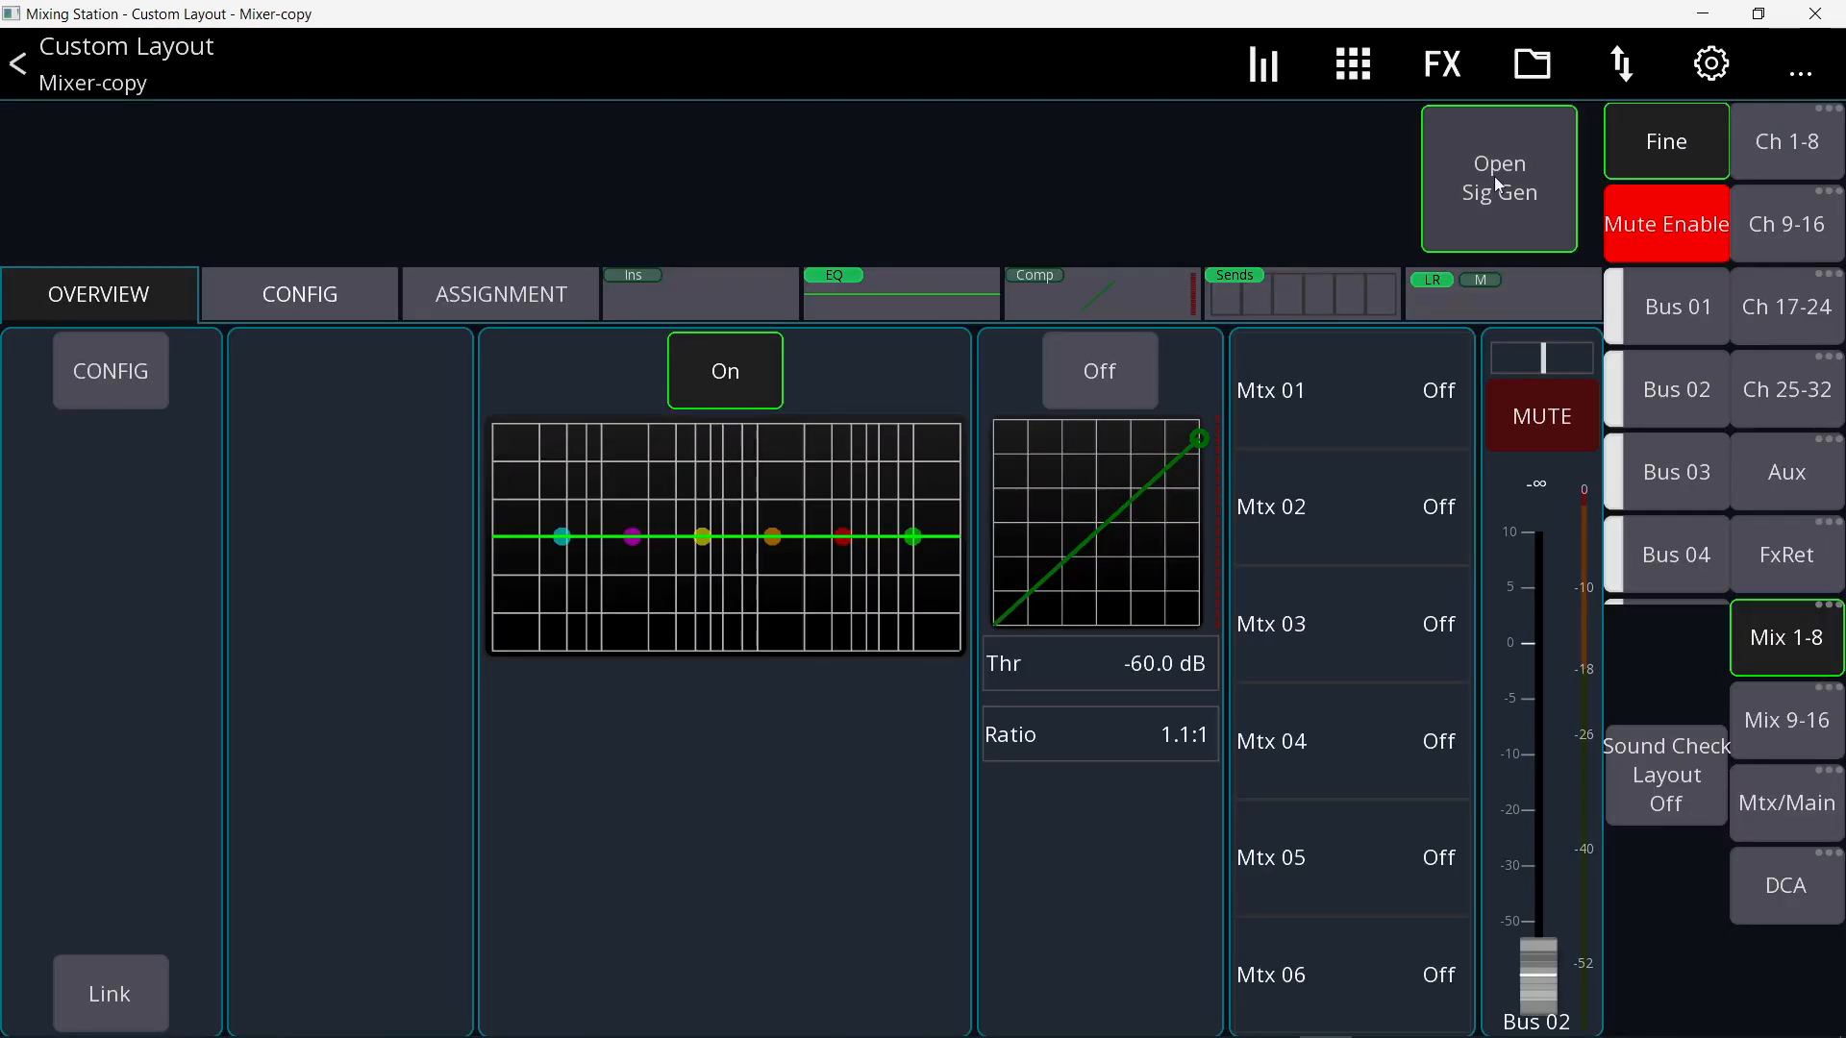
{"action": "left_click", "coordinate": [1500, 177]}
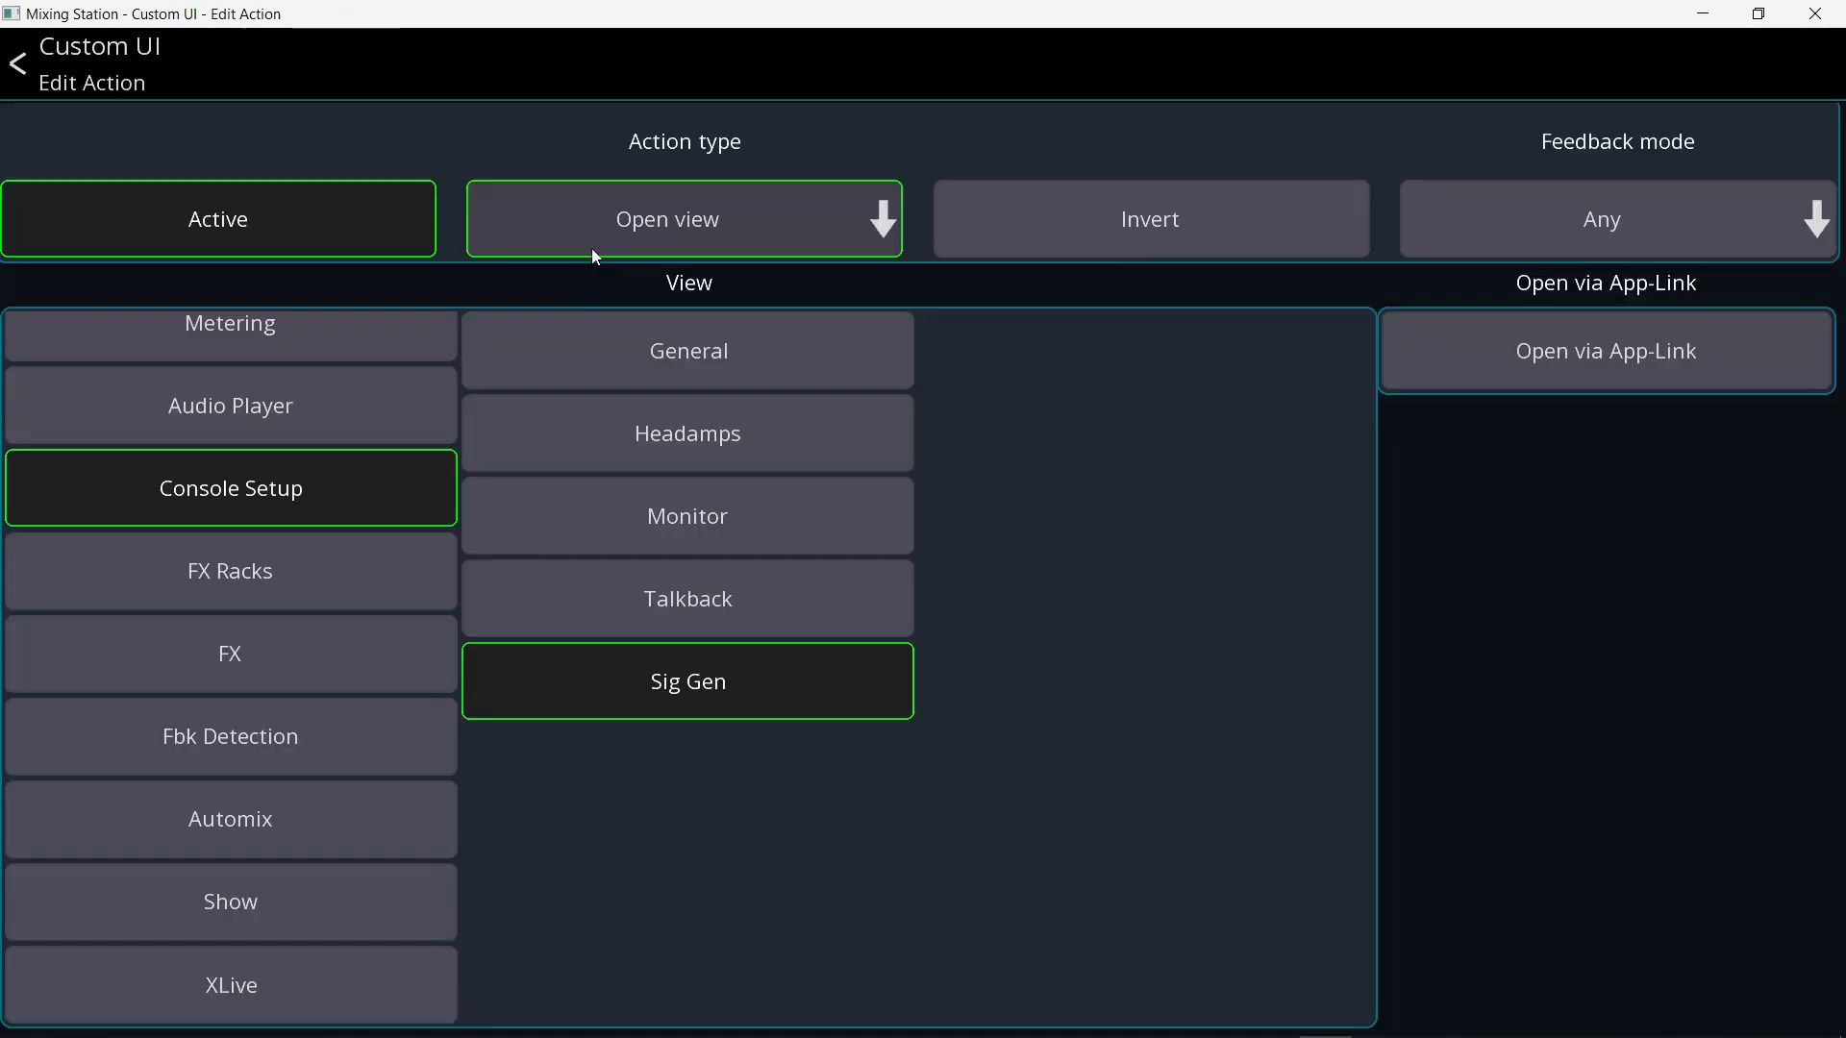
- Reopen the action type choices and close them unchanged
{"action": "left_click", "coordinate": [684, 217]}
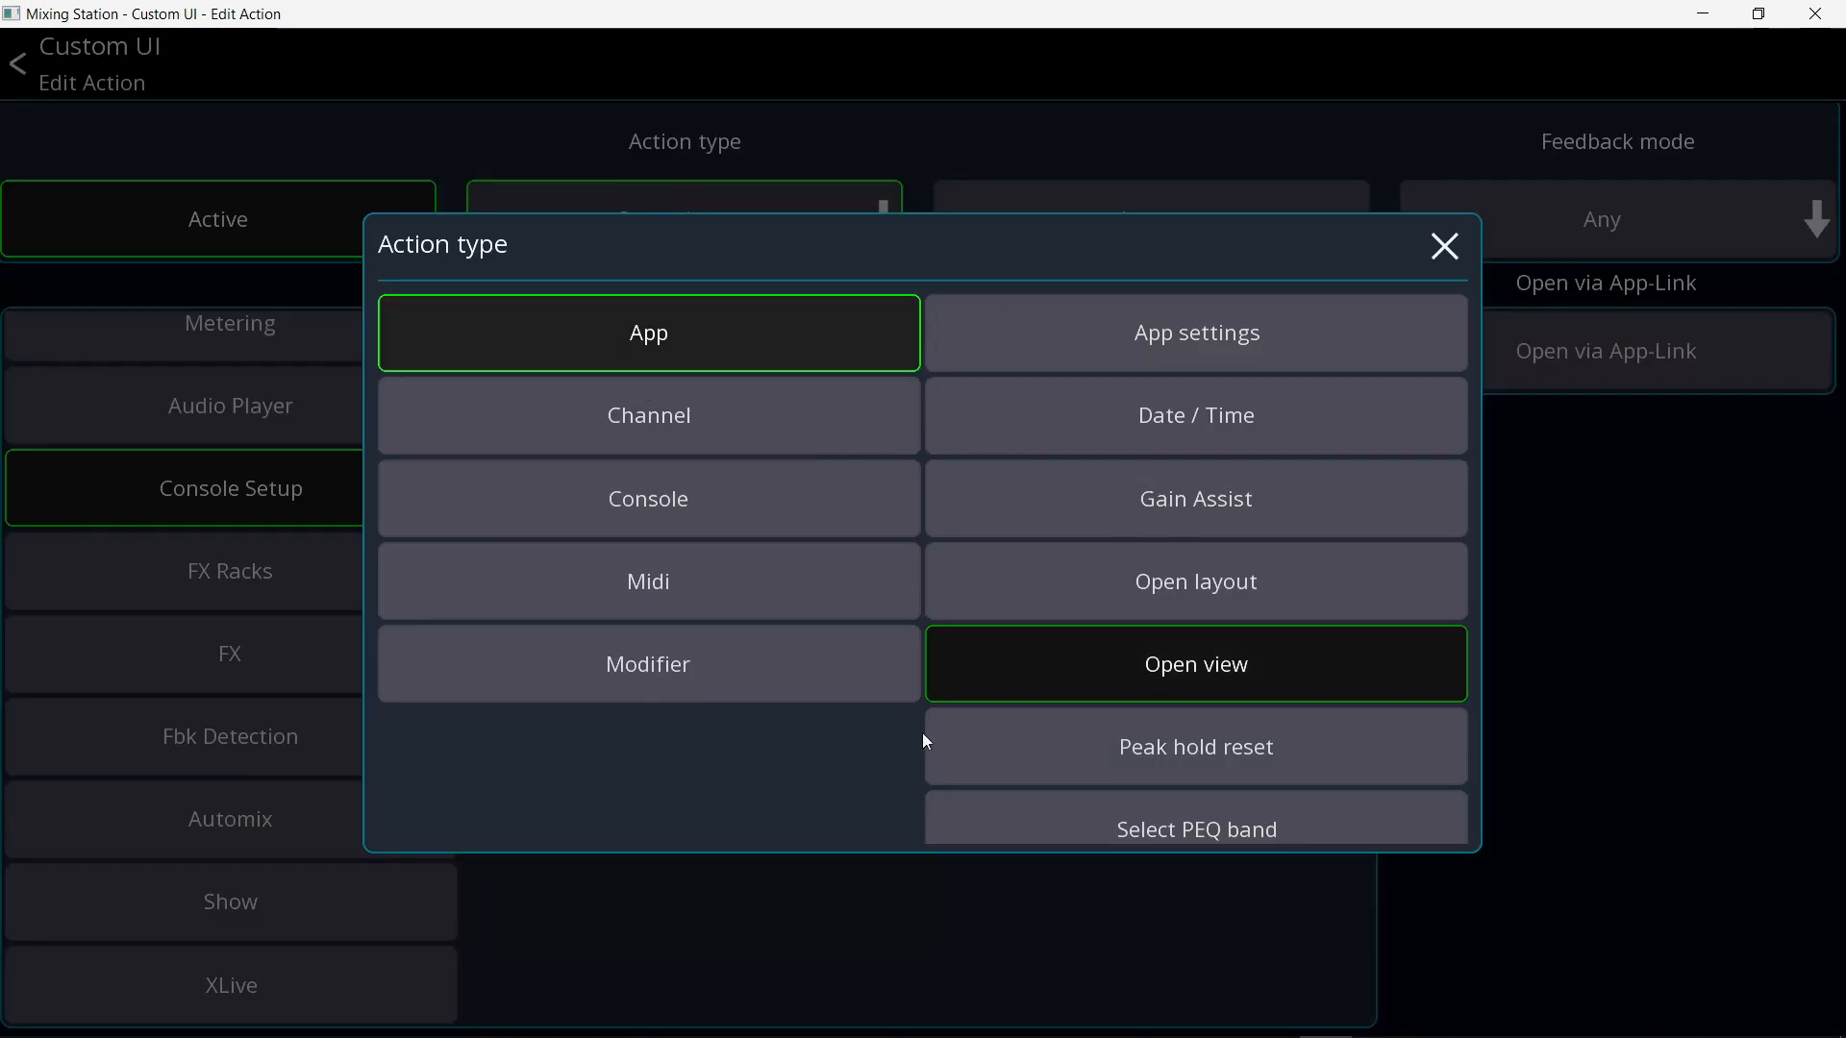
{"action": "left_click", "coordinate": [1196, 663]}
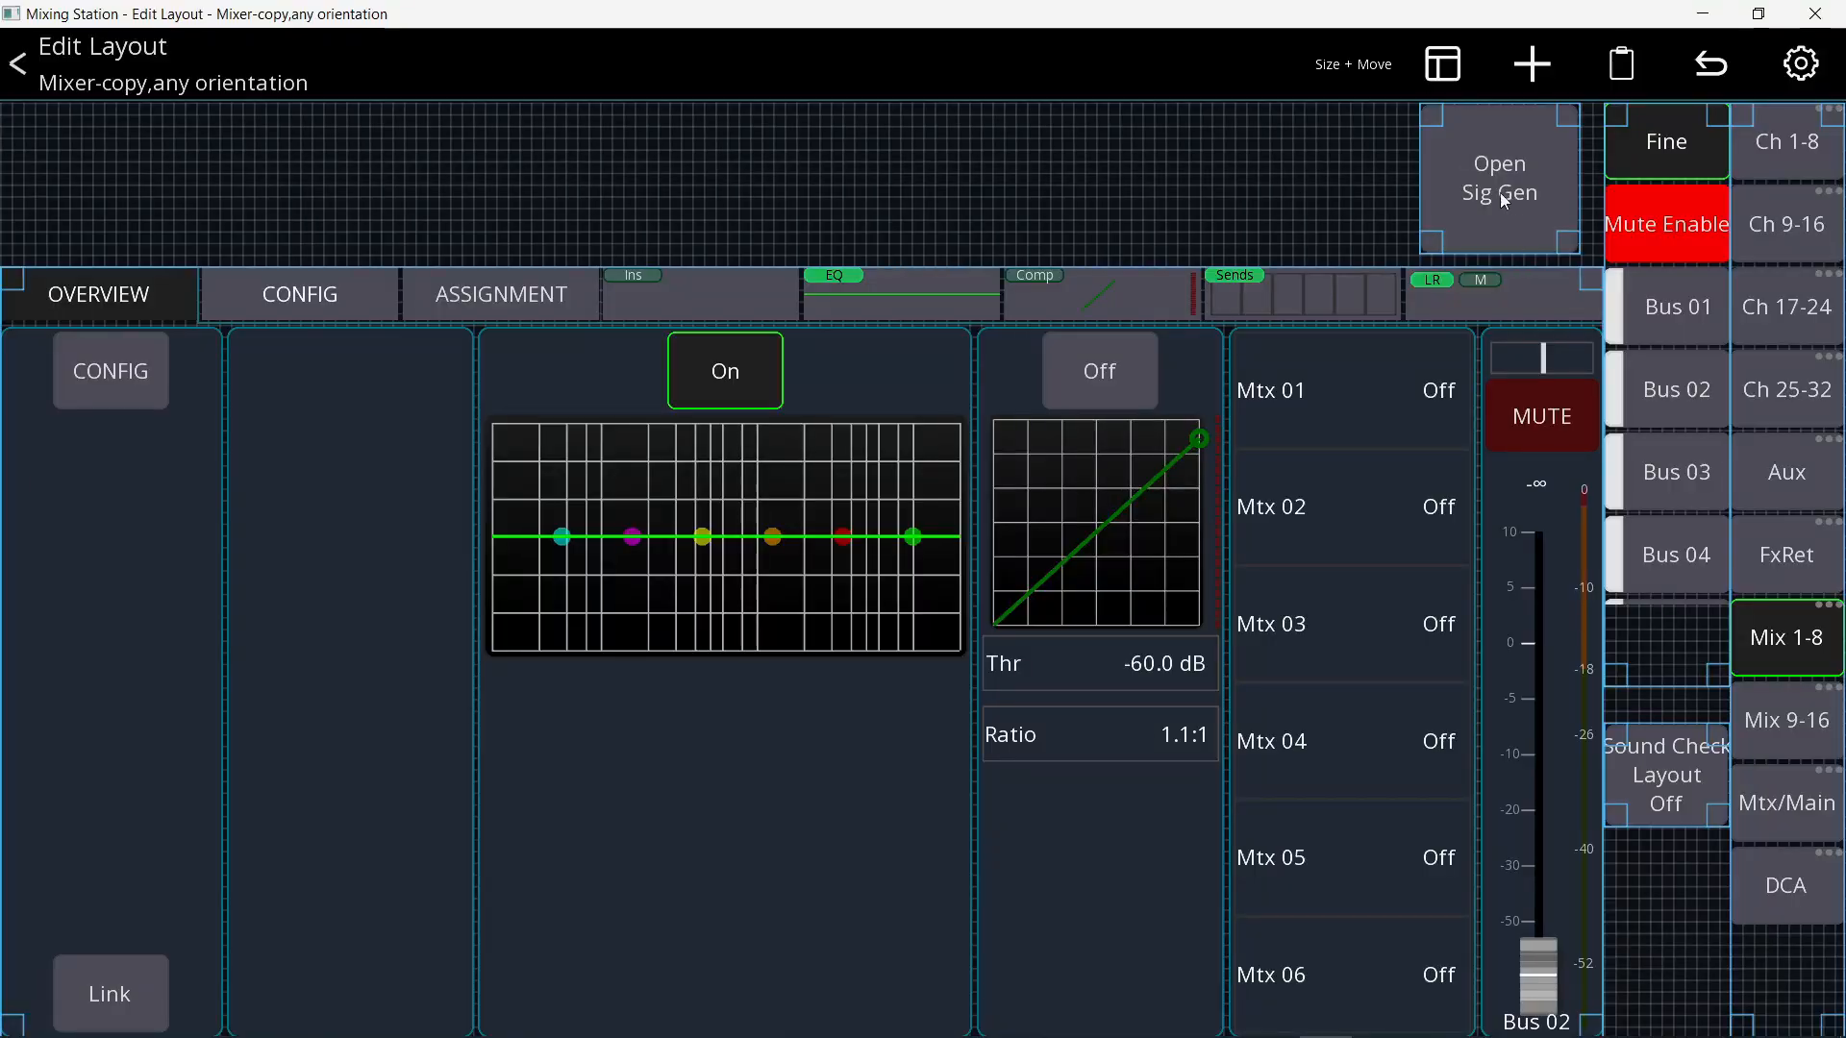
{"action": "mouse_move", "coordinate": [1435, 175]}
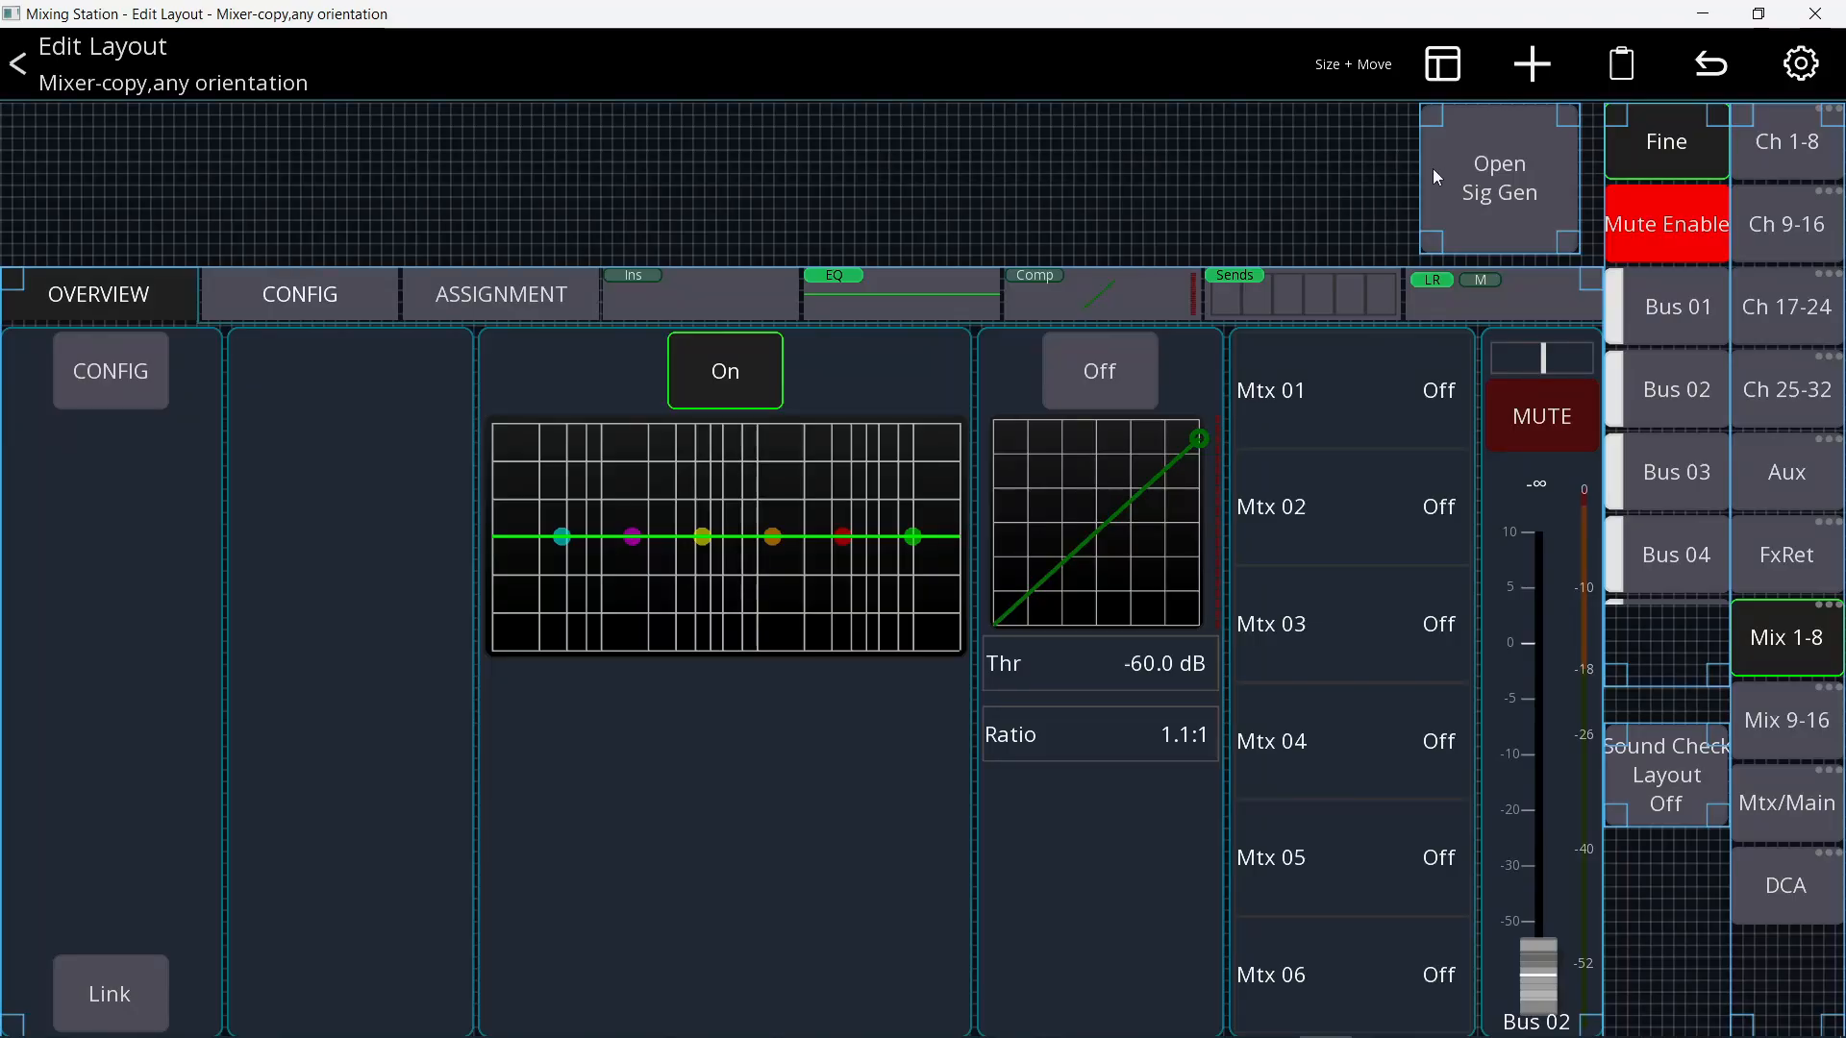
- Place another button on the layout and label it Sig Gen
{"action": "left_click", "coordinate": [1530, 63]}
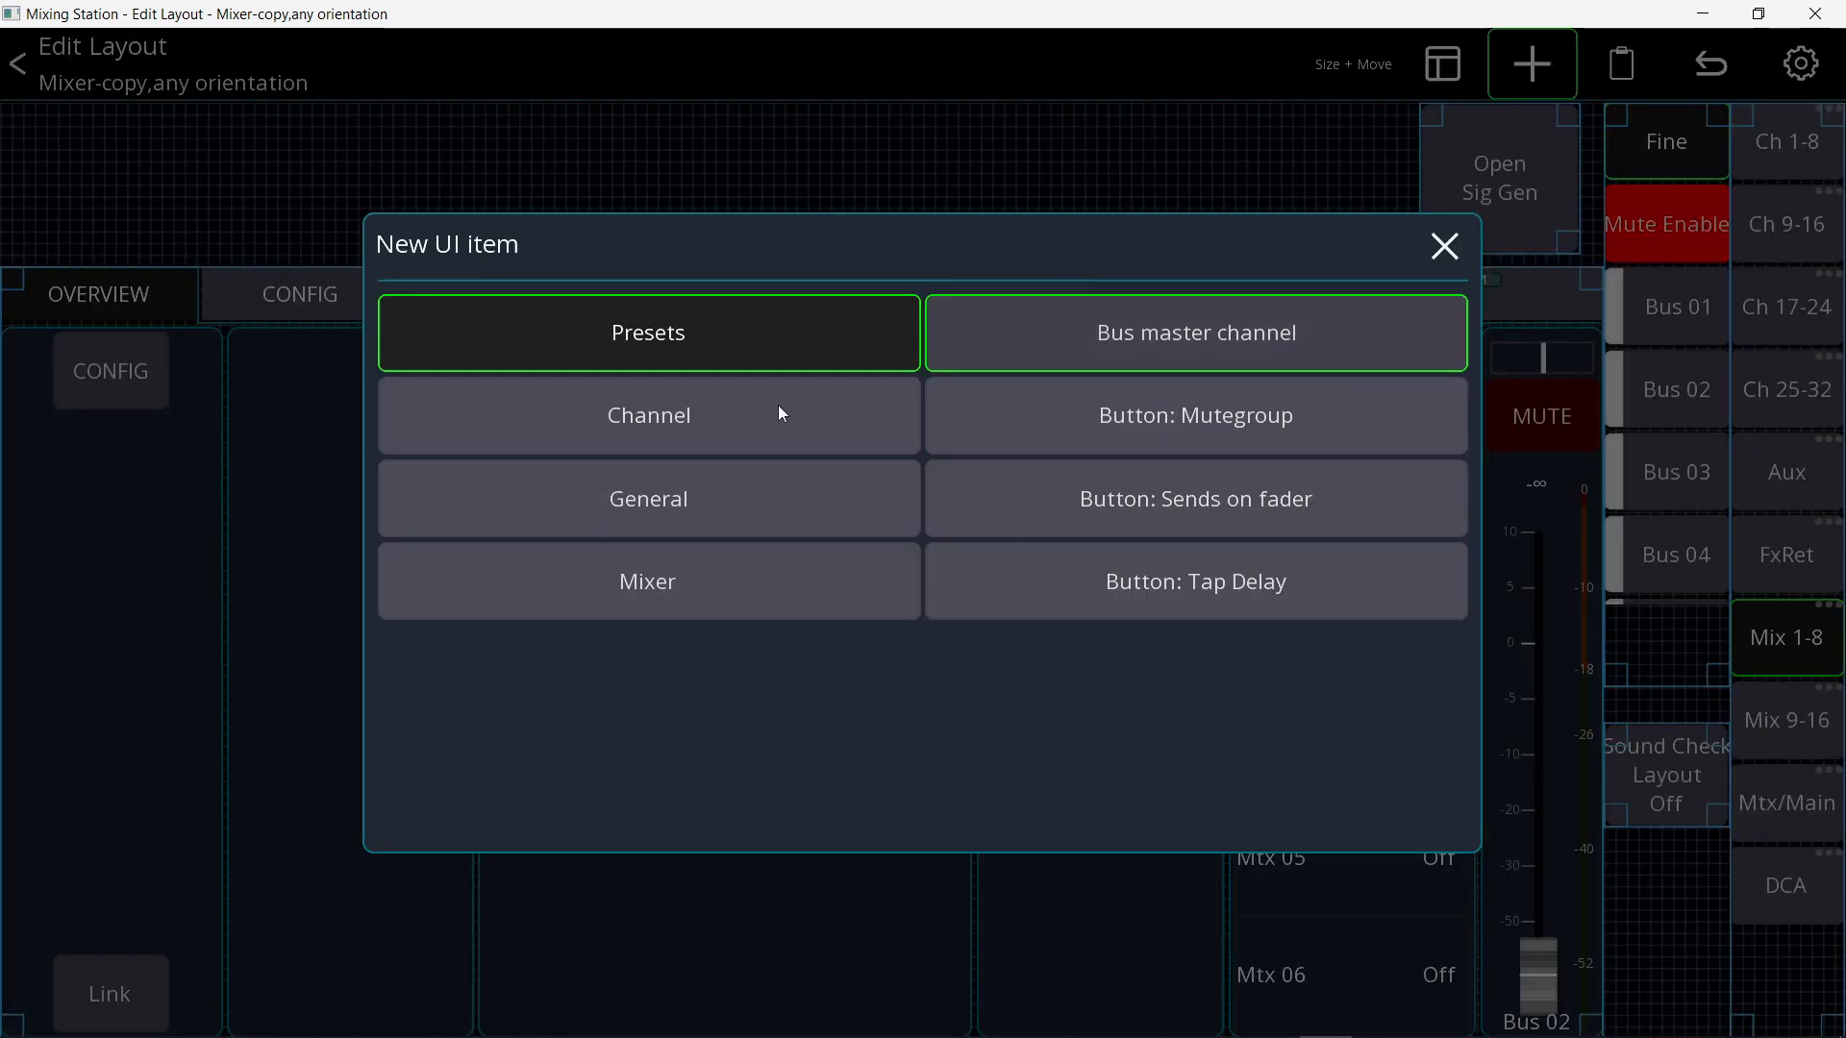
{"action": "left_click", "coordinate": [648, 415]}
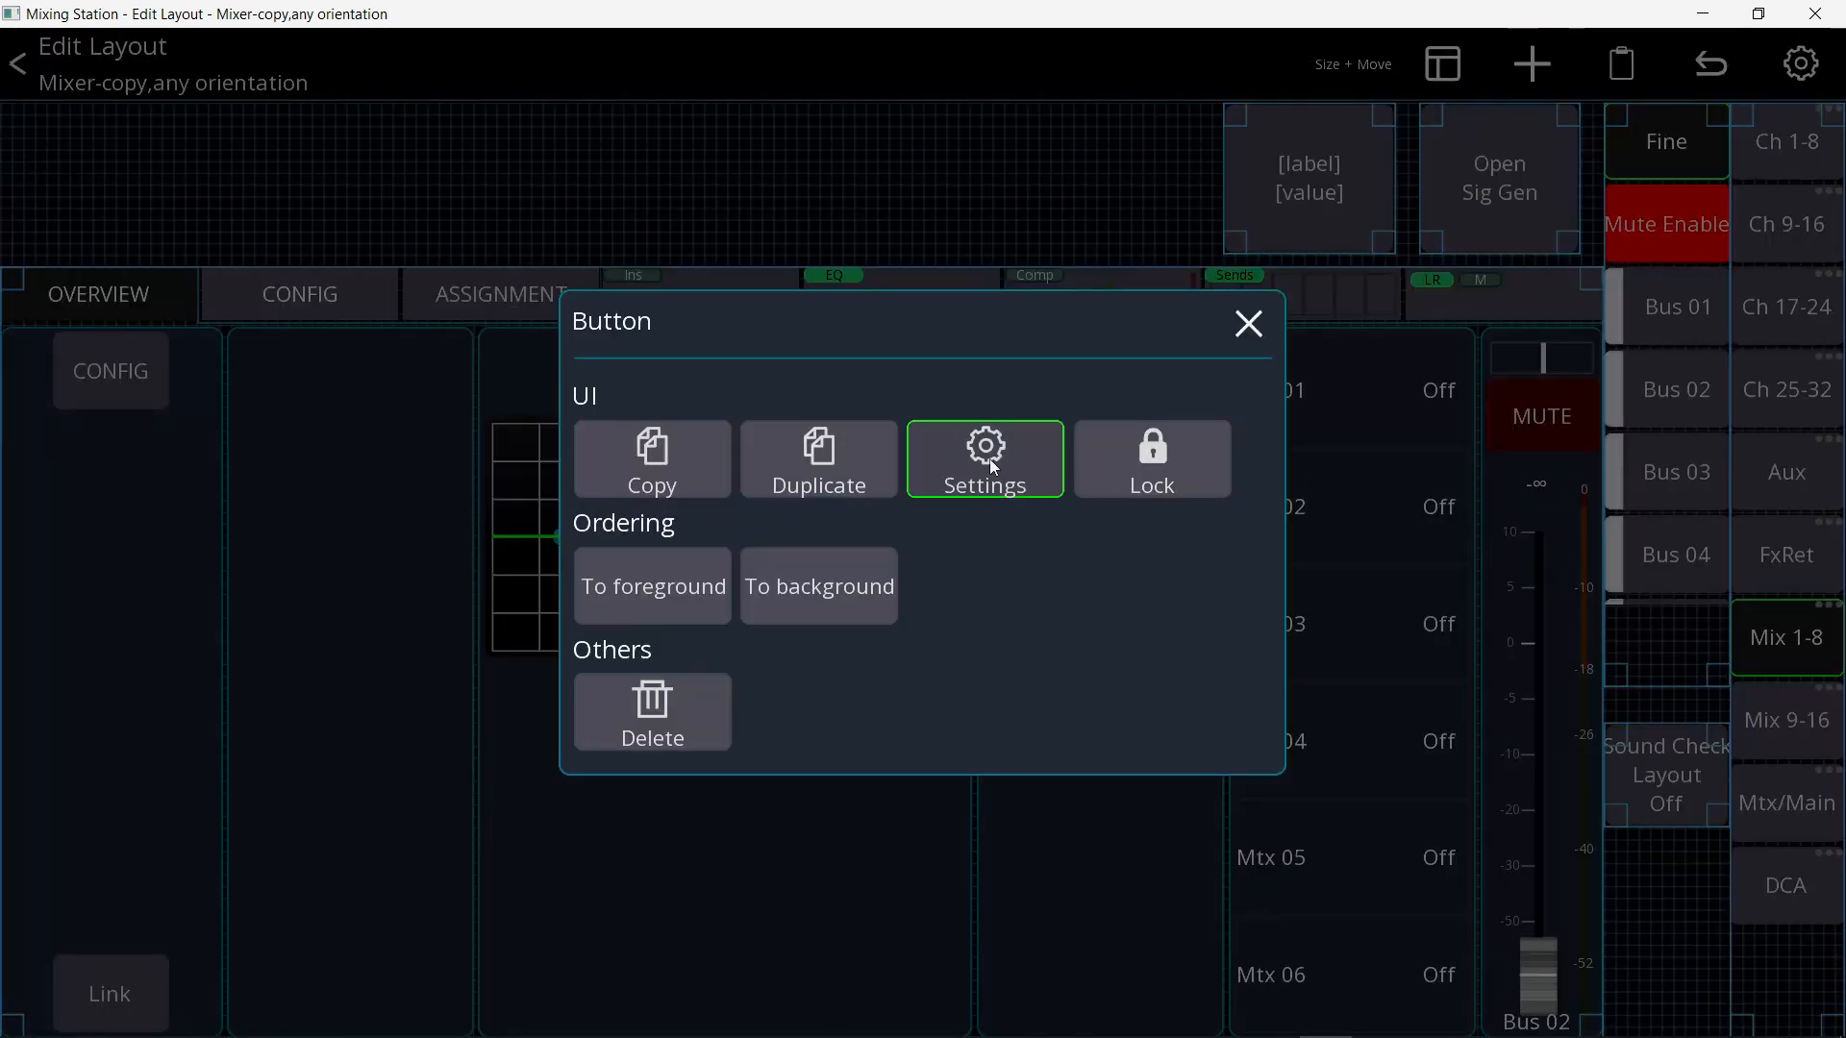
{"action": "left_click", "coordinate": [987, 458]}
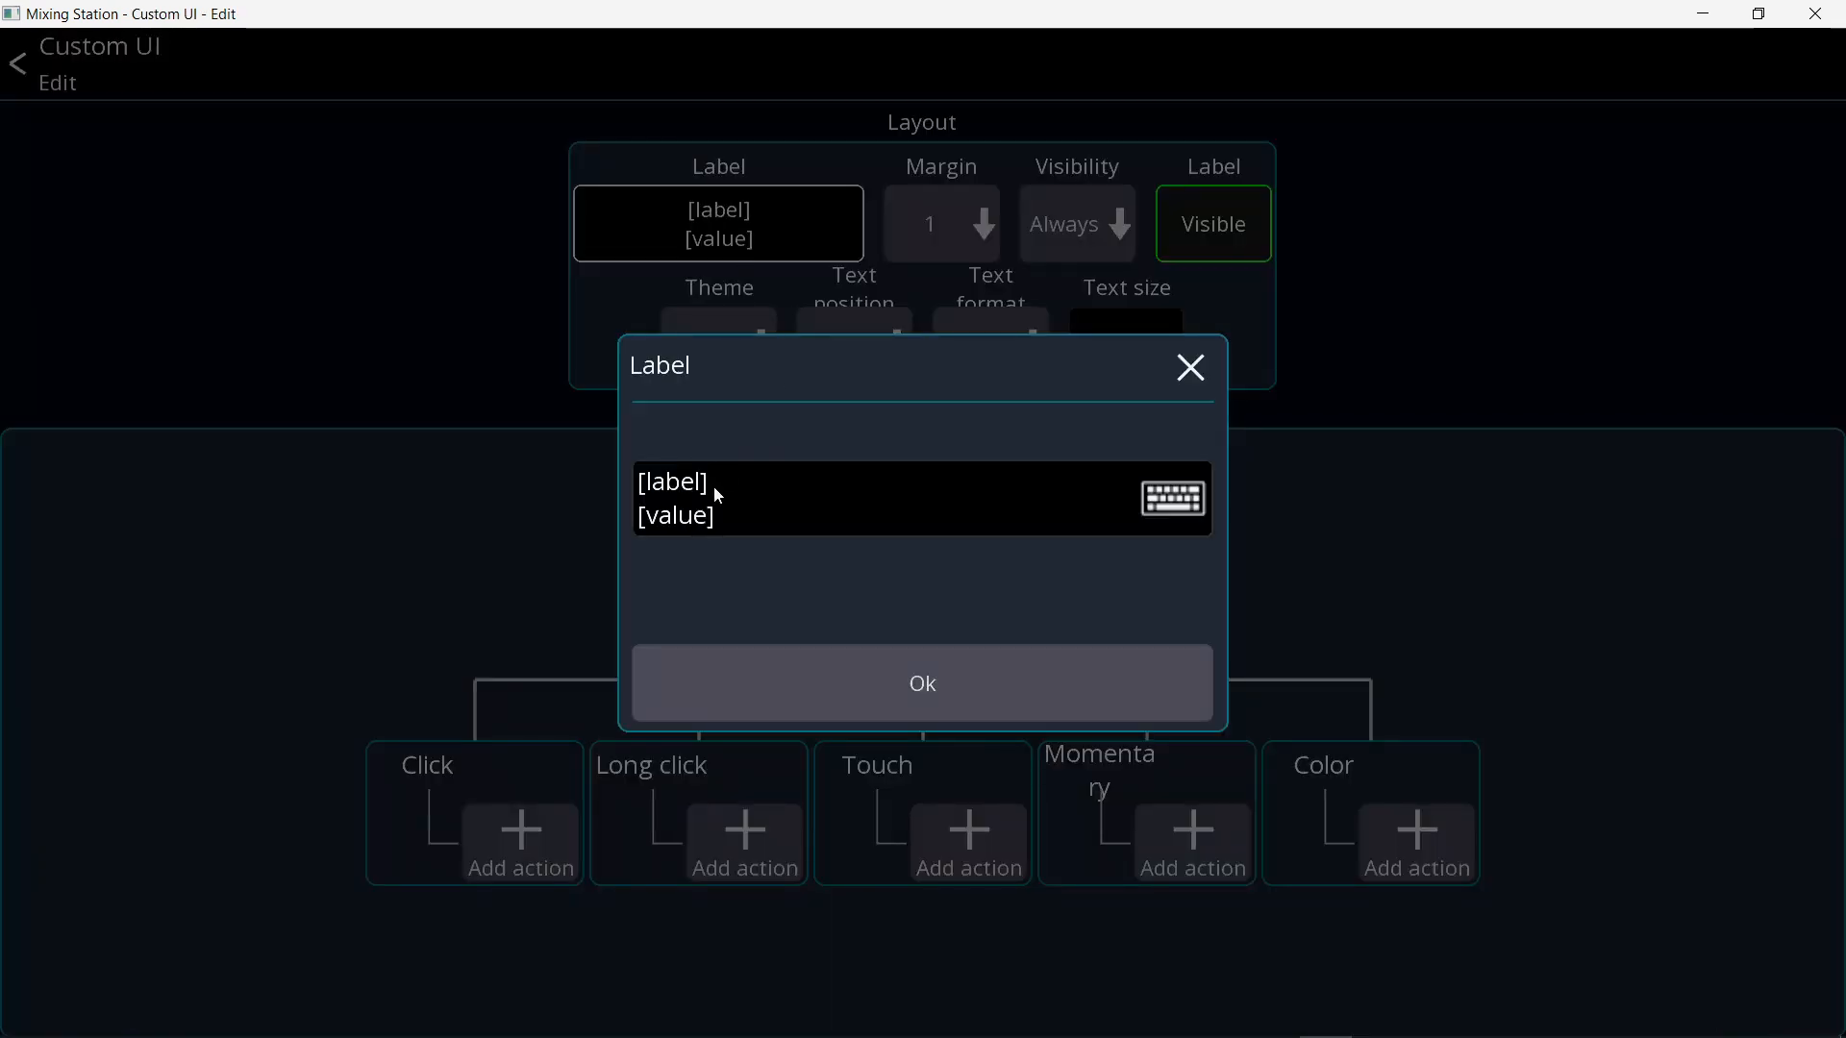
{"action": "type", "text": "Sig Gen"}
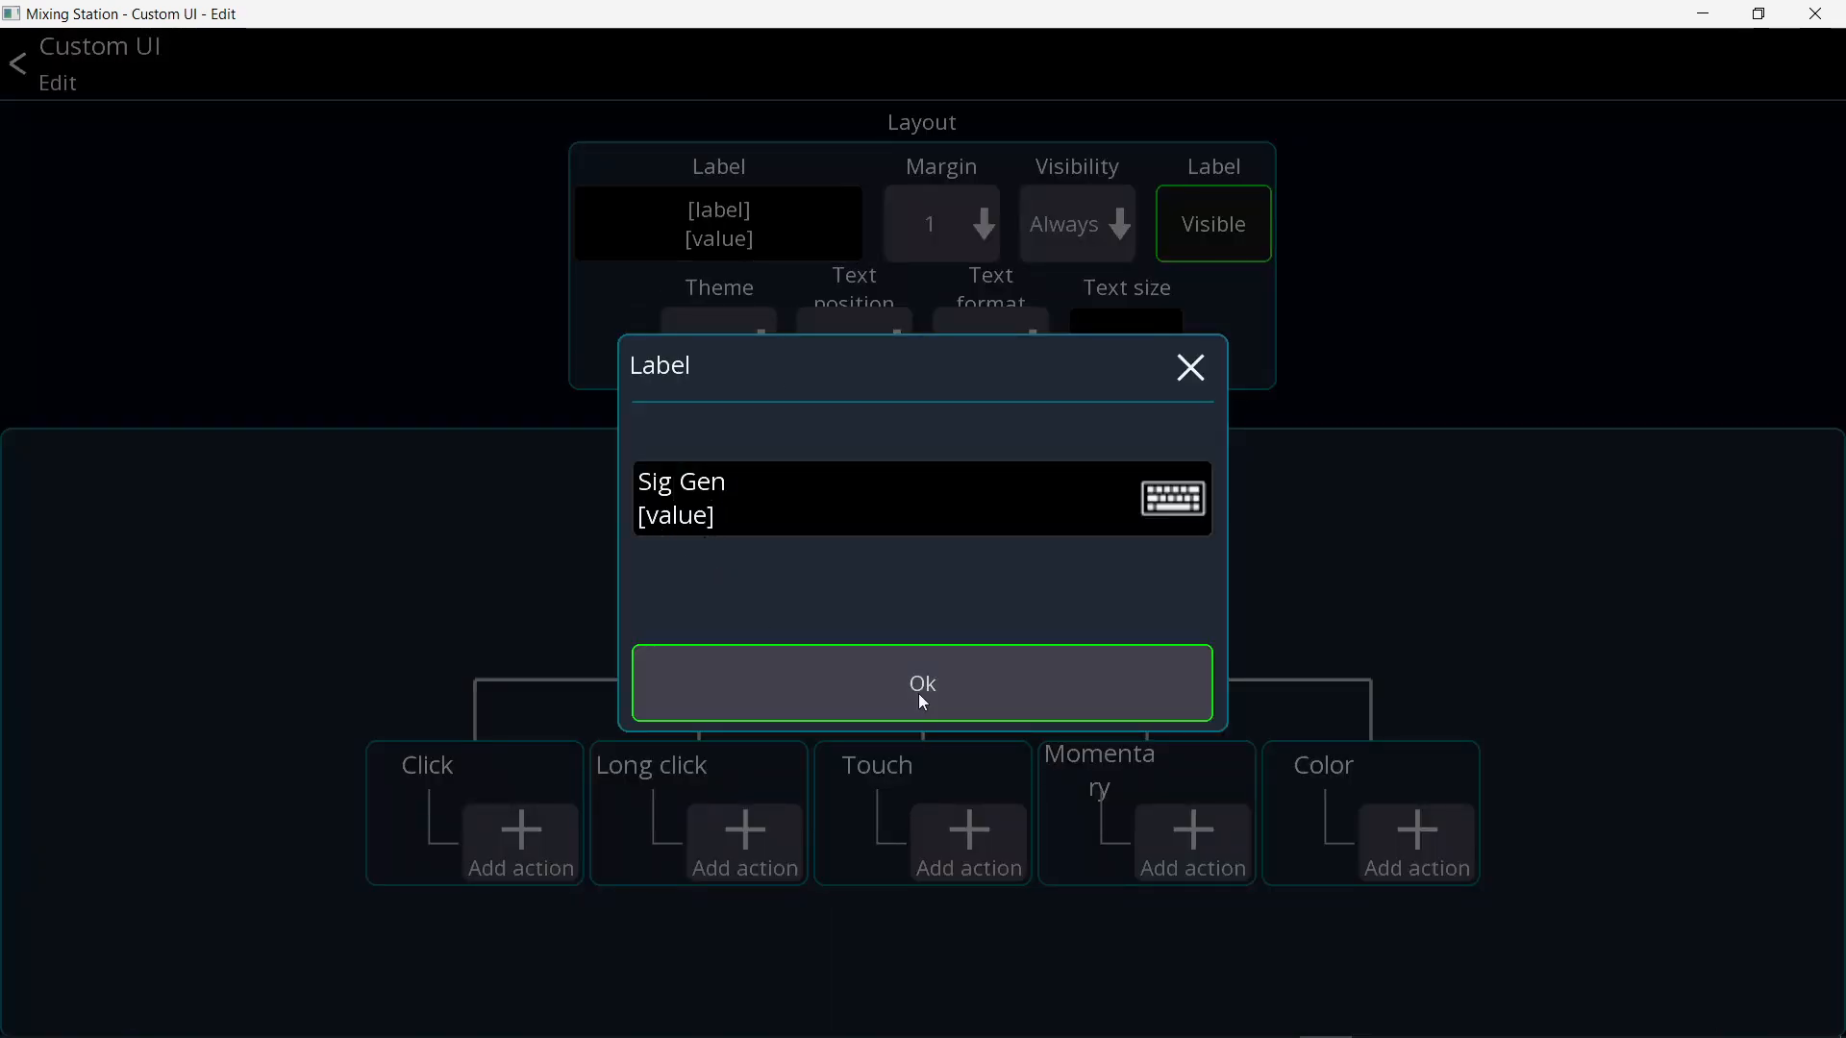
{"action": "left_click", "coordinate": [923, 684]}
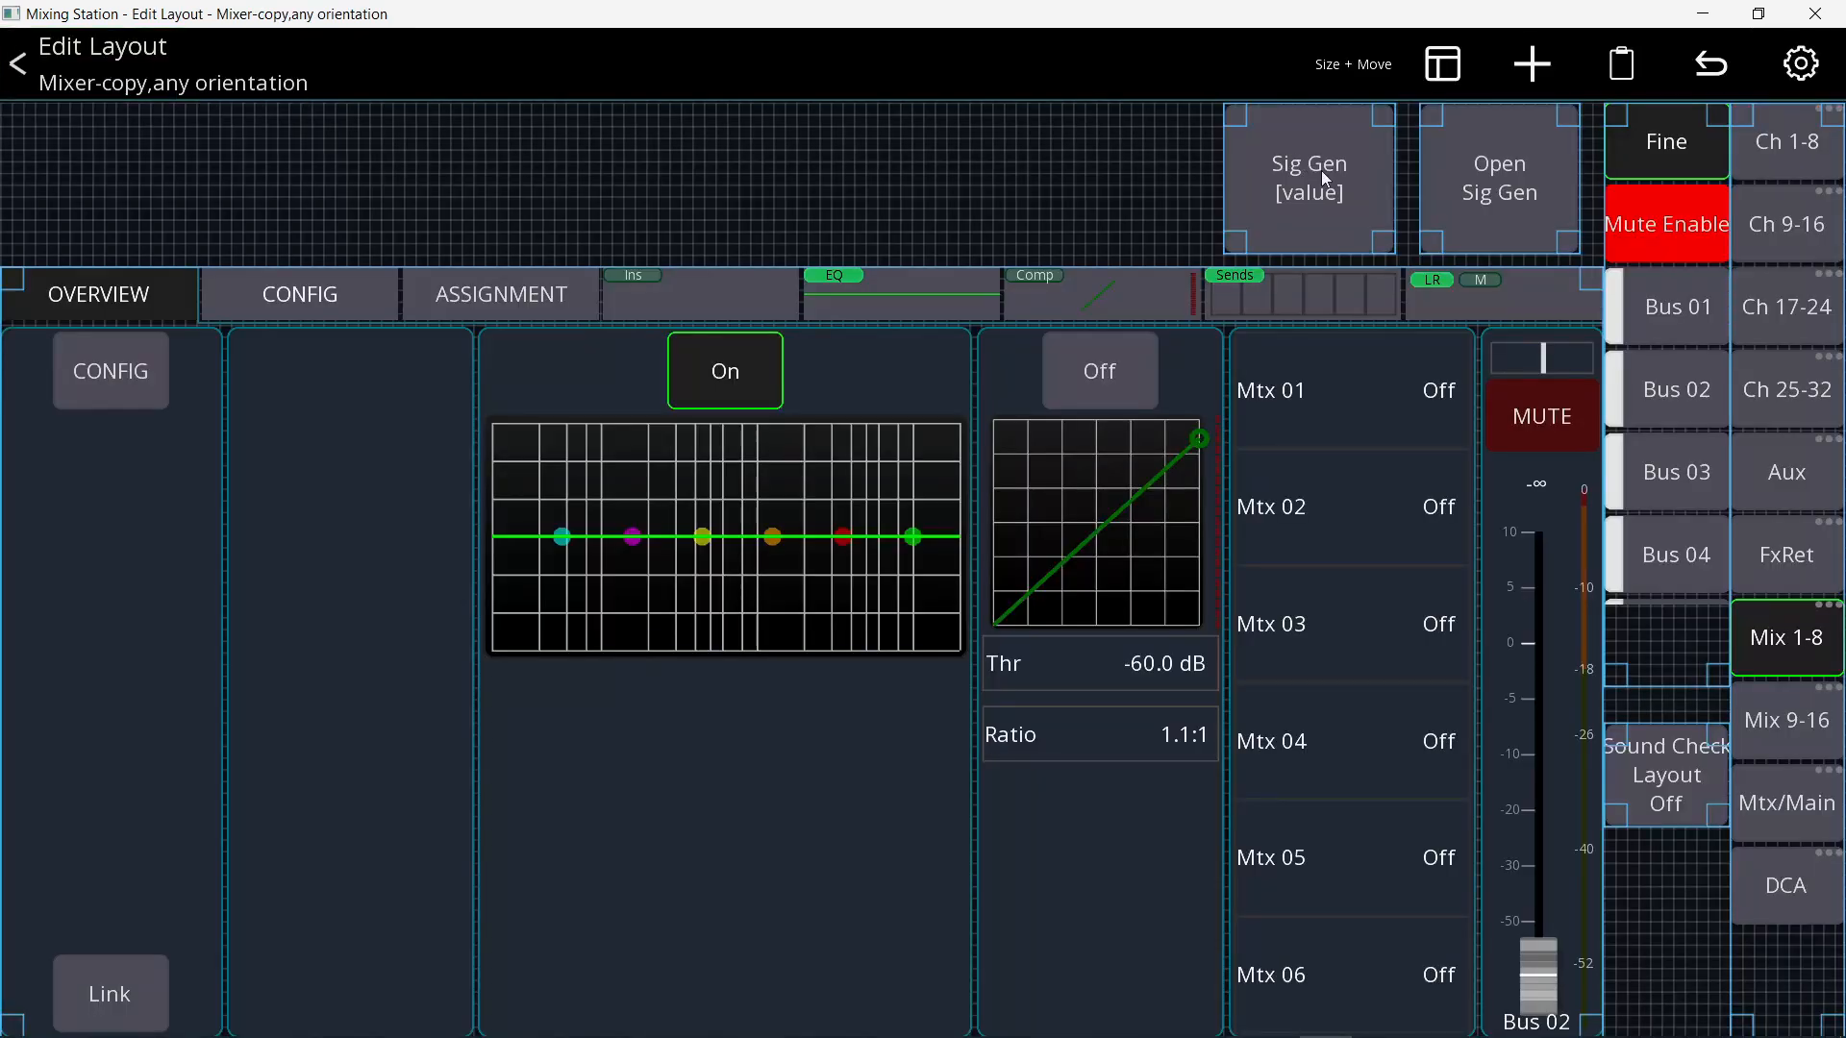
{"action": "mouse_move", "coordinate": [1332, 198]}
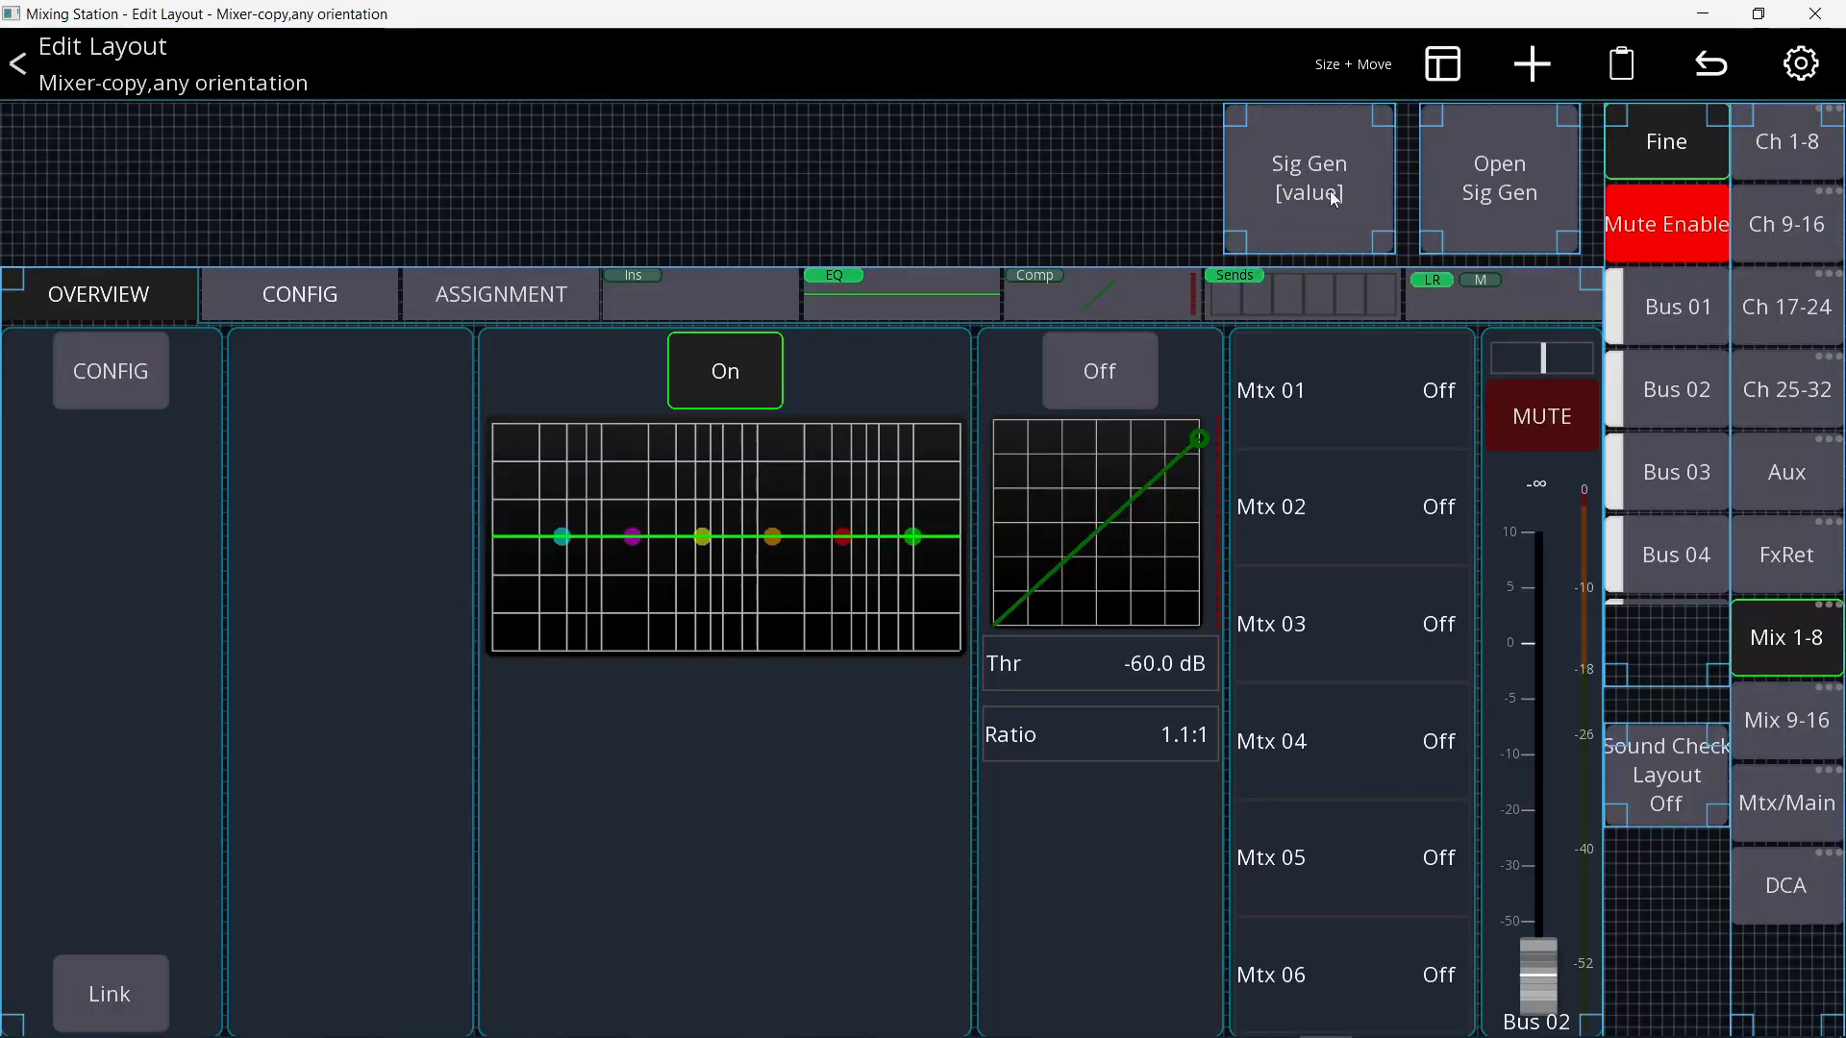
- Add a click action to the Sig Gen button with signal generator as the action type
{"action": "left_click", "coordinate": [1311, 177]}
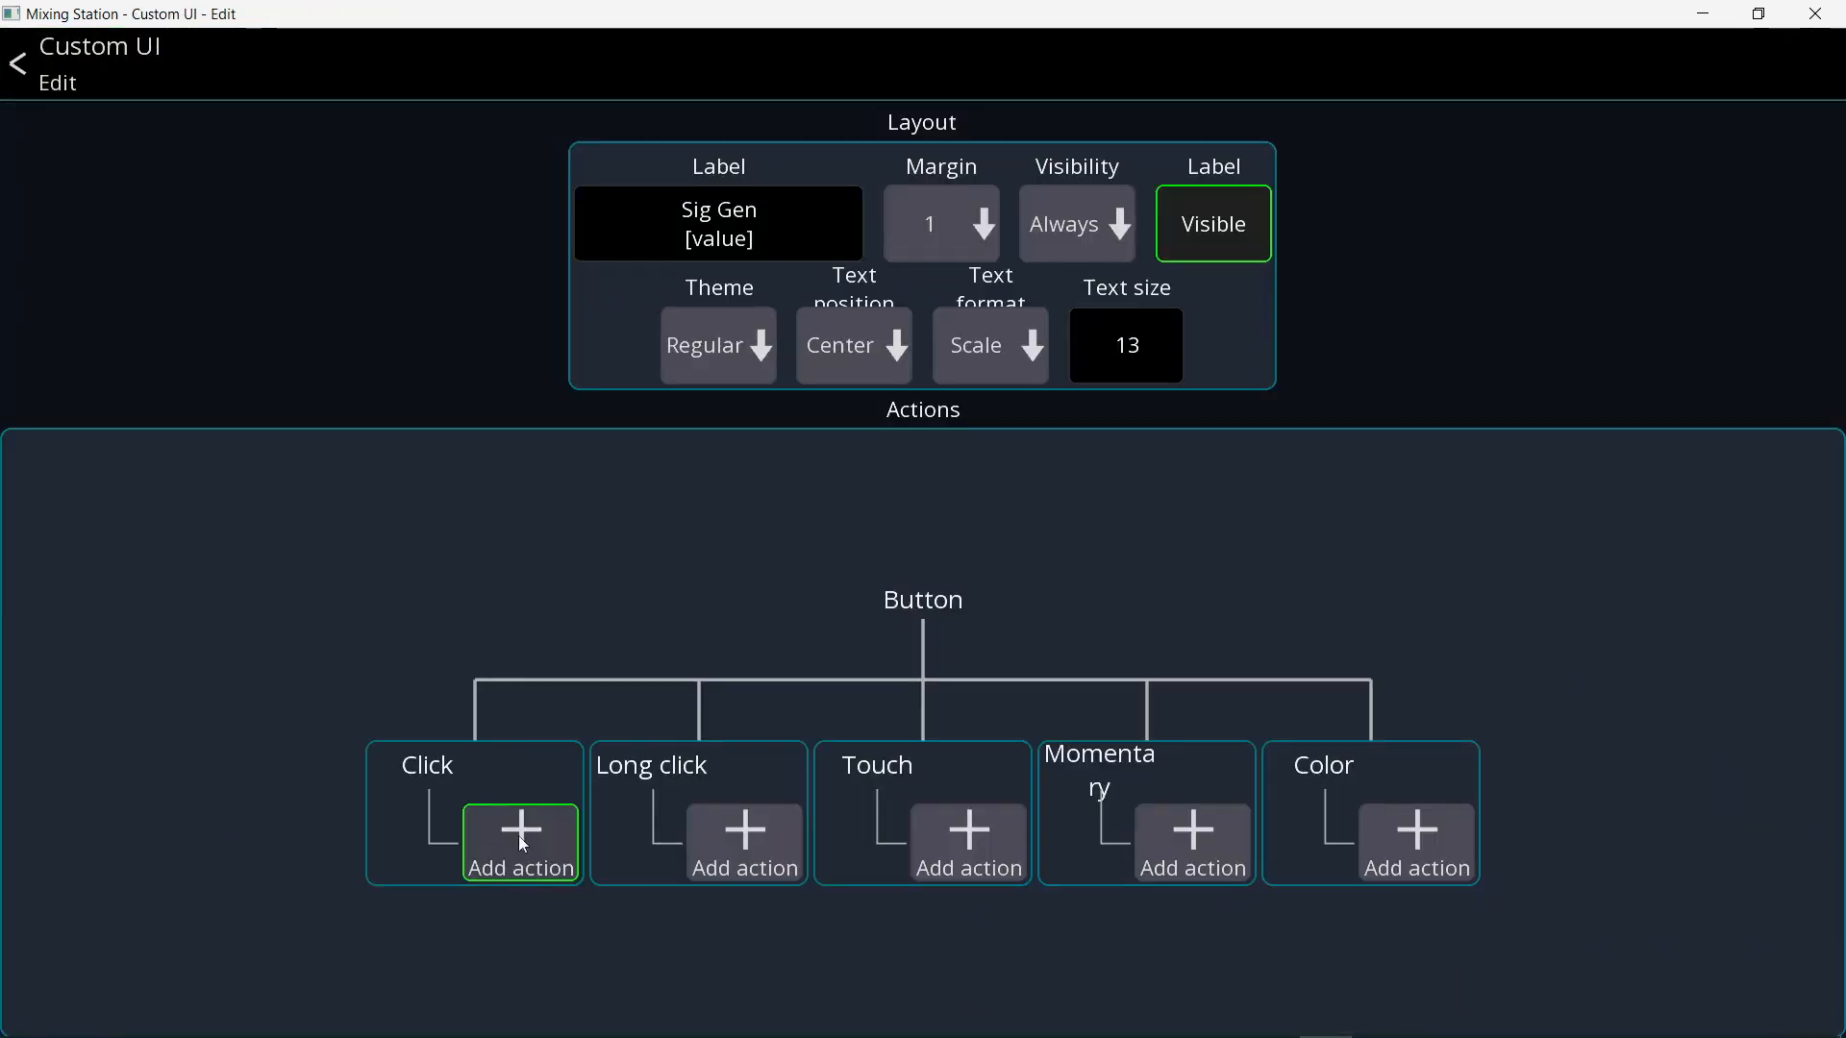
{"action": "left_click", "coordinate": [519, 840]}
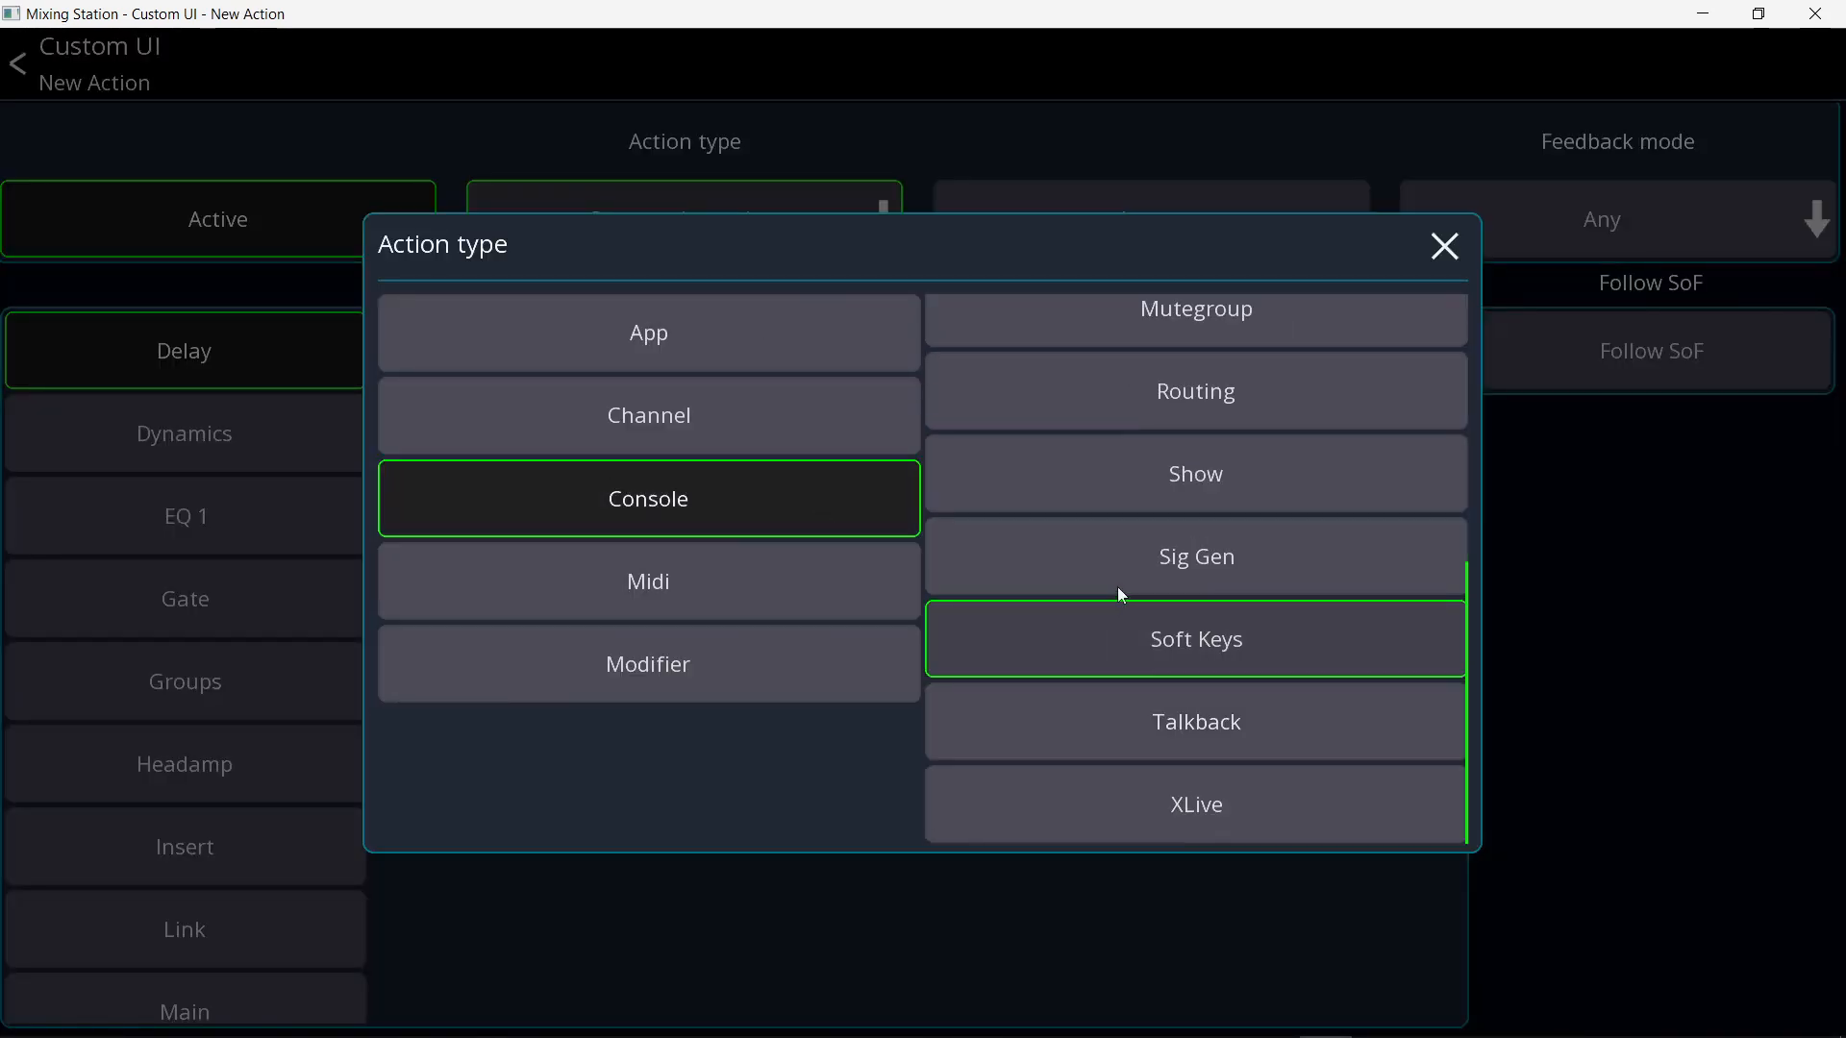
{"action": "left_click", "coordinate": [1196, 556]}
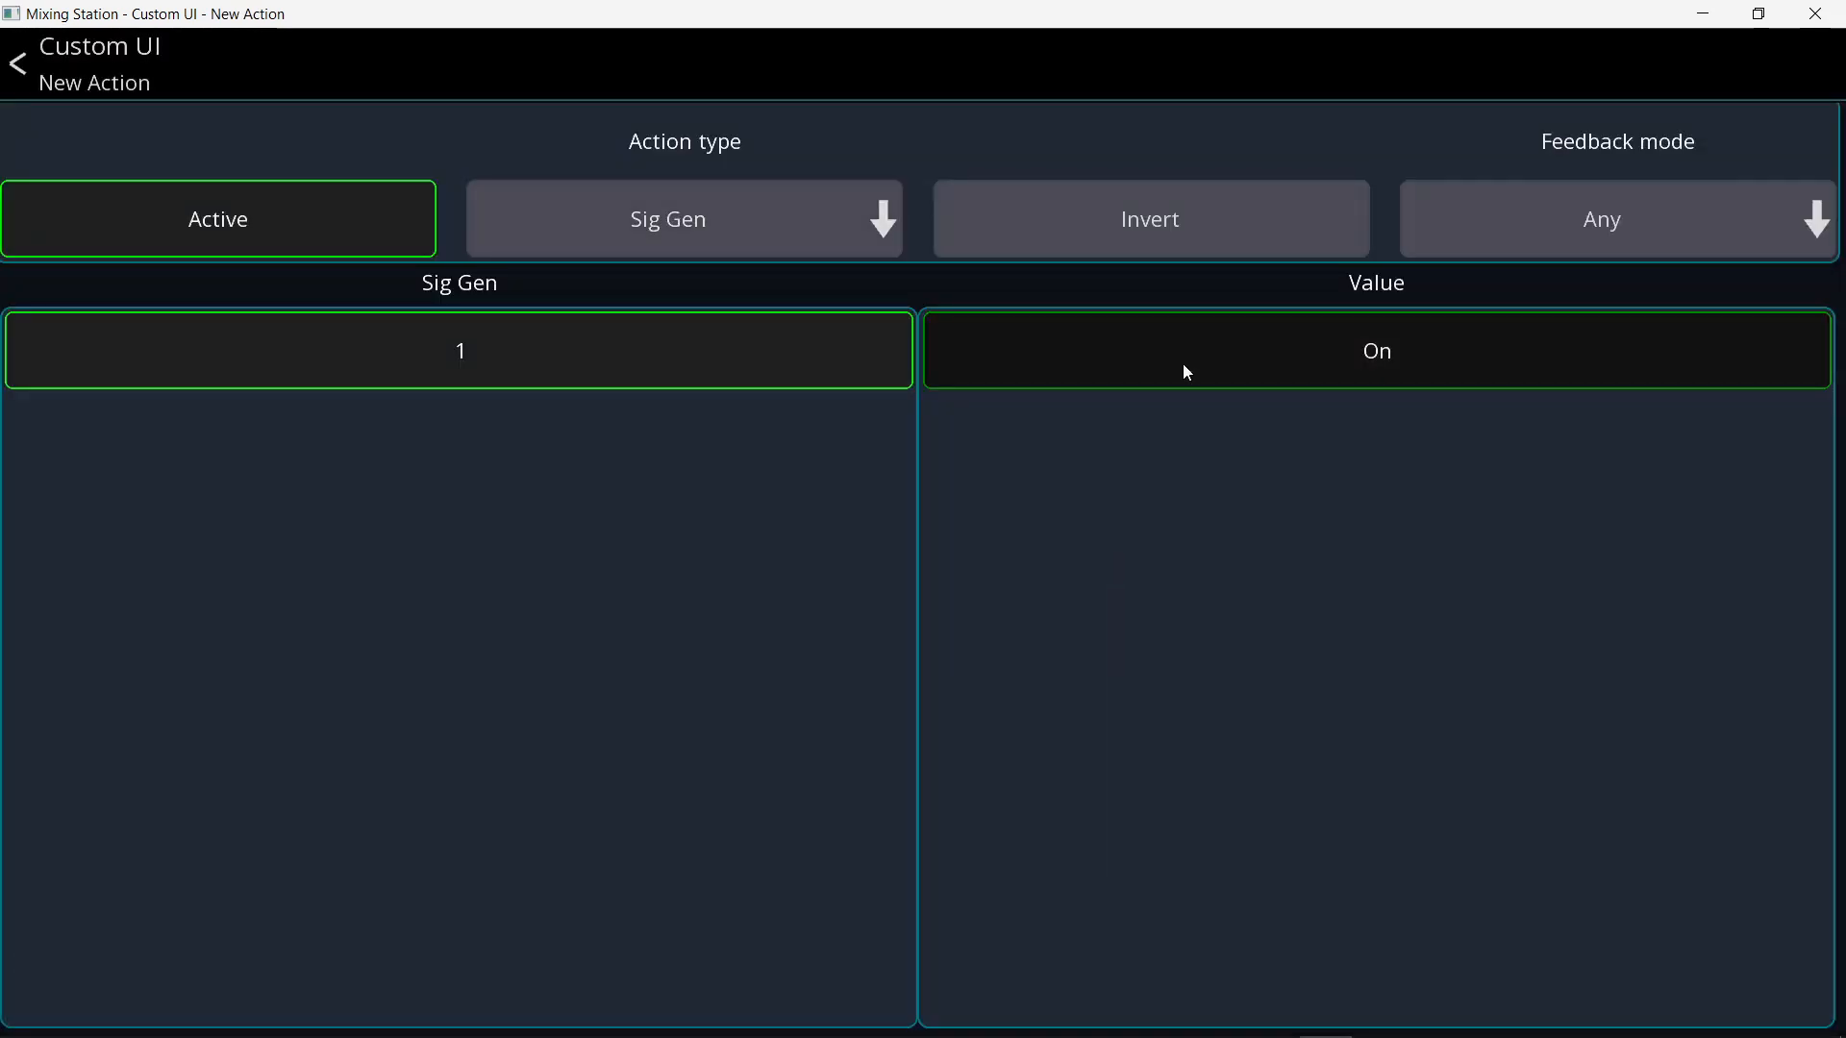
- Try the Sig Gen button on generator 1, then start adding a new layout item
{"action": "left_click", "coordinate": [15, 65]}
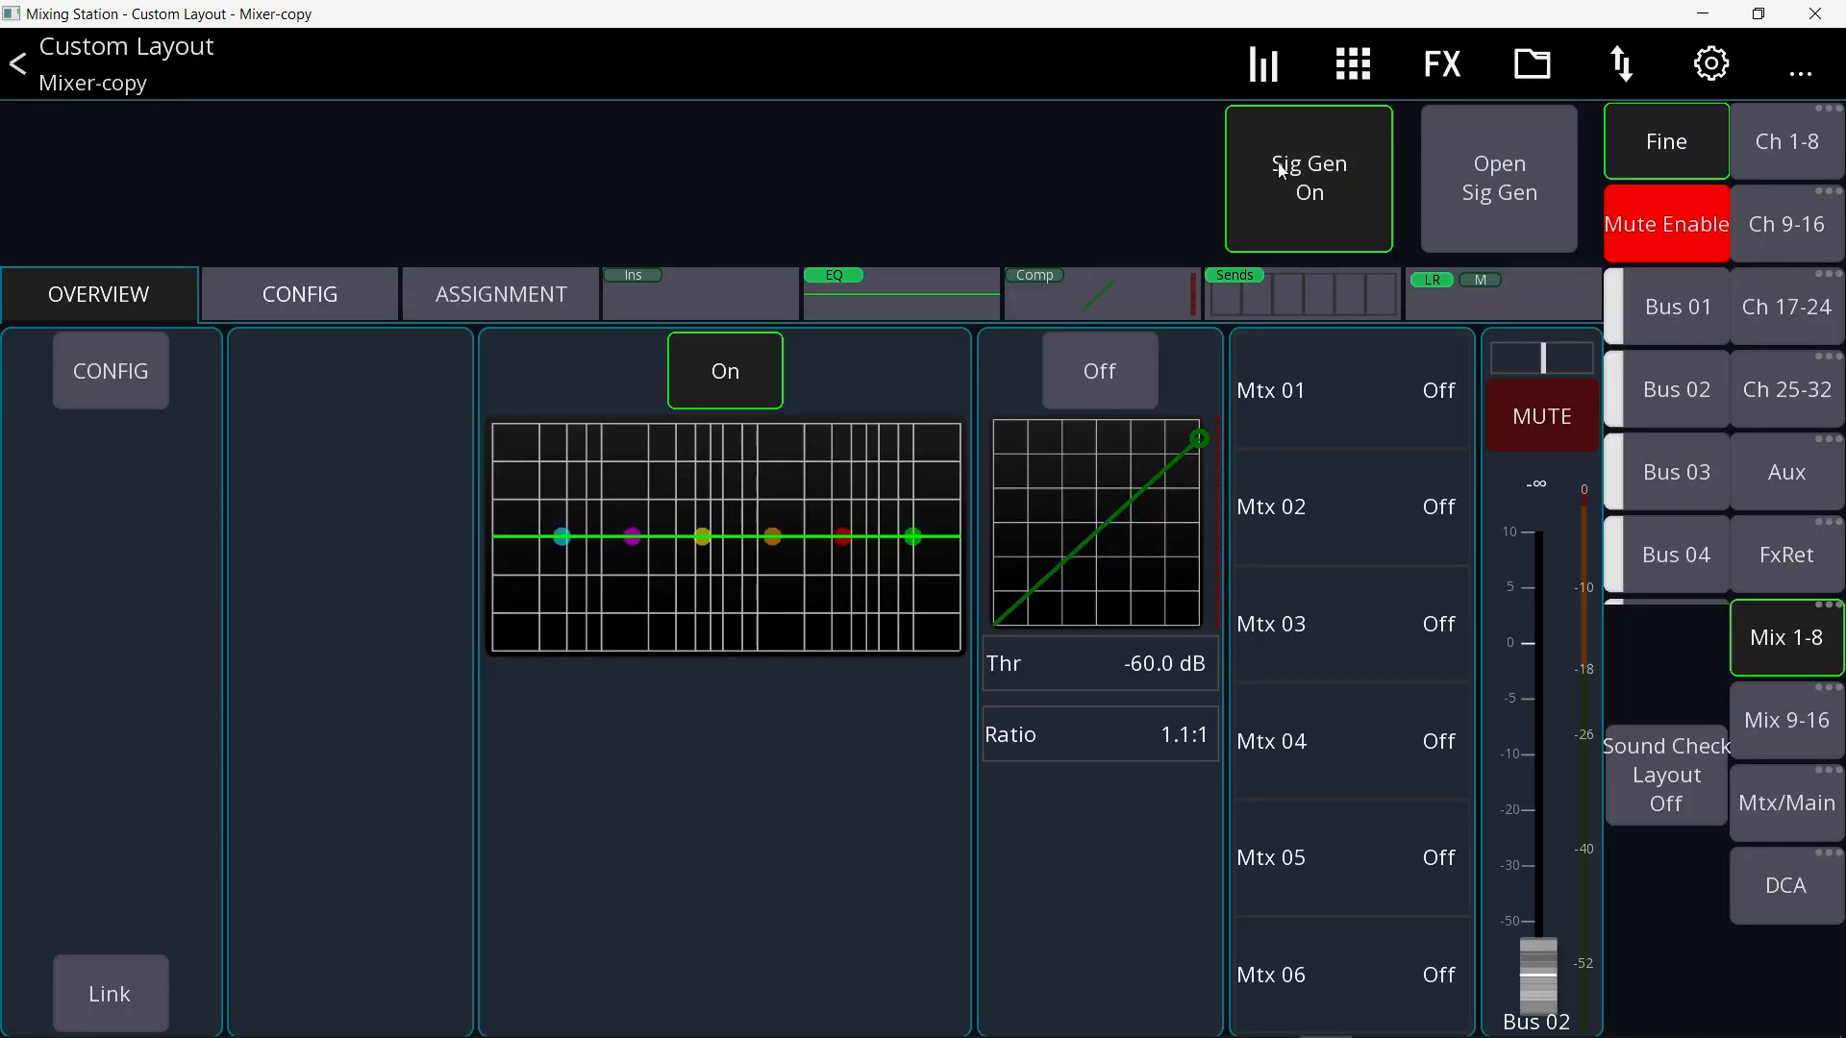
{"action": "left_click", "coordinate": [1500, 177]}
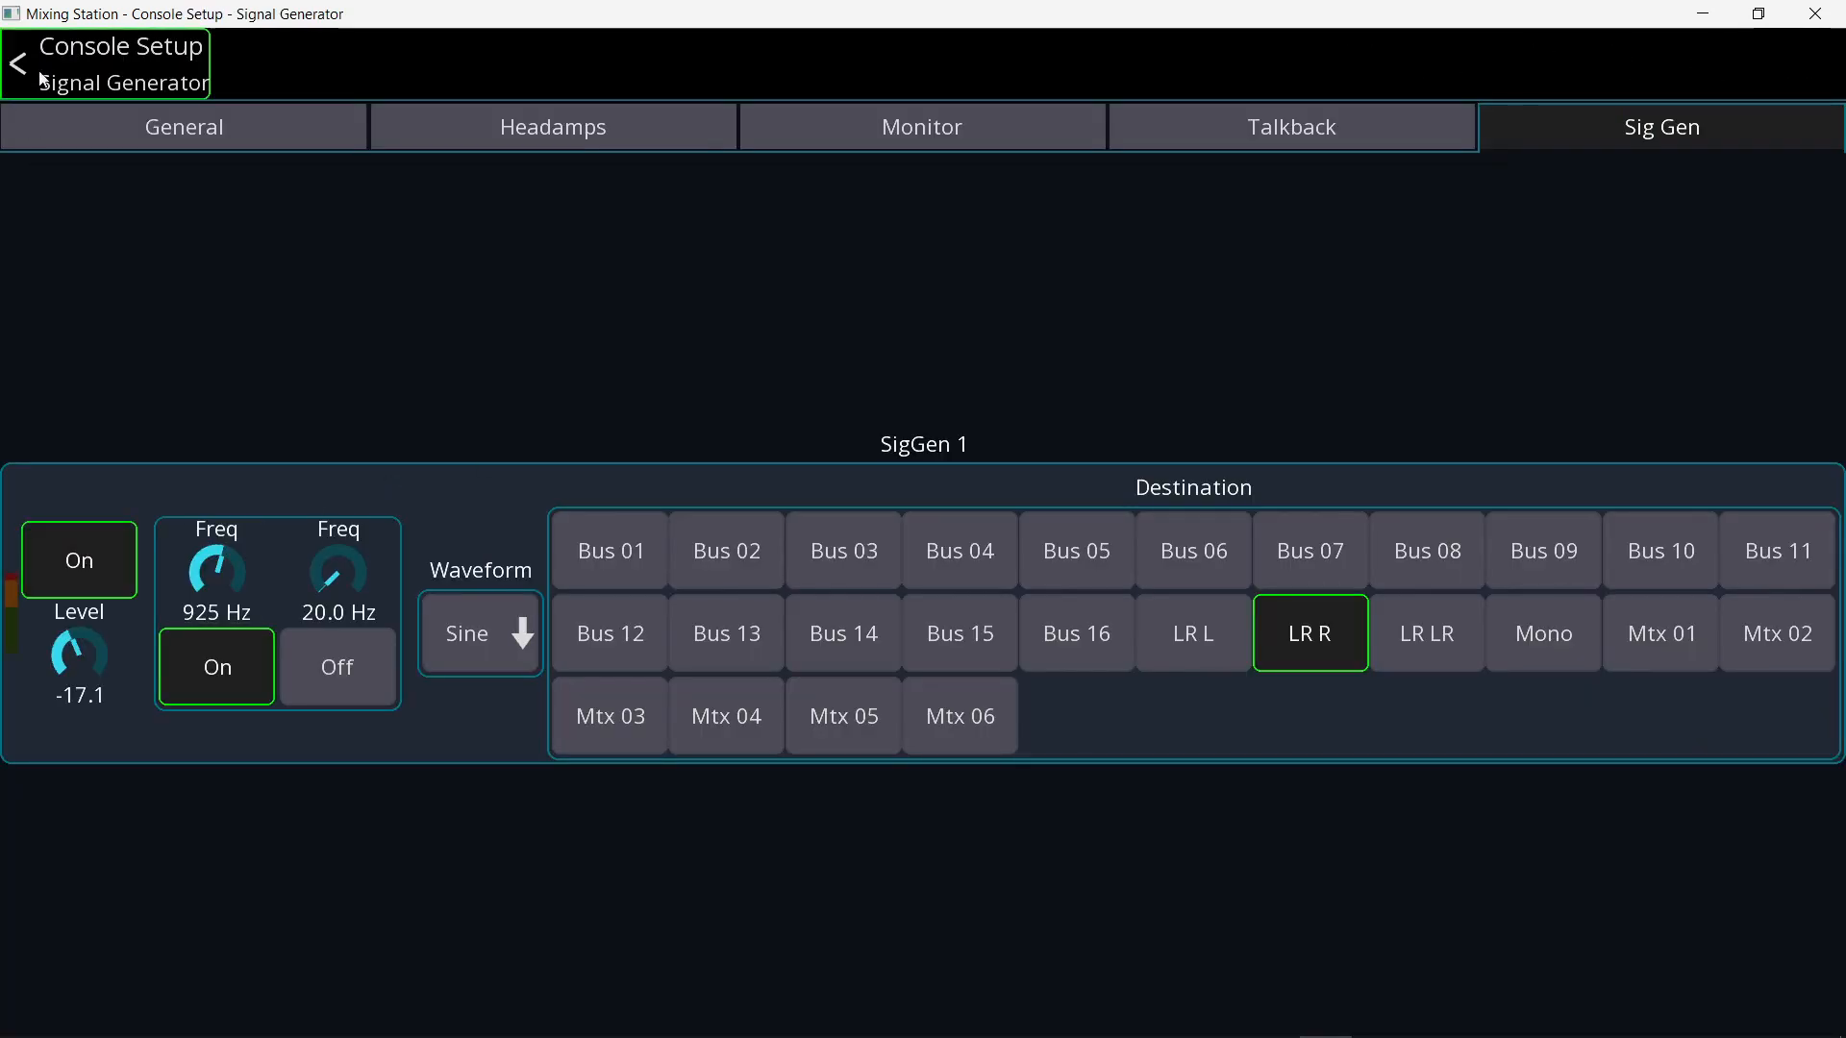
{"action": "left_click", "coordinate": [16, 63]}
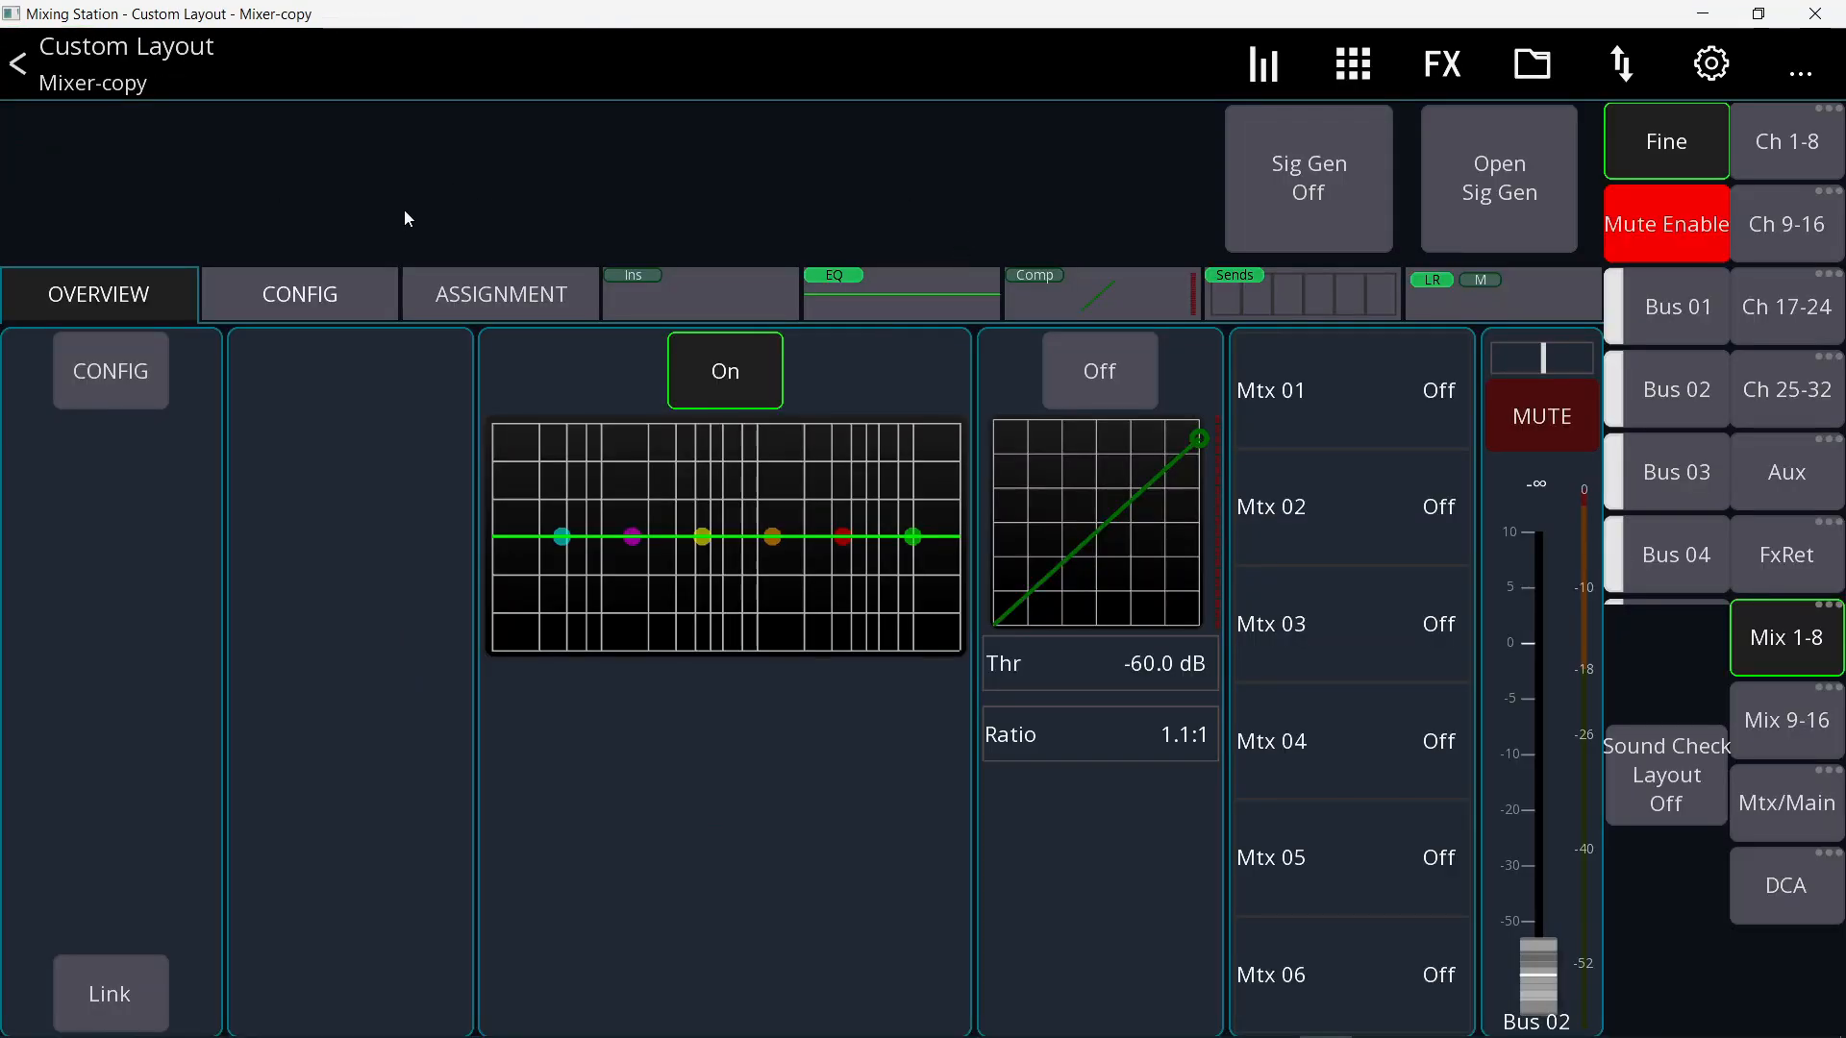
{"action": "left_click", "coordinate": [1500, 177]}
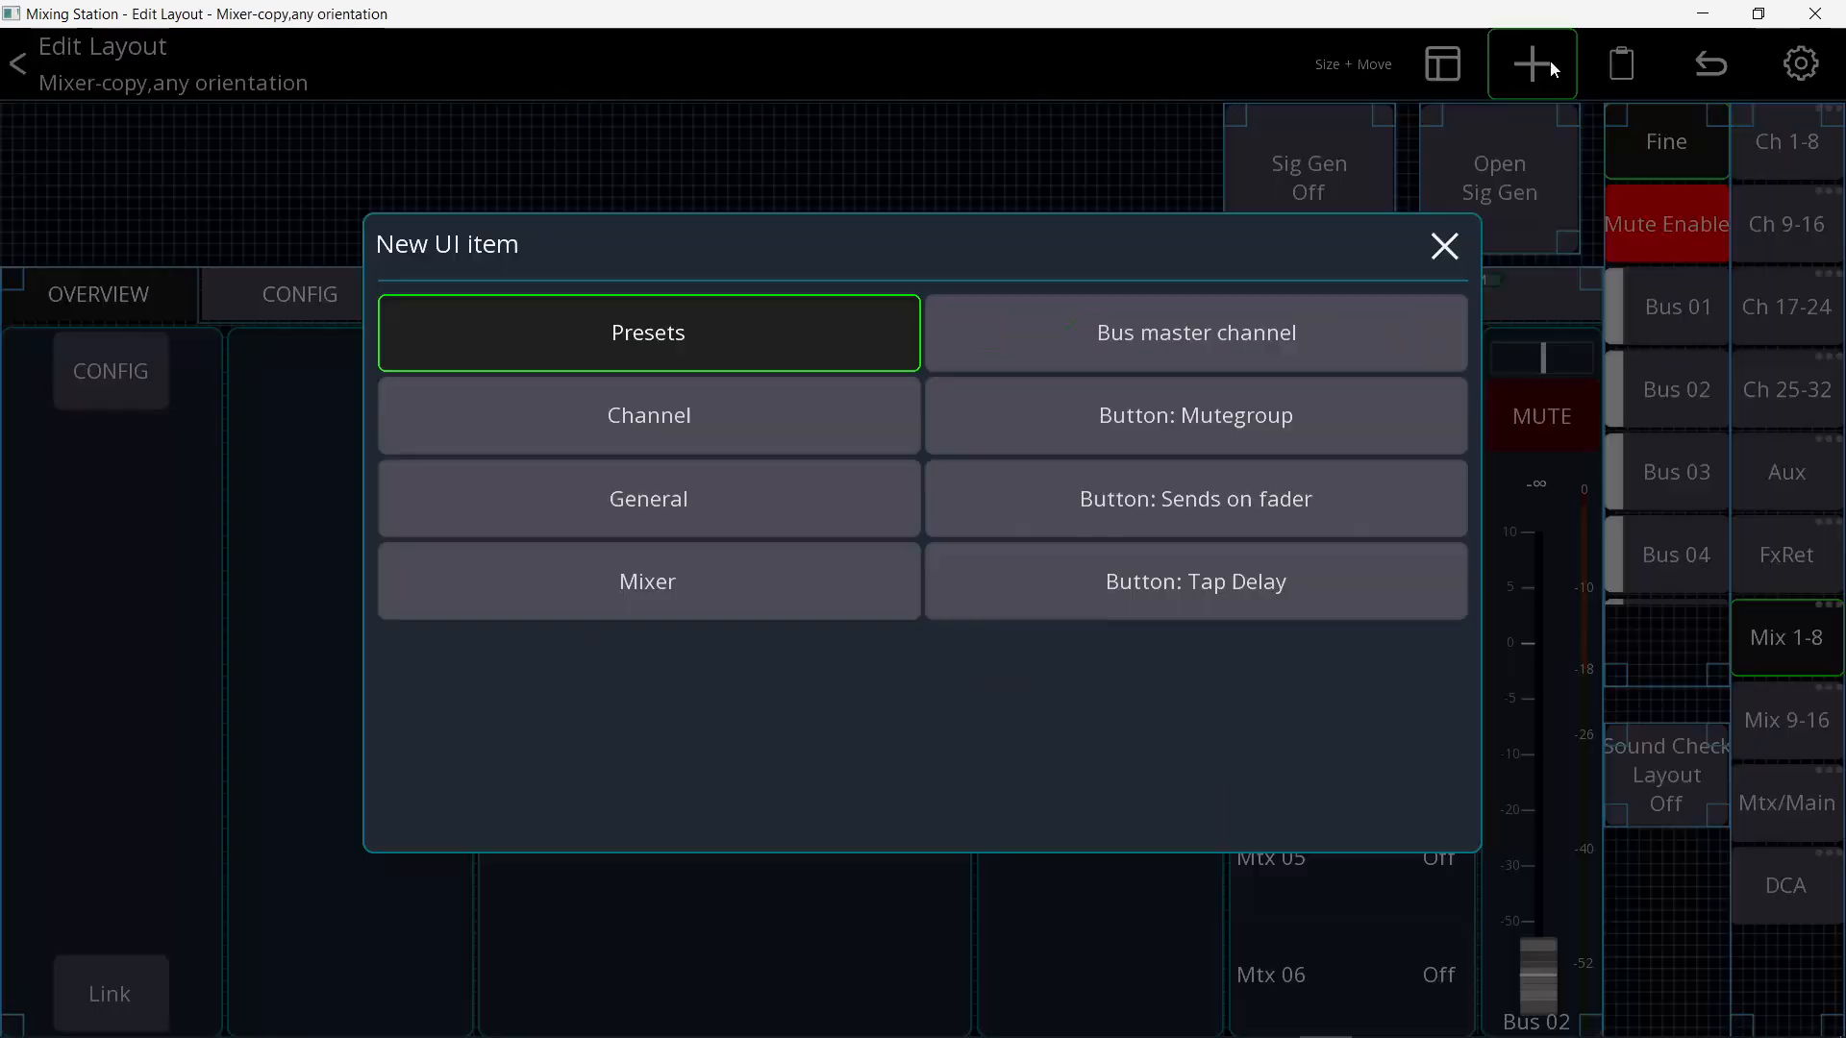
- Add a Slider item with a Console > Sig Gen action bound to Sig Gen 1 Freq
{"action": "left_click", "coordinate": [648, 498]}
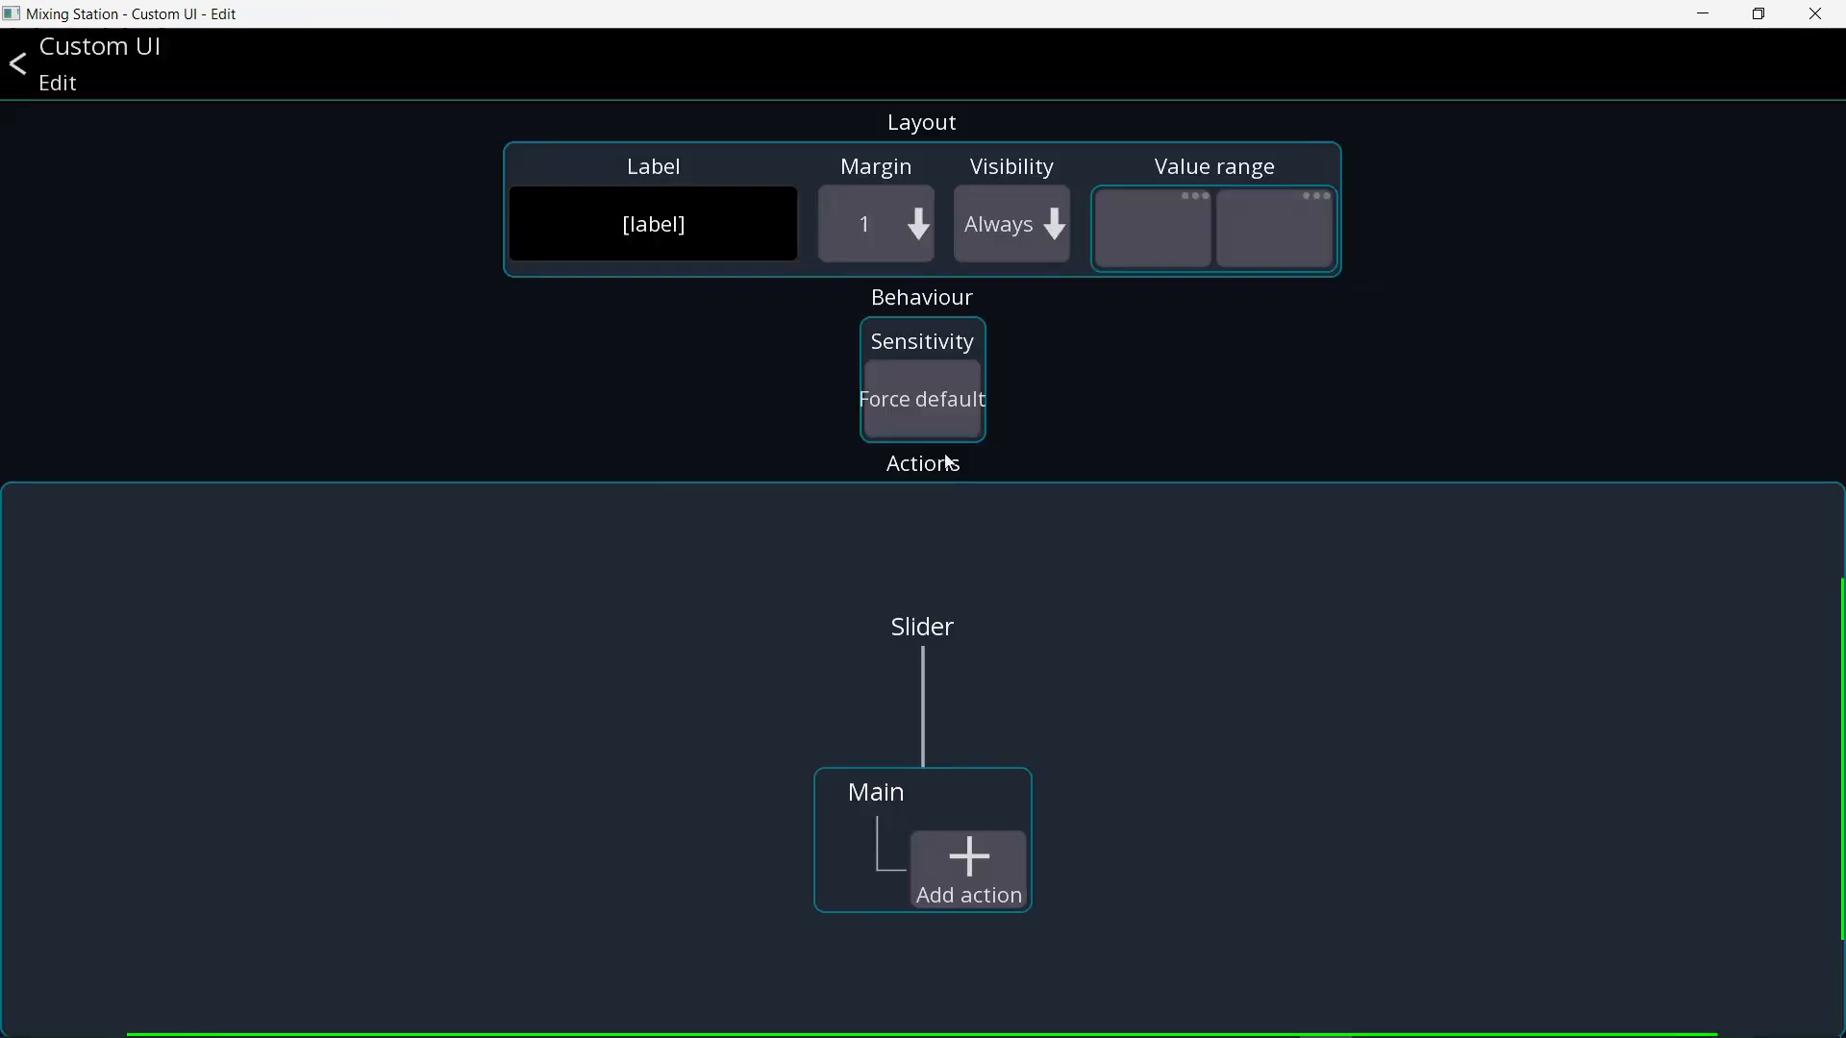
{"action": "left_click", "coordinate": [654, 223]}
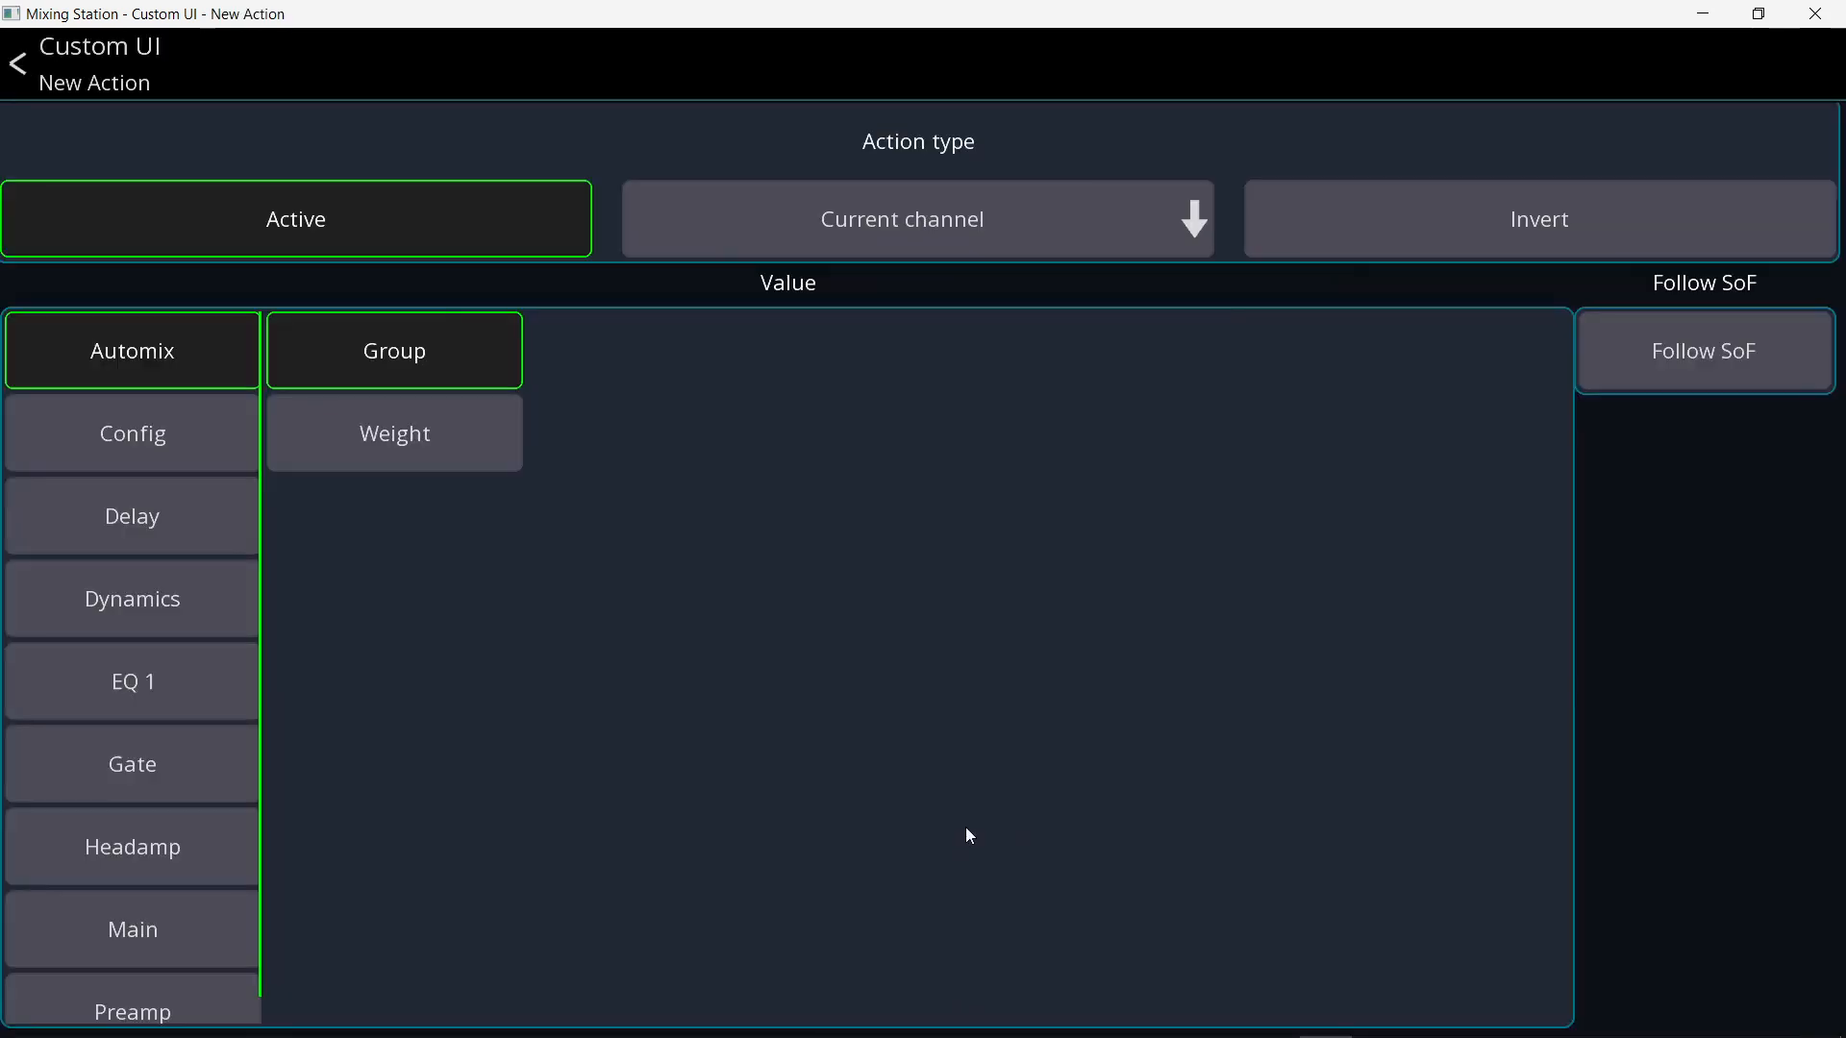
{"action": "left_click", "coordinate": [919, 218]}
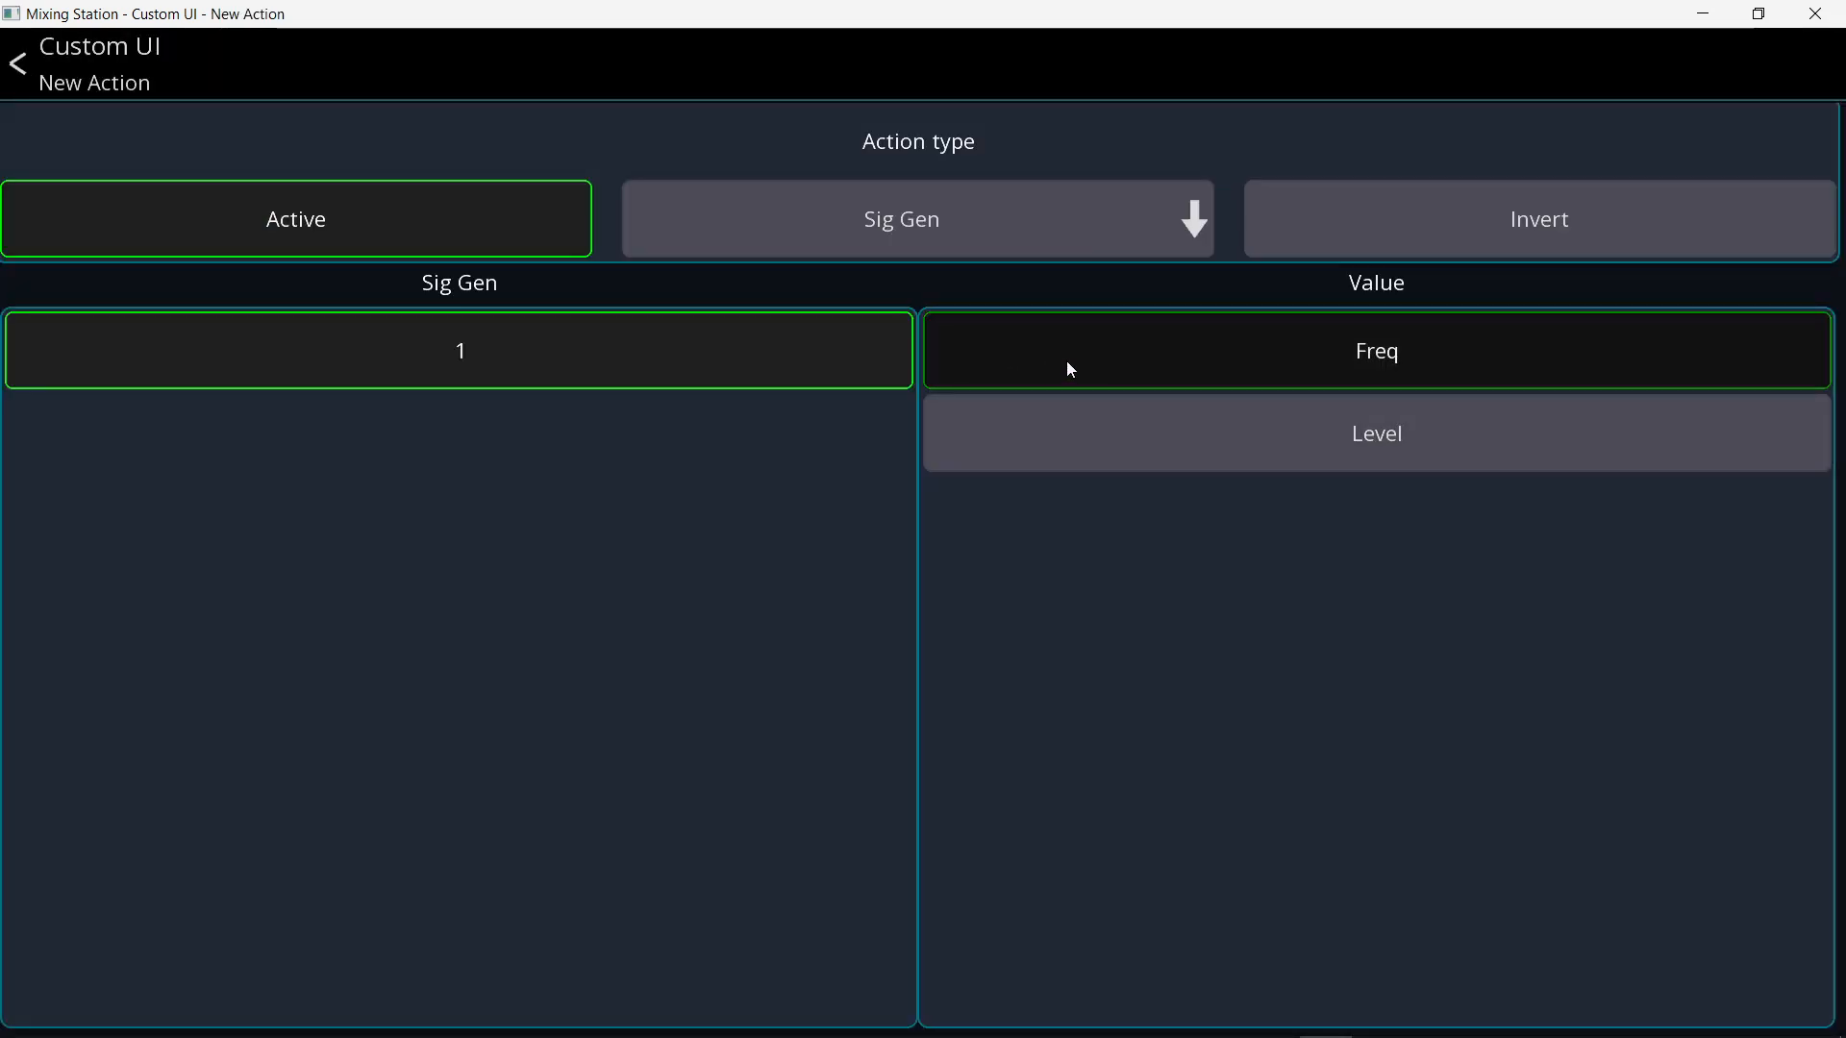
{"action": "left_click", "coordinate": [16, 65]}
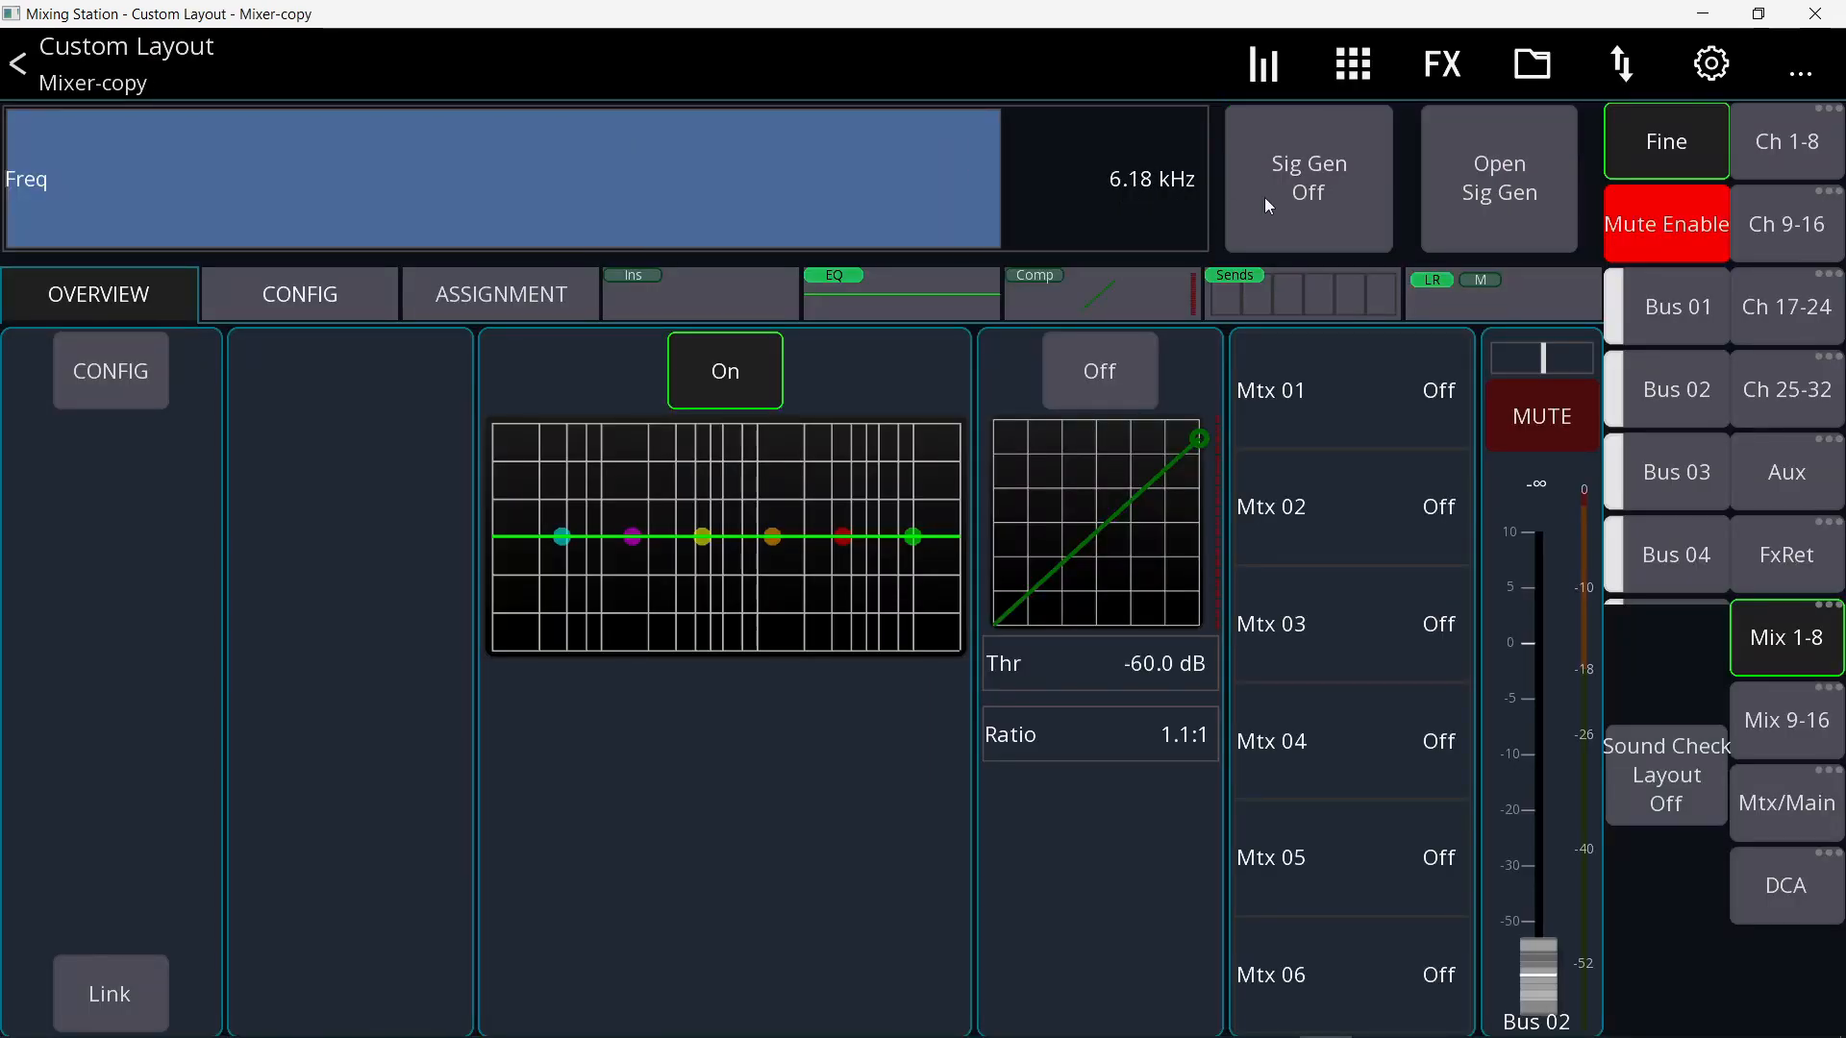
- Verify the Freq slider tracks generator 1's frequency down to 1.91 kHz, then shrink the slider
{"action": "left_click", "coordinate": [1500, 177]}
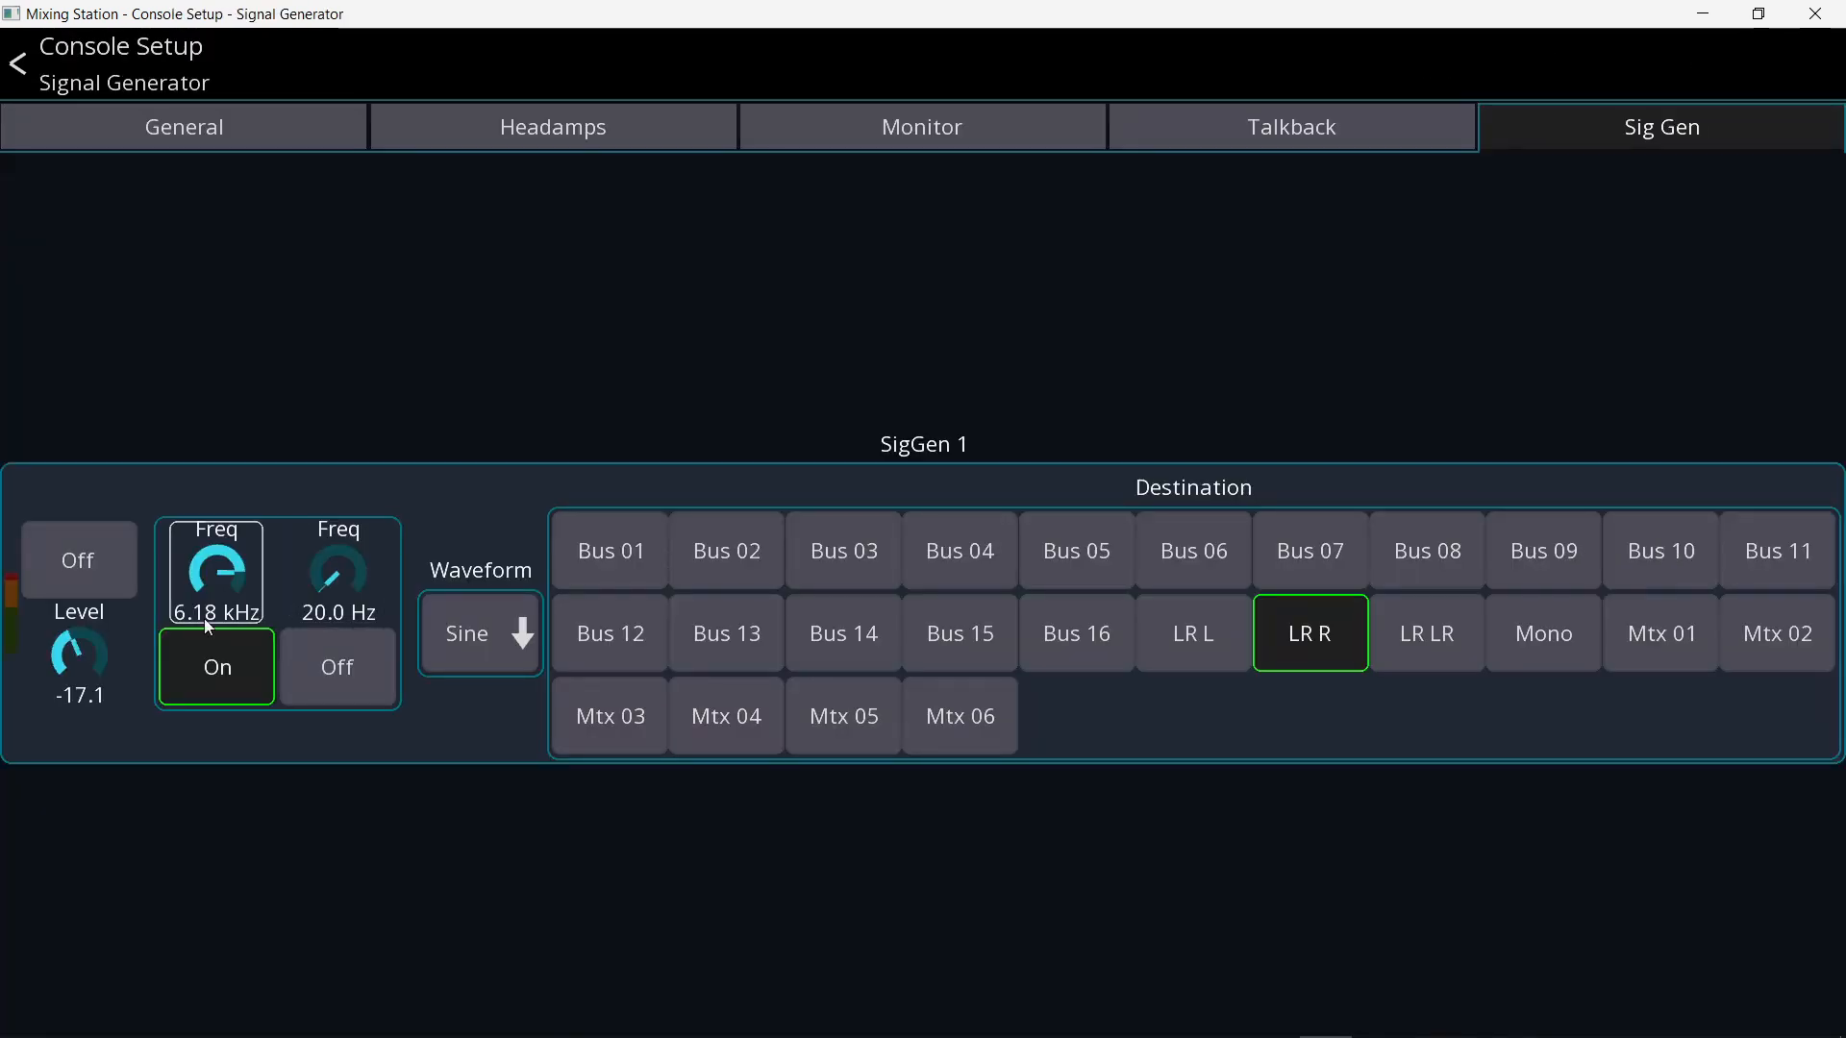
{"action": "left_click_drag", "start_coordinate": [213, 565], "coordinate": [214, 611]}
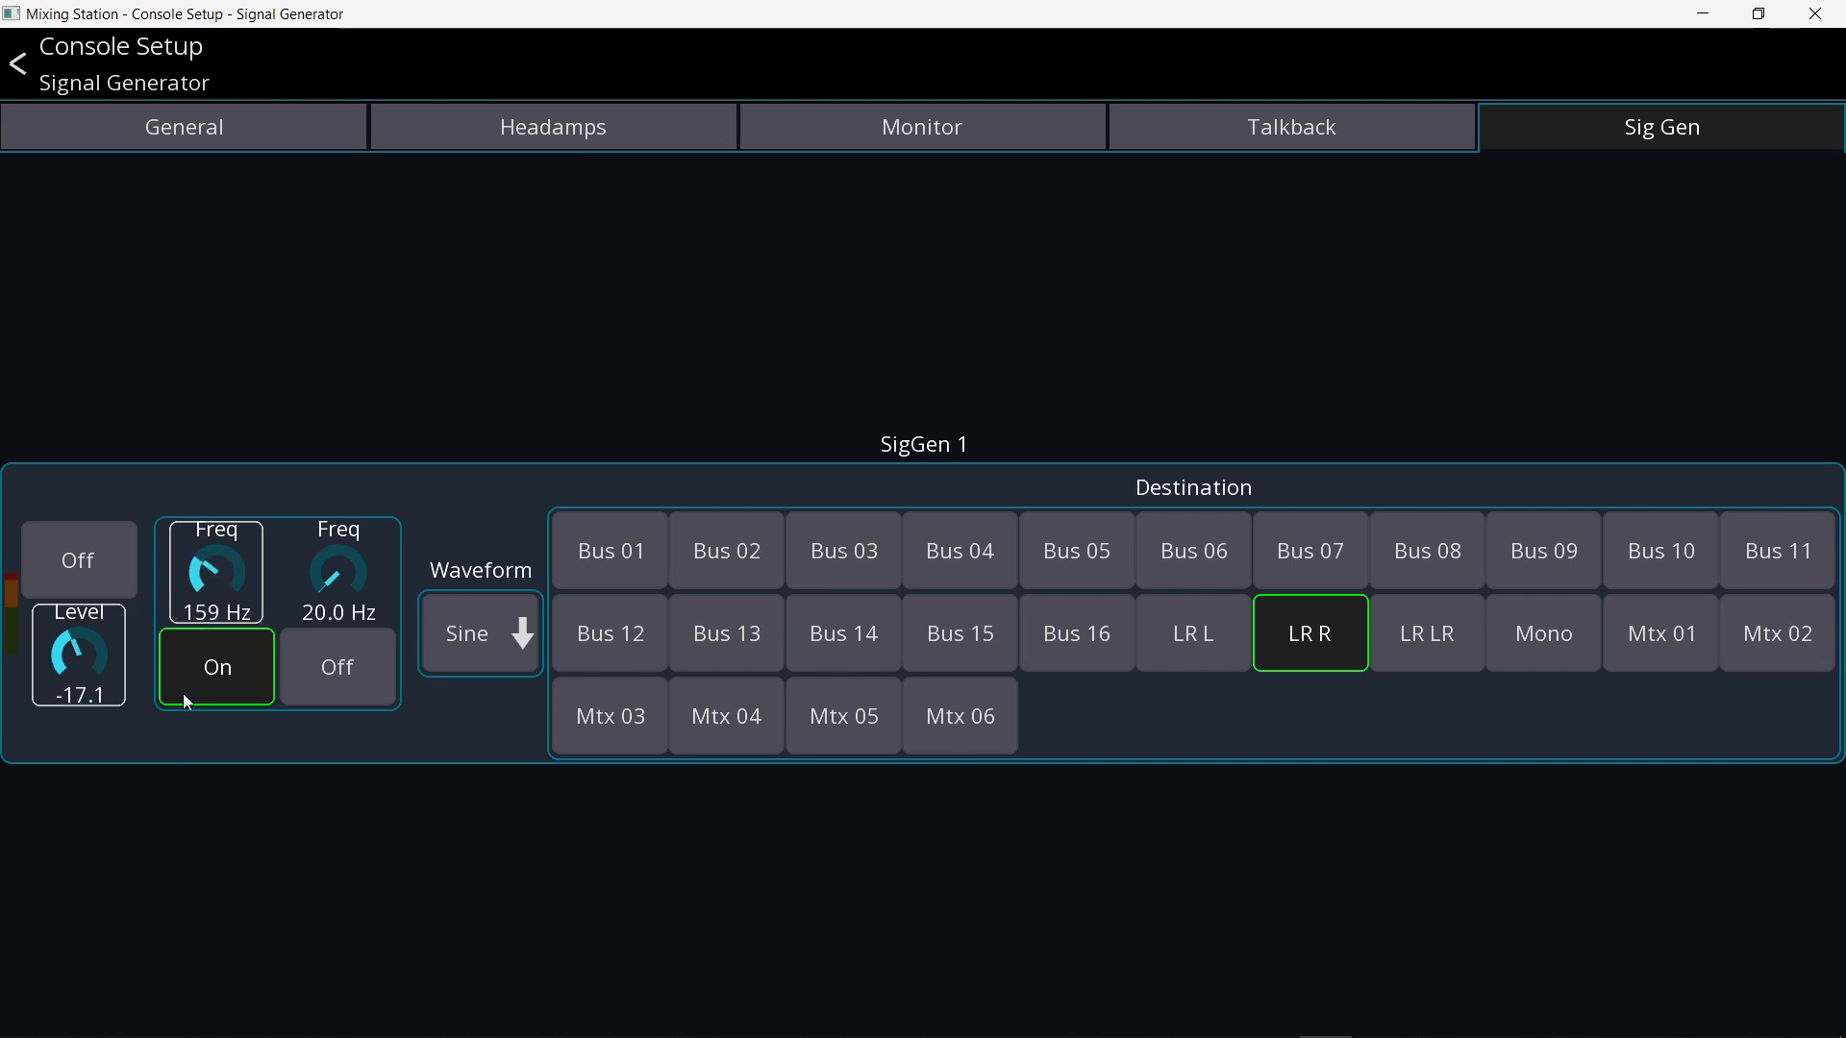
{"action": "left_click", "coordinate": [14, 65]}
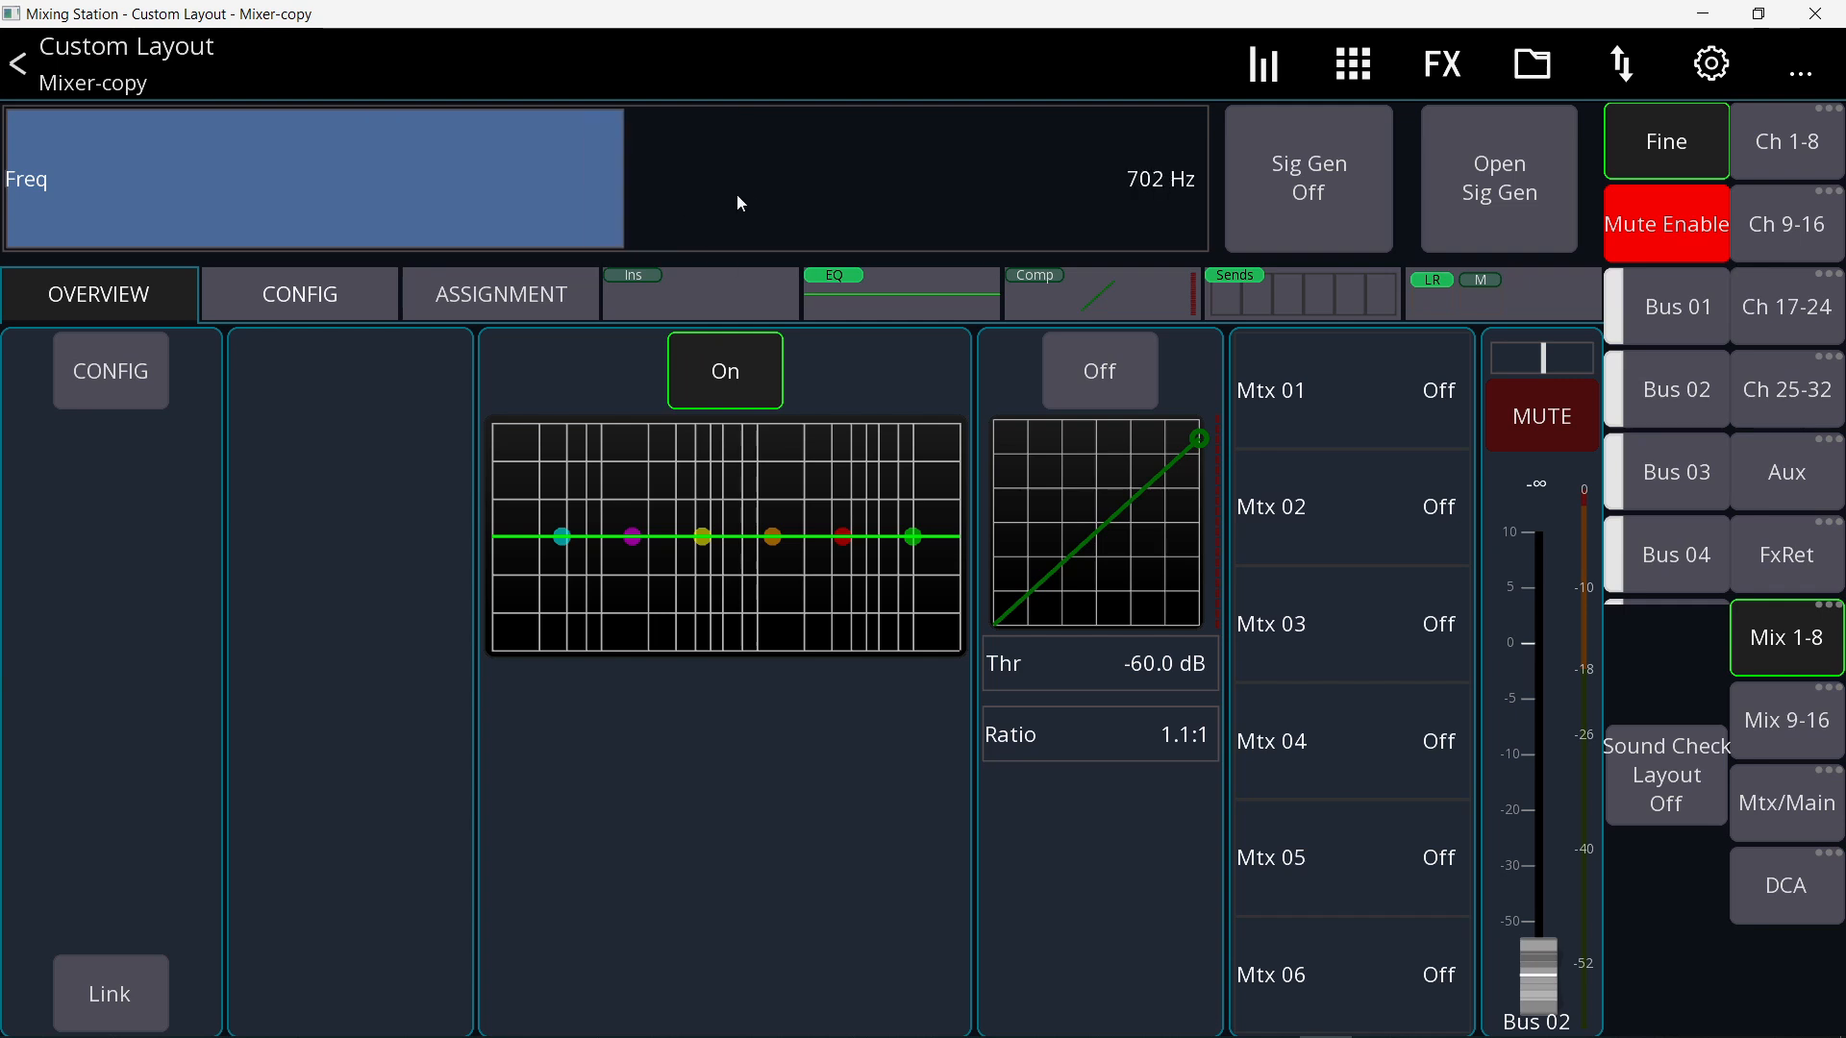
{"action": "left_click", "coordinate": [1500, 177]}
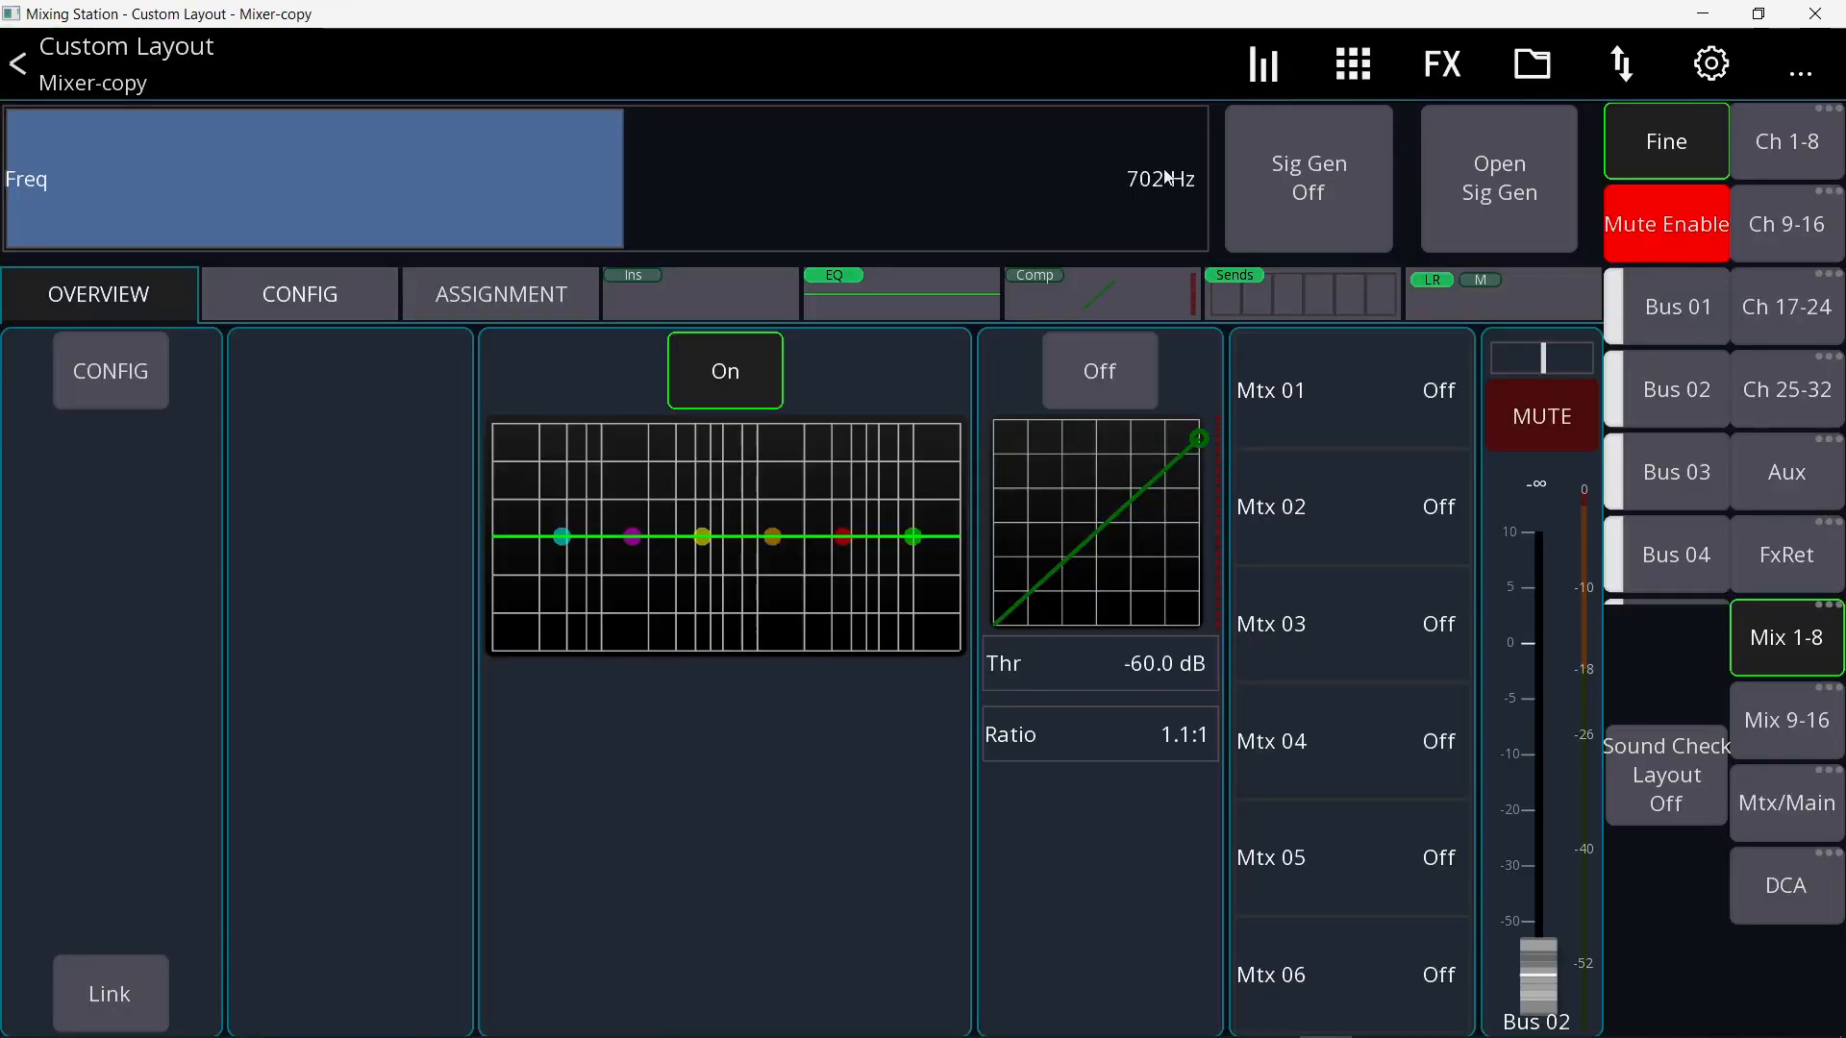
{"action": "left_click", "coordinate": [1308, 177]}
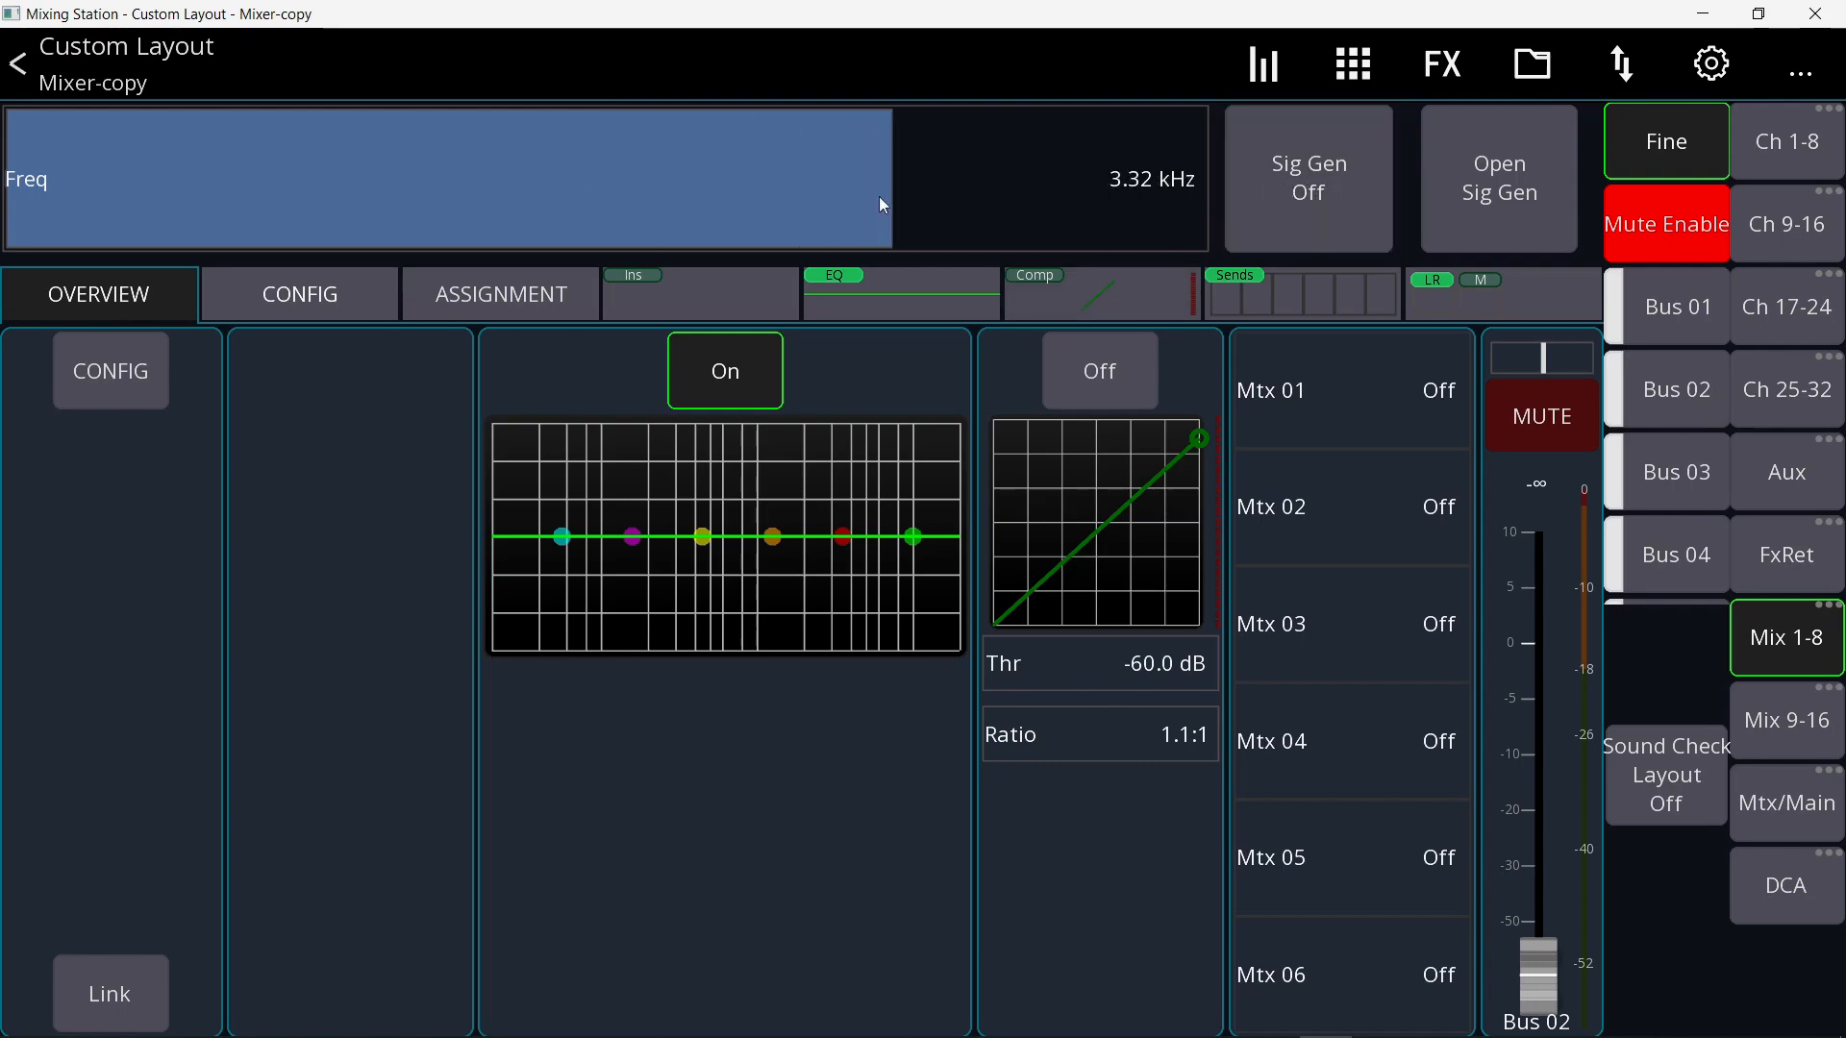
{"action": "left_click_drag", "start_coordinate": [876, 204], "coordinate": [800, 204]}
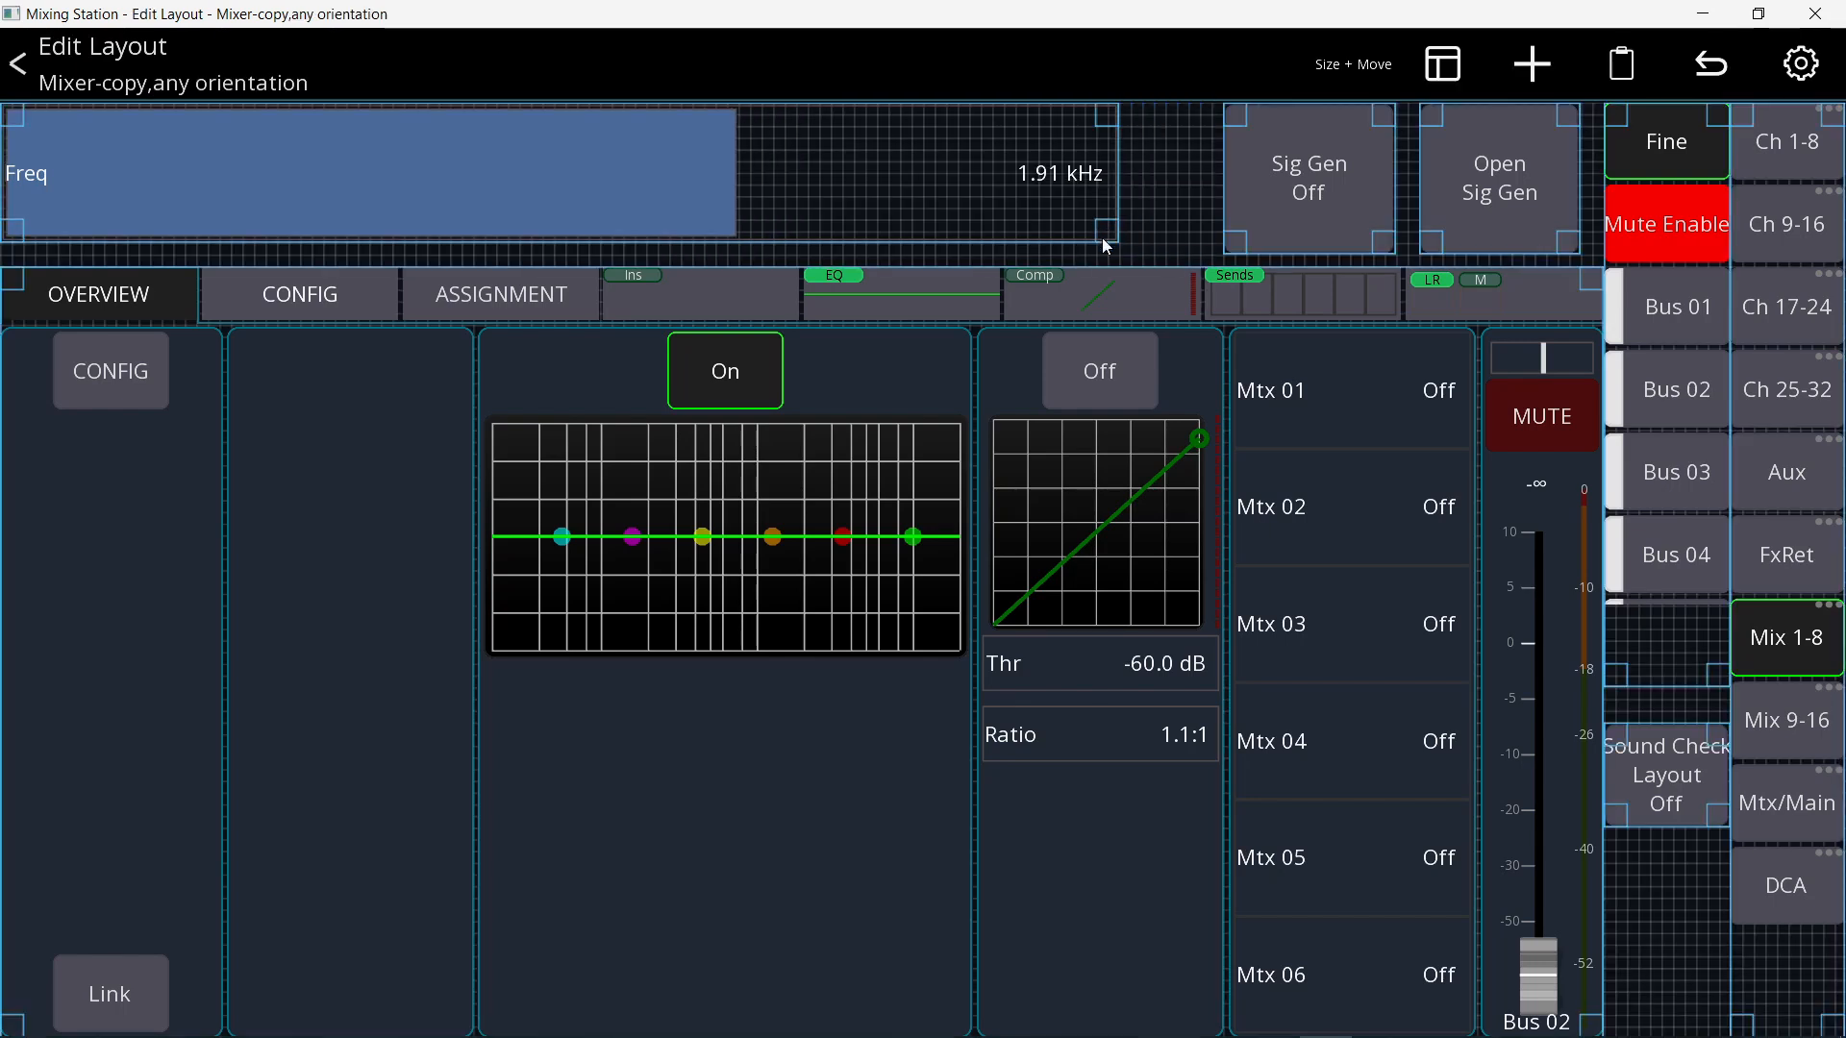
- Add a Knob item with a Console > Sig Gen action for SigGen 1 level, labelled Level
{"action": "left_click", "coordinate": [1531, 64]}
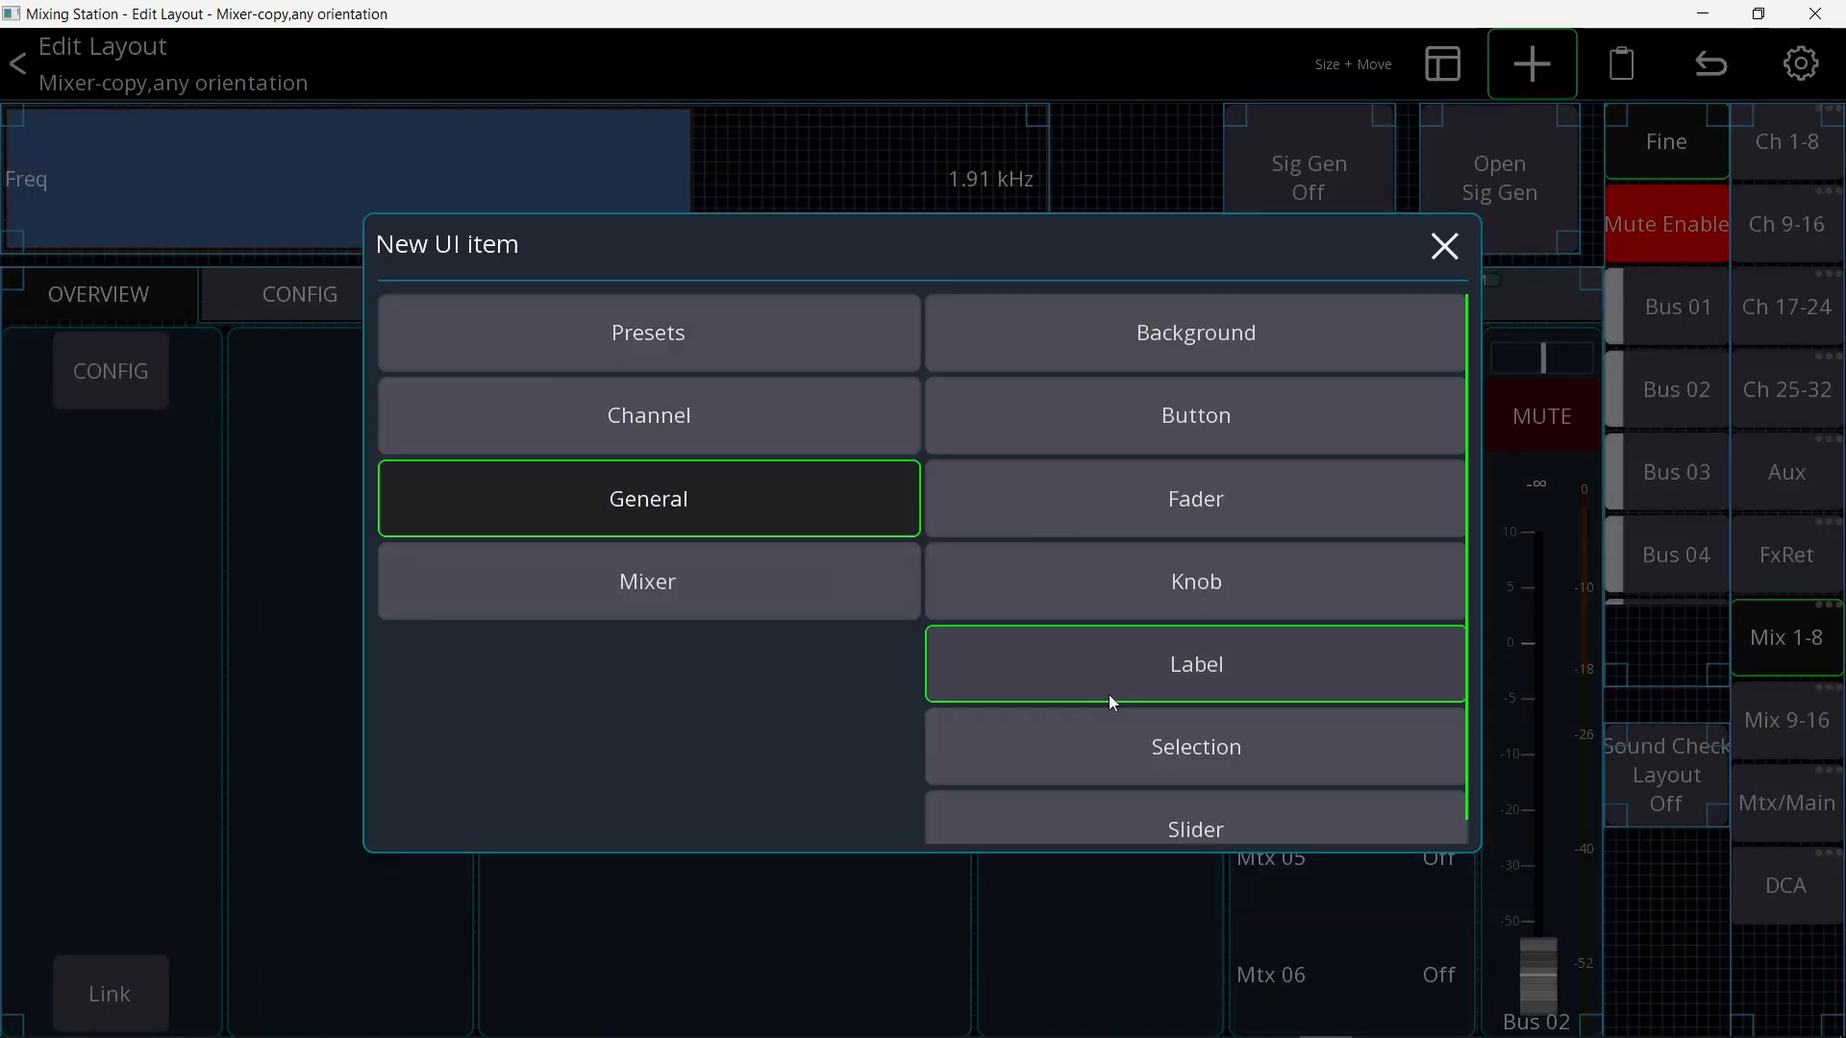
{"action": "left_click", "coordinate": [1444, 246]}
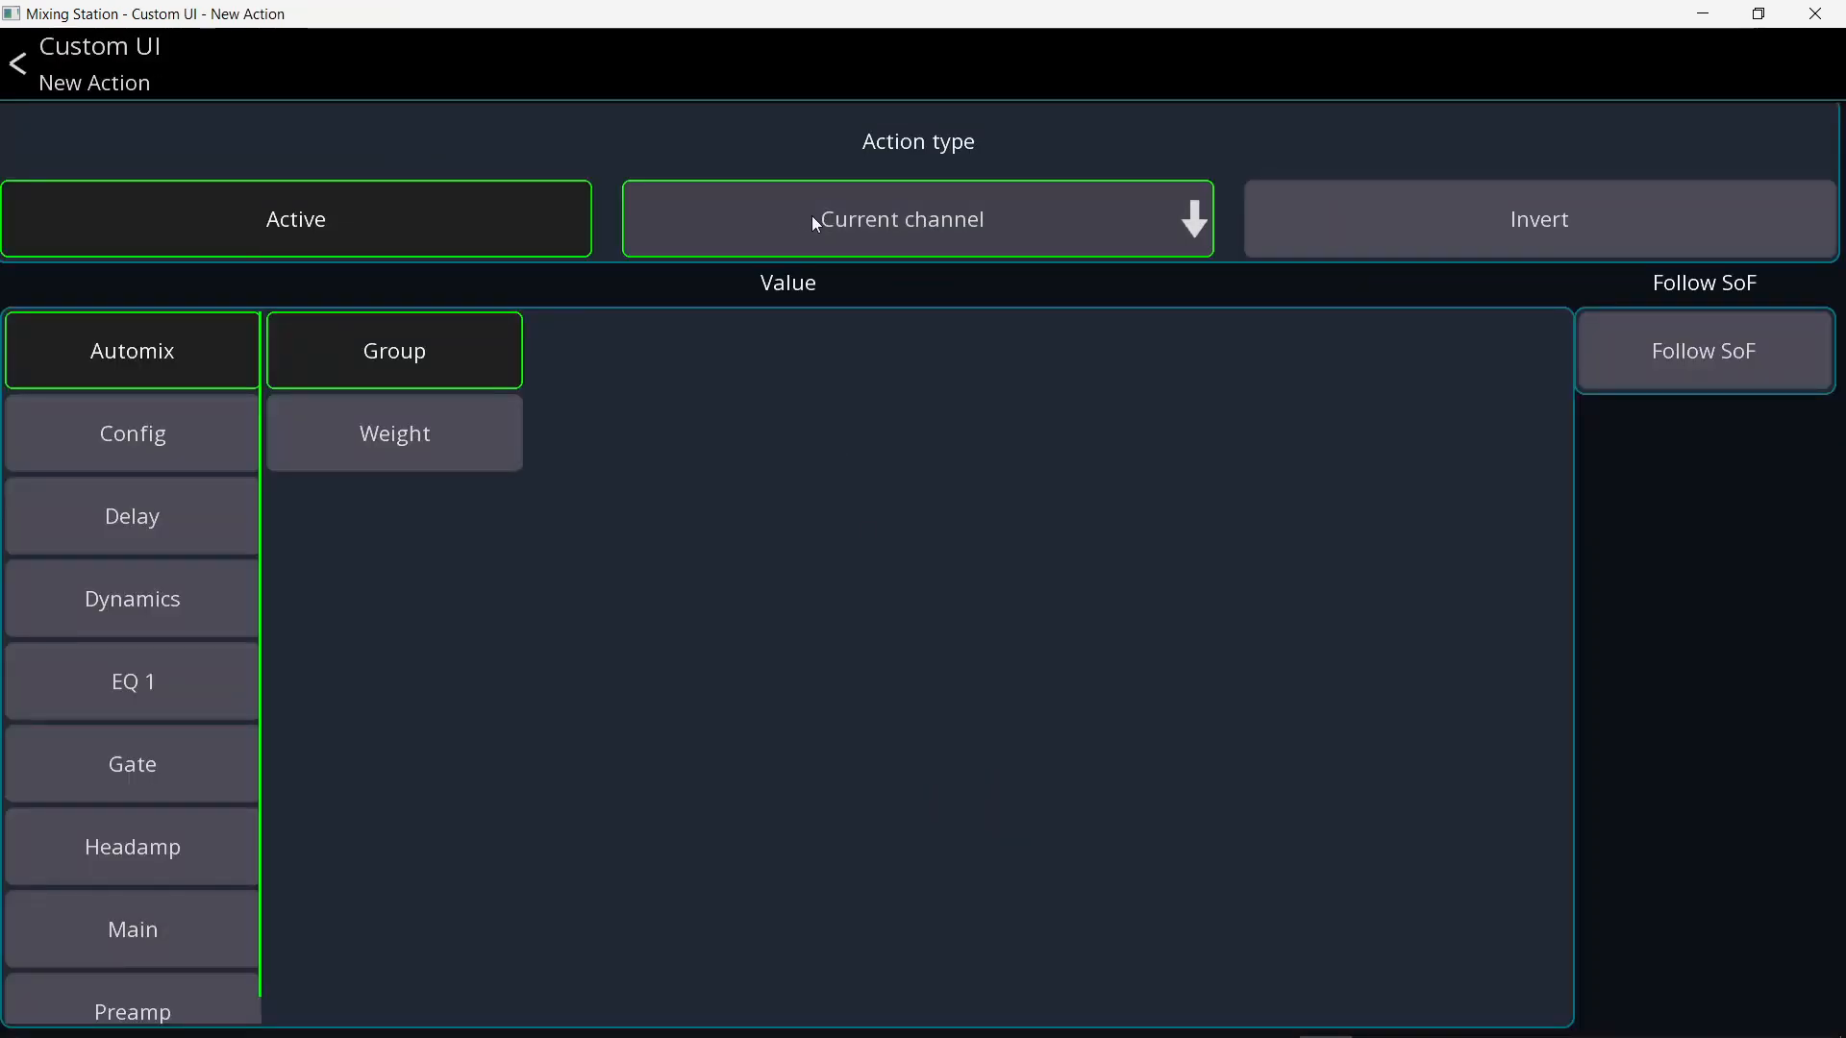
{"action": "left_click", "coordinate": [919, 217]}
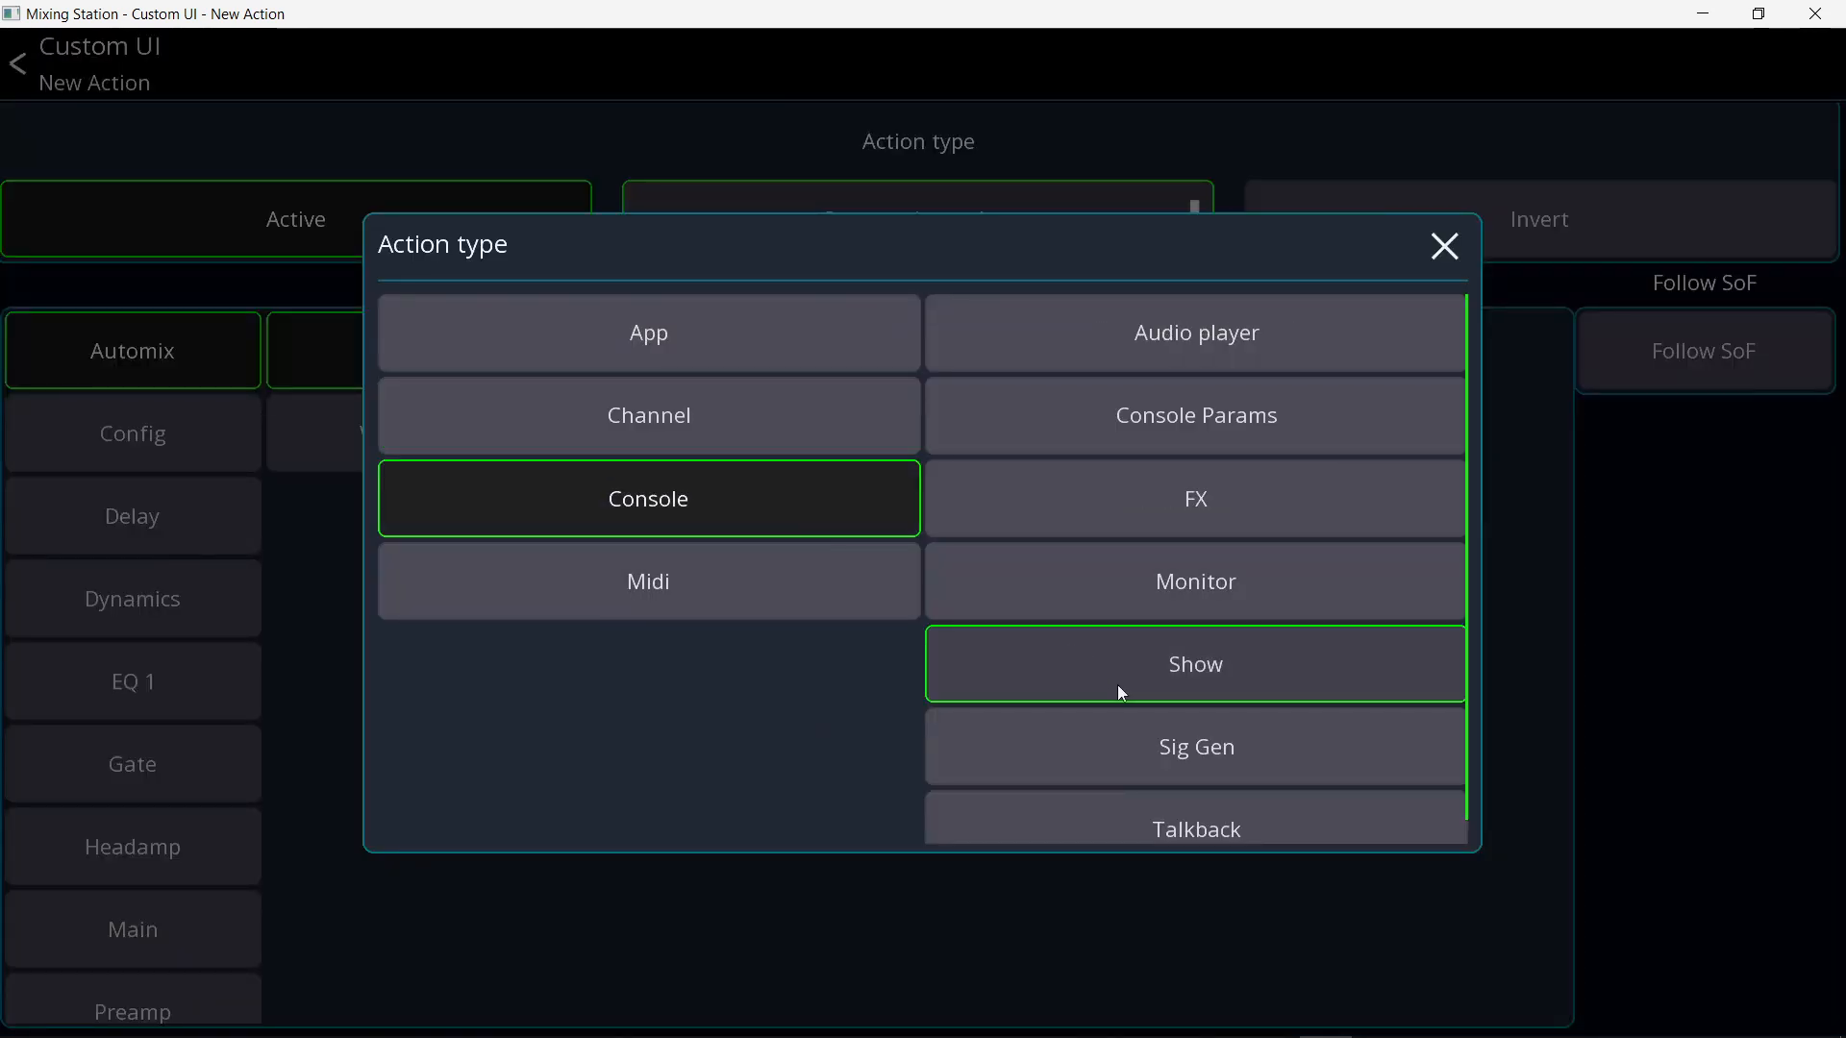
{"action": "left_click", "coordinate": [1196, 746]}
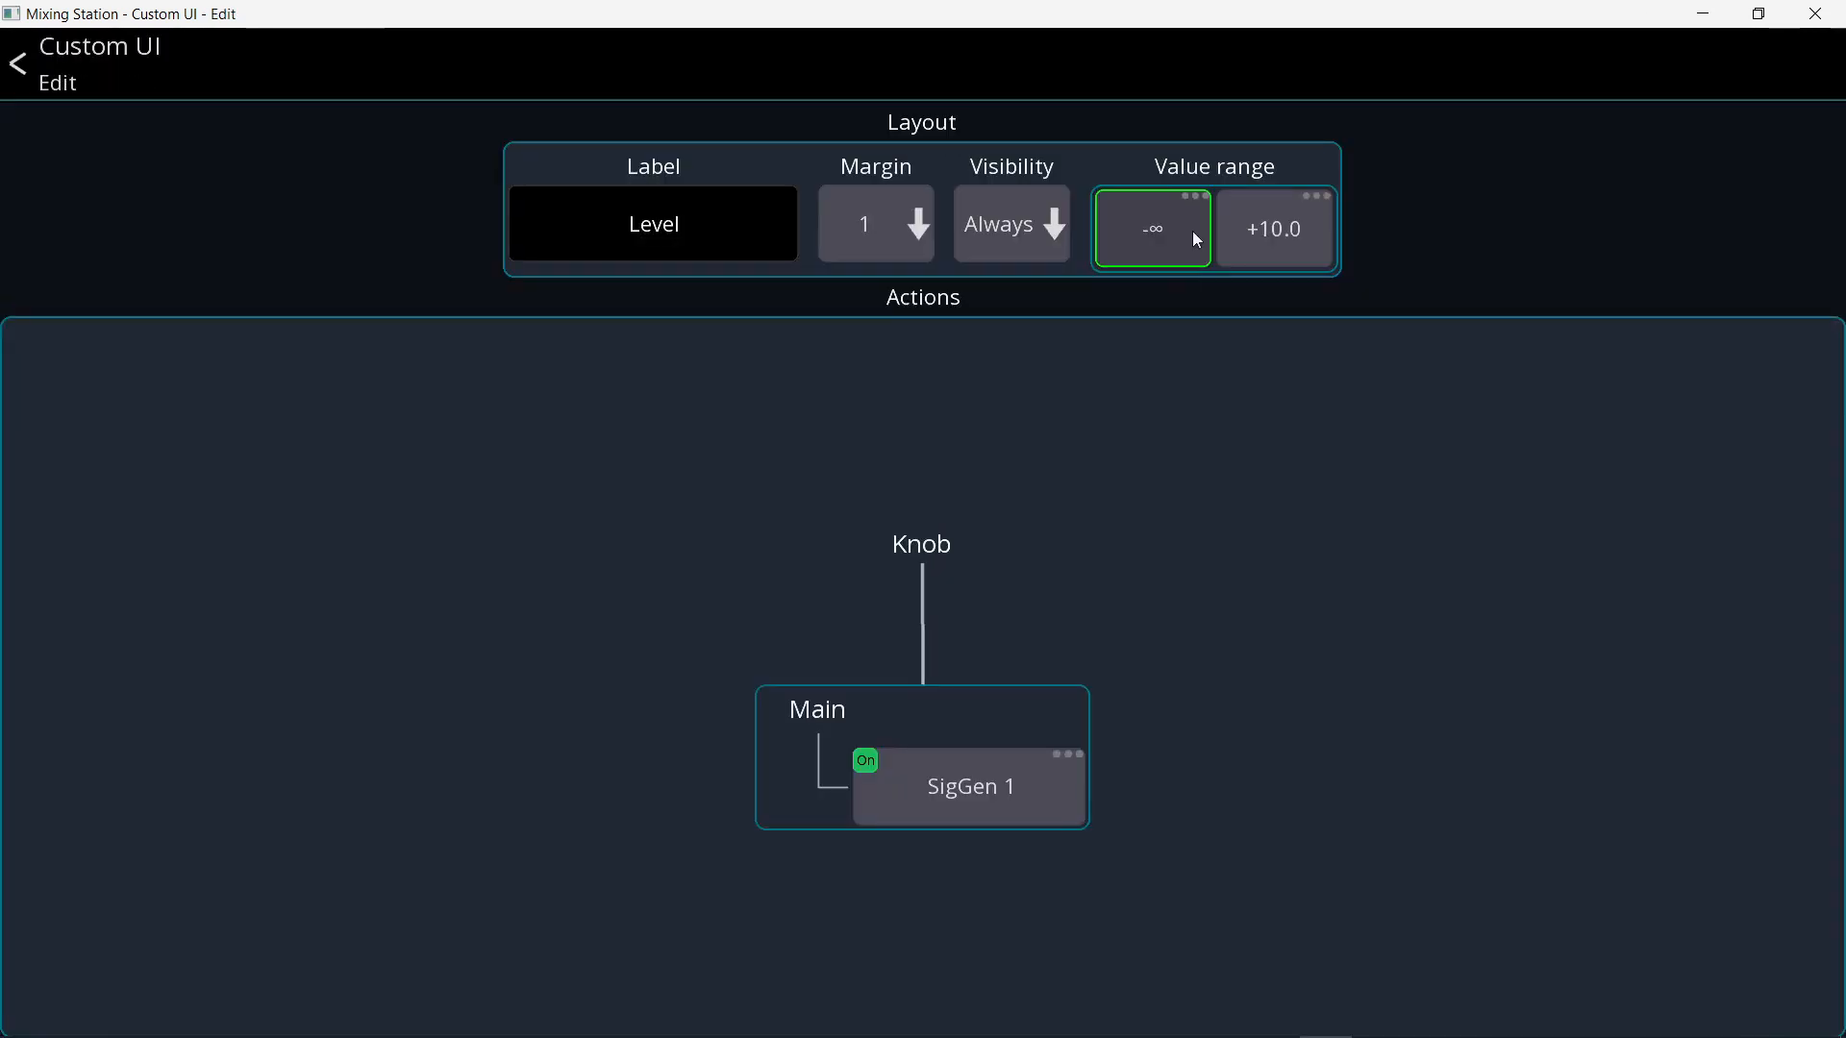
- Raise the Level knob's minimum value so it bottoms out around -18.0
{"action": "left_click", "coordinate": [1152, 227]}
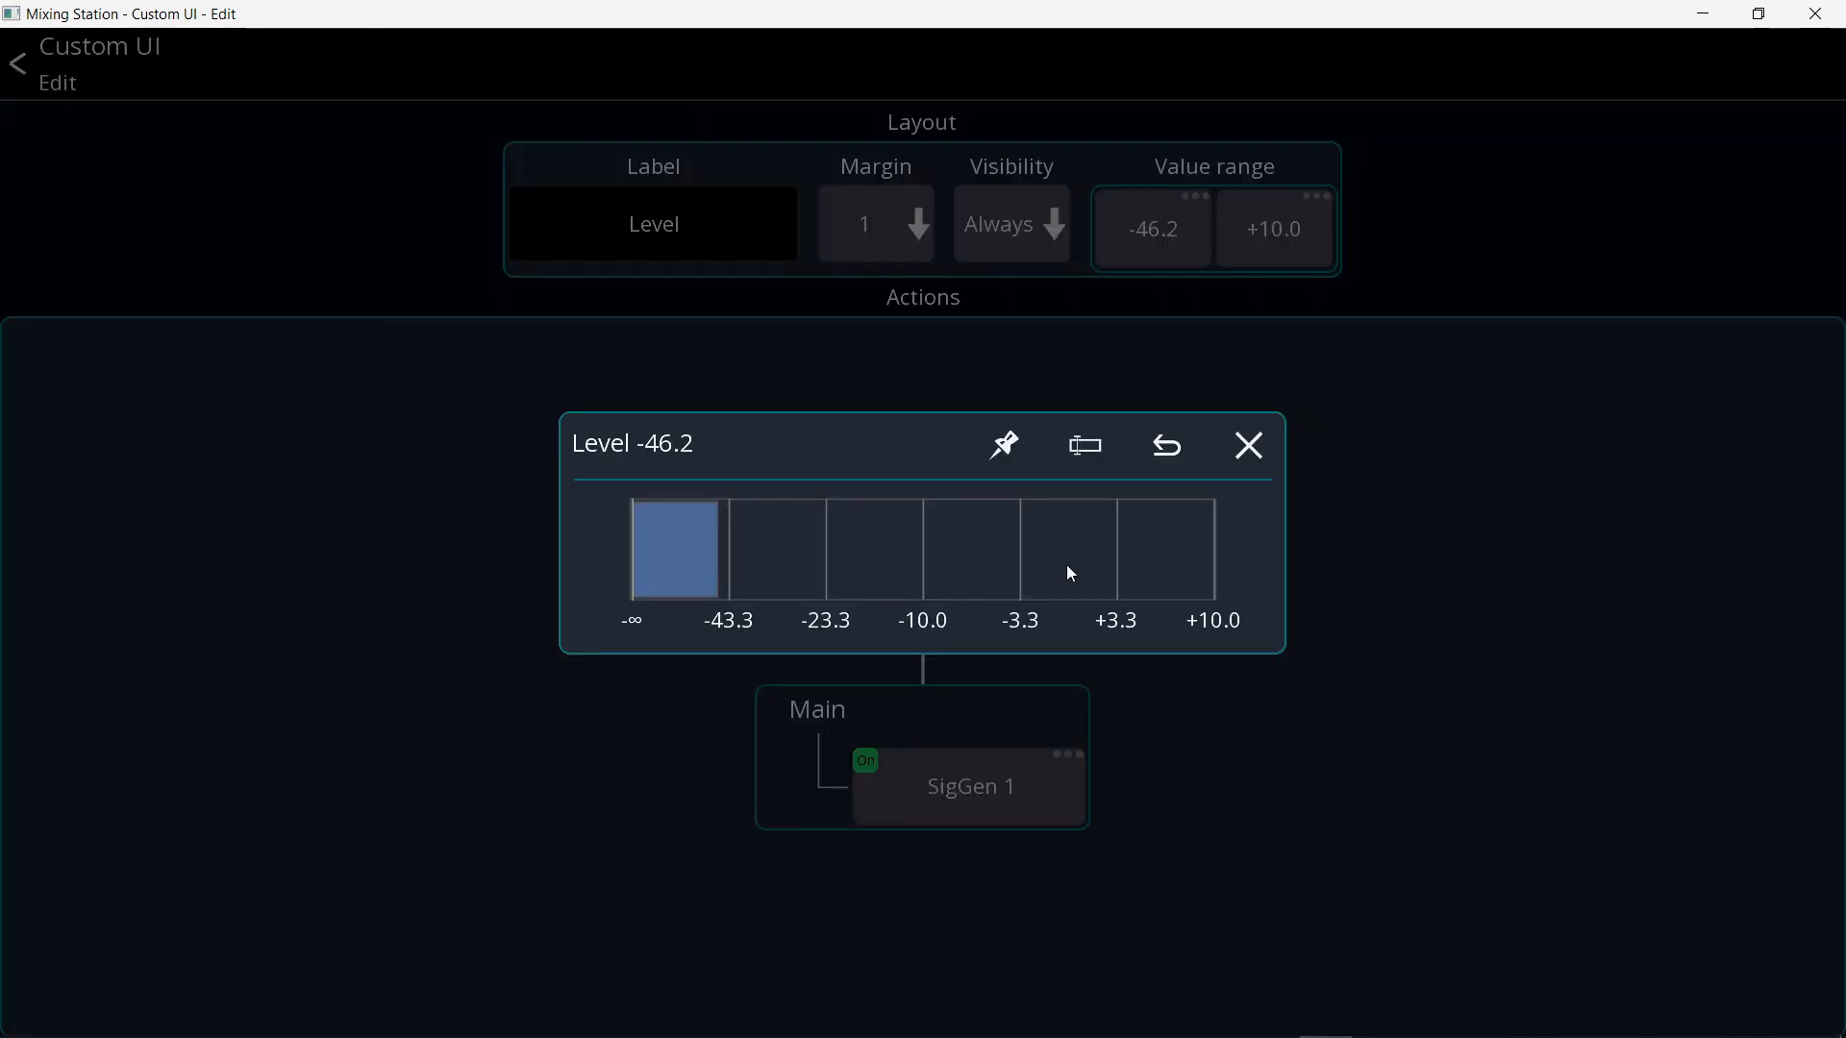
{"action": "left_click_drag", "start_coordinate": [1065, 573], "coordinate": [1108, 571]}
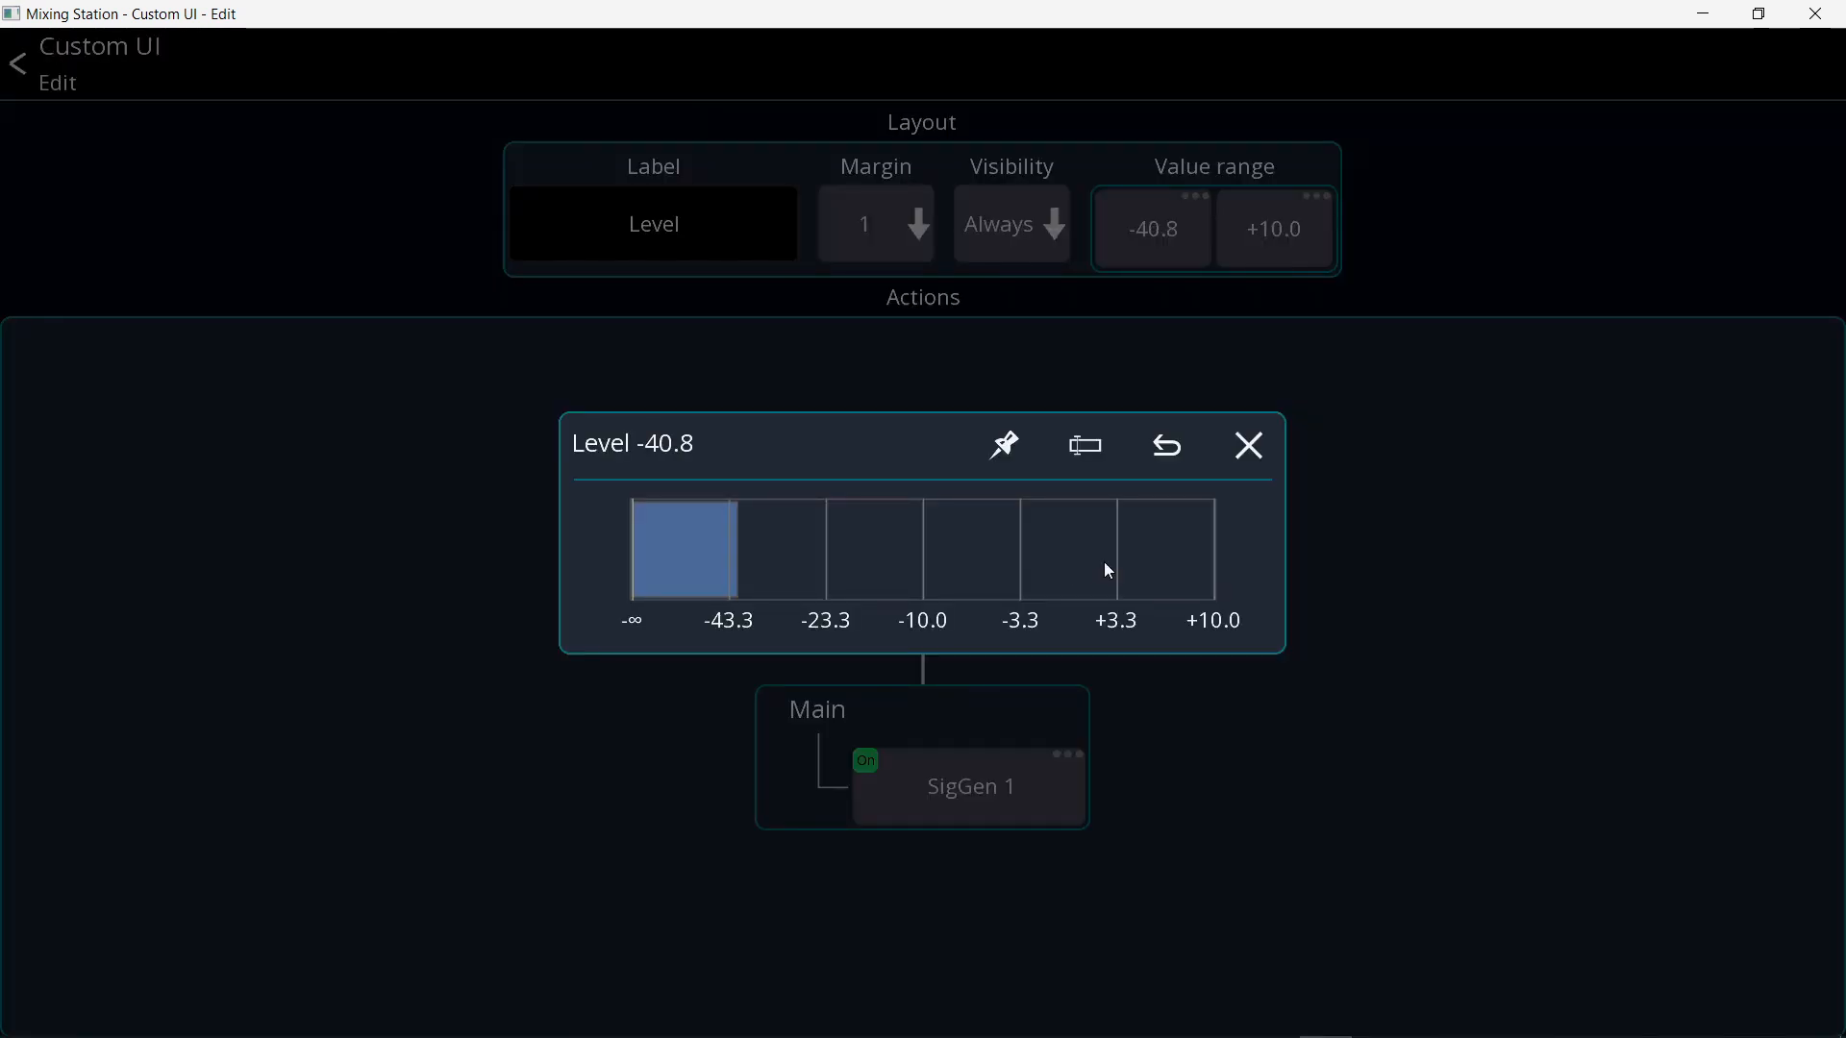
{"action": "left_click_drag", "start_coordinate": [705, 550], "coordinate": [876, 550]}
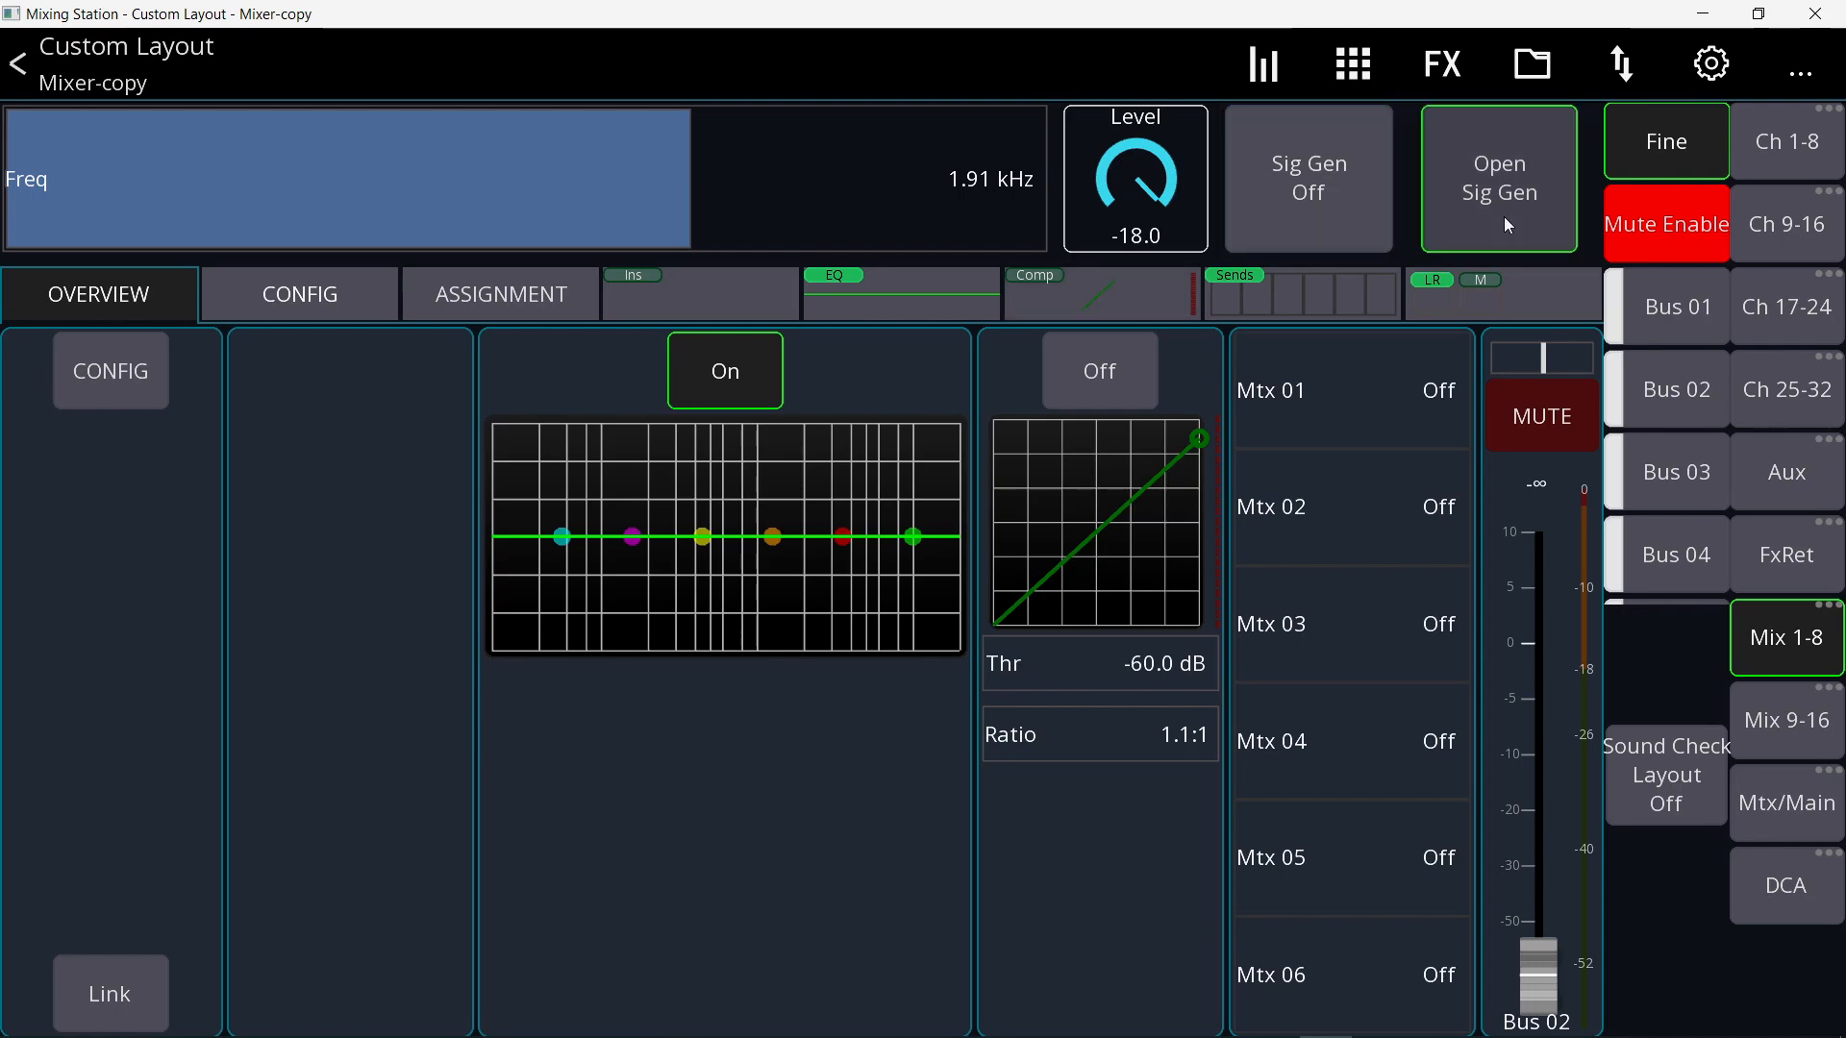
- Turn the Level knob to change generator 1's level up to about +4.3, then go back
{"action": "left_click", "coordinate": [1500, 177]}
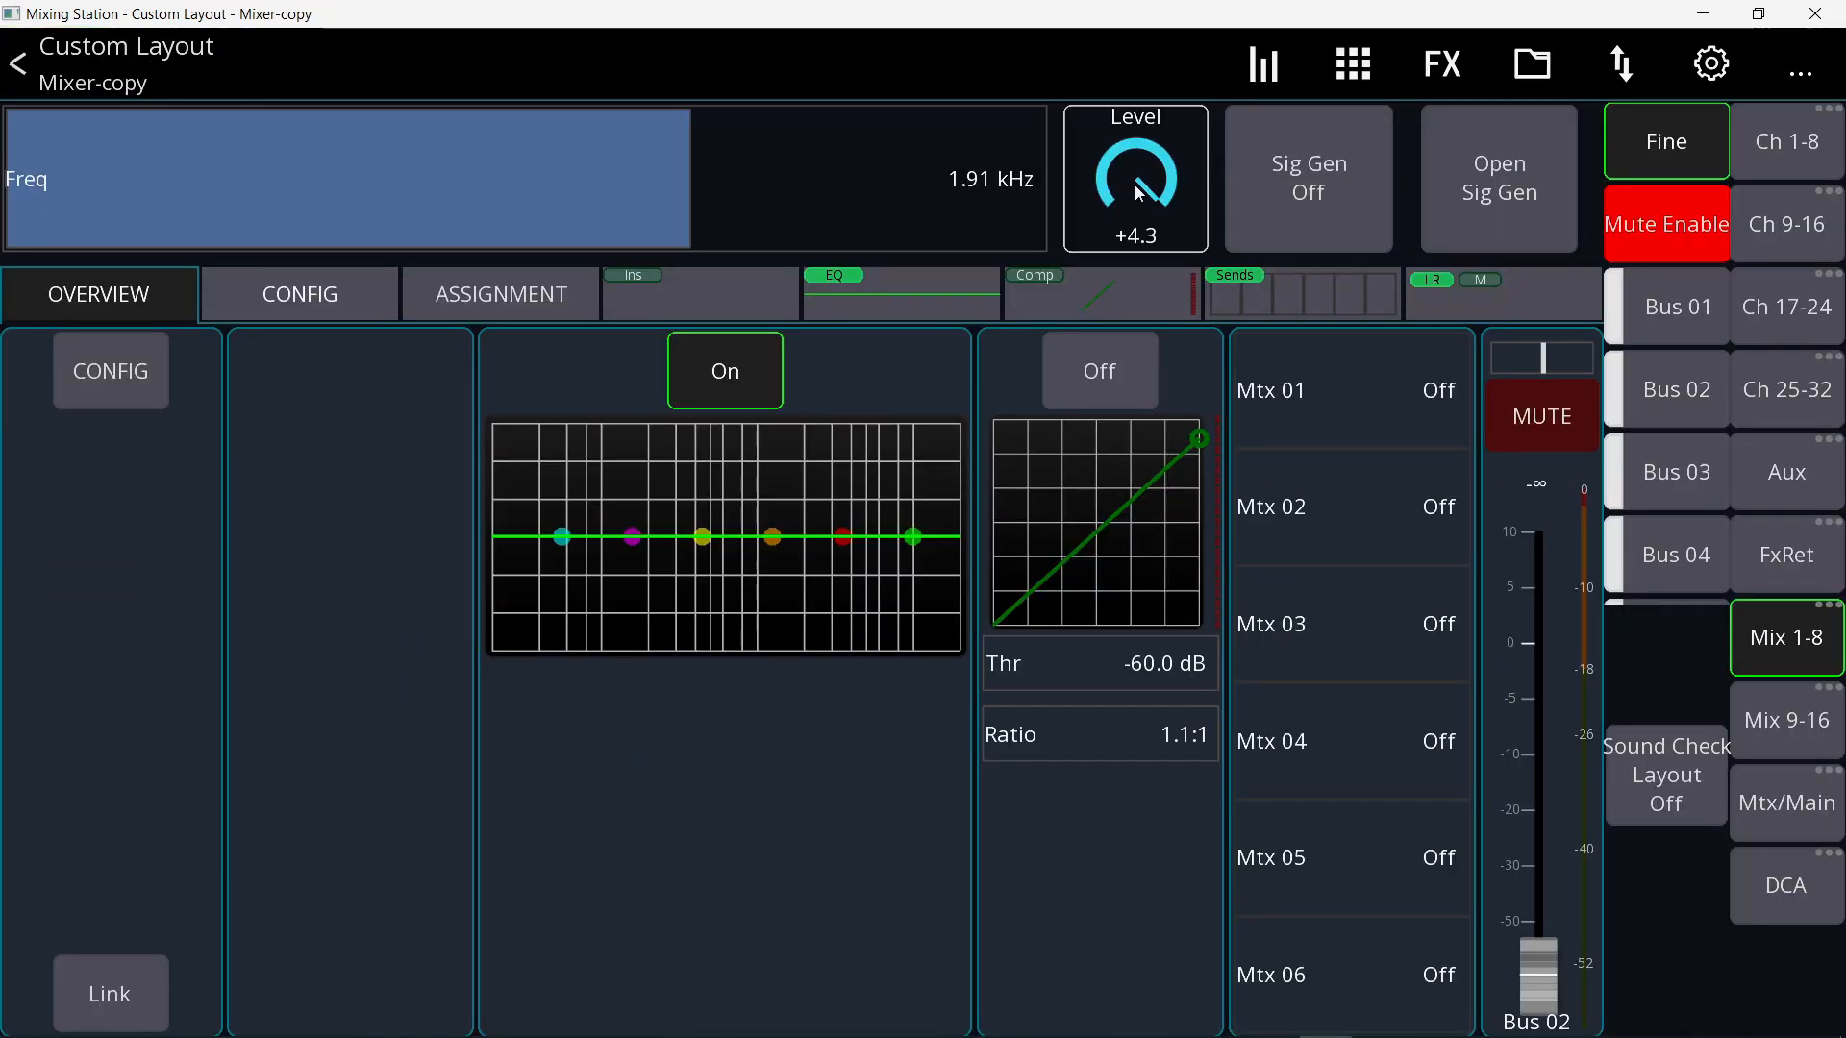
{"action": "left_click_drag", "start_coordinate": [1136, 177], "coordinate": [1136, 223]}
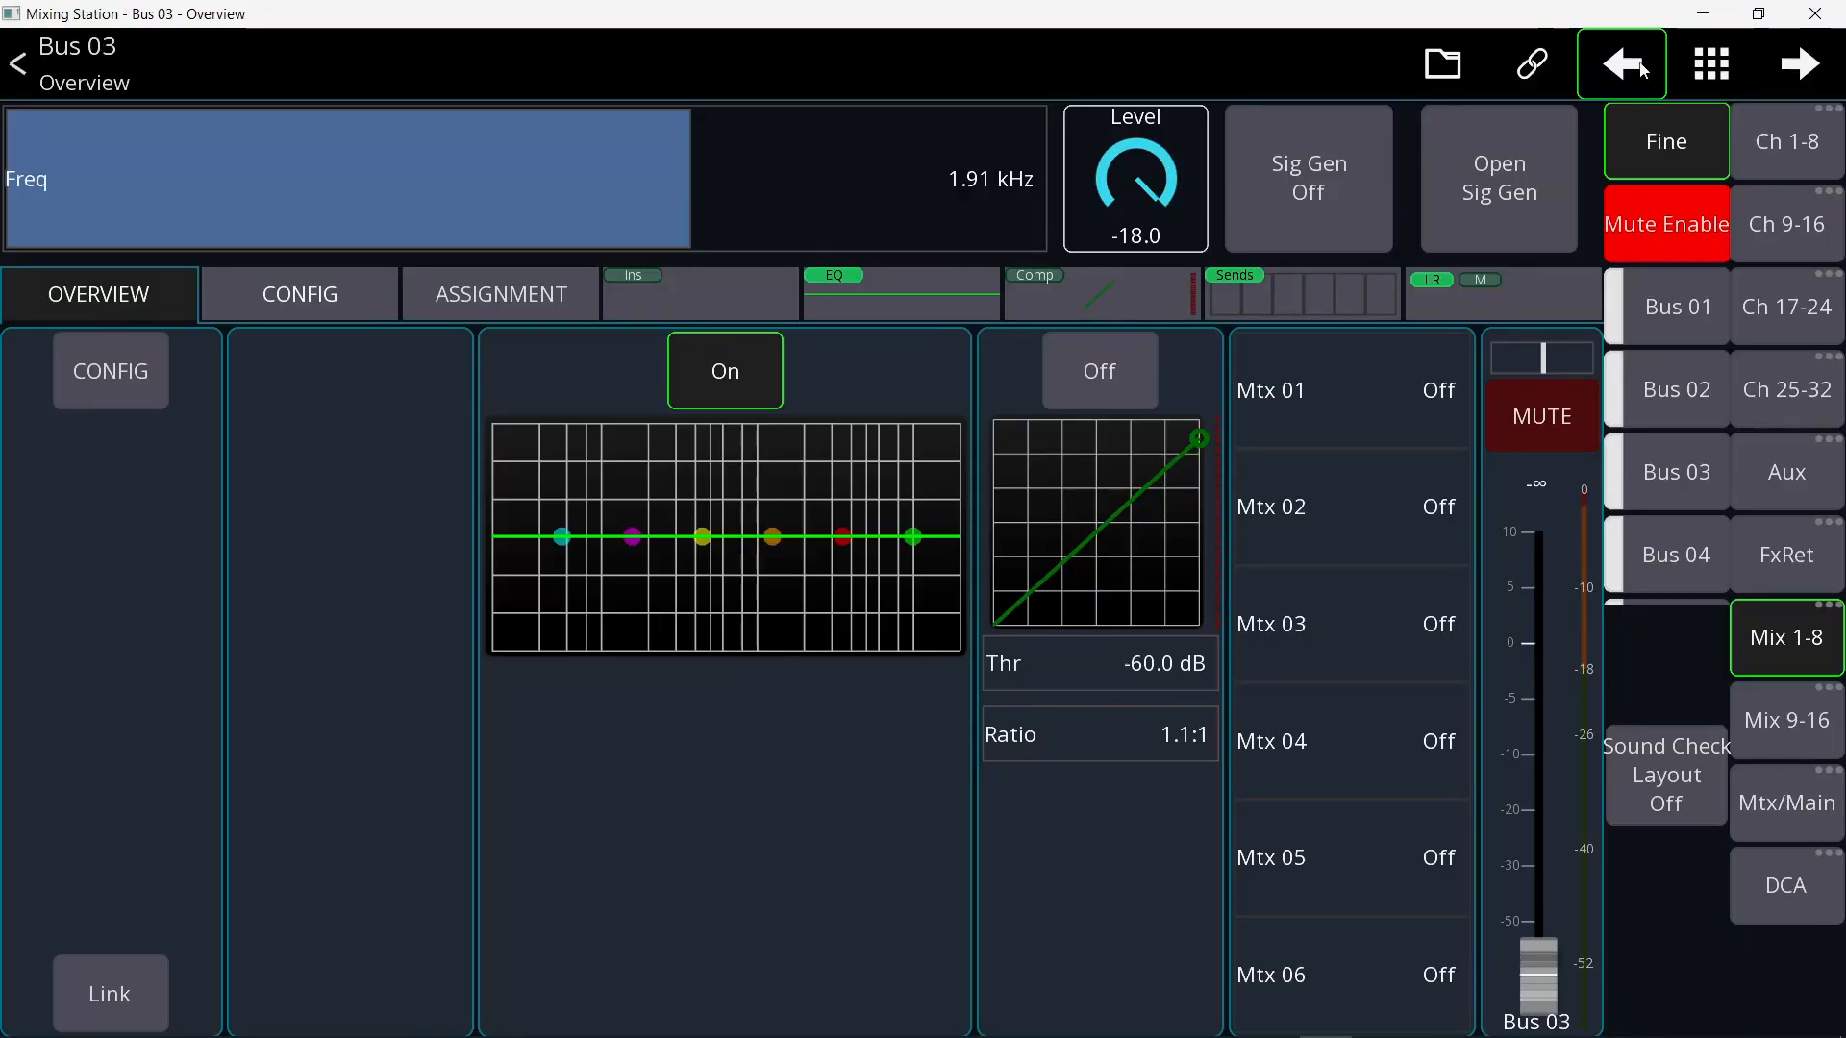
{"action": "left_click", "coordinate": [1799, 63]}
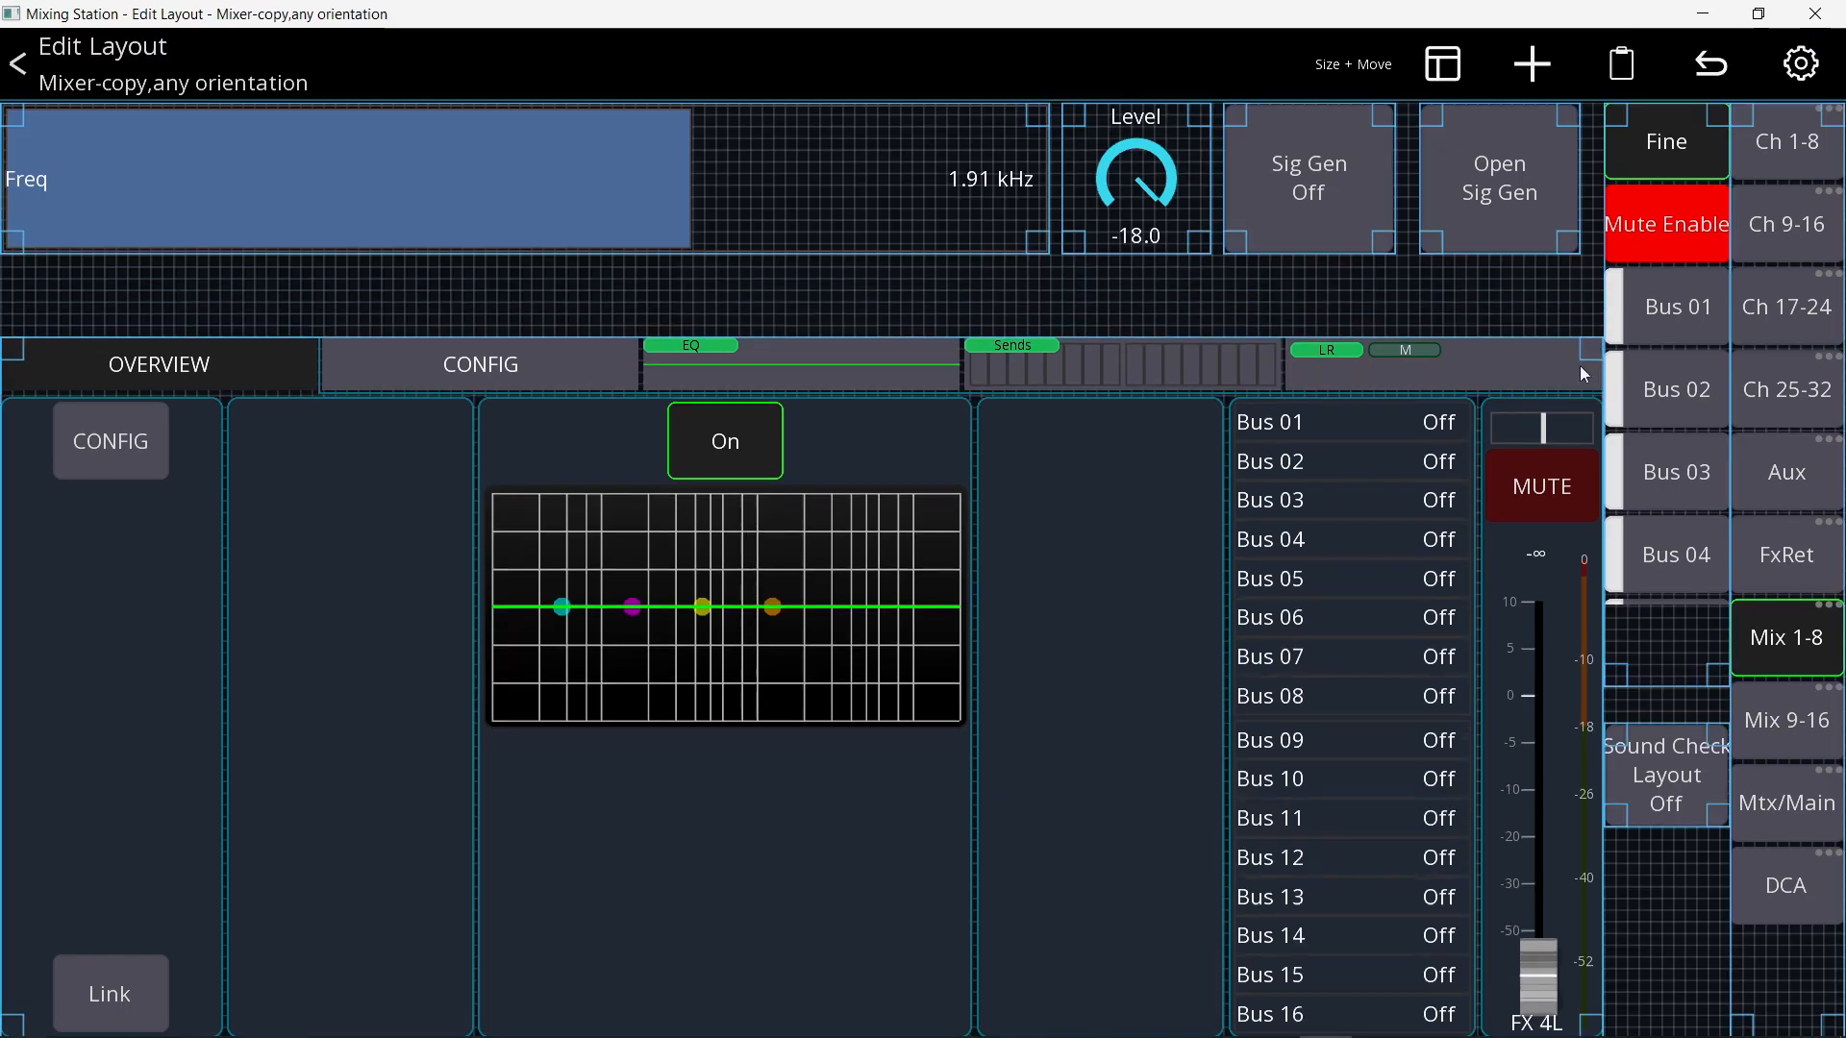
- Add a Mixer > Mixer element with channel strip settings, showing Bus 01–08 buttons
{"action": "left_click", "coordinate": [1532, 64]}
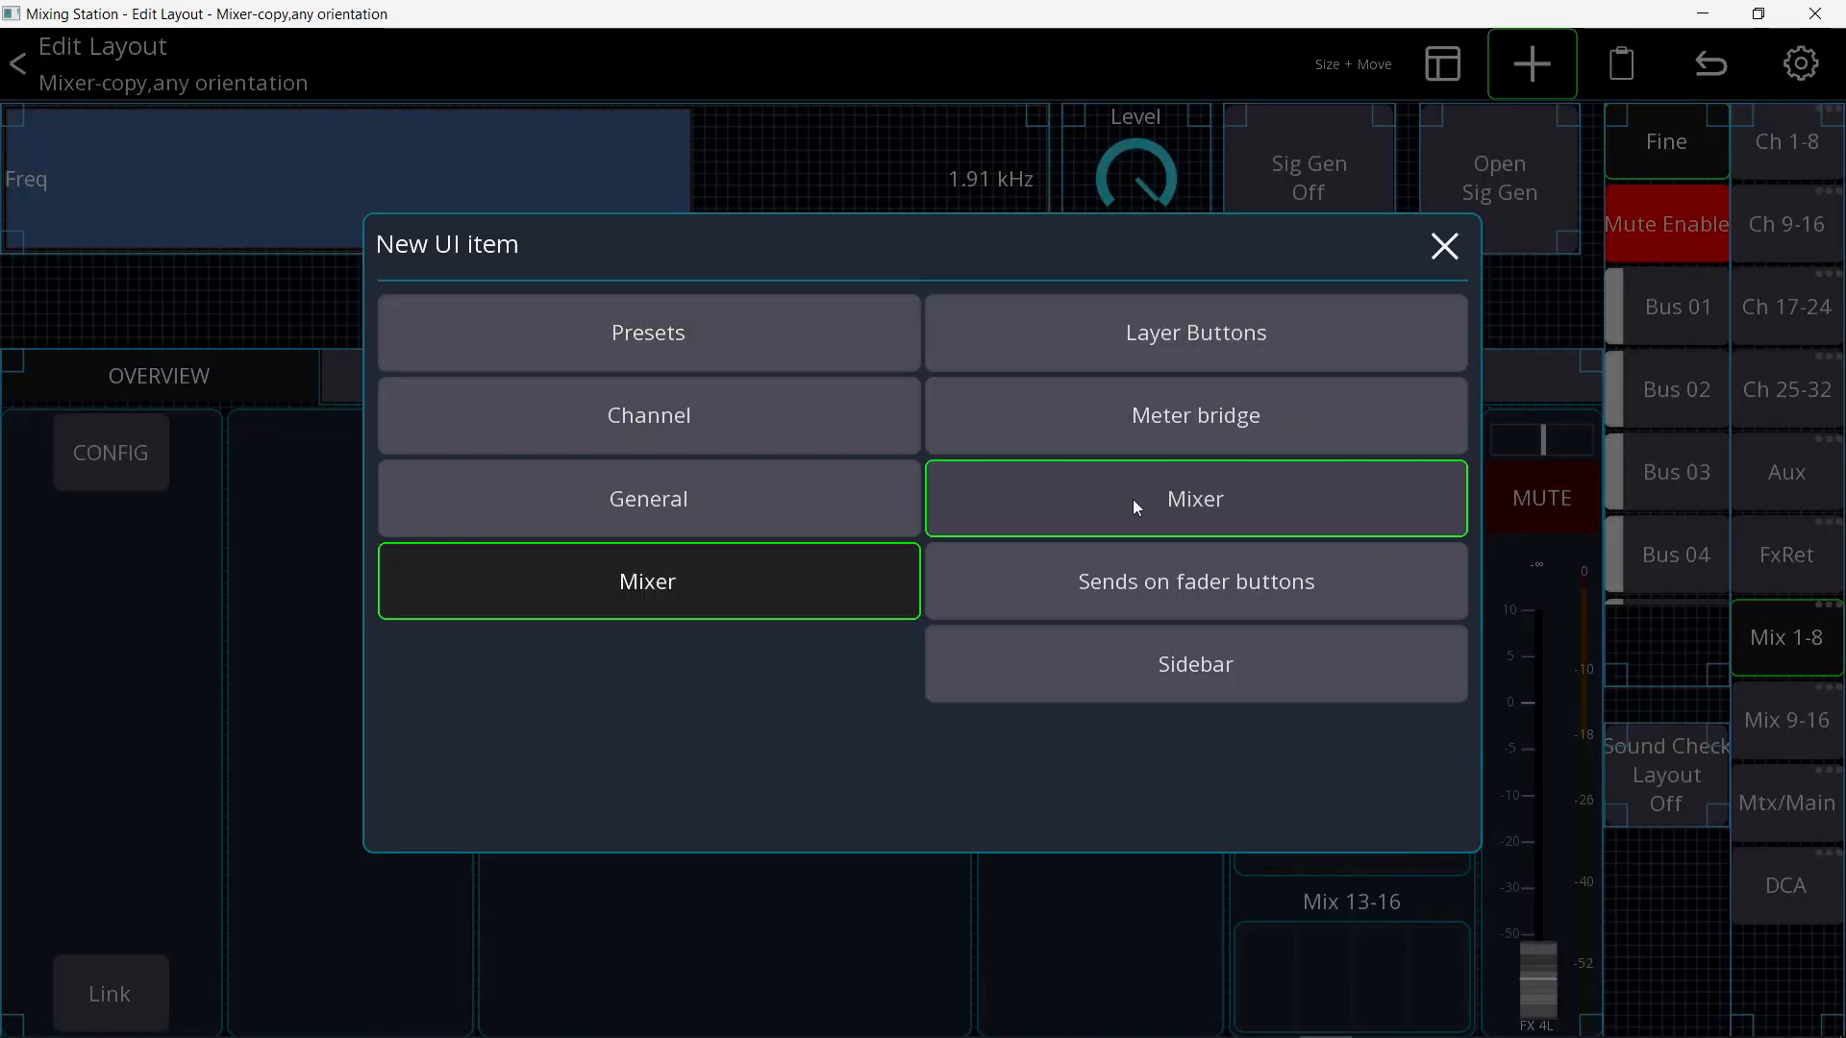
{"action": "left_click", "coordinate": [1196, 500]}
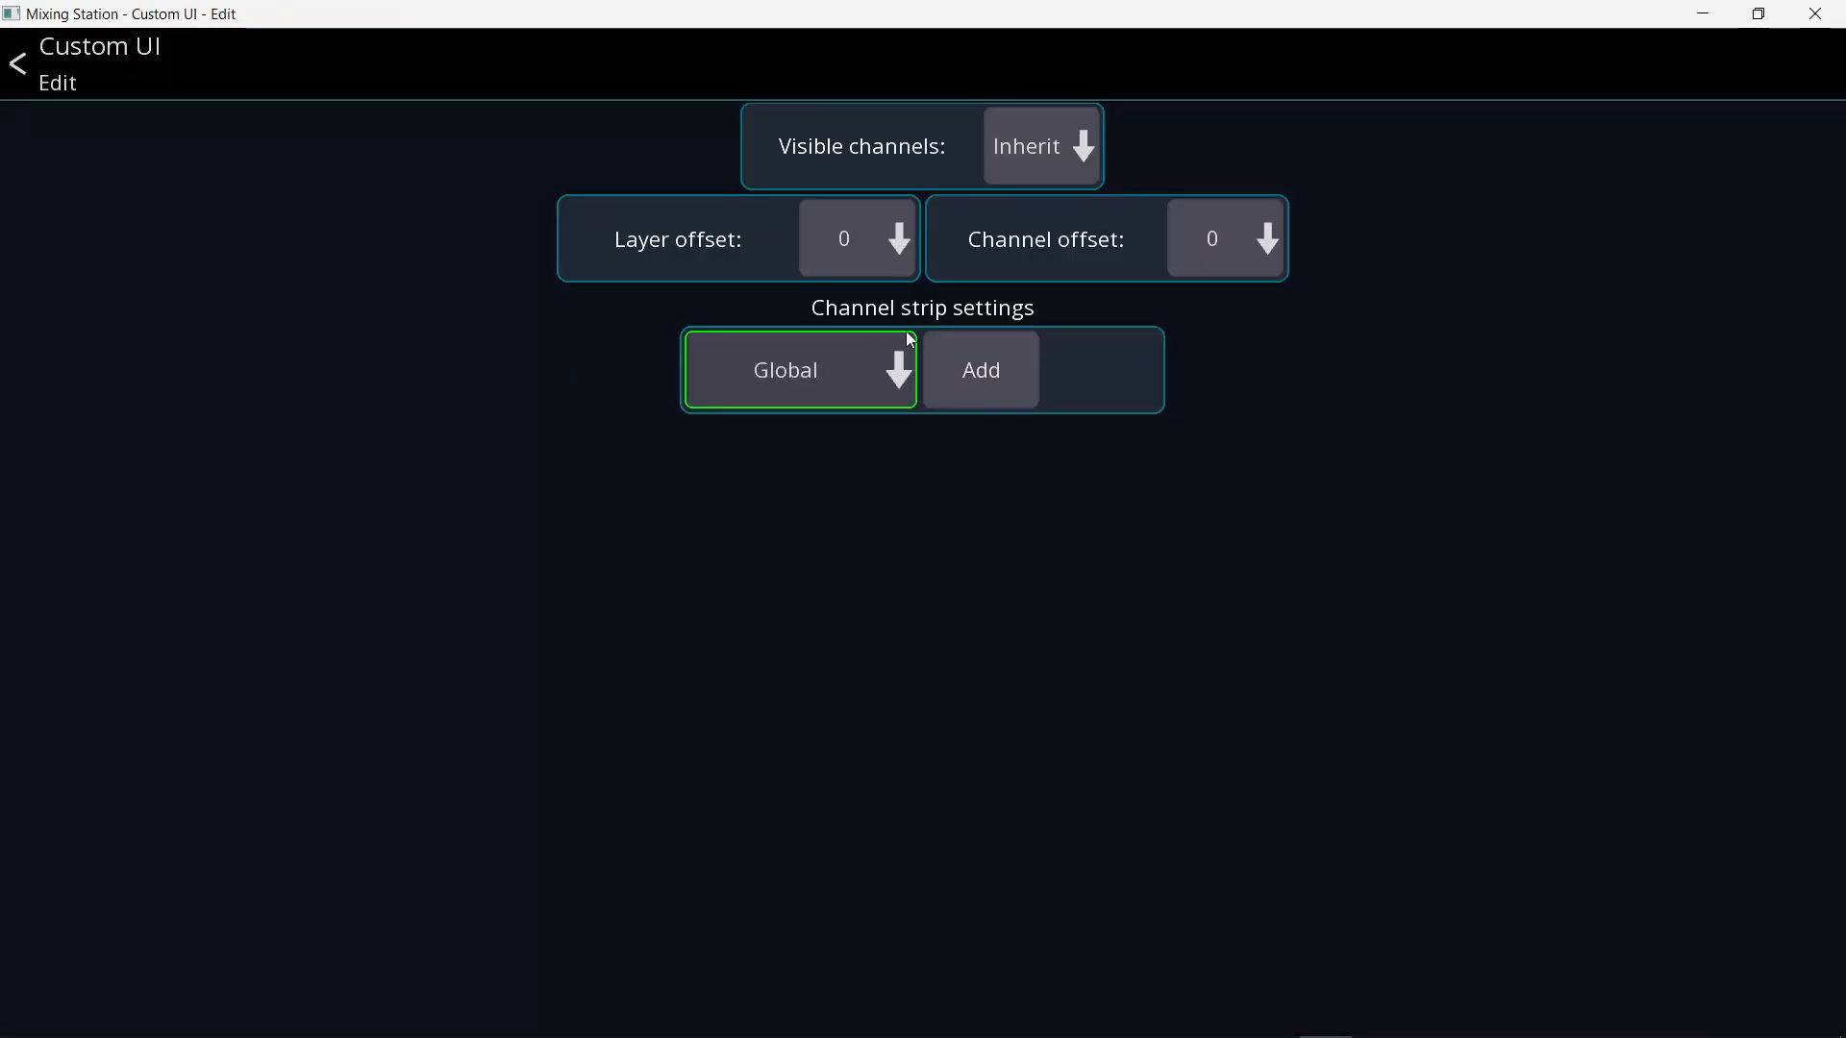
{"action": "left_click", "coordinate": [979, 369]}
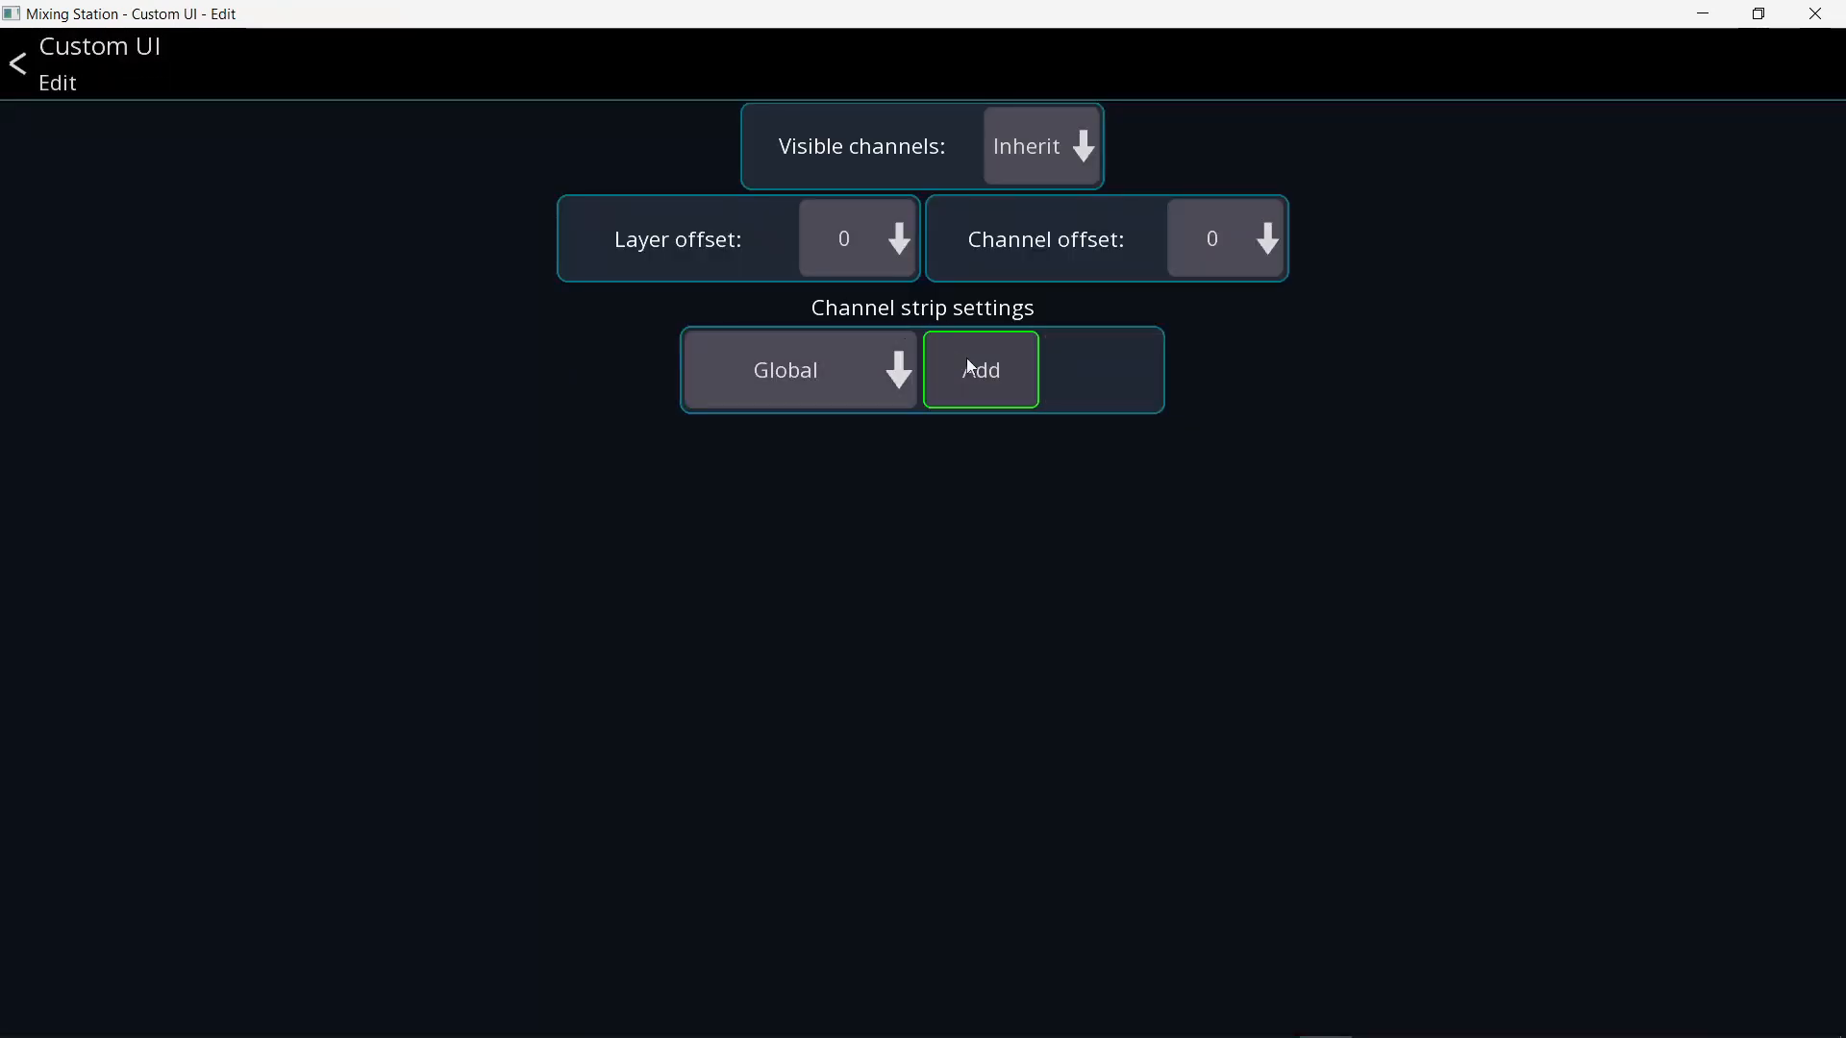
{"action": "left_click", "coordinate": [980, 369]}
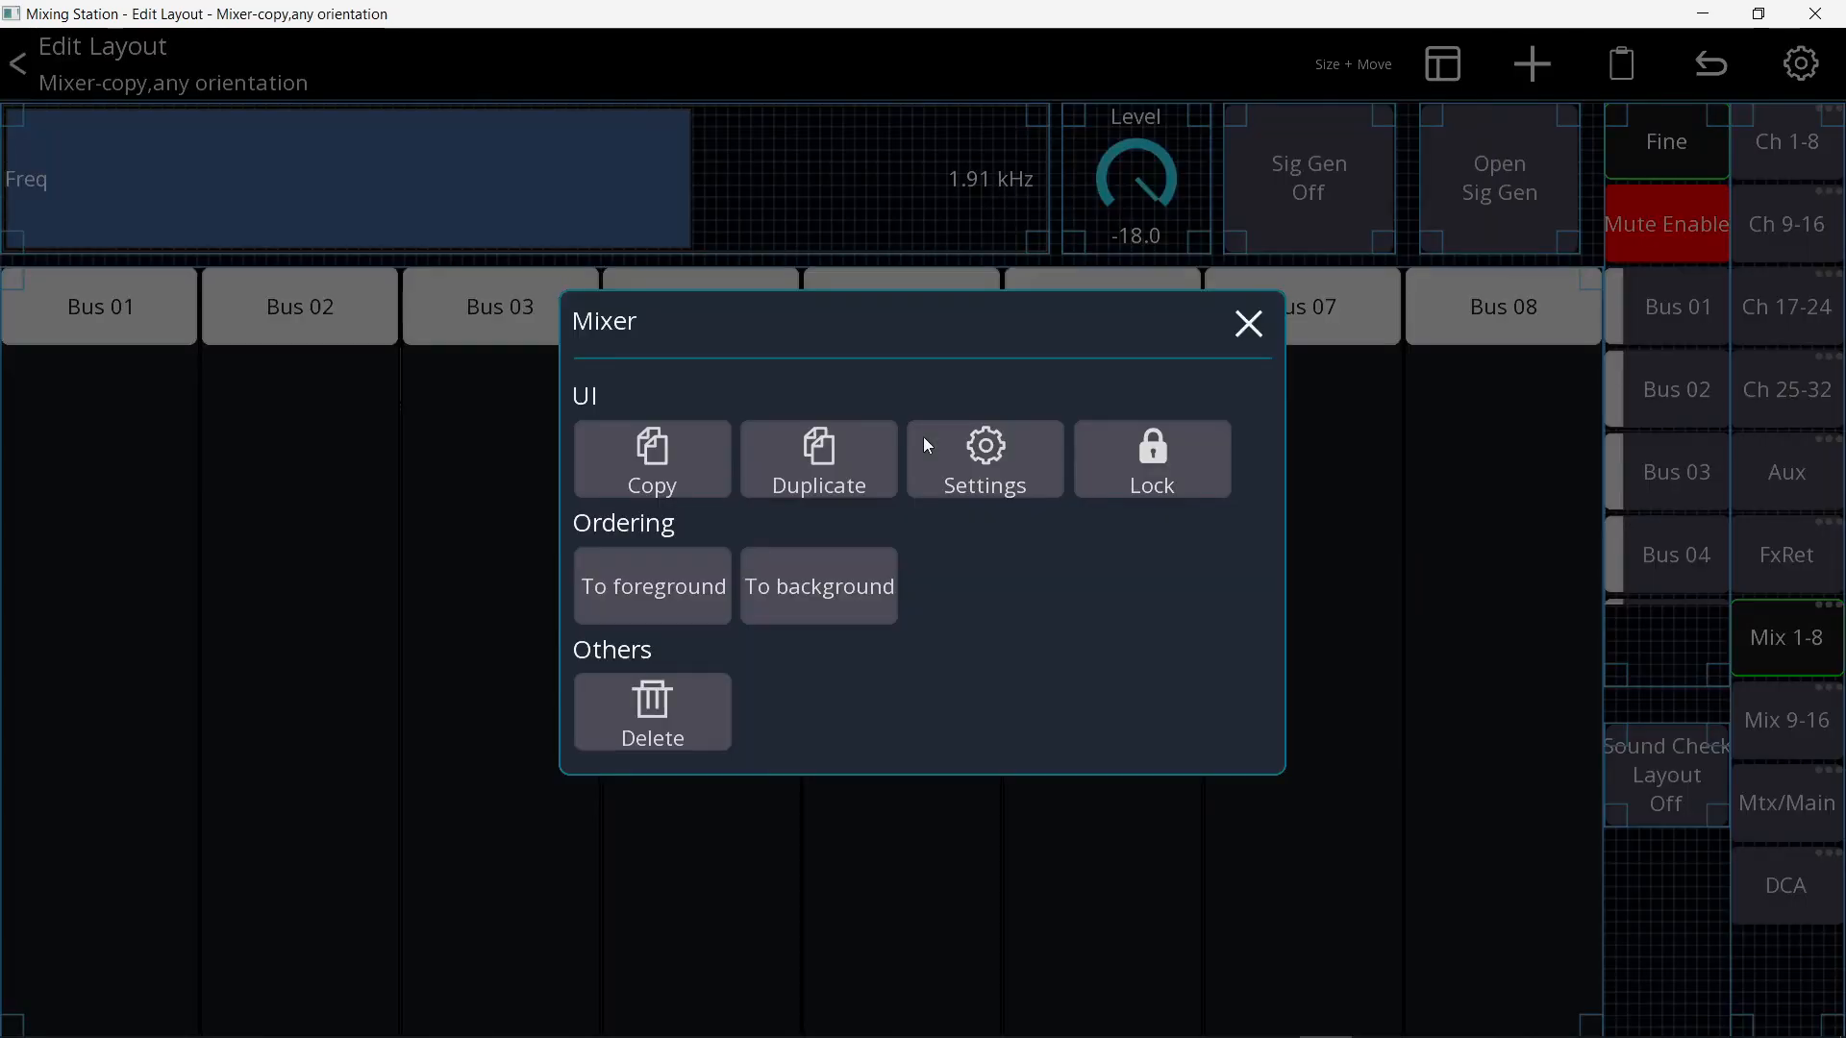
- Send the mixer element to the background and switch its channel row to the Mtx/Main layer
{"action": "left_click", "coordinate": [819, 584]}
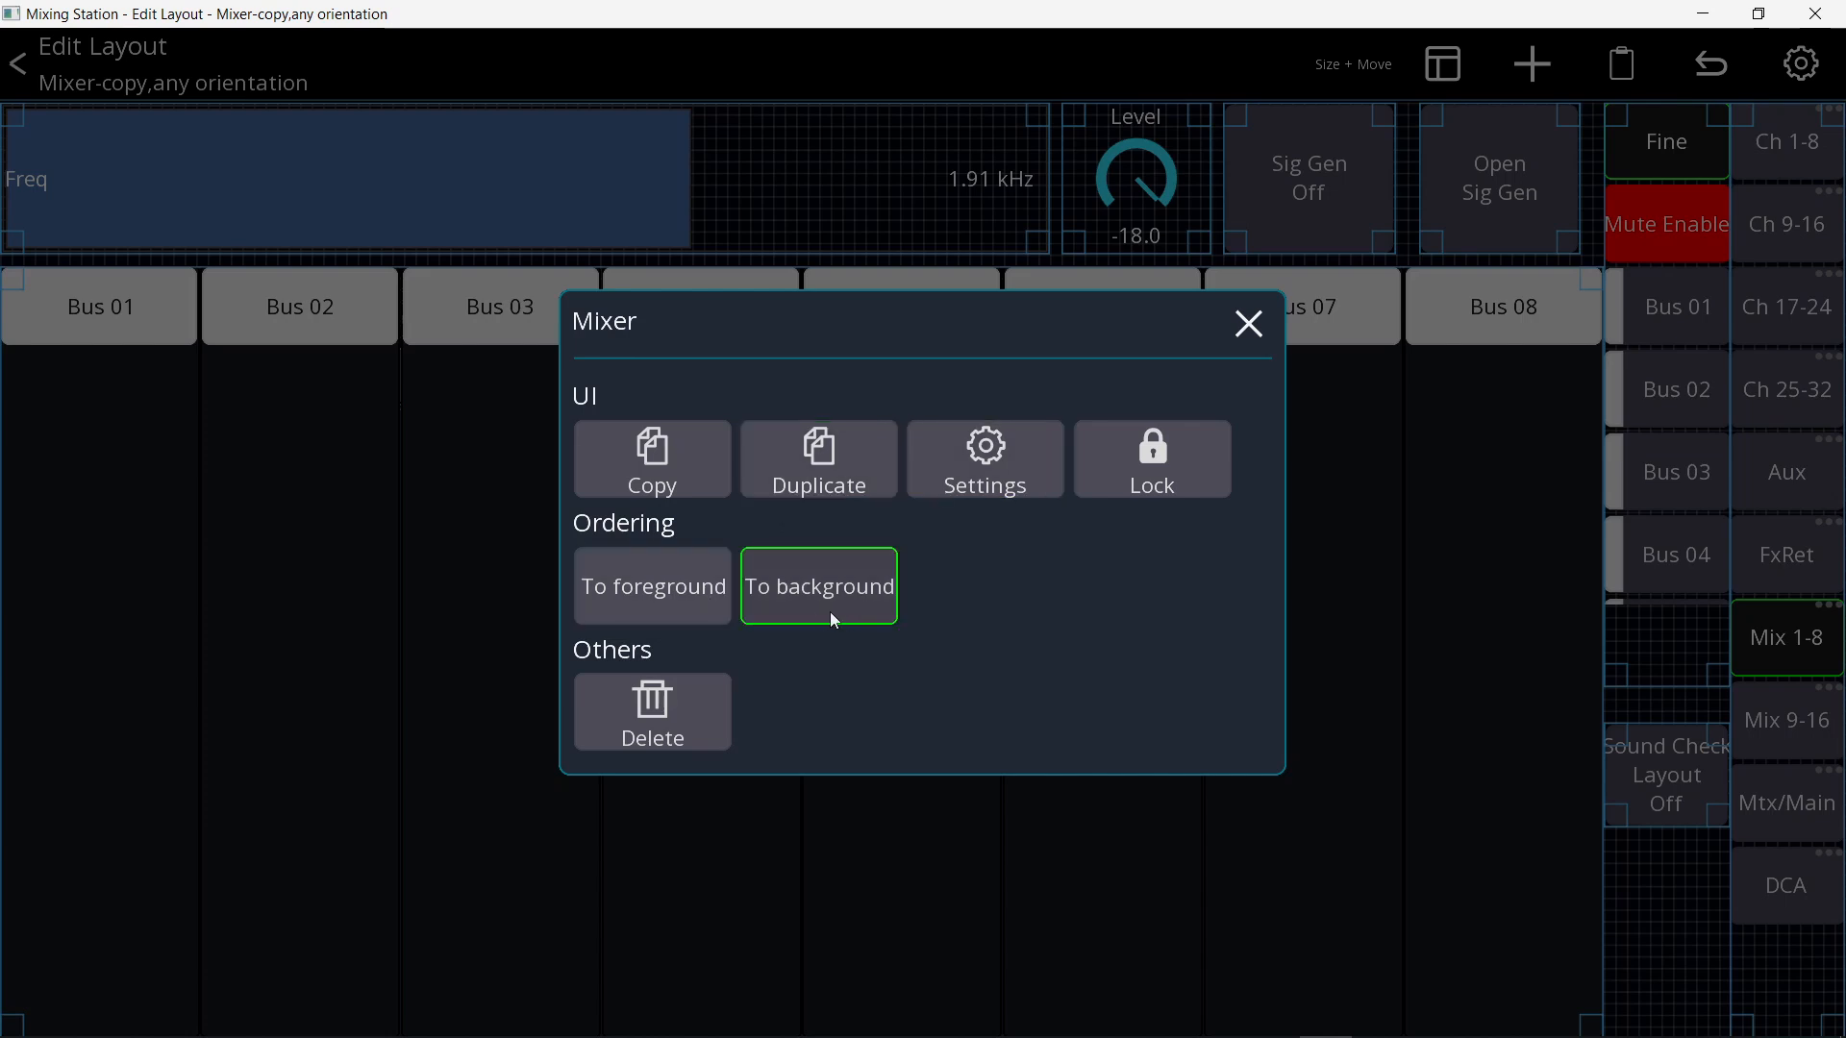
{"action": "left_click", "coordinate": [1248, 323]}
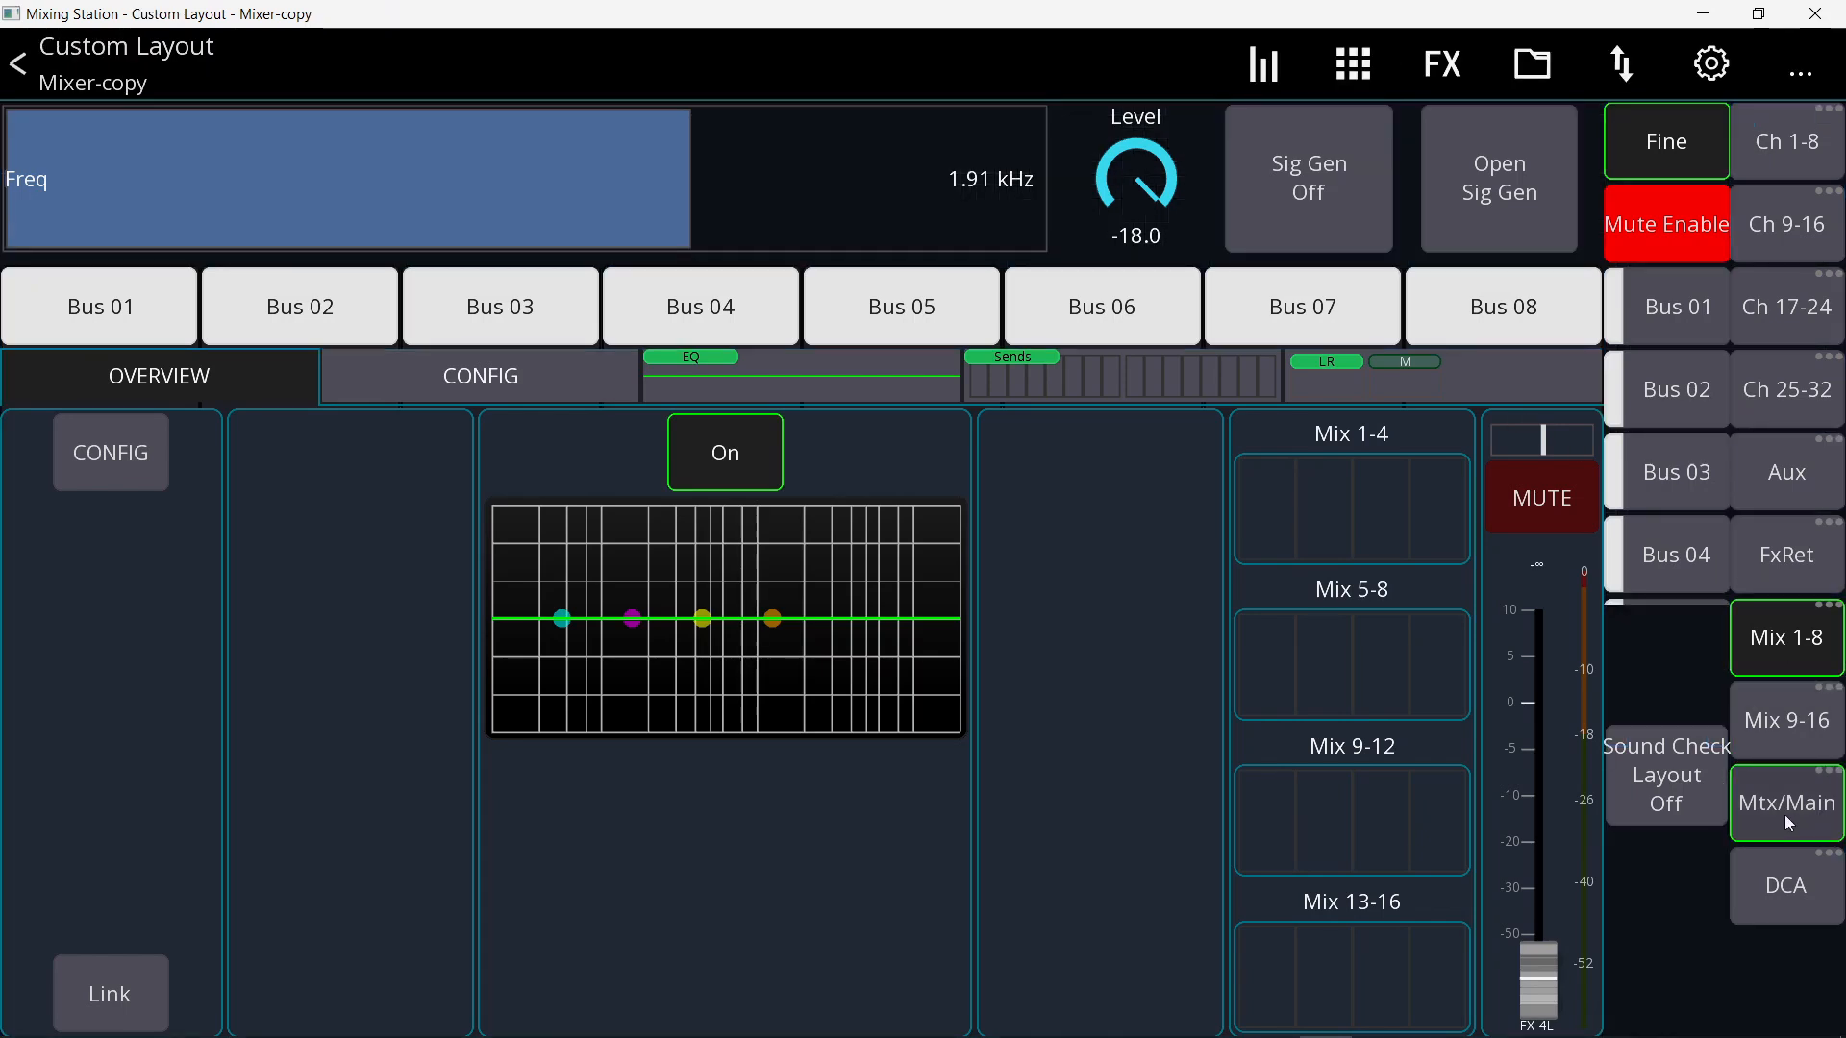
{"action": "left_click", "coordinate": [1786, 804]}
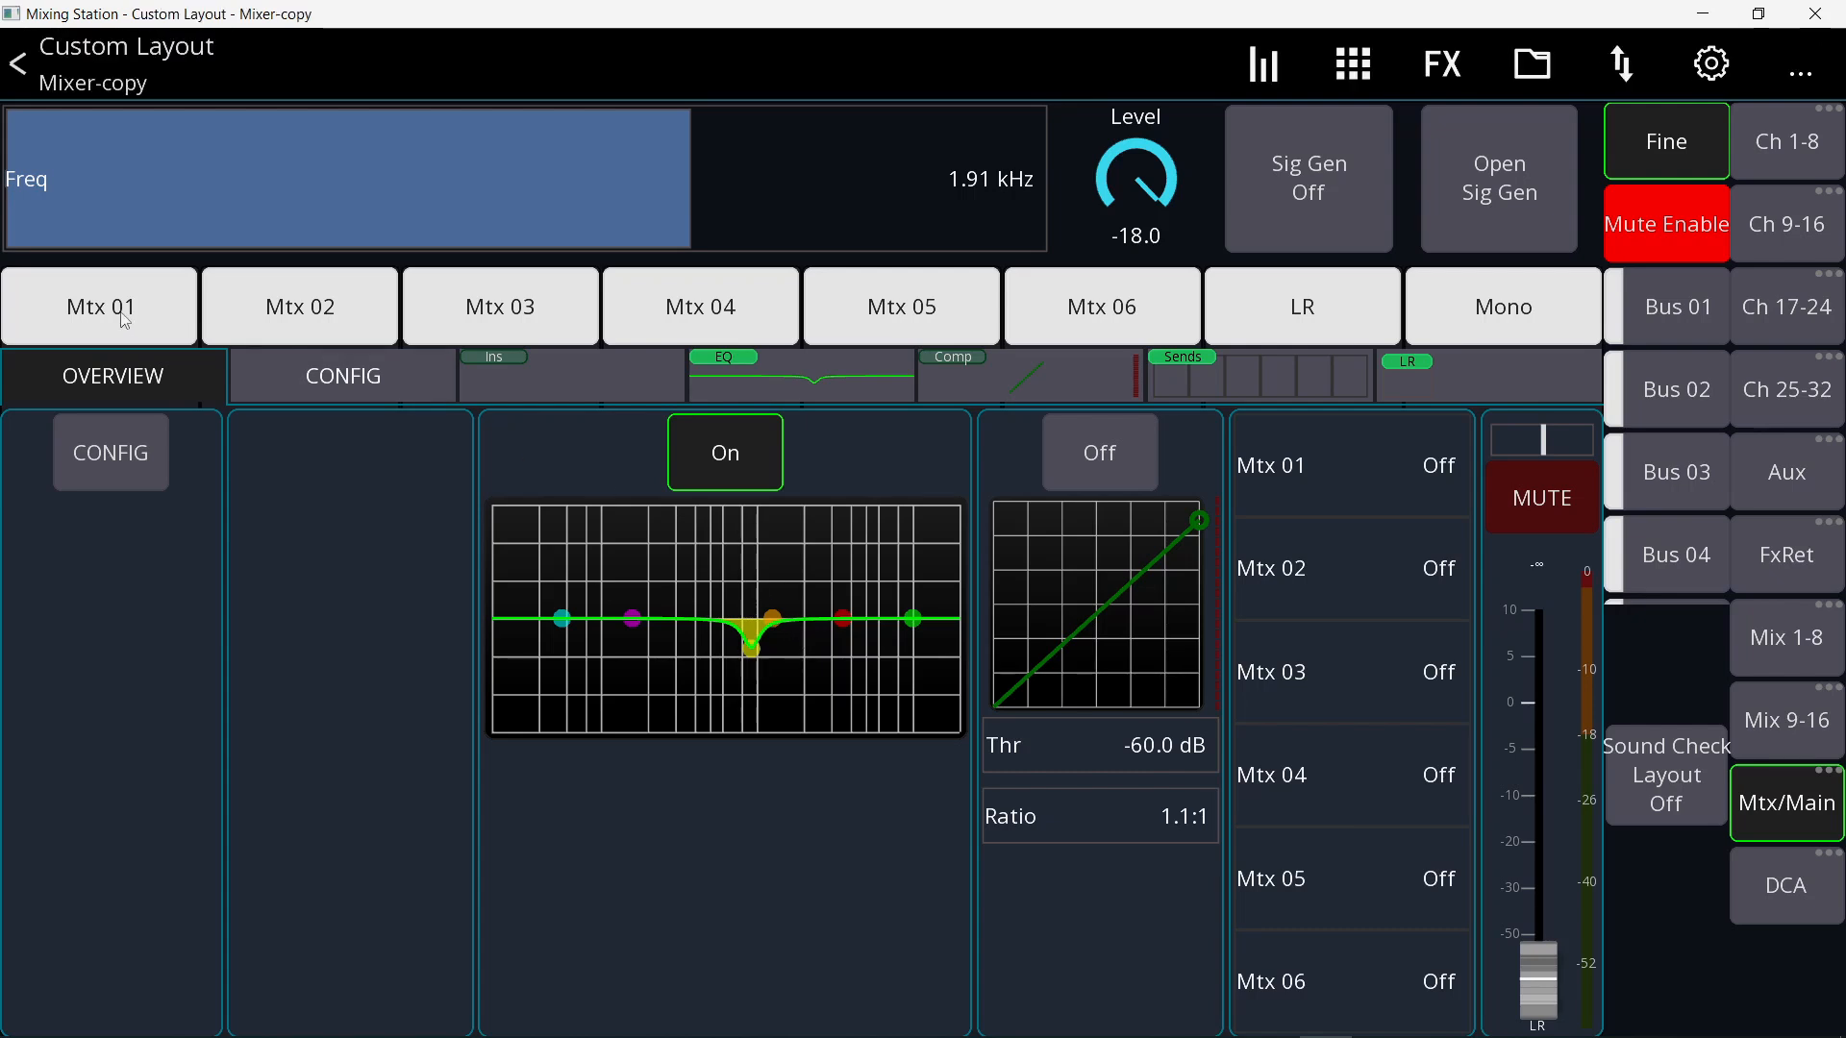
- Browse the Ch 25-32 and Mtx/Main layers and reach LR's config, EQ and compressor pages
{"action": "left_click", "coordinate": [1786, 388]}
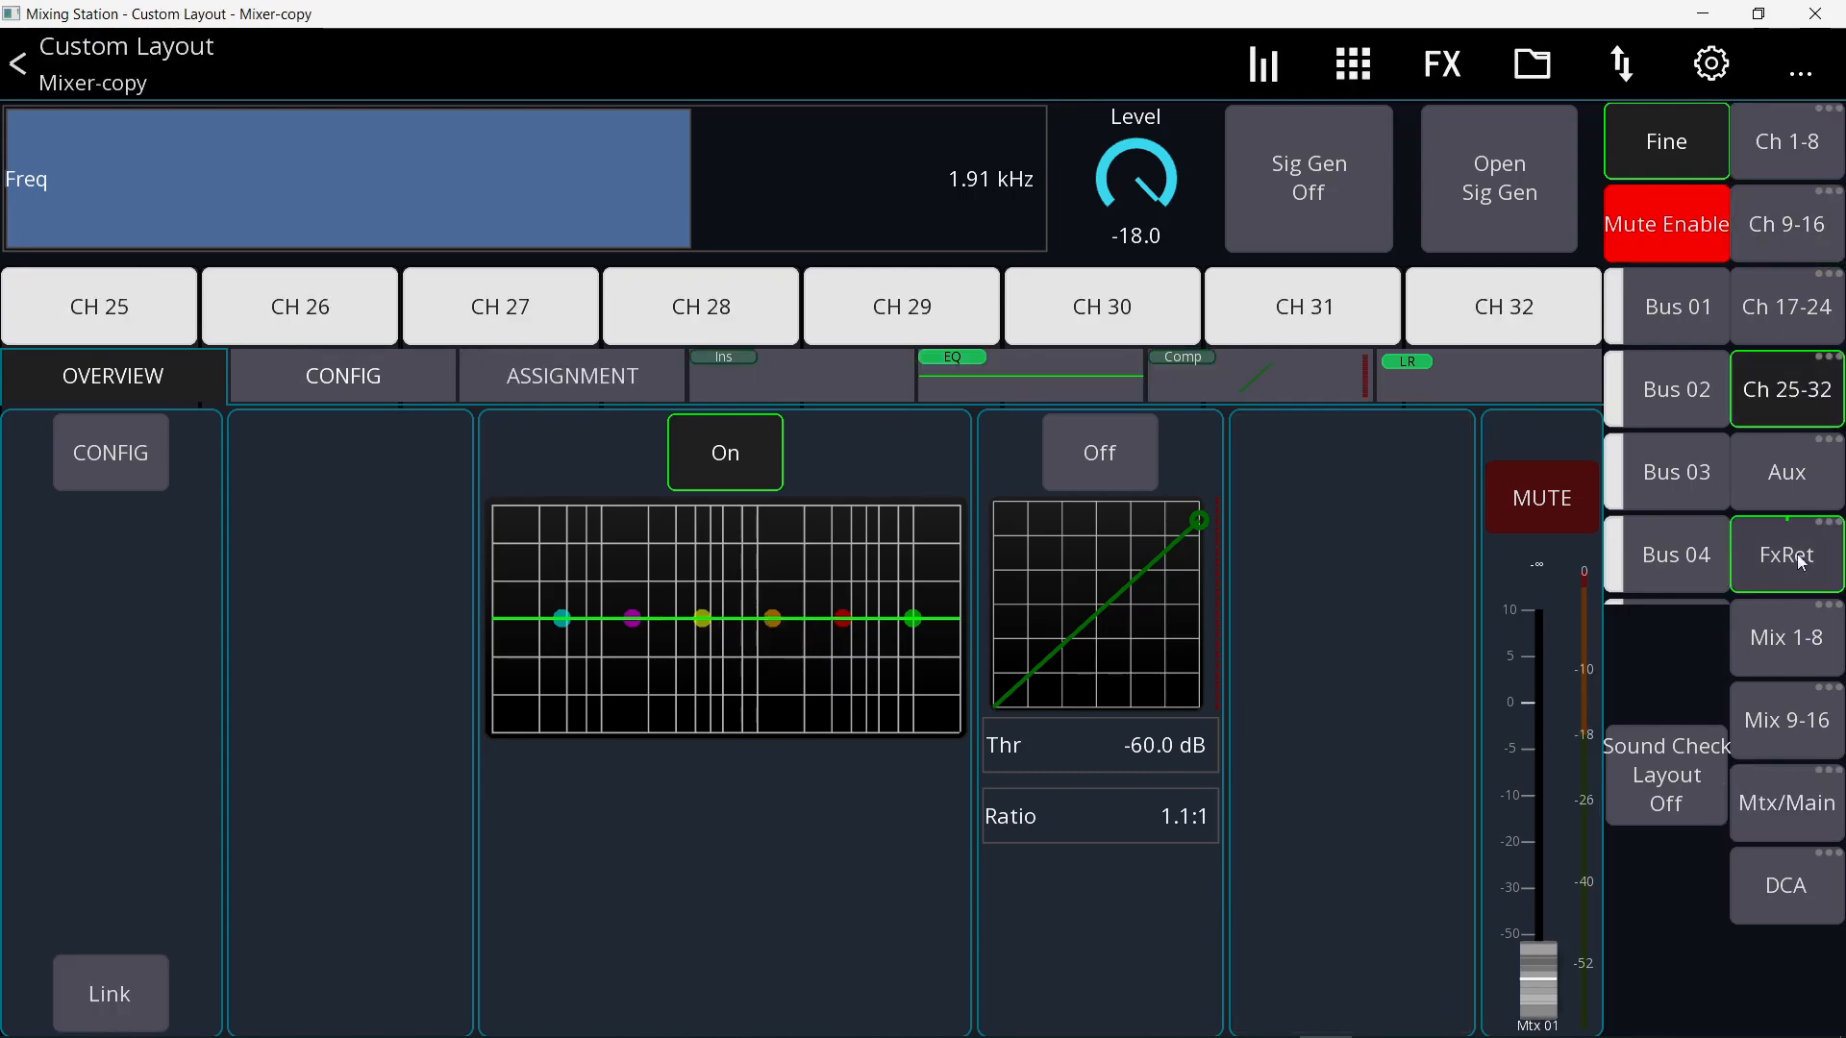
{"action": "left_click", "coordinate": [1786, 554]}
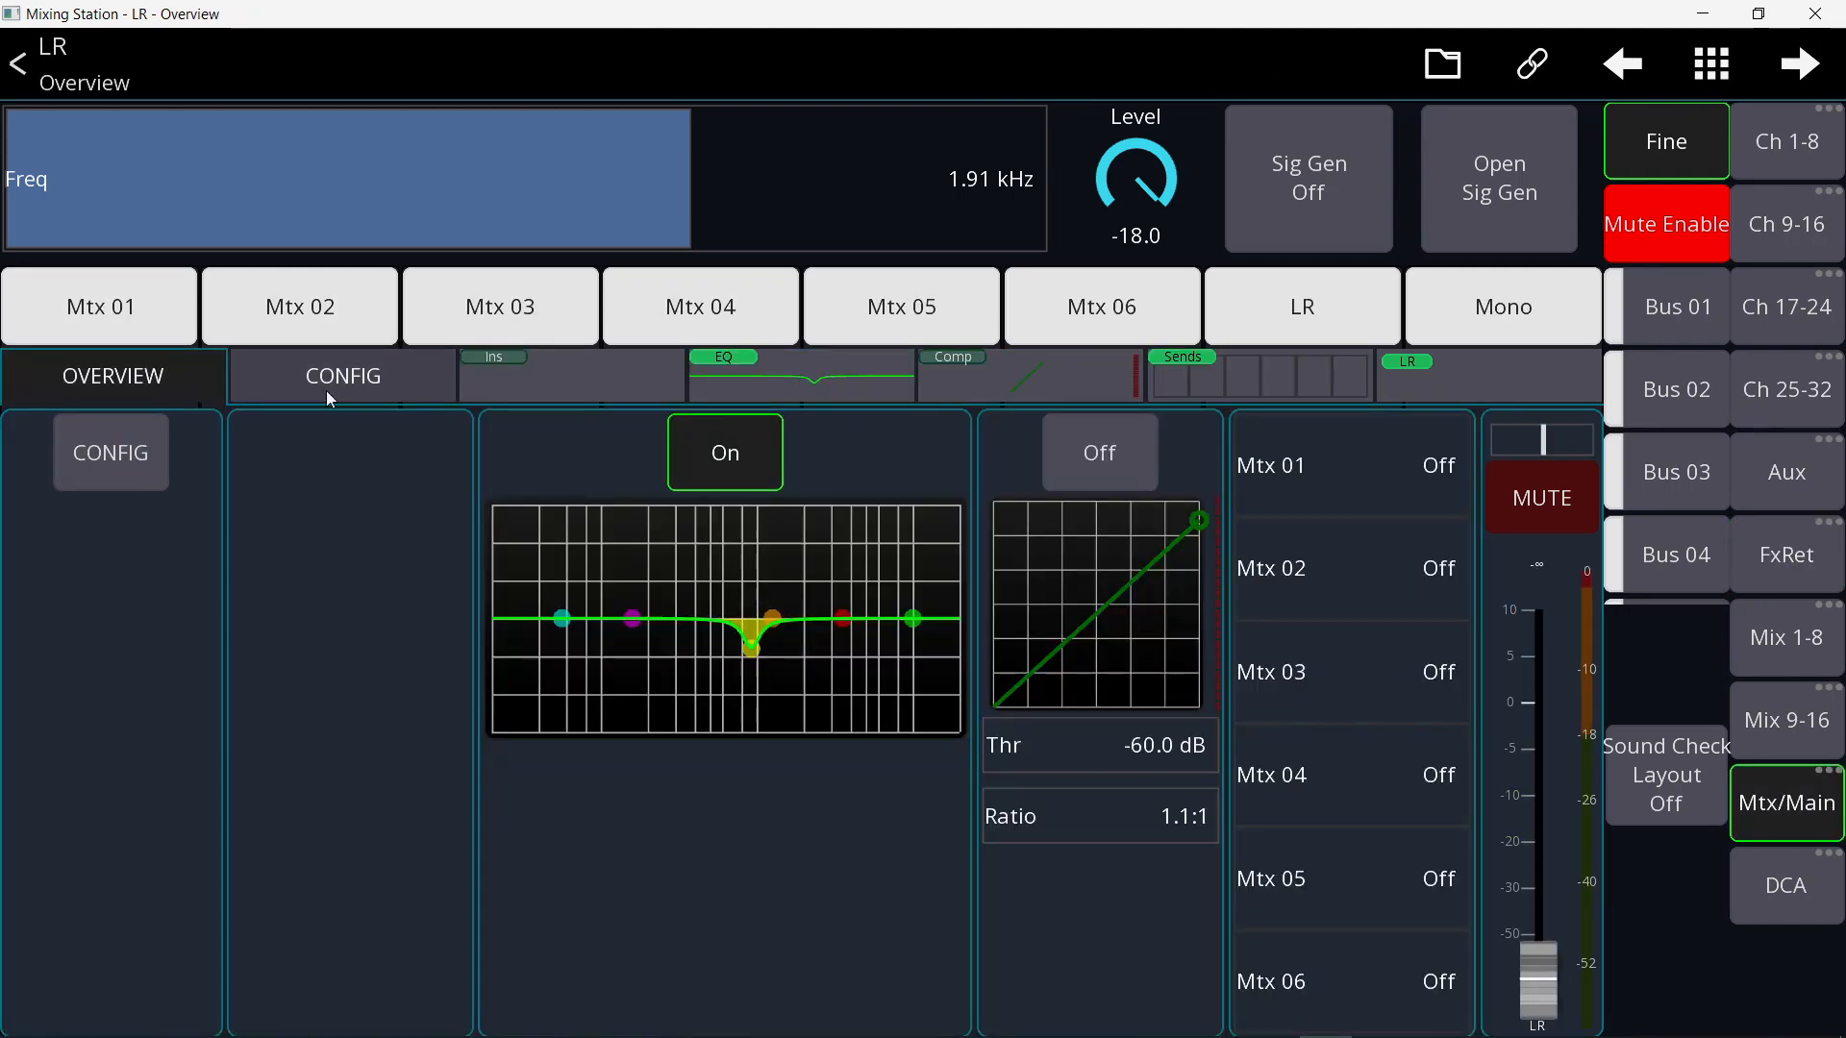
{"action": "left_click", "coordinate": [342, 377]}
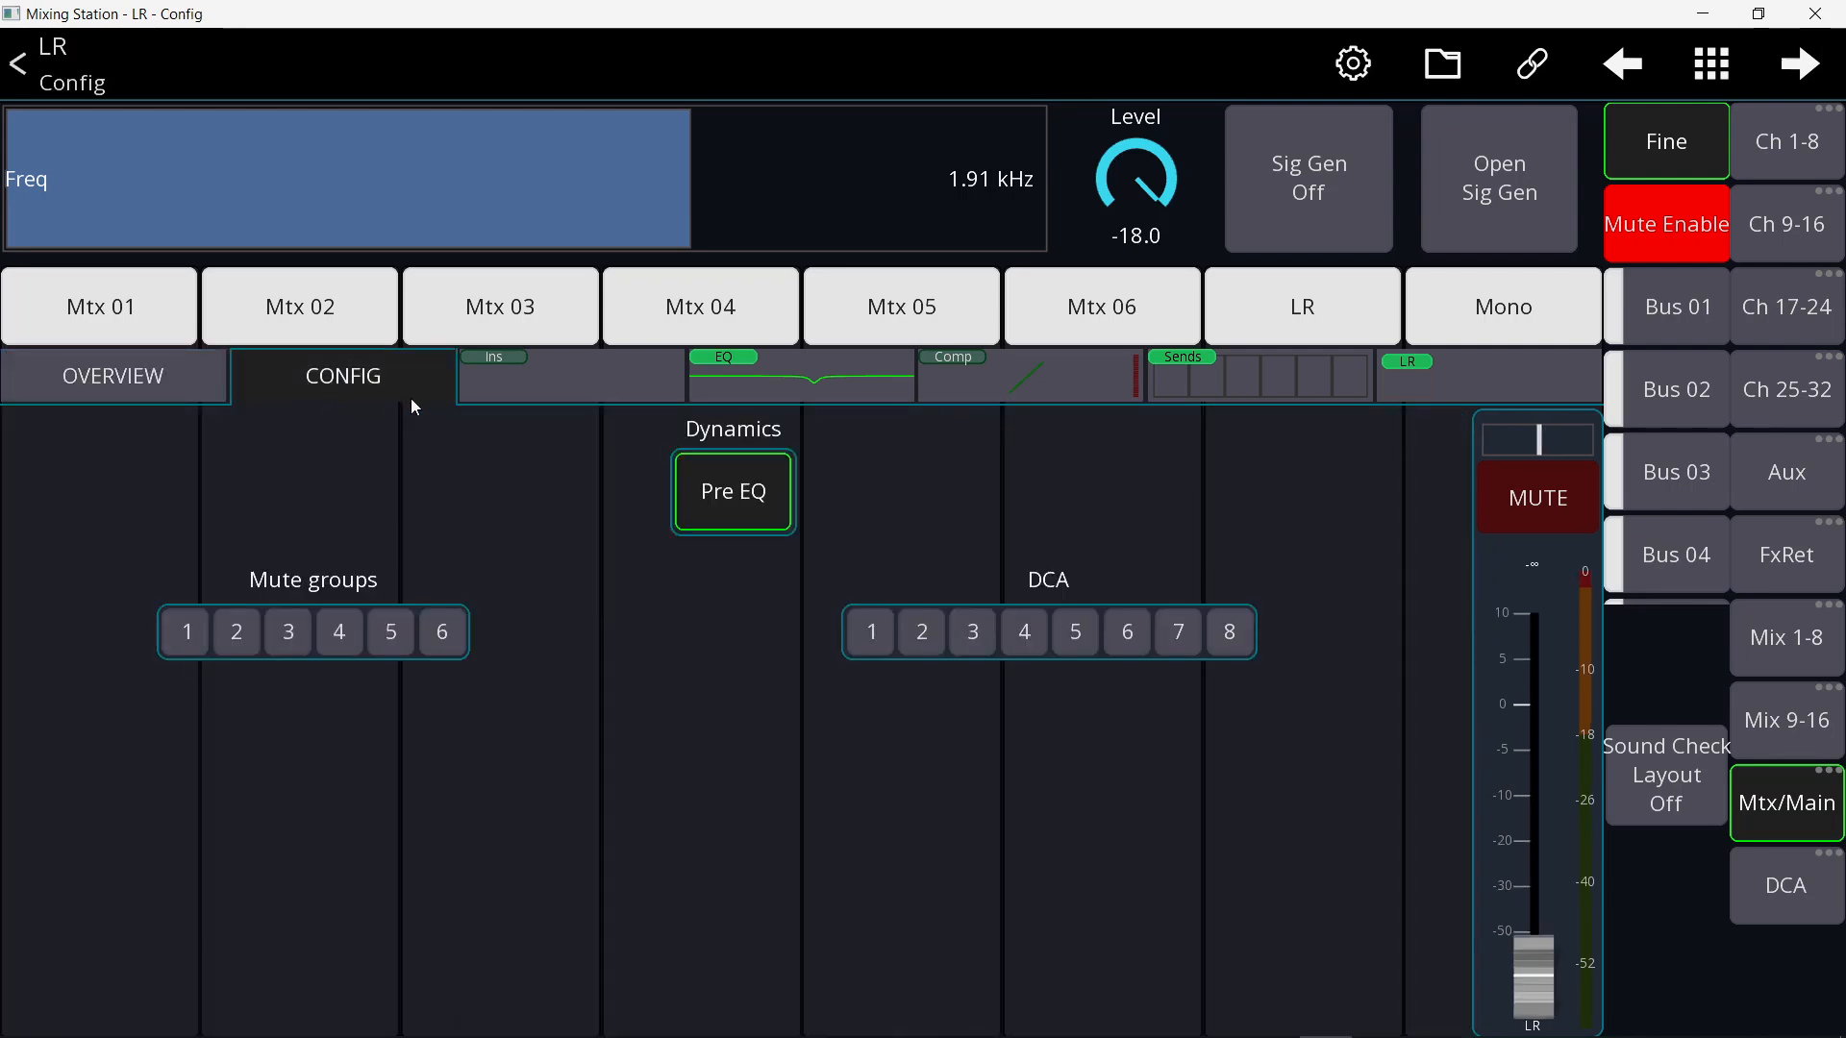
{"action": "left_click", "coordinate": [492, 375]}
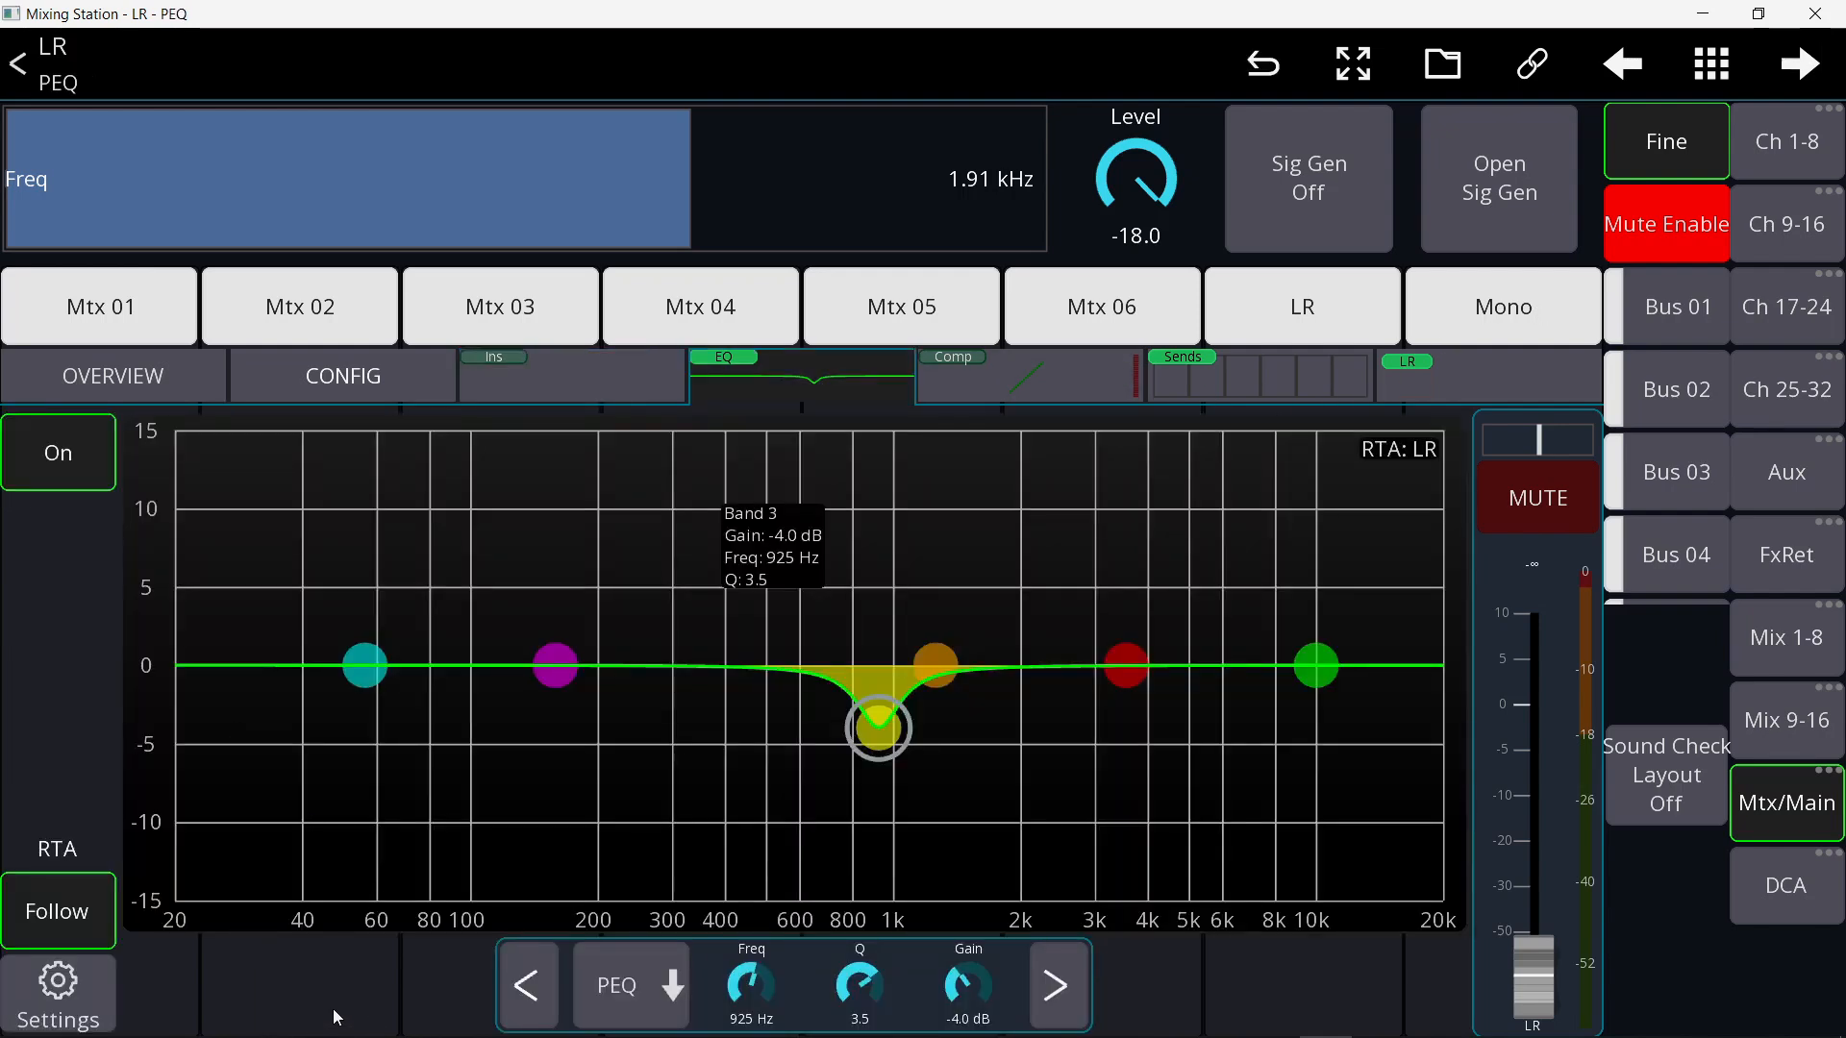
{"action": "left_click", "coordinate": [953, 355]}
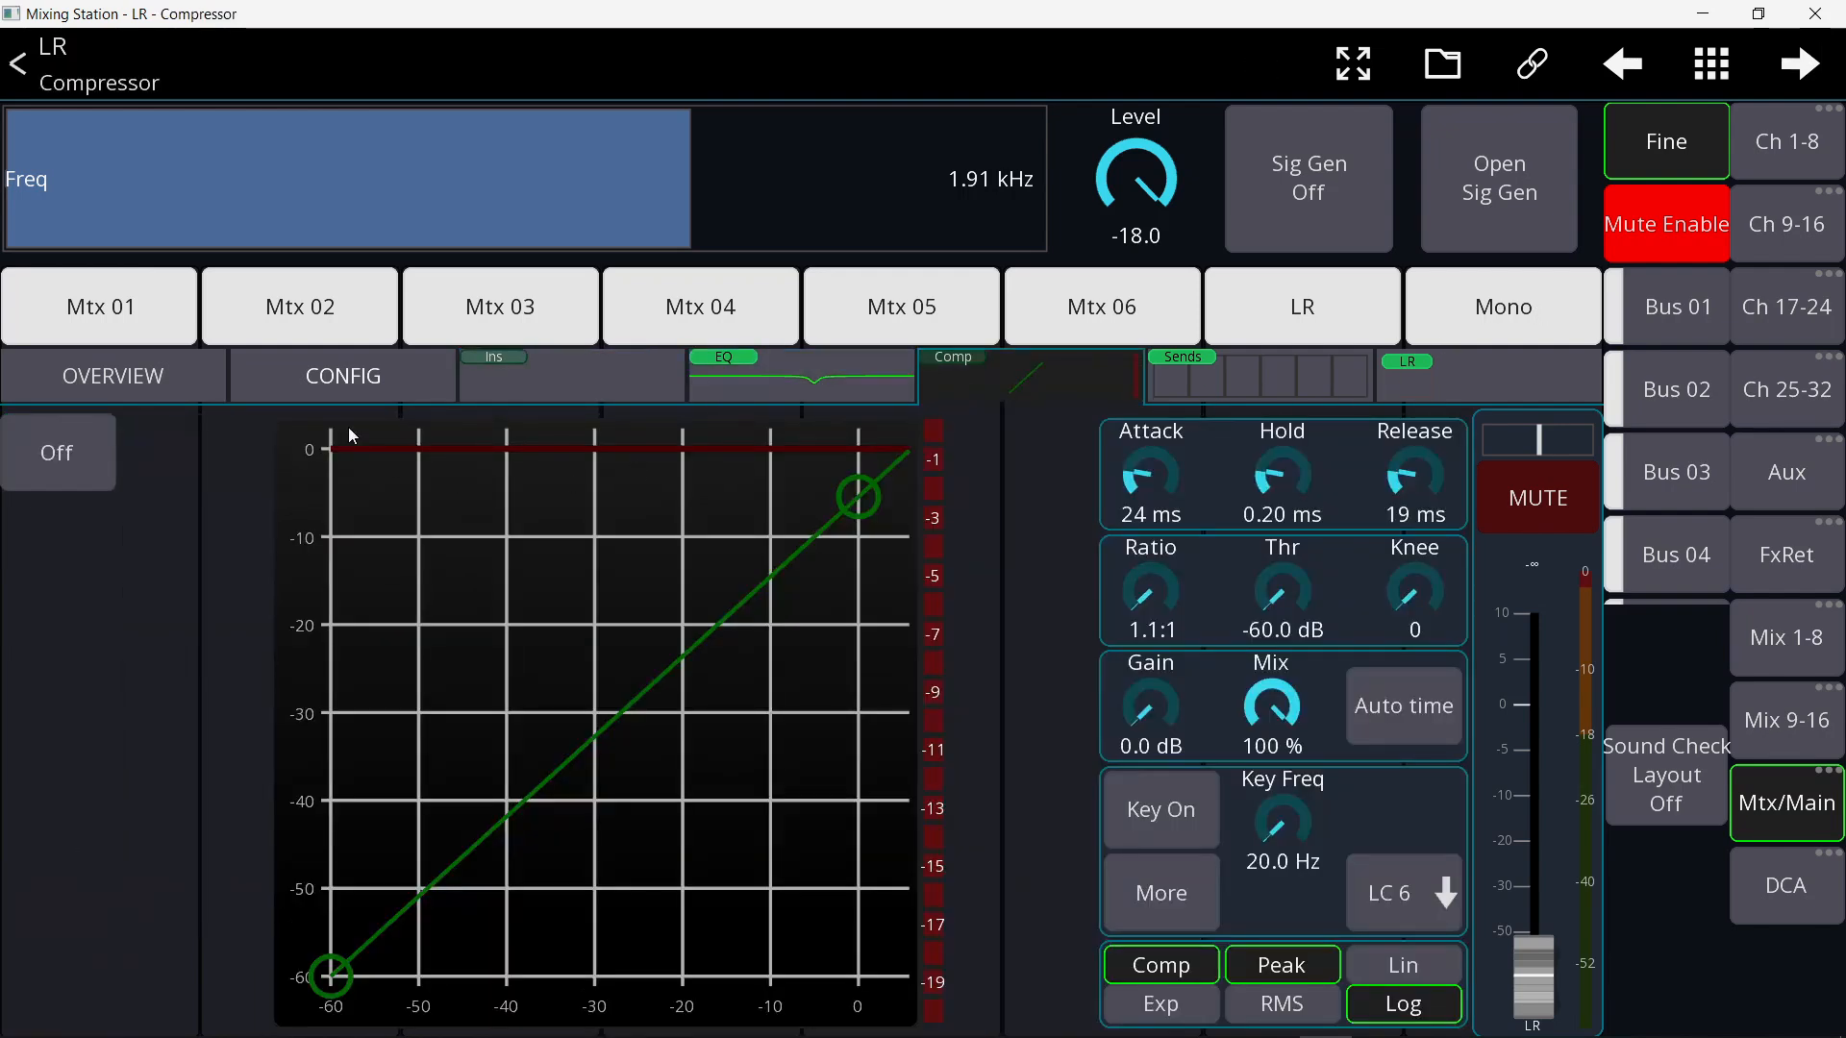
{"action": "left_click", "coordinate": [342, 375]}
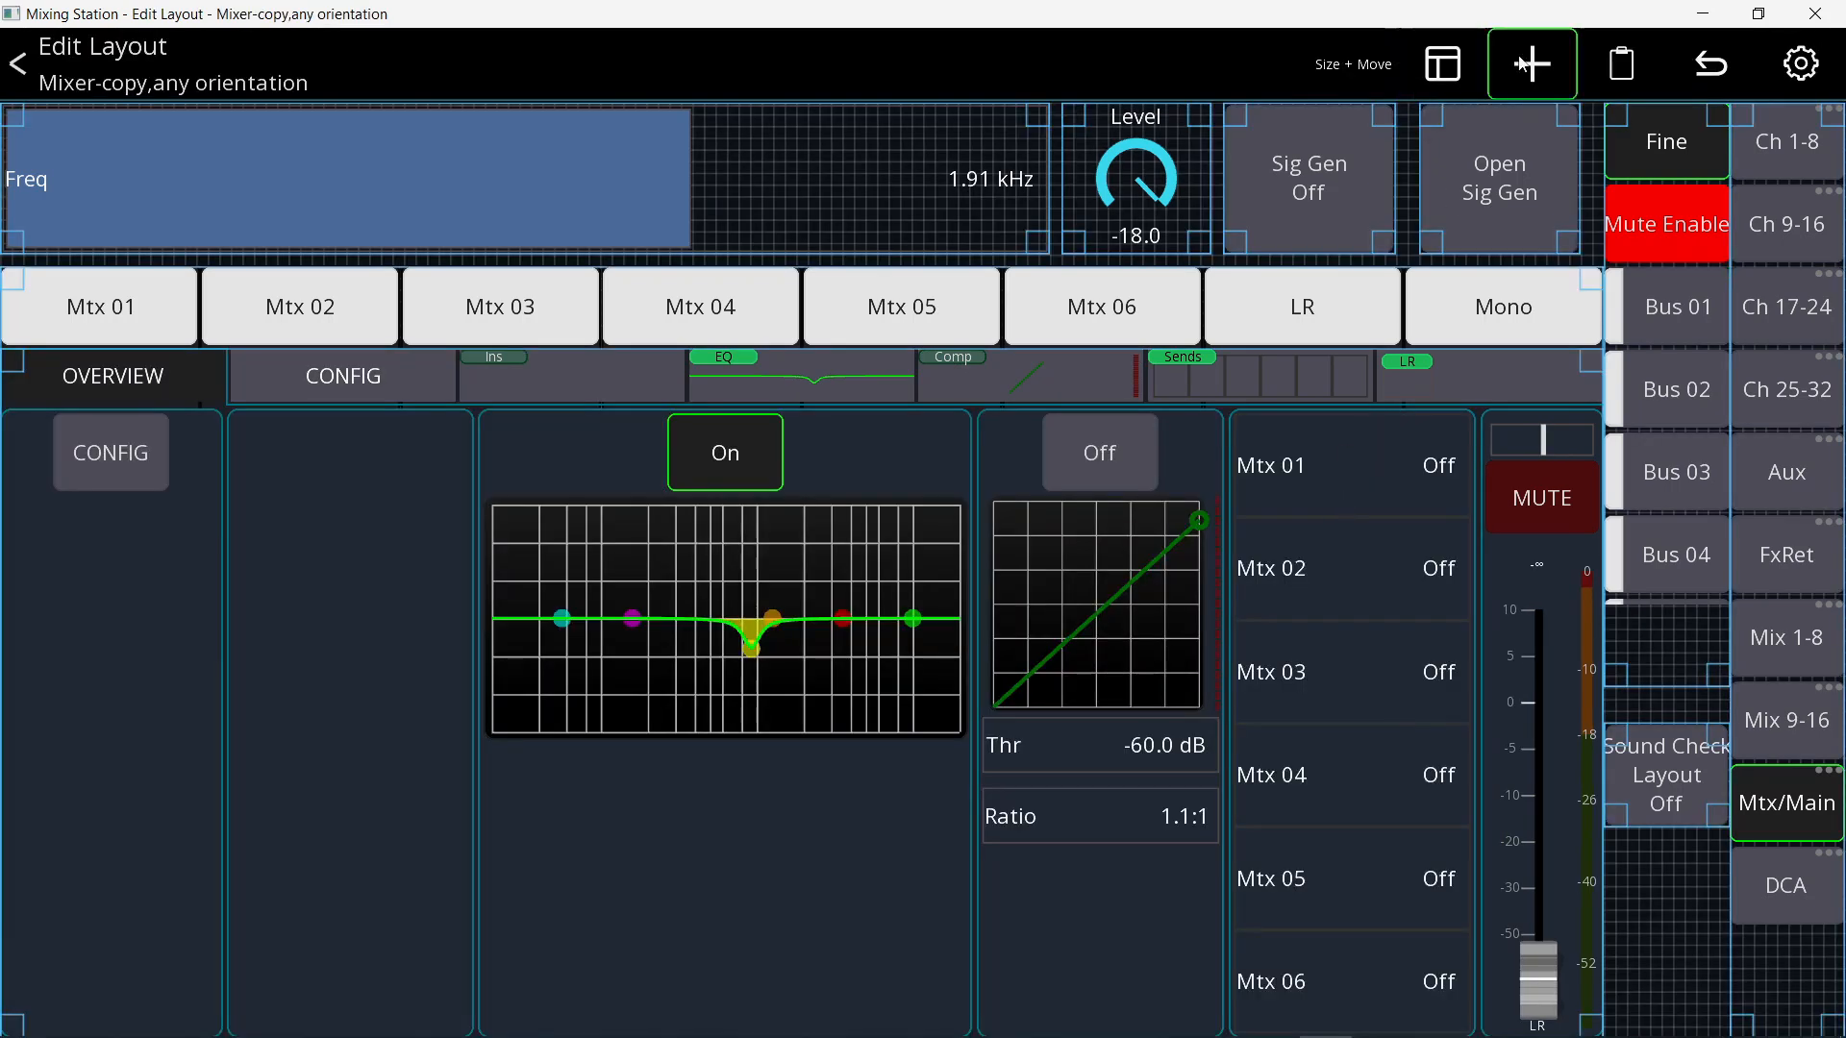
- Add a General > Background item and reorder so the mixer panel stays in front of it
{"action": "left_click", "coordinate": [1530, 63]}
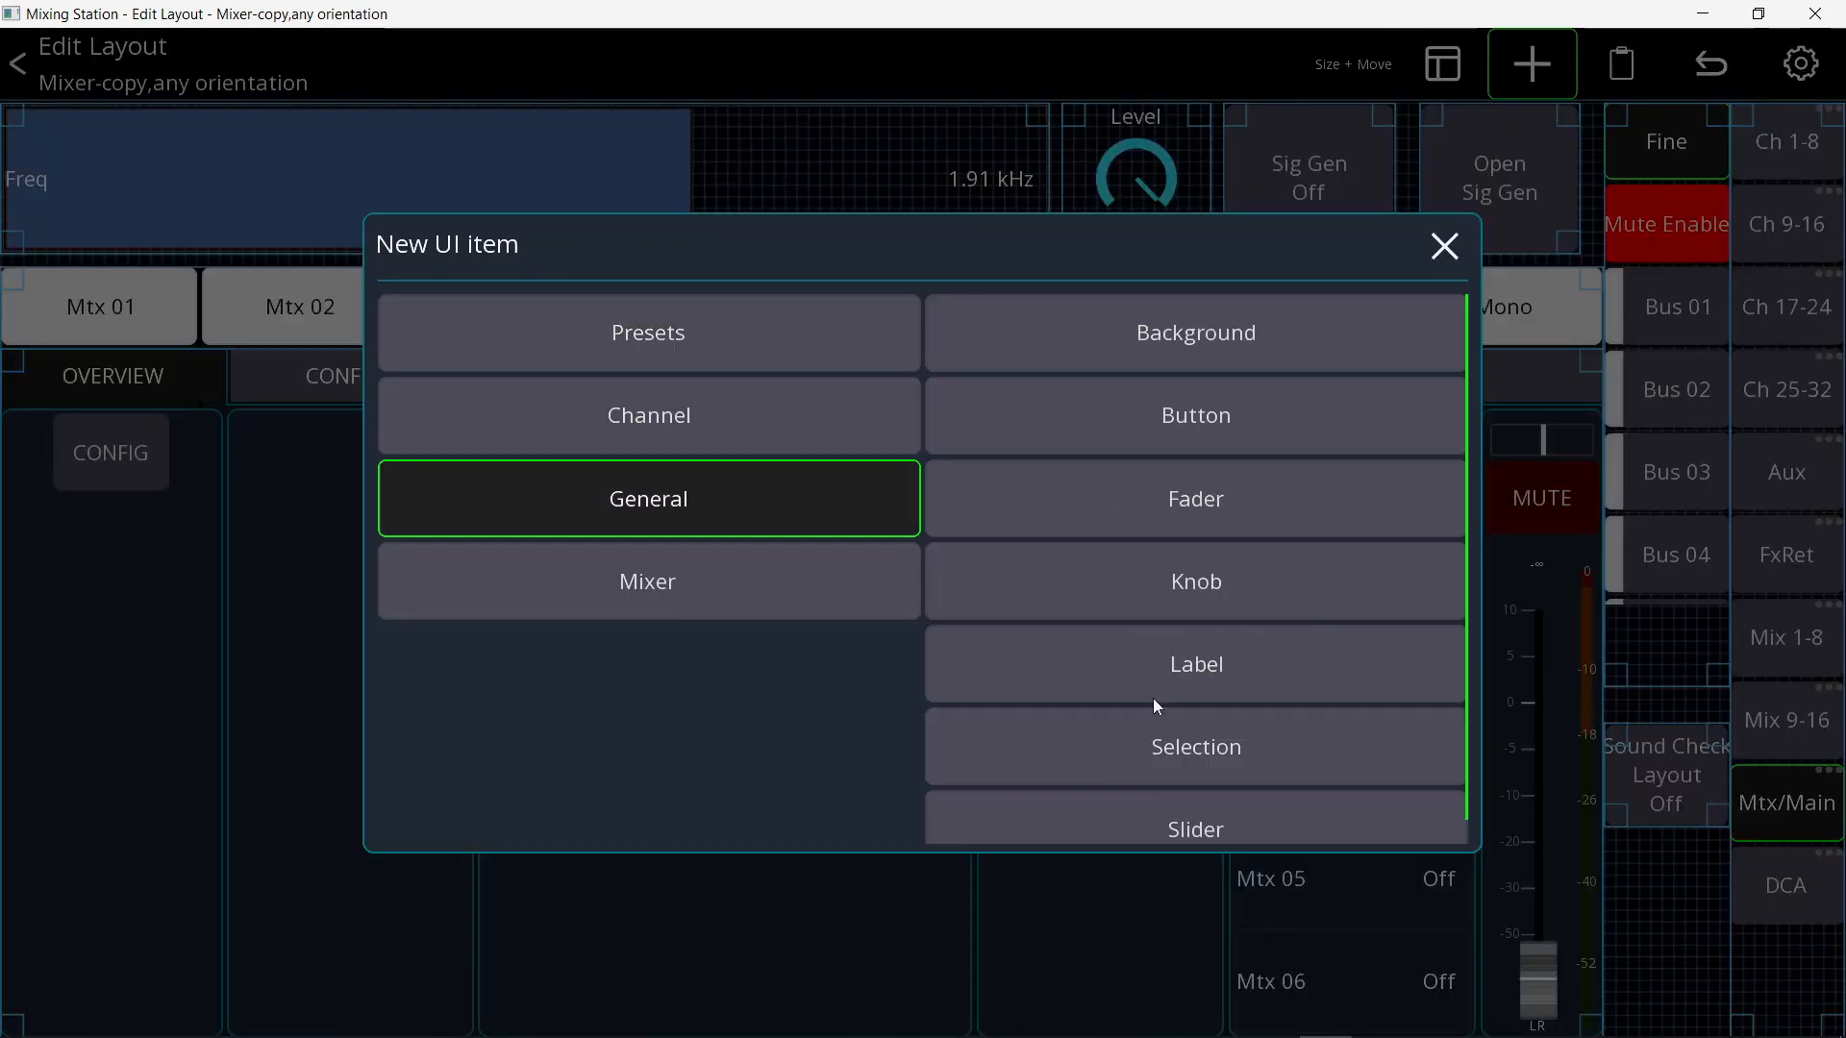
{"action": "left_click", "coordinate": [1196, 333]}
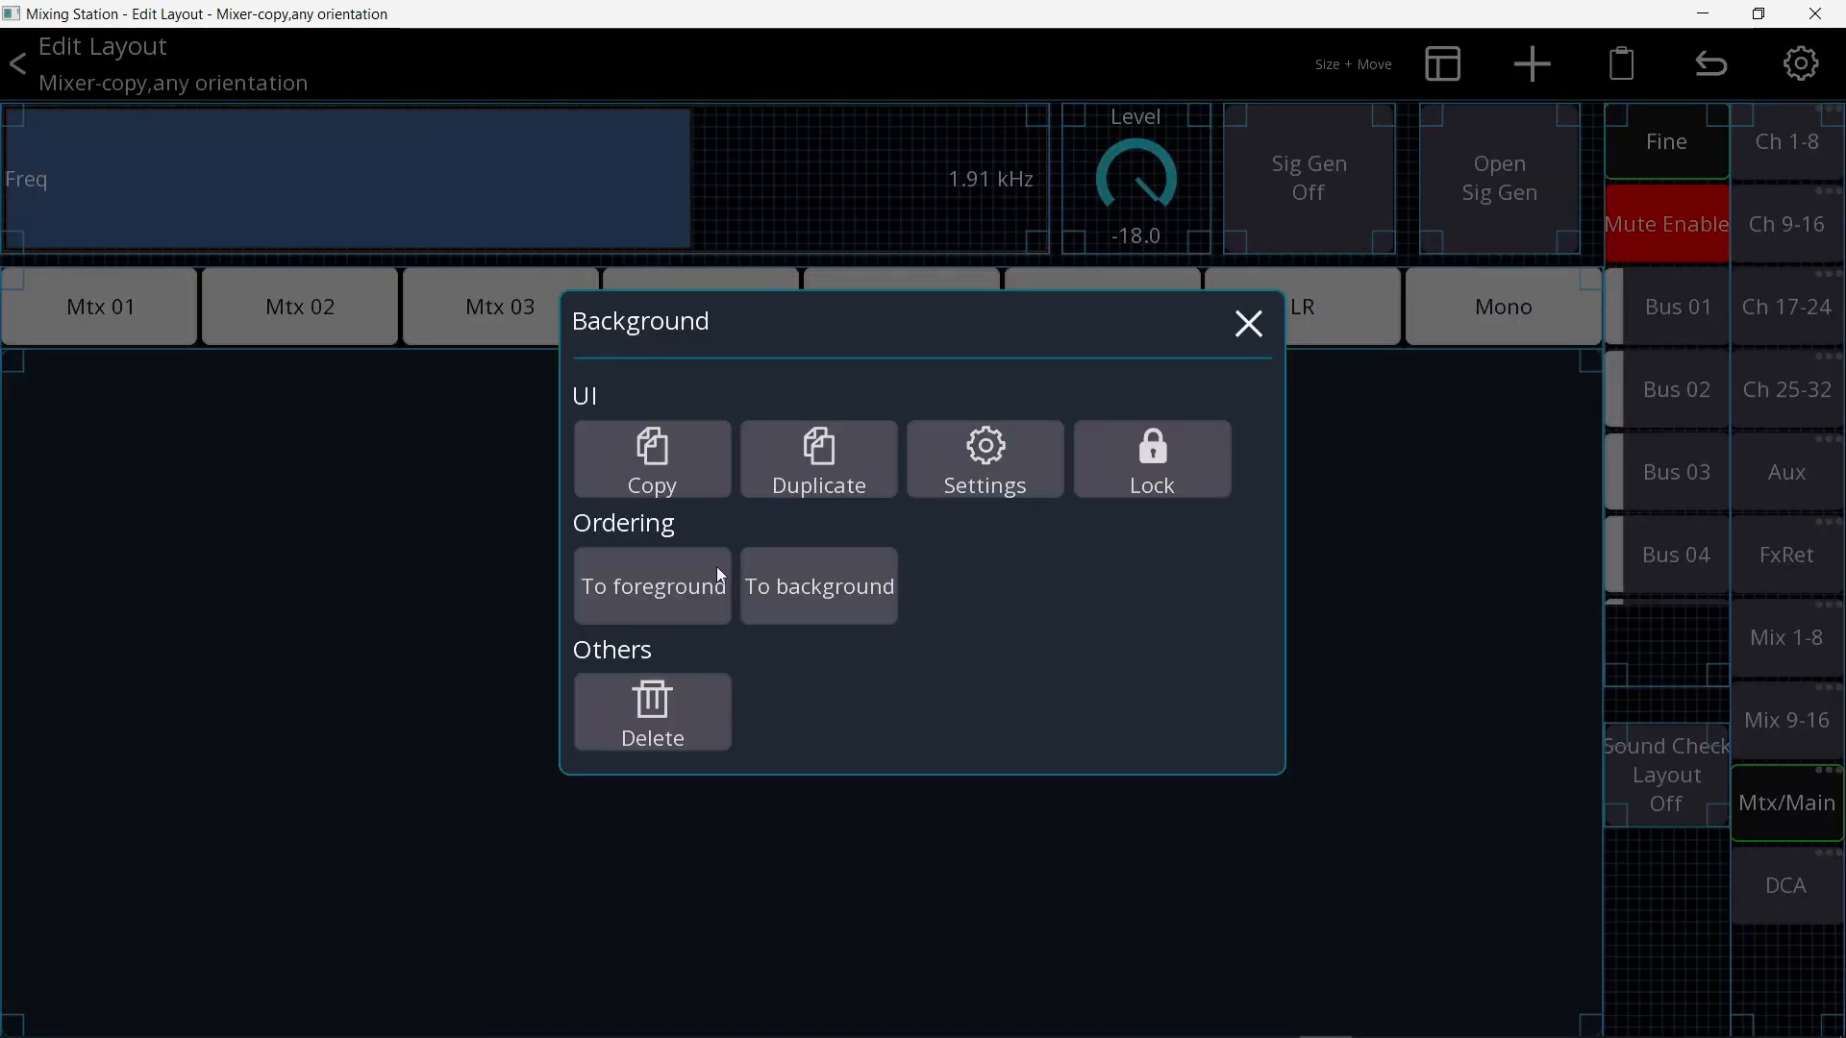
{"action": "left_click", "coordinate": [1248, 323]}
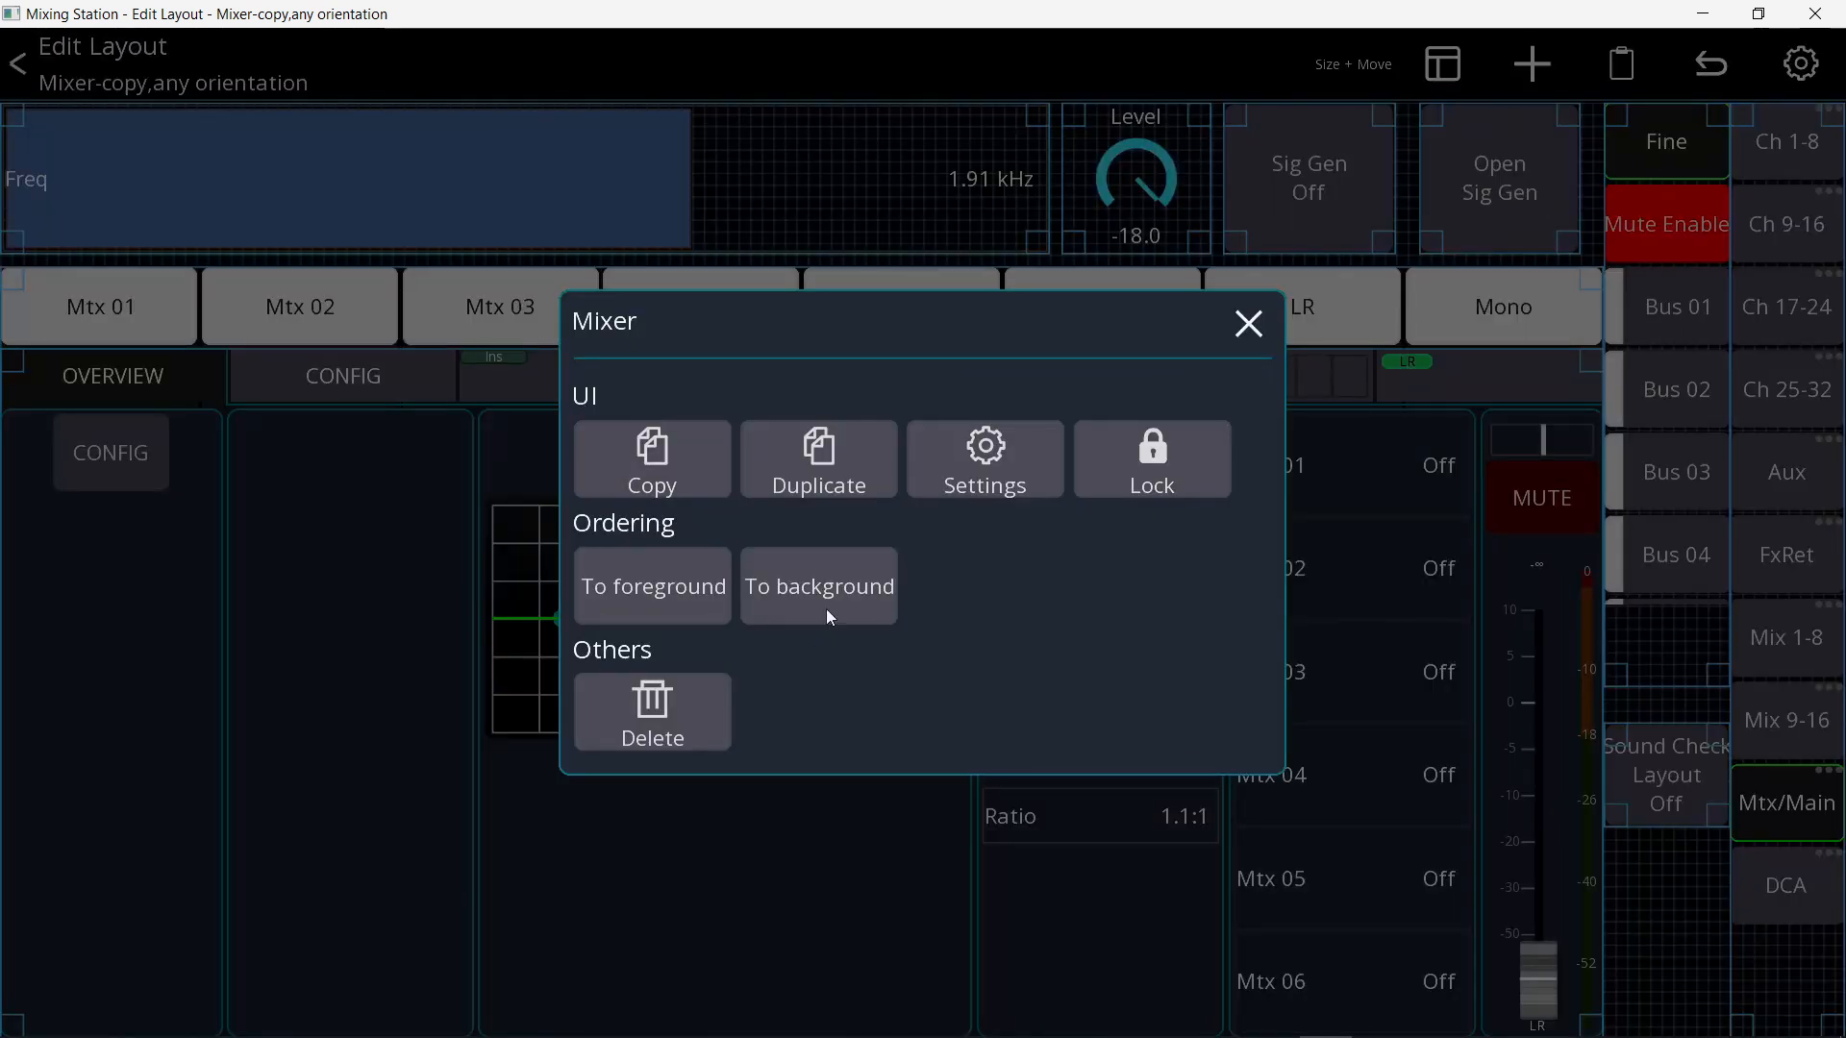
{"action": "left_click", "coordinate": [1248, 323]}
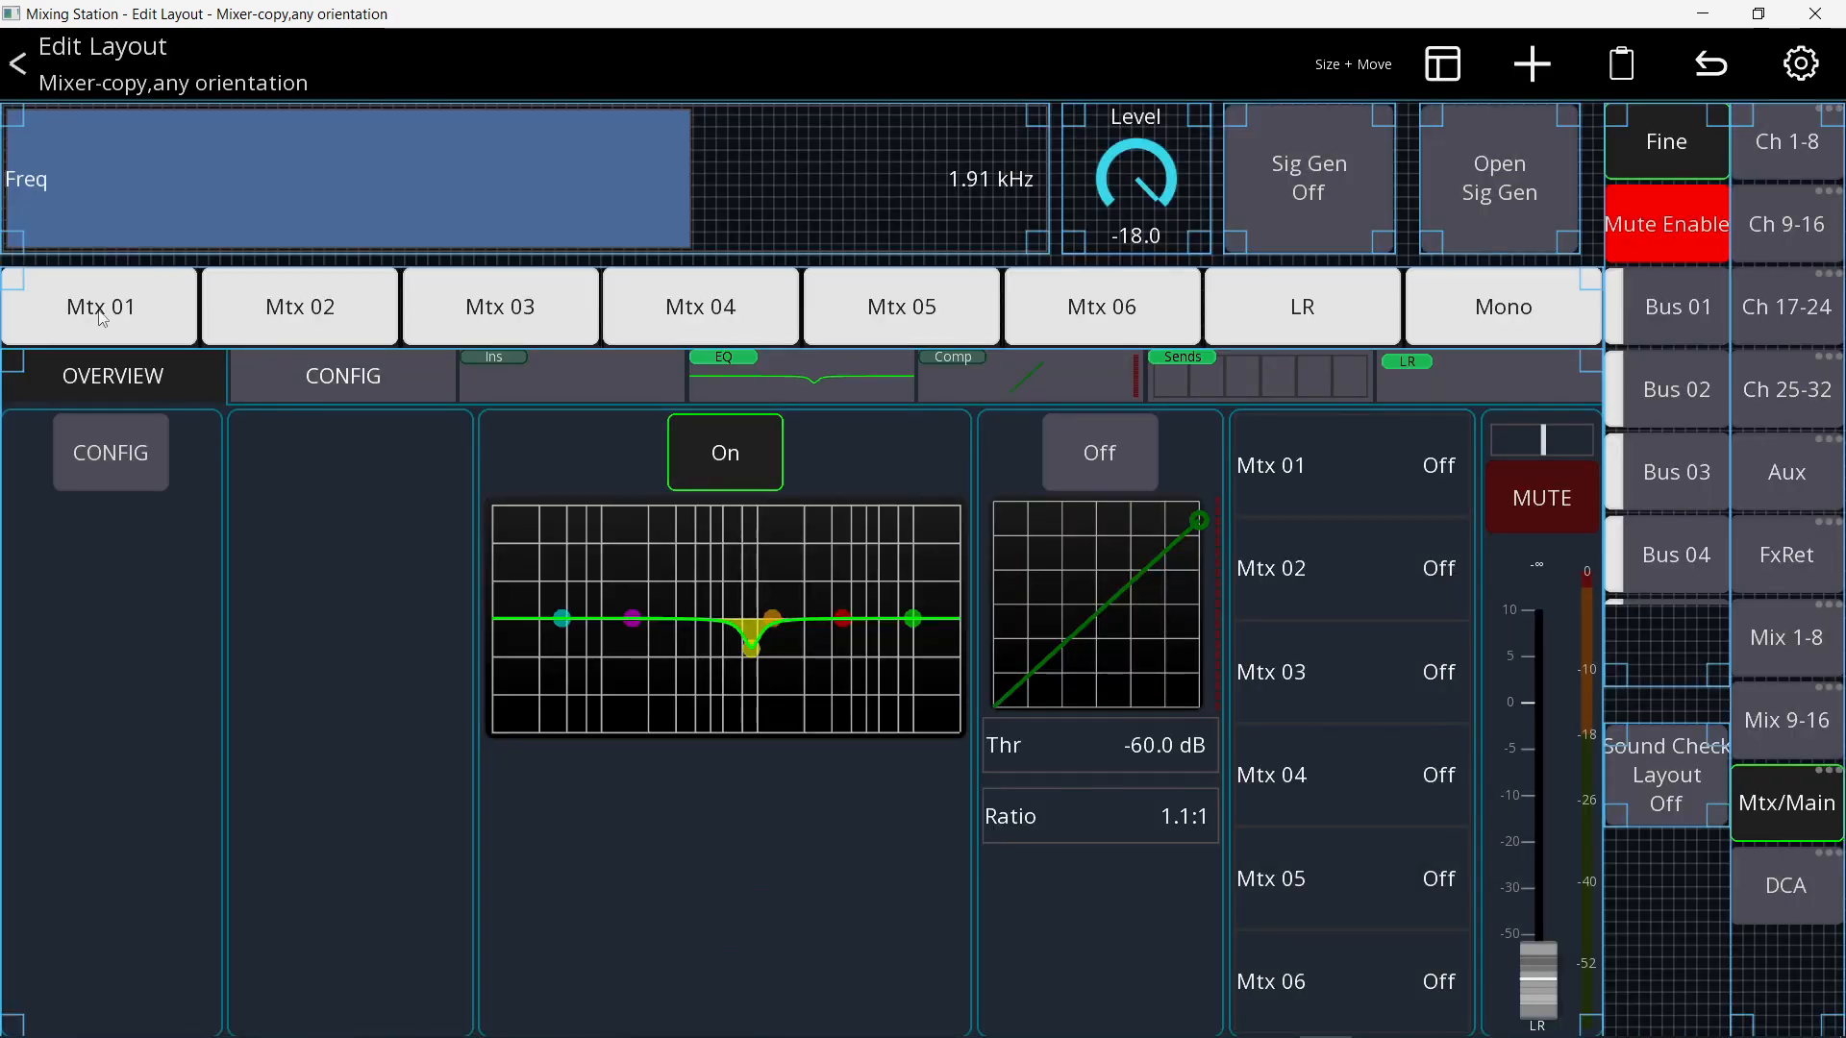
{"action": "mouse_move", "coordinate": [293, 438]}
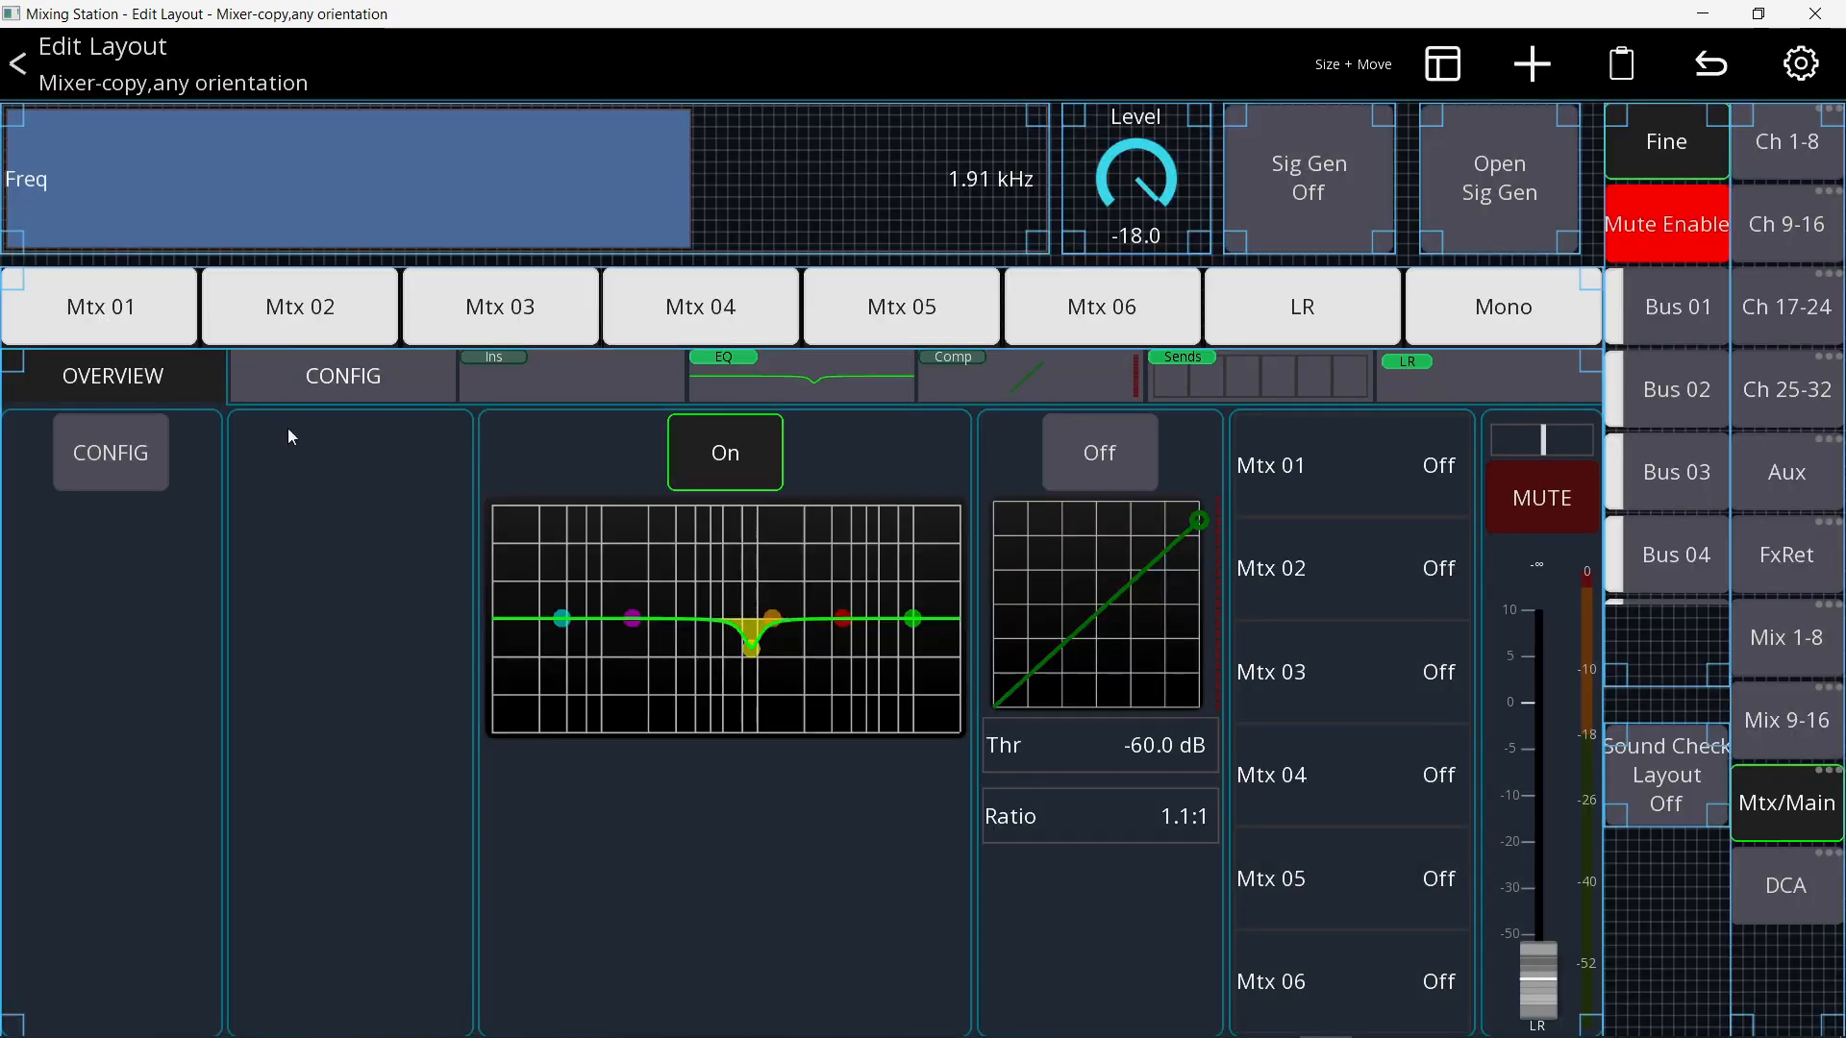
{"action": "mouse_move", "coordinate": [21, 538]}
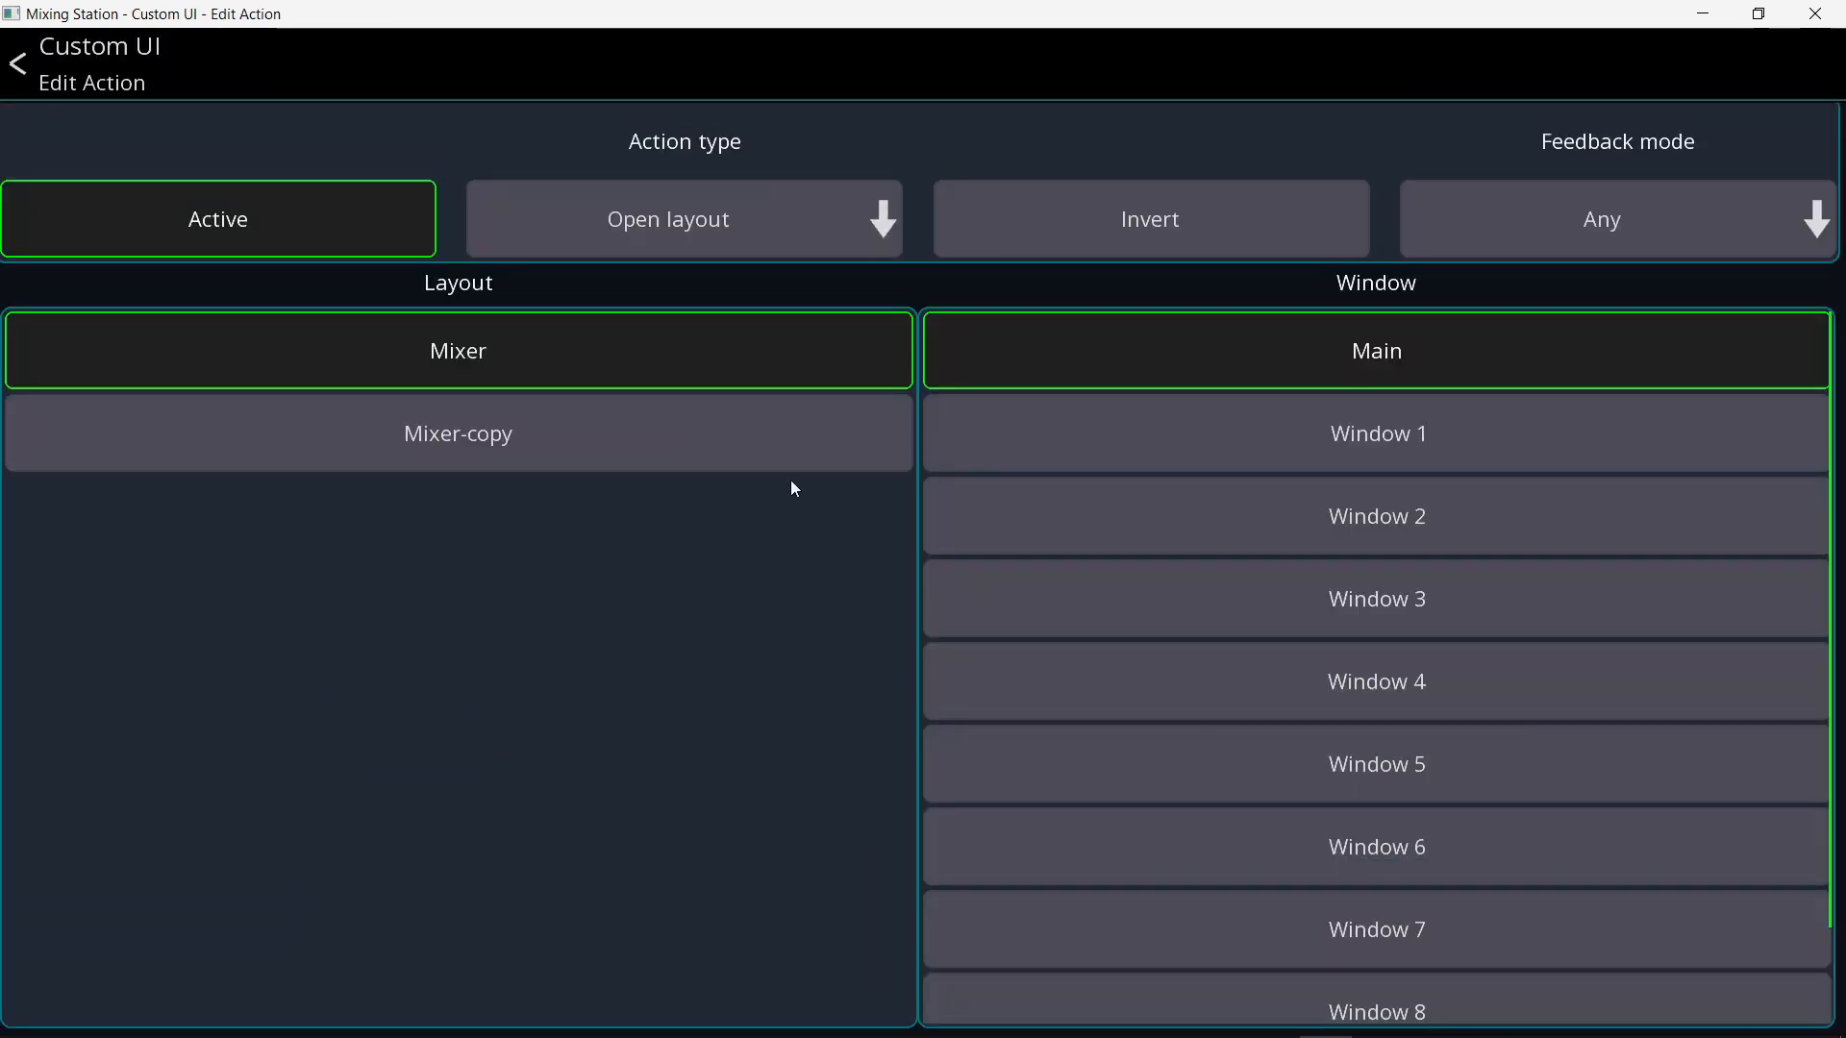
- Set the button's Open layout action to Mixer-copy with Invert enabled, then test it
{"action": "left_click", "coordinate": [457, 434]}
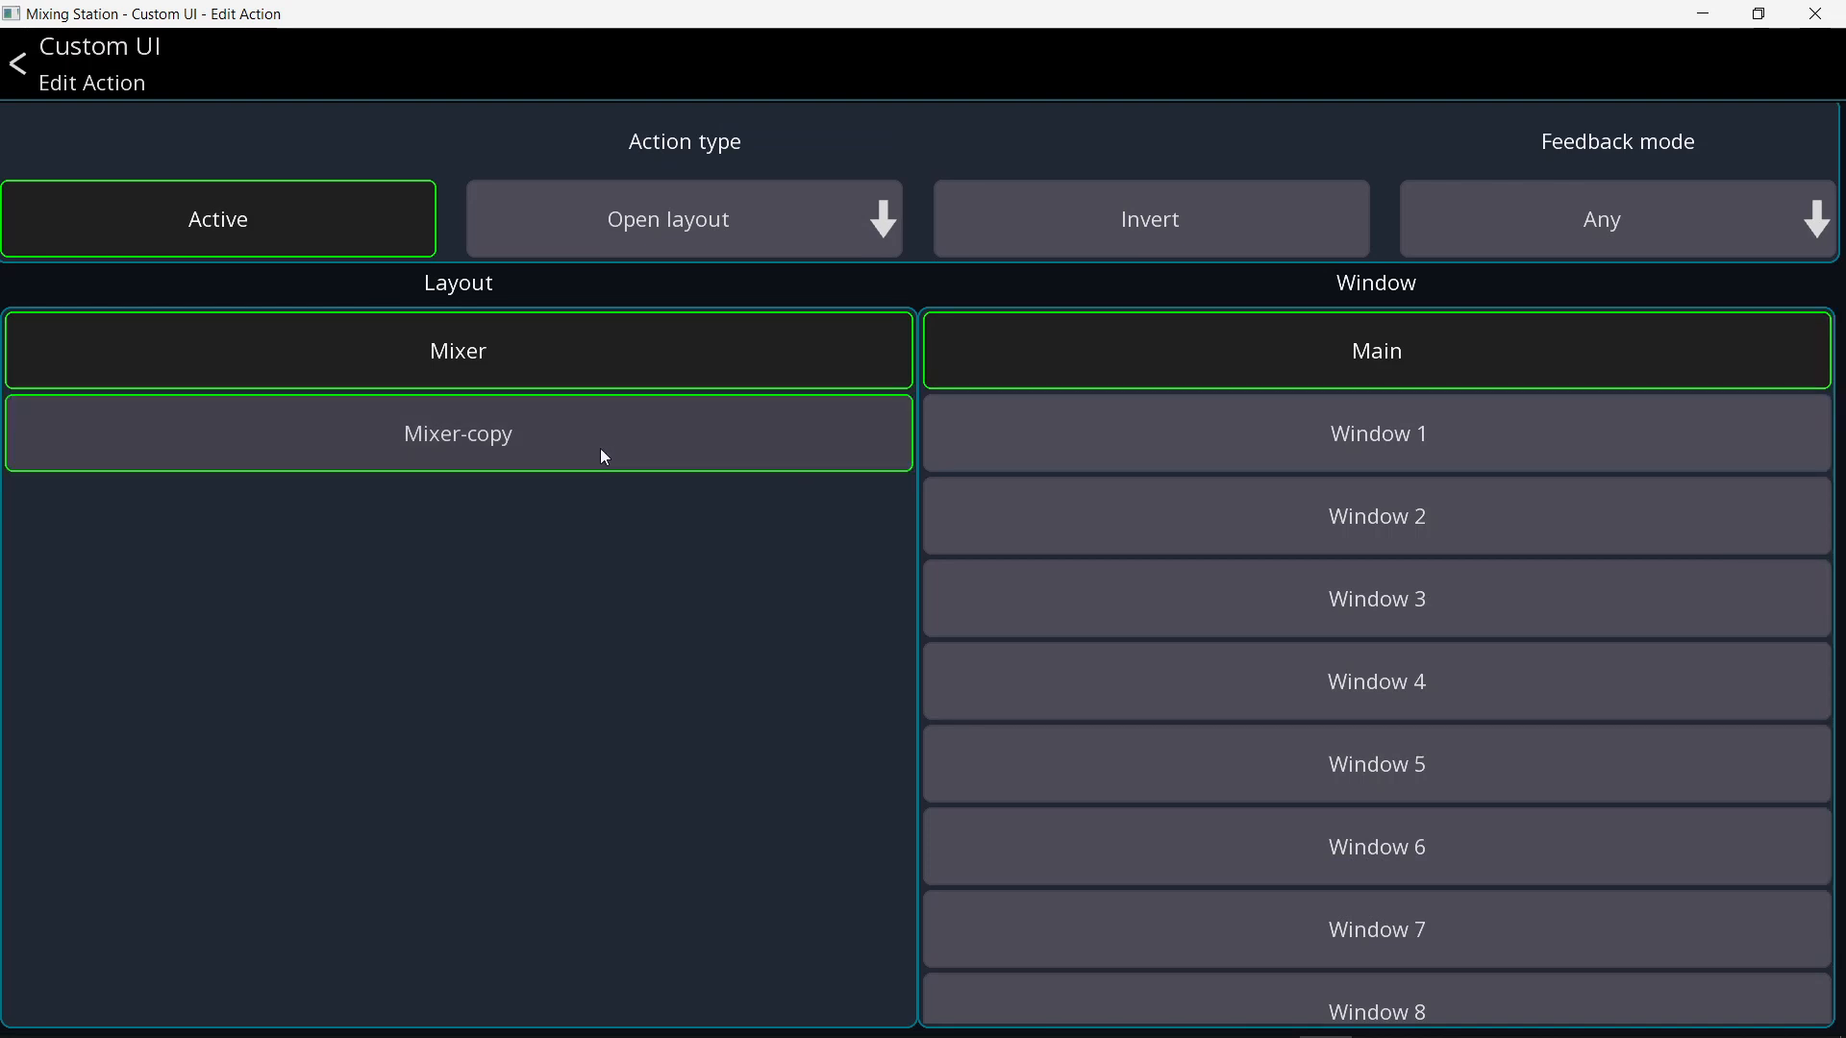
{"action": "mouse_move", "coordinate": [463, 452]}
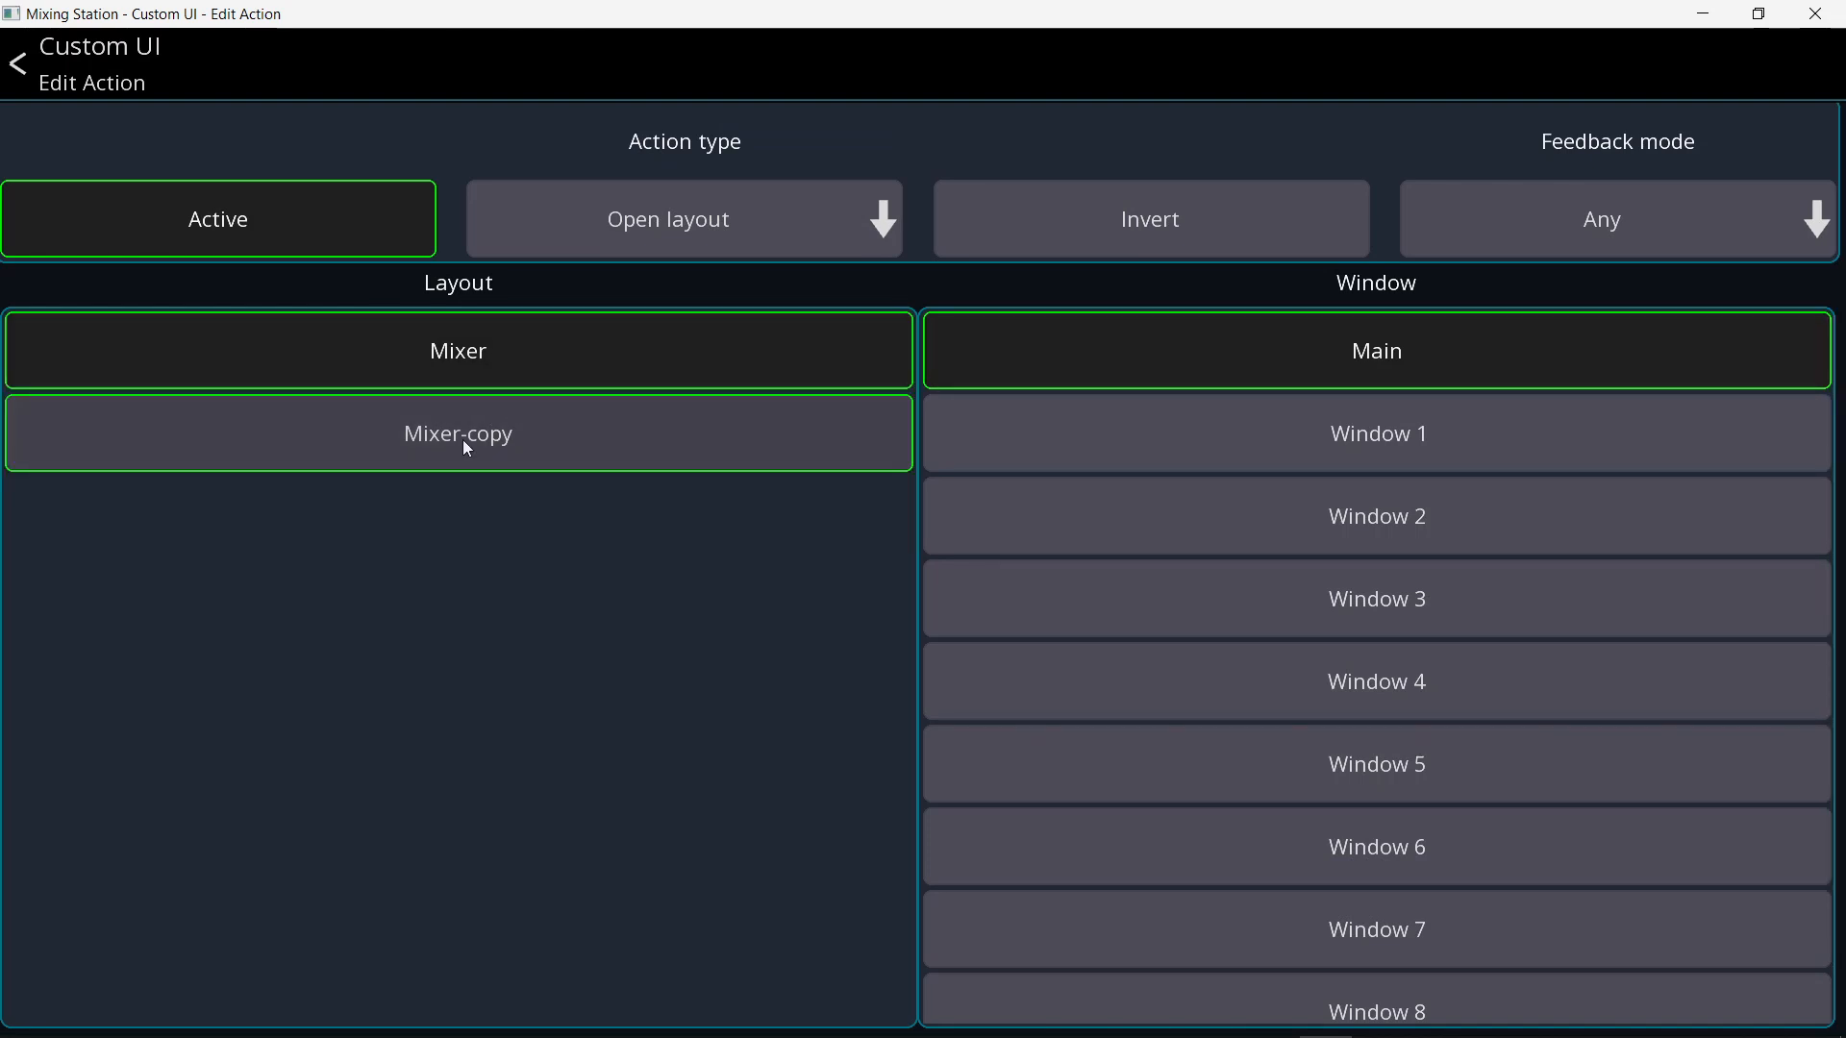
{"action": "left_click", "coordinate": [458, 435]}
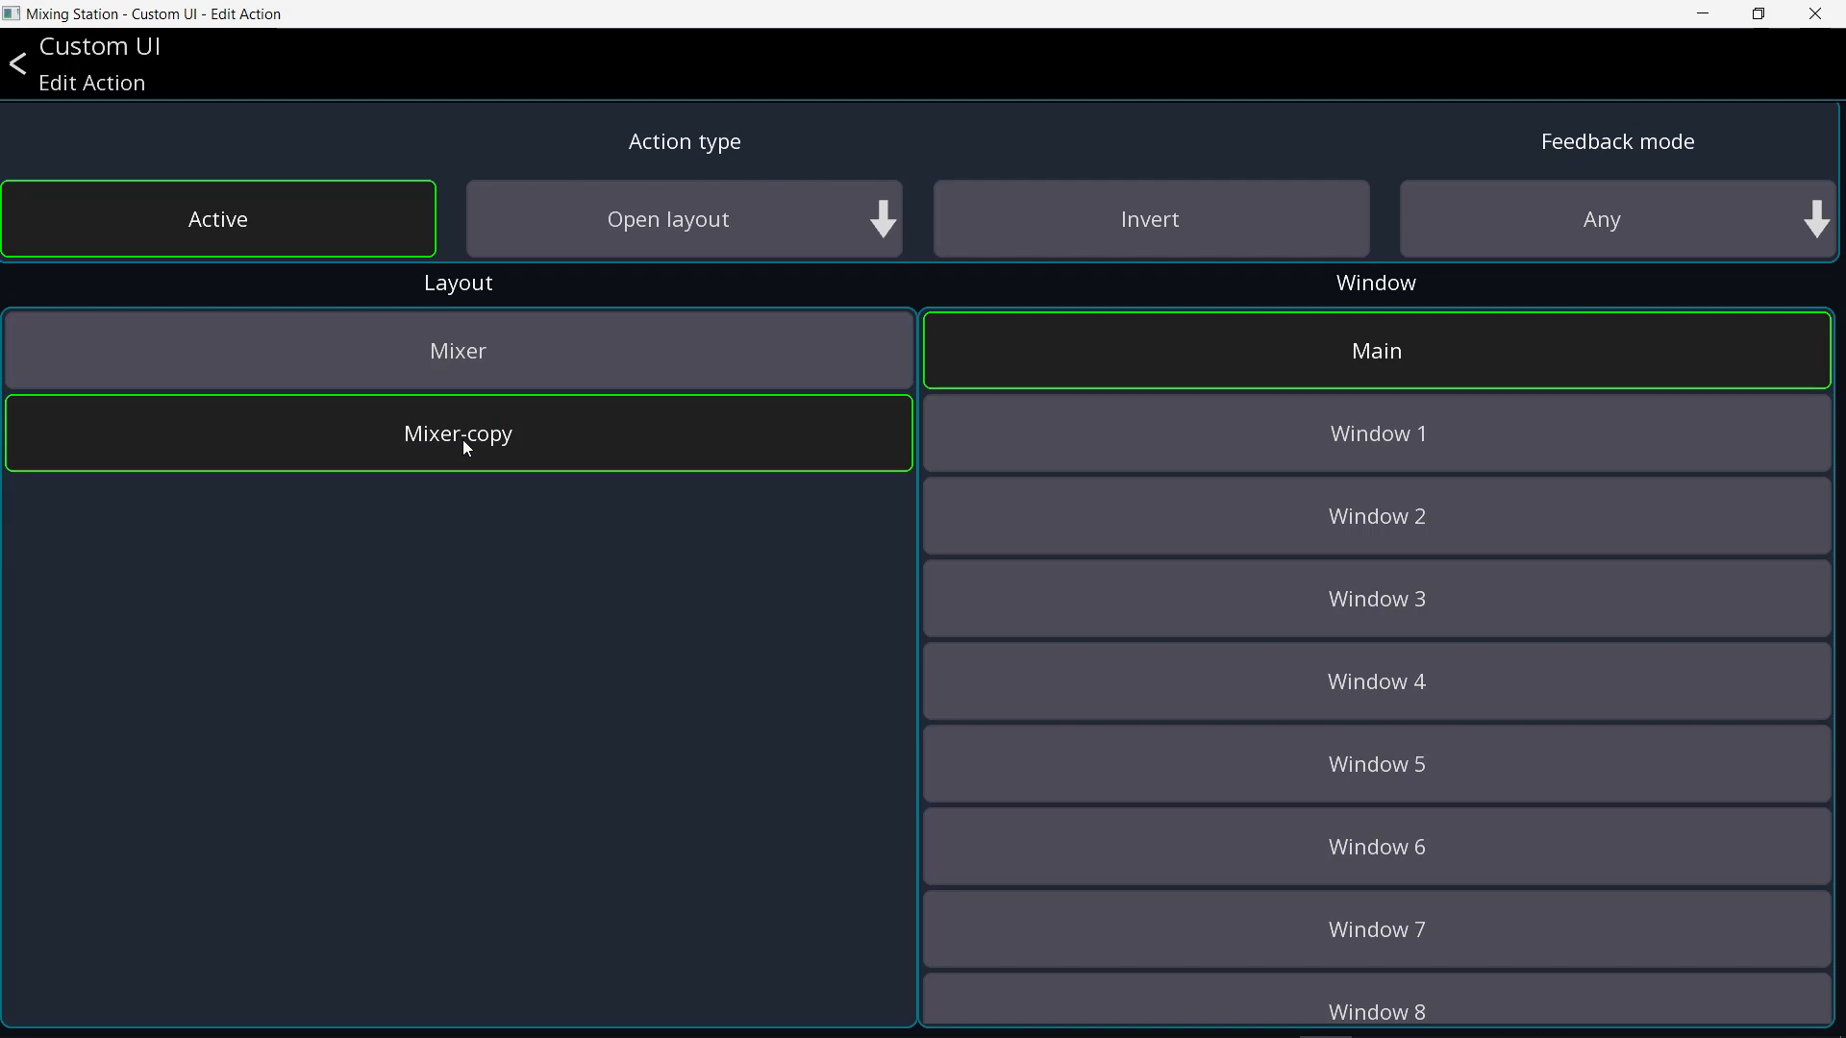
{"action": "mouse_move", "coordinate": [448, 462]}
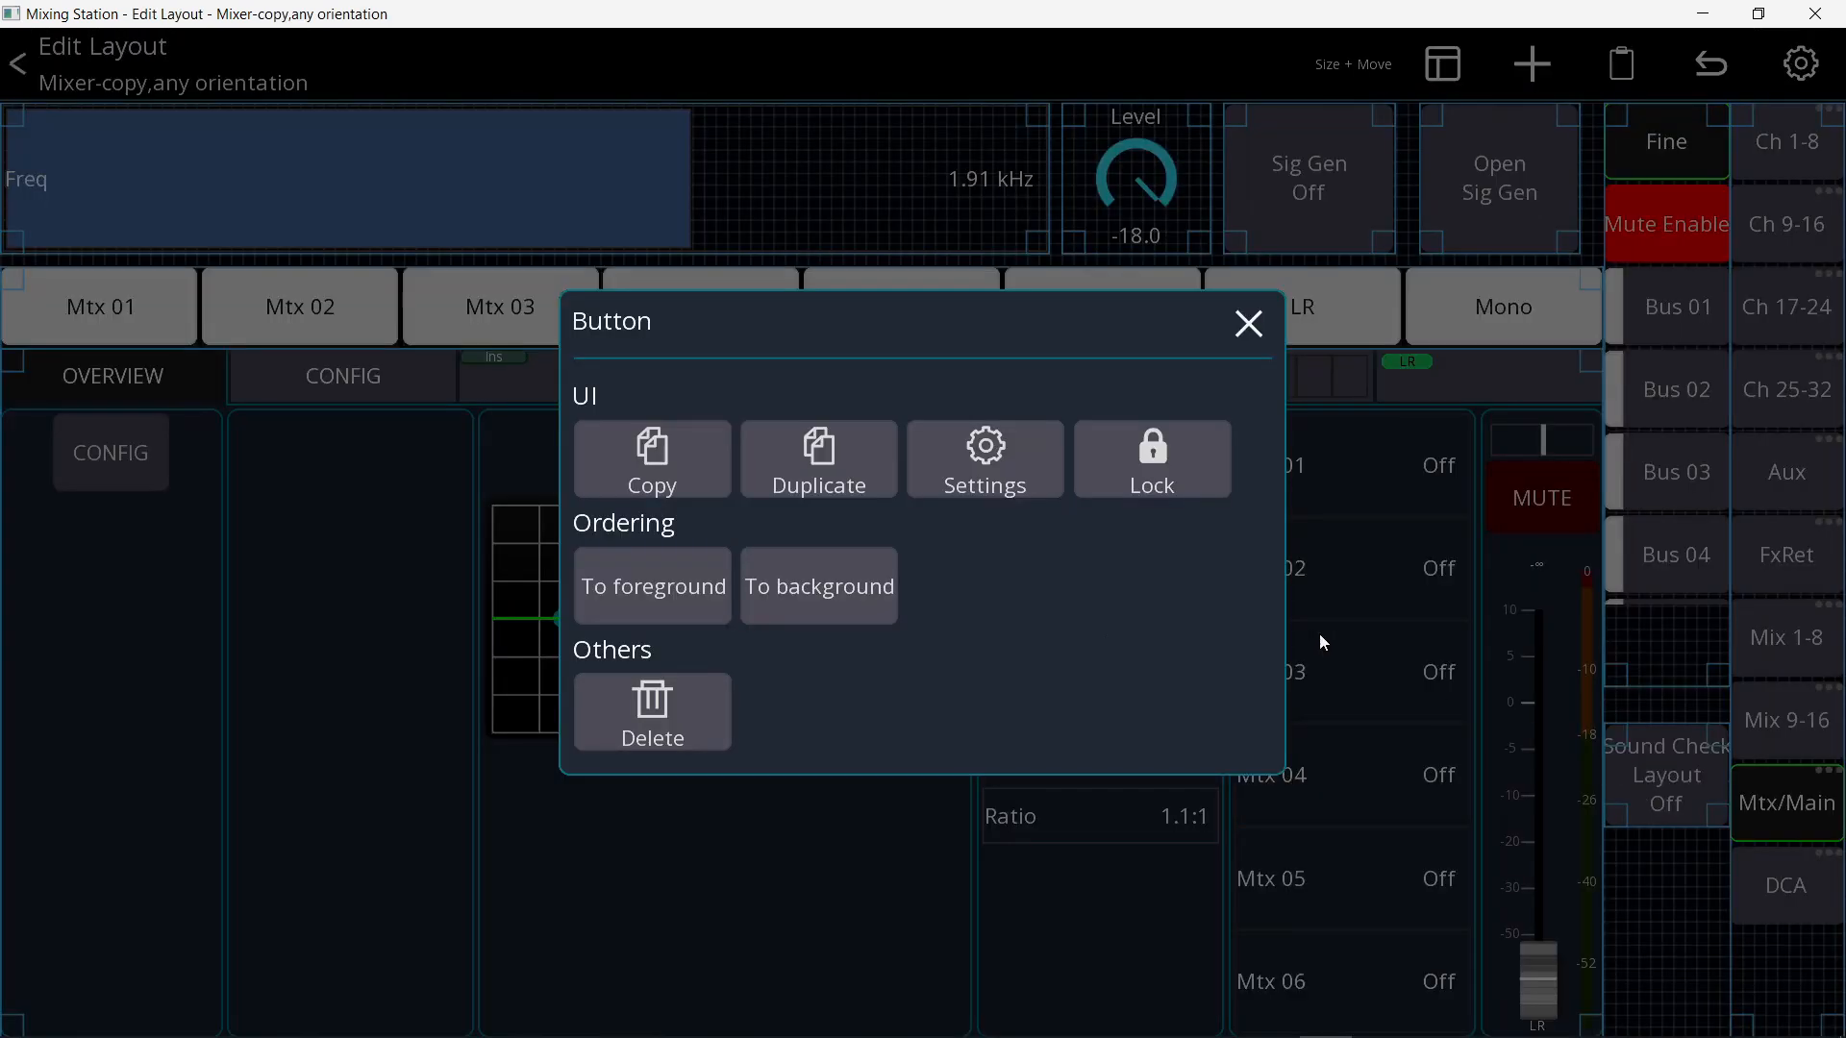
{"action": "left_click", "coordinate": [986, 457]}
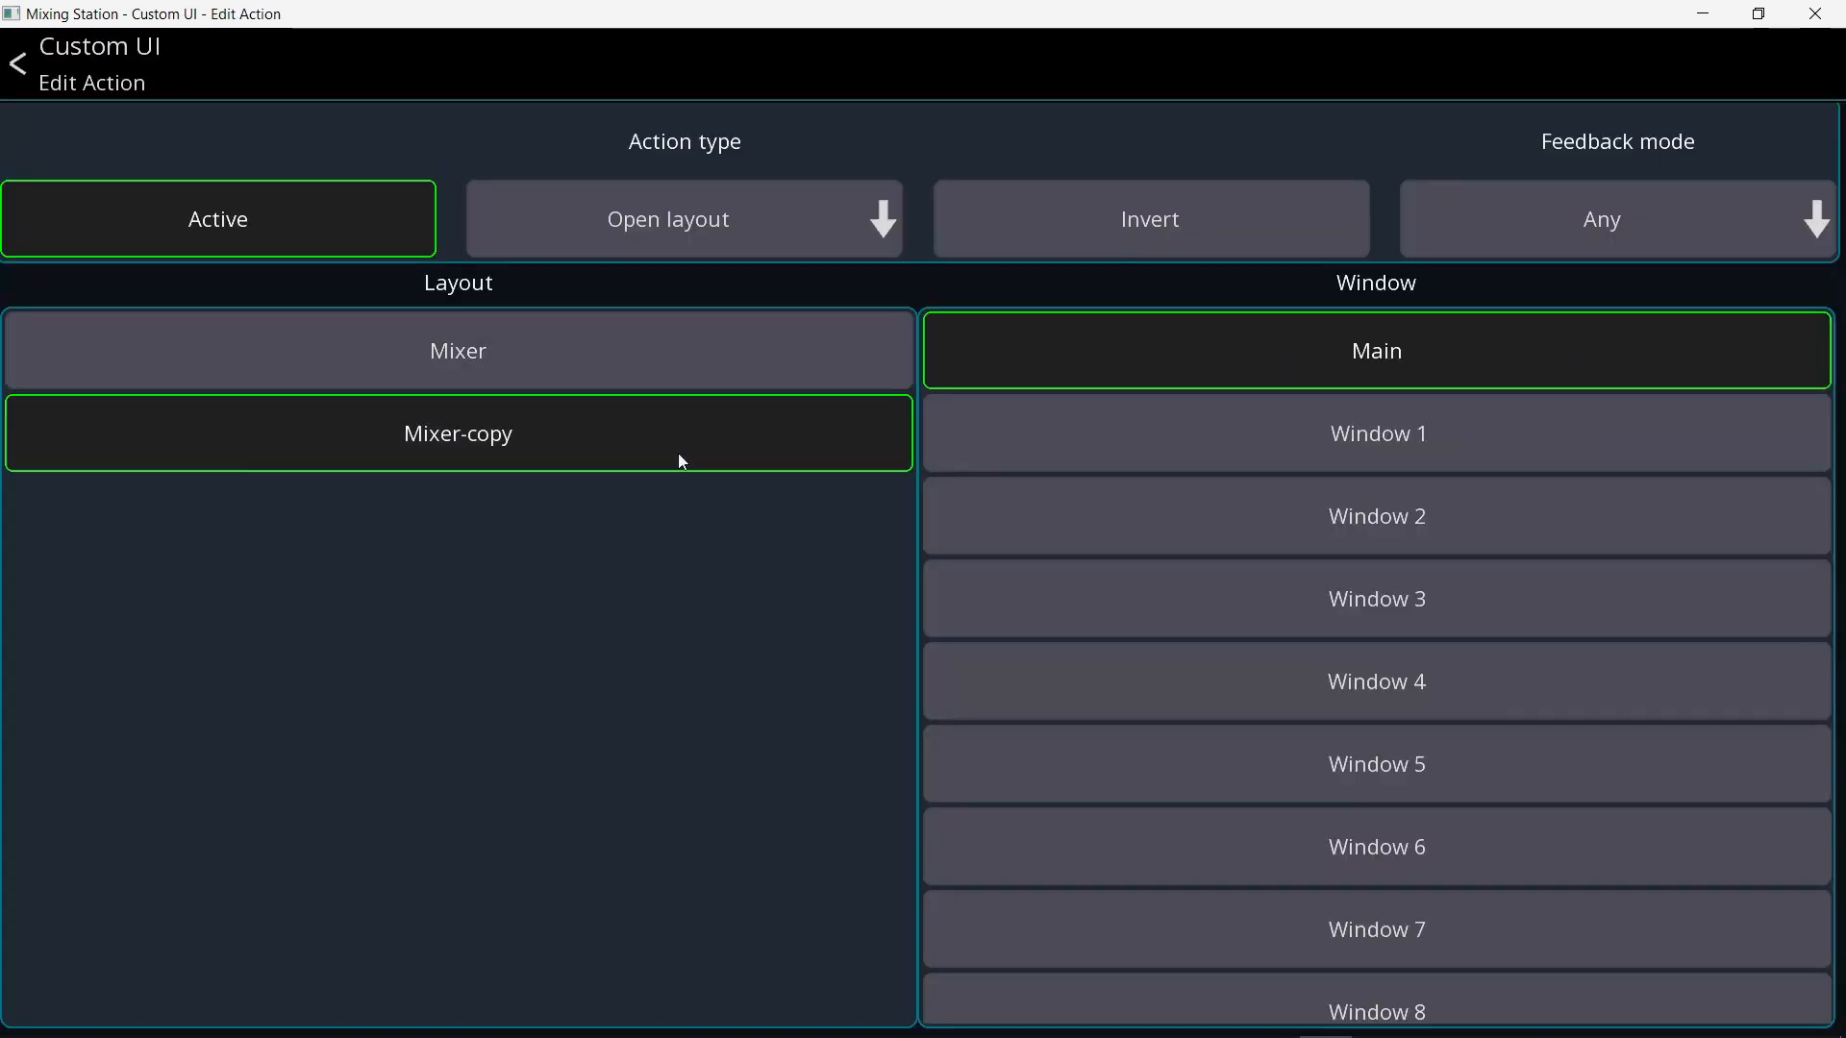
{"action": "left_click", "coordinate": [1149, 217]}
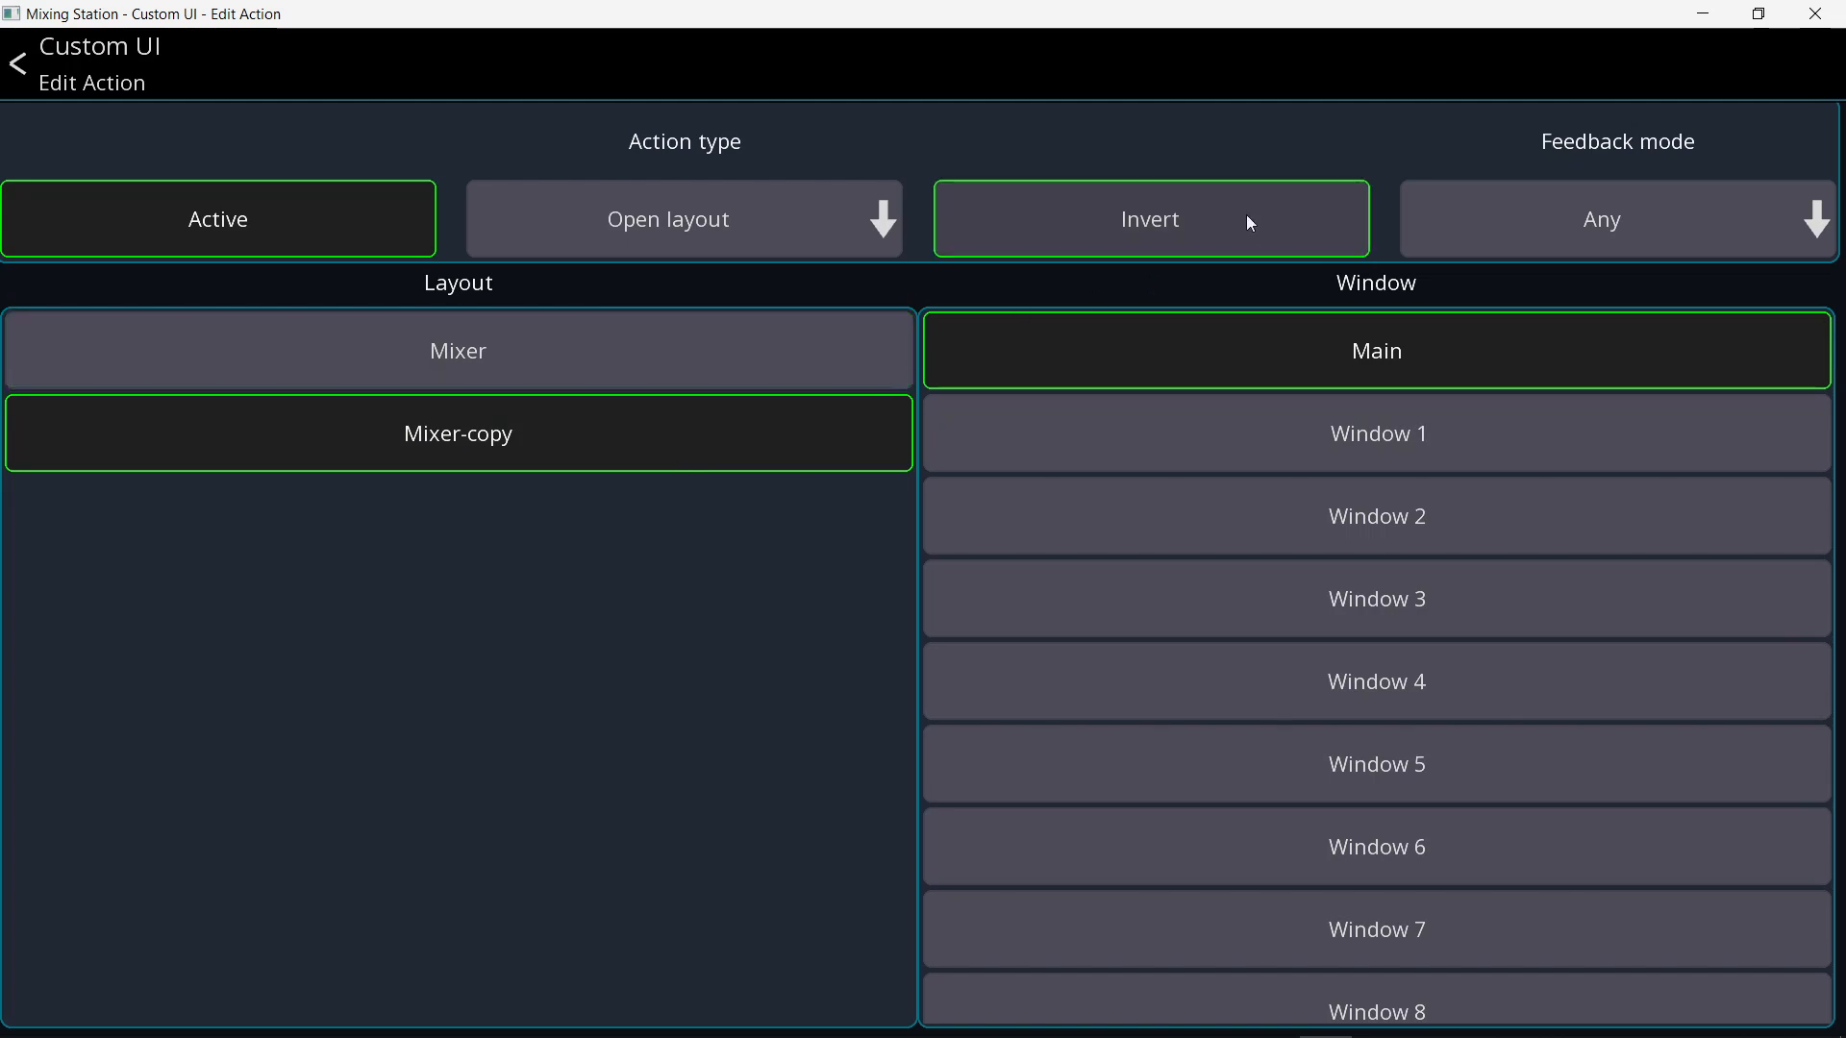
{"action": "left_click", "coordinate": [16, 65]}
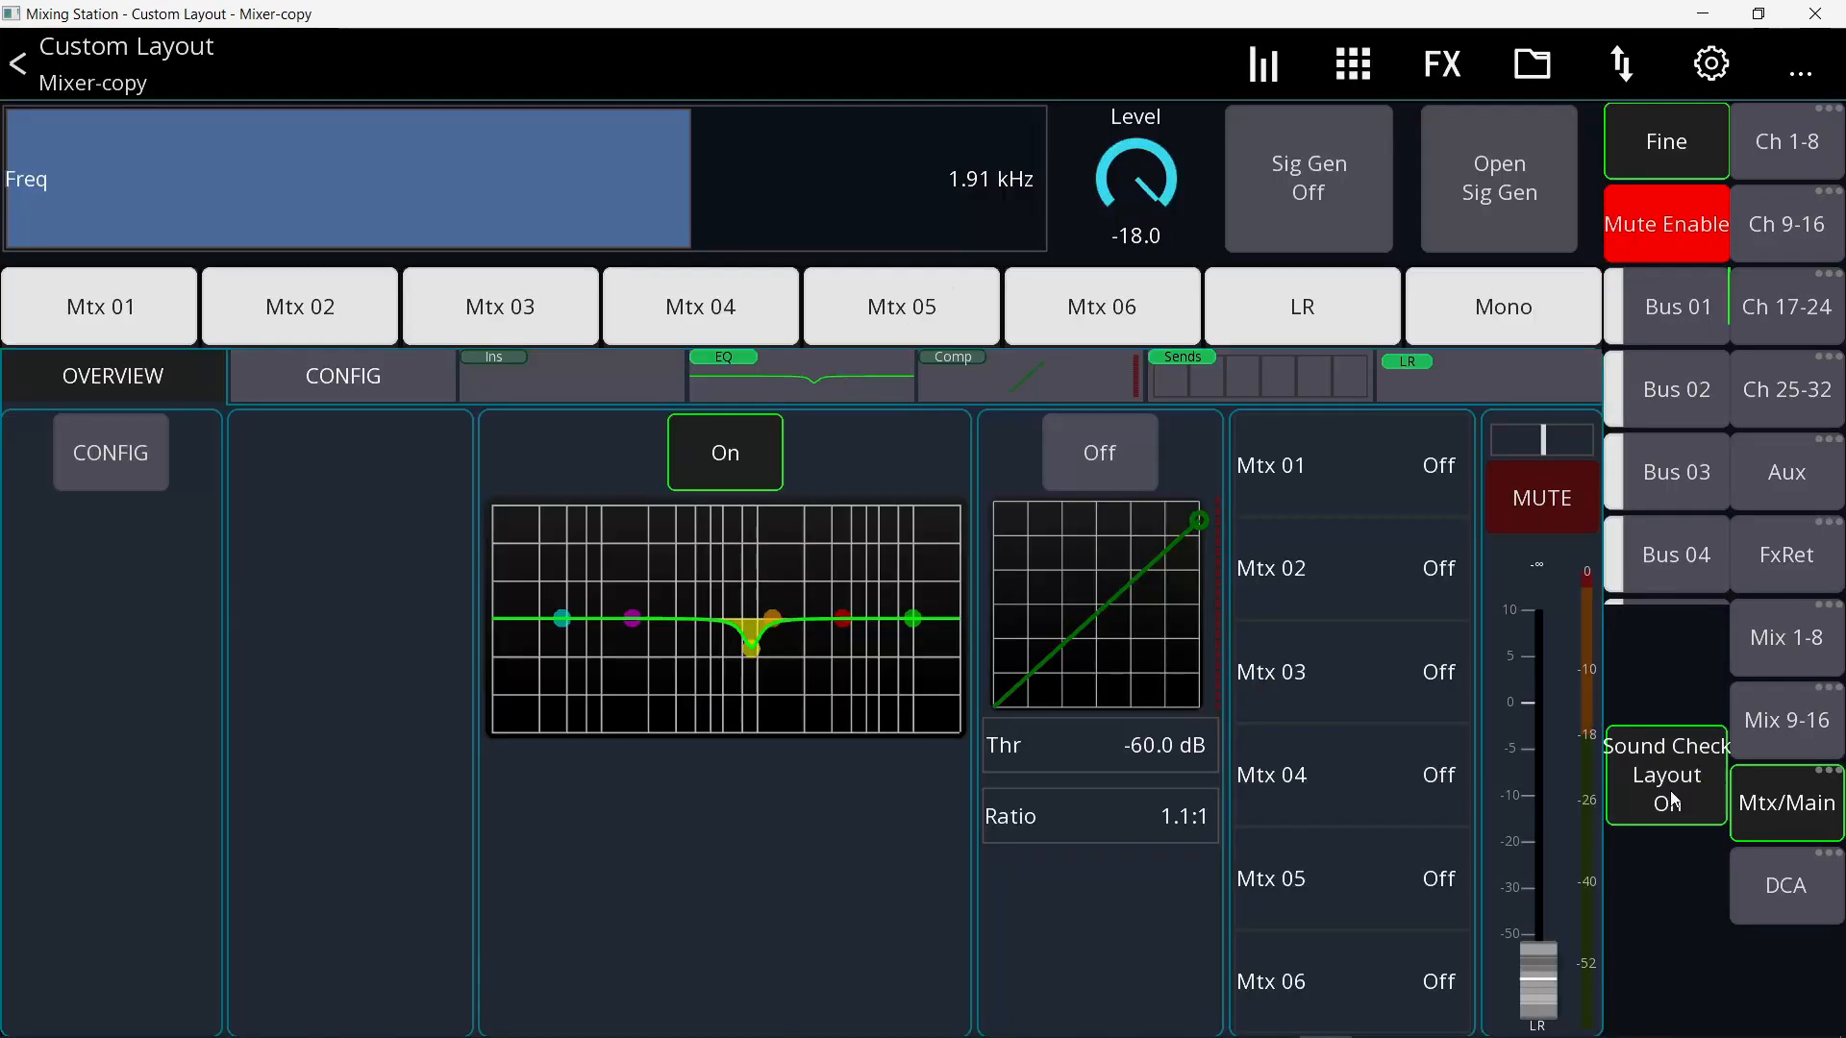
{"action": "mouse_move", "coordinate": [1695, 798]}
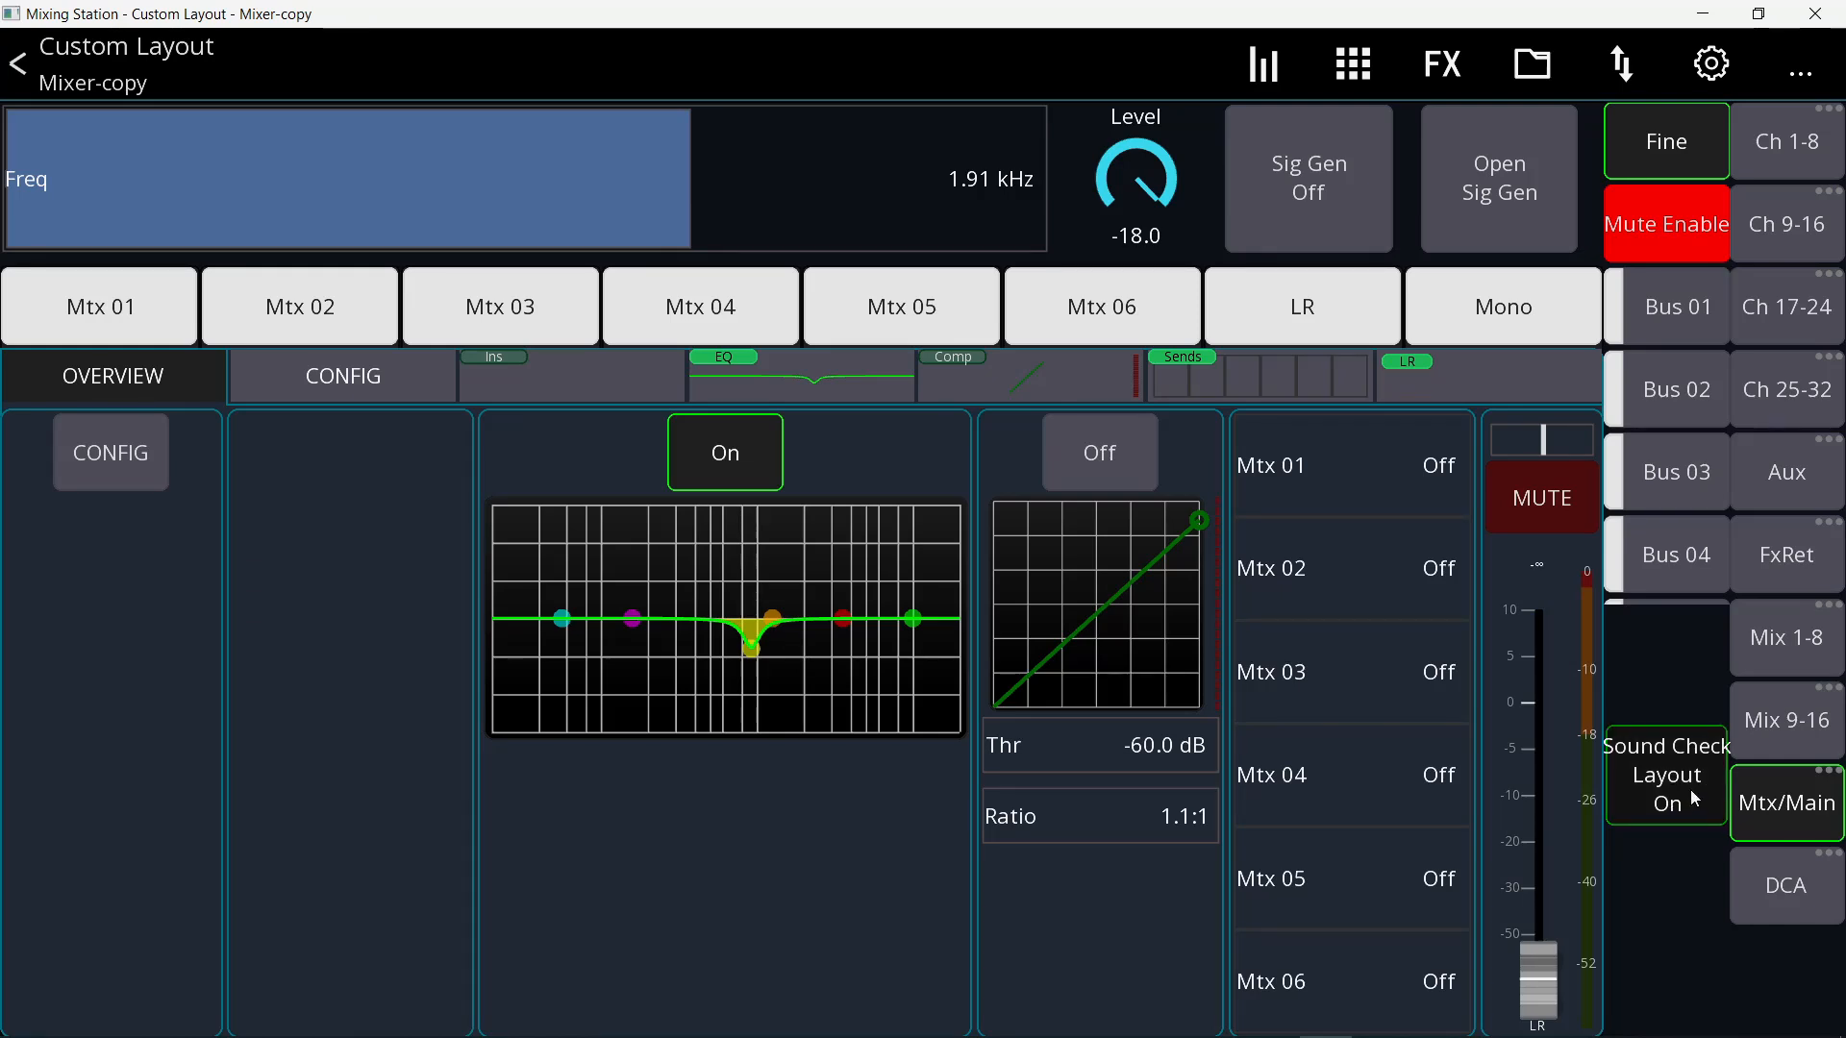
- Toggle the Sound Check Layout button to swap between Mixer and Mixer-copy layouts
{"action": "left_click", "coordinate": [1665, 775]}
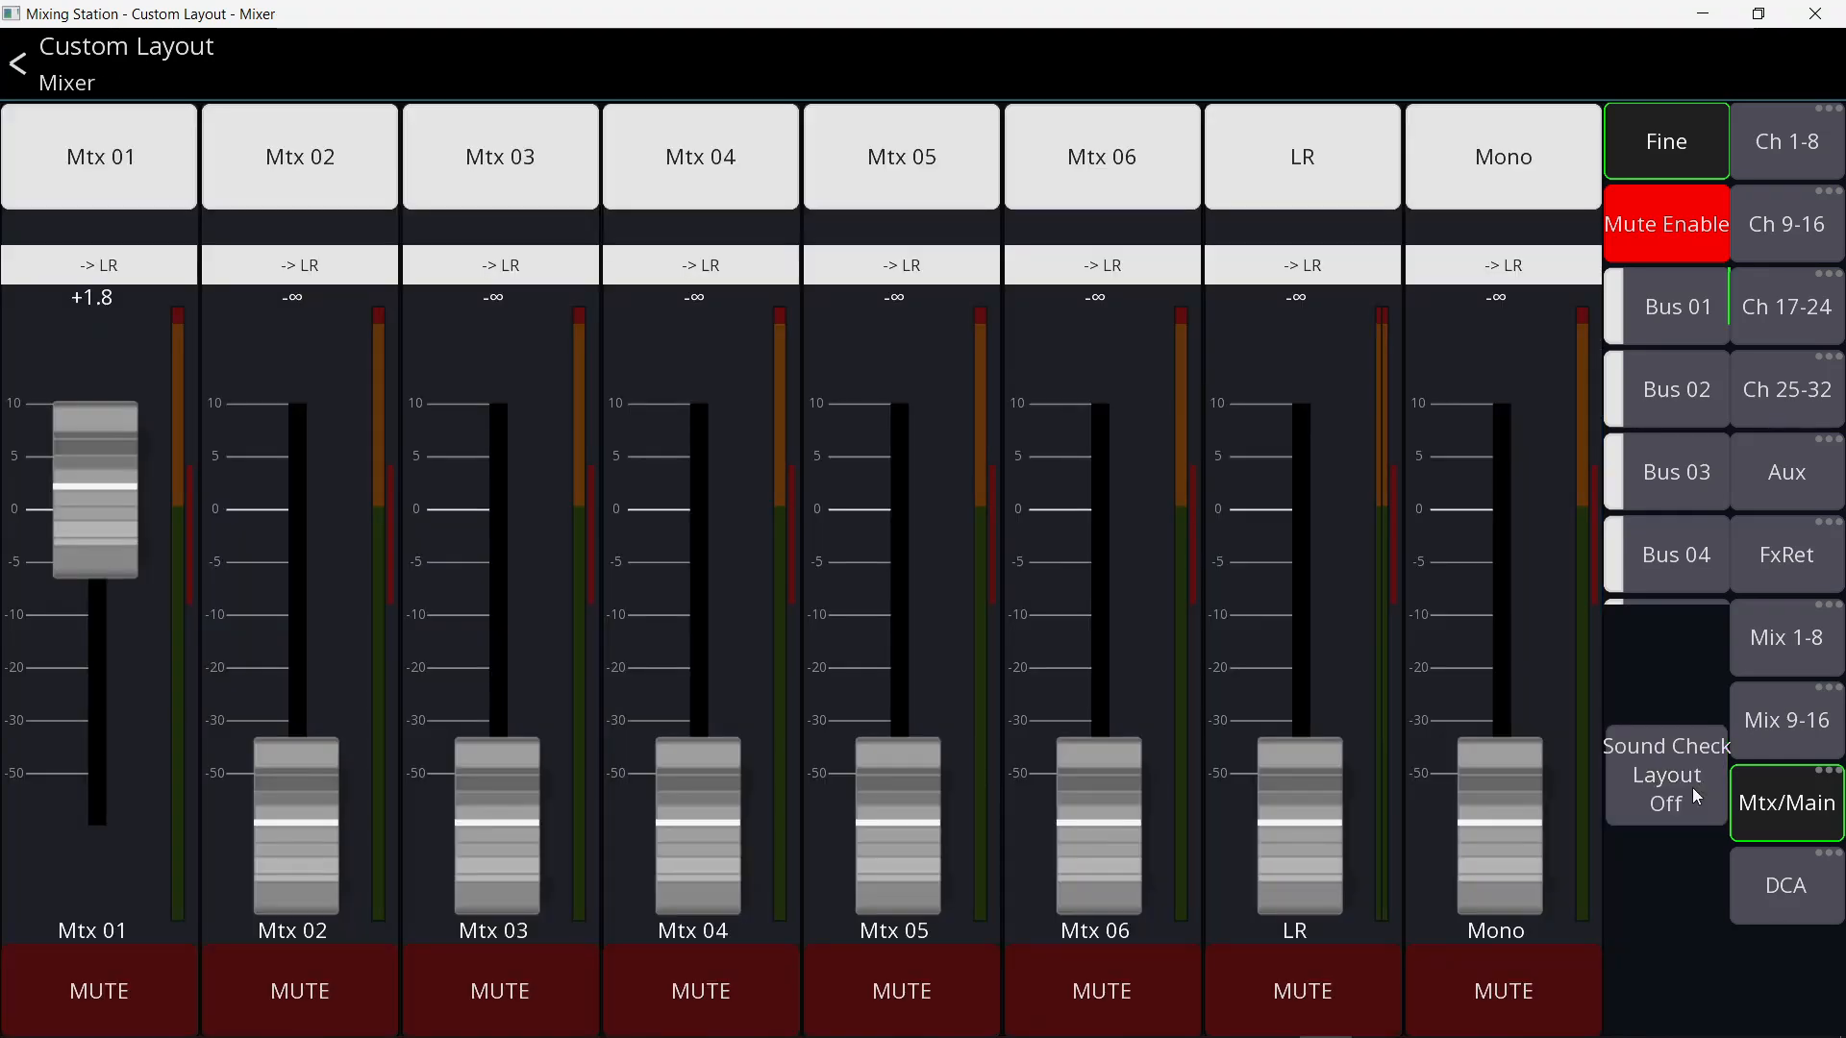
{"action": "left_click", "coordinate": [1665, 774]}
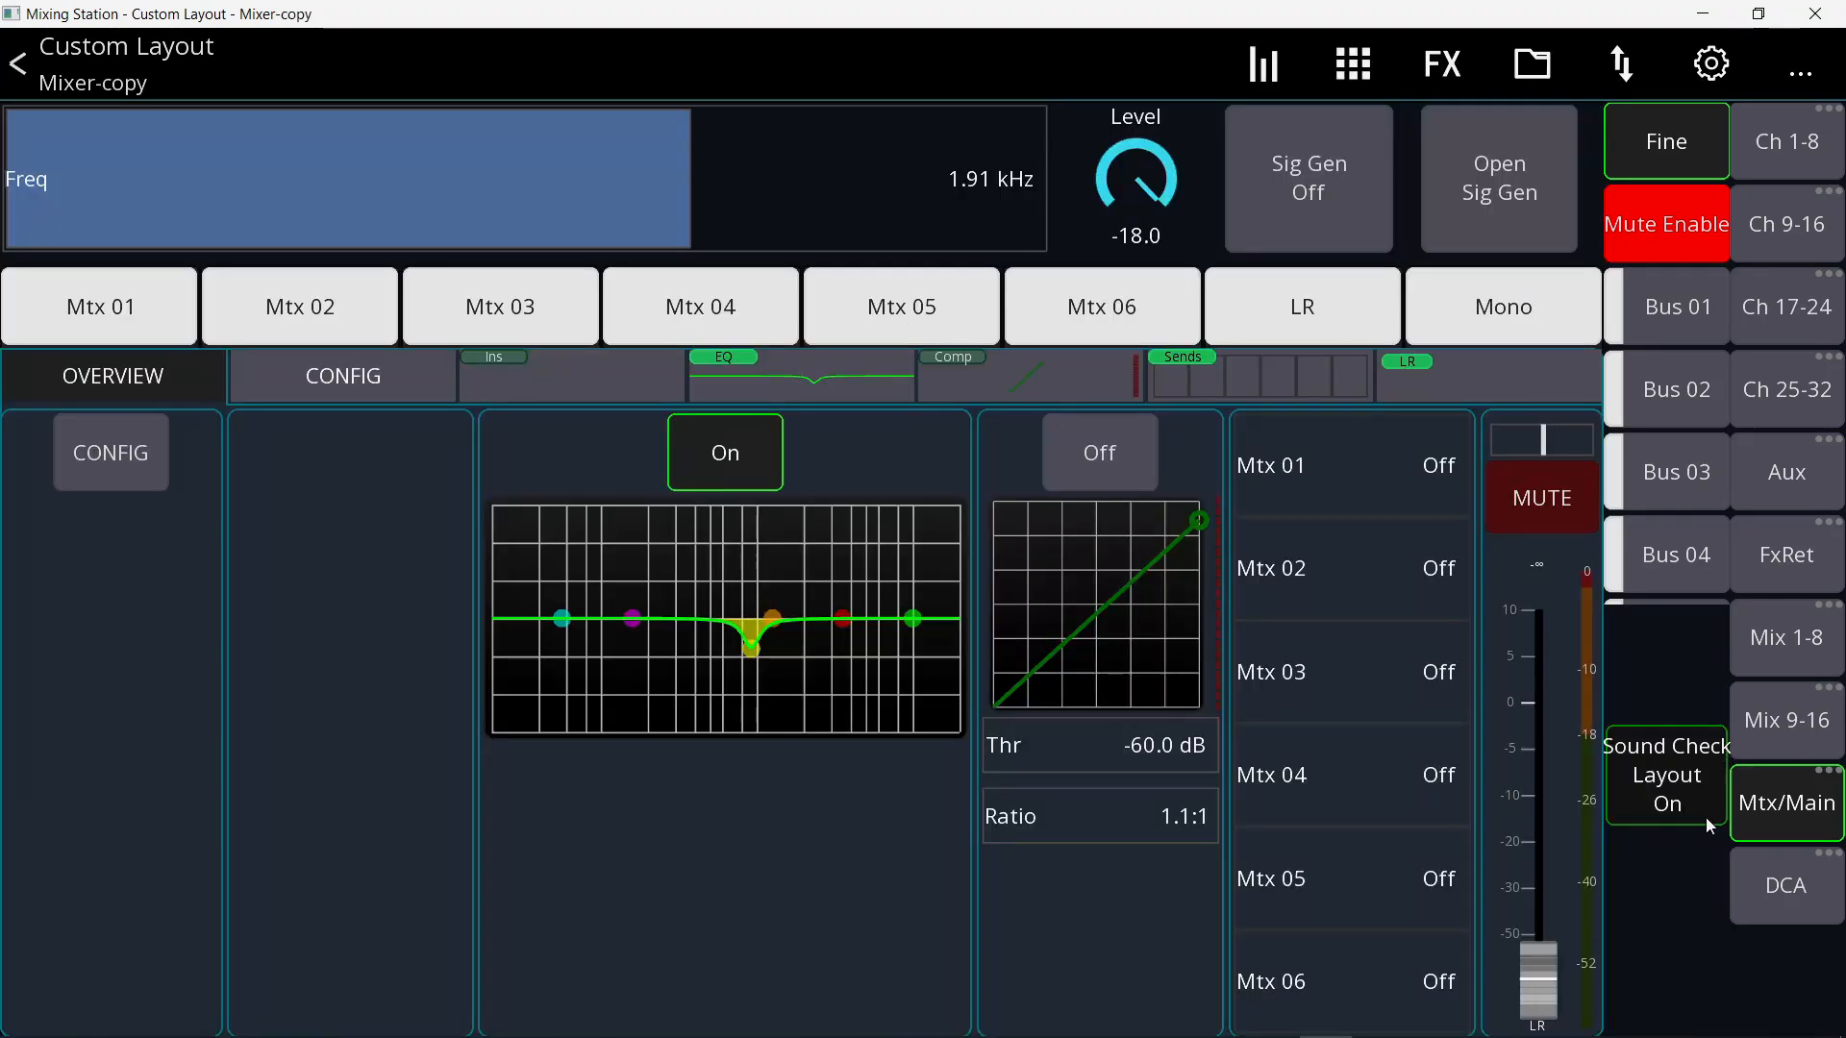
{"action": "left_click", "coordinate": [1665, 774]}
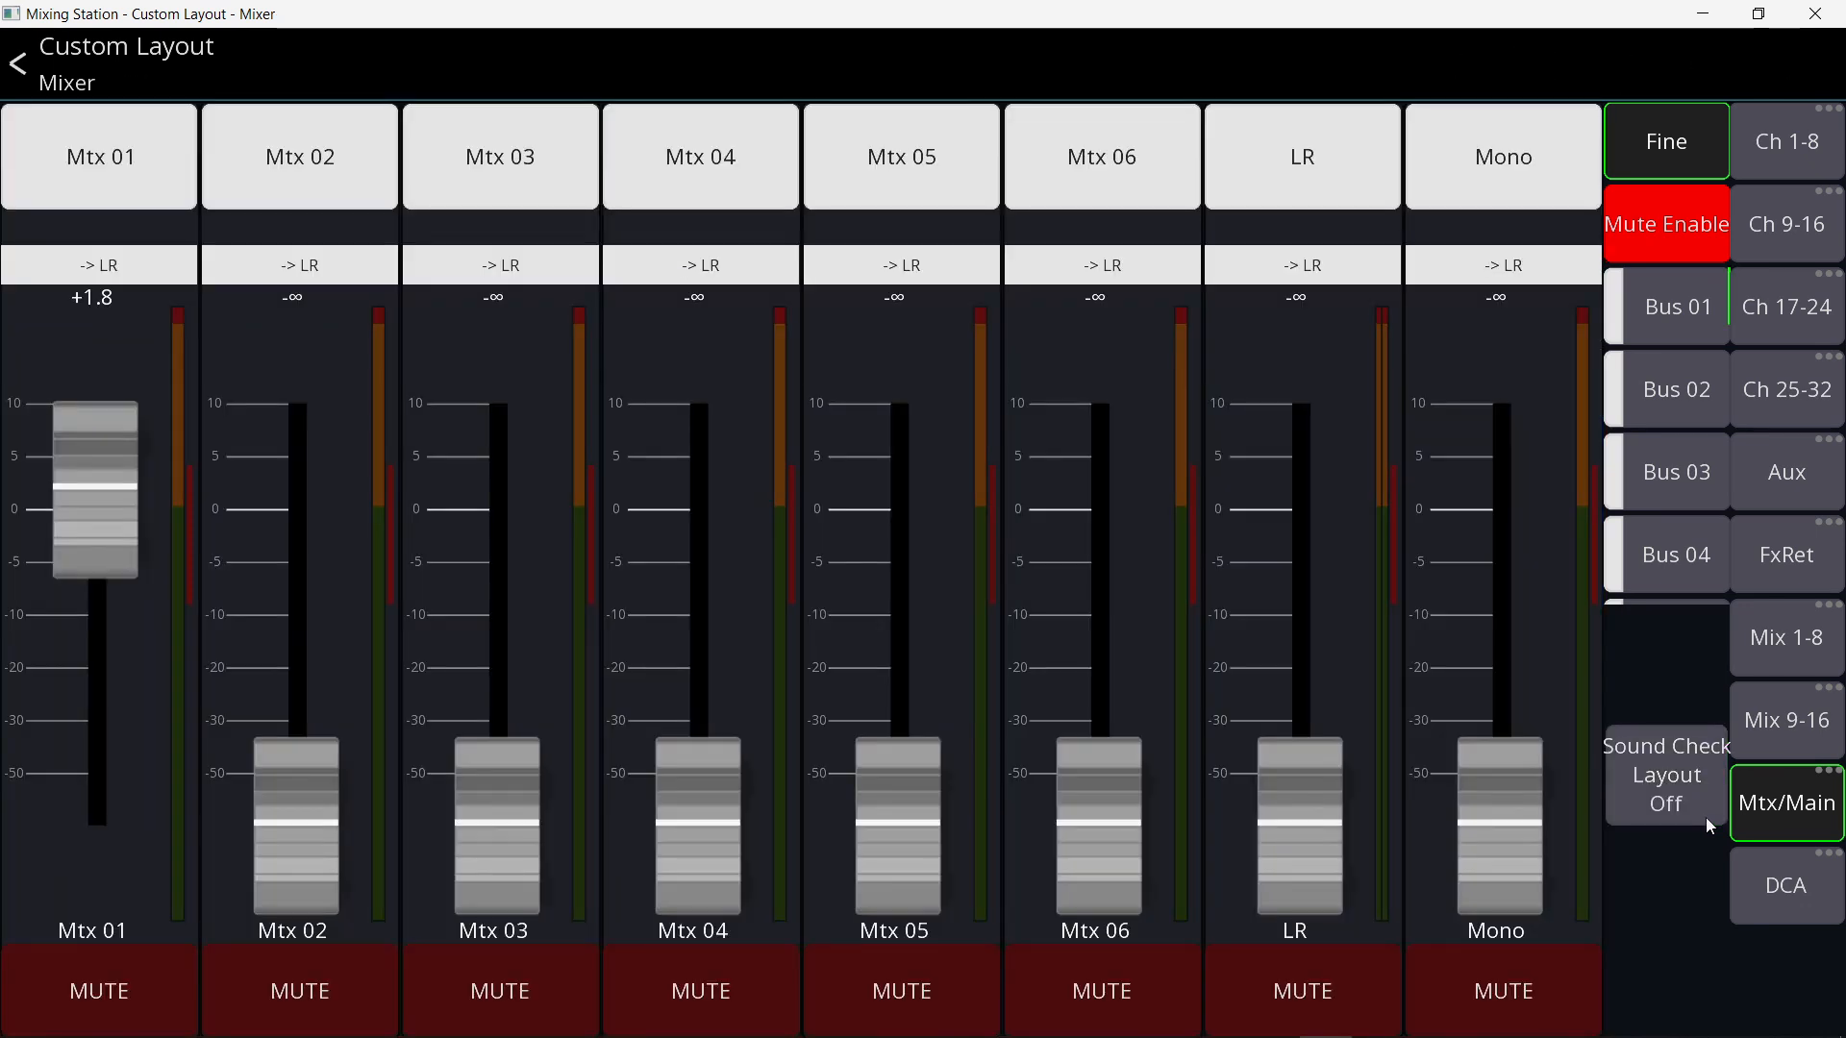
{"action": "left_click", "coordinate": [1665, 775]}
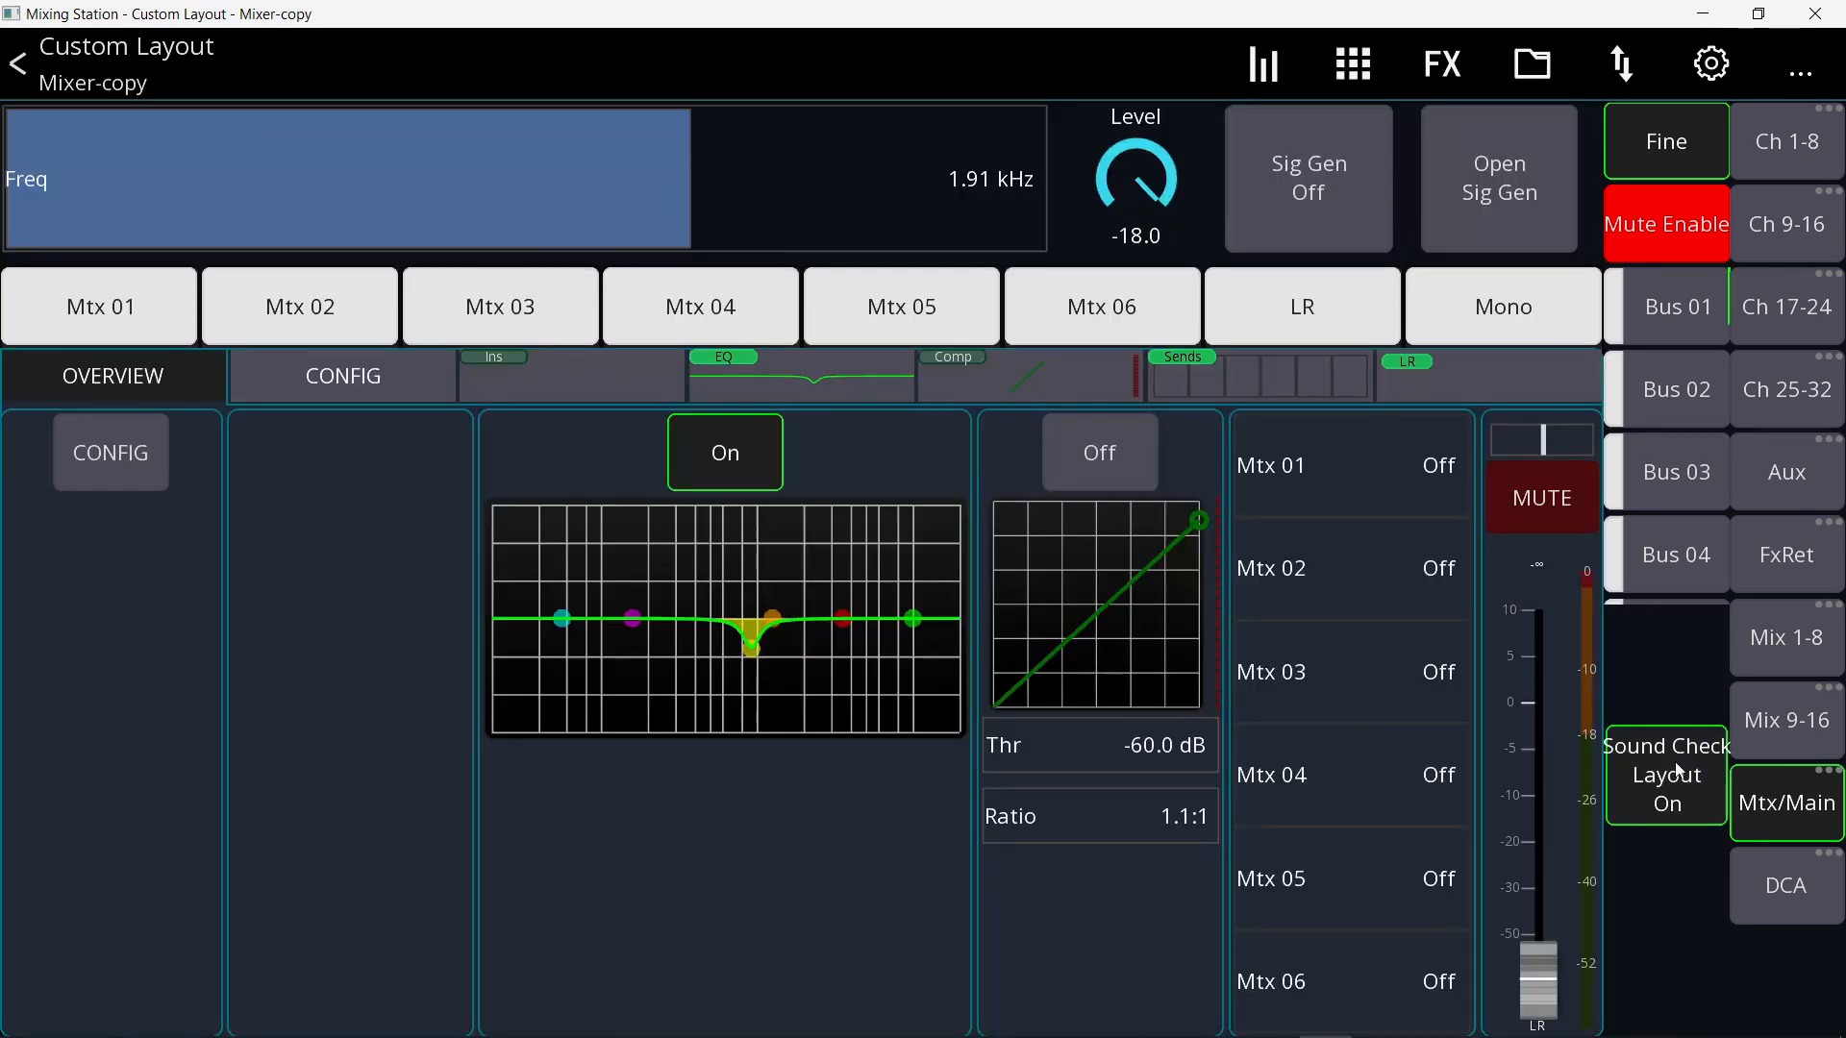
- Run the signal generator at 2.99 kHz, view the LR PEQ, and enter Edit Layout
{"action": "left_click_drag", "start_coordinate": [1136, 177], "coordinate": [1136, 234]}
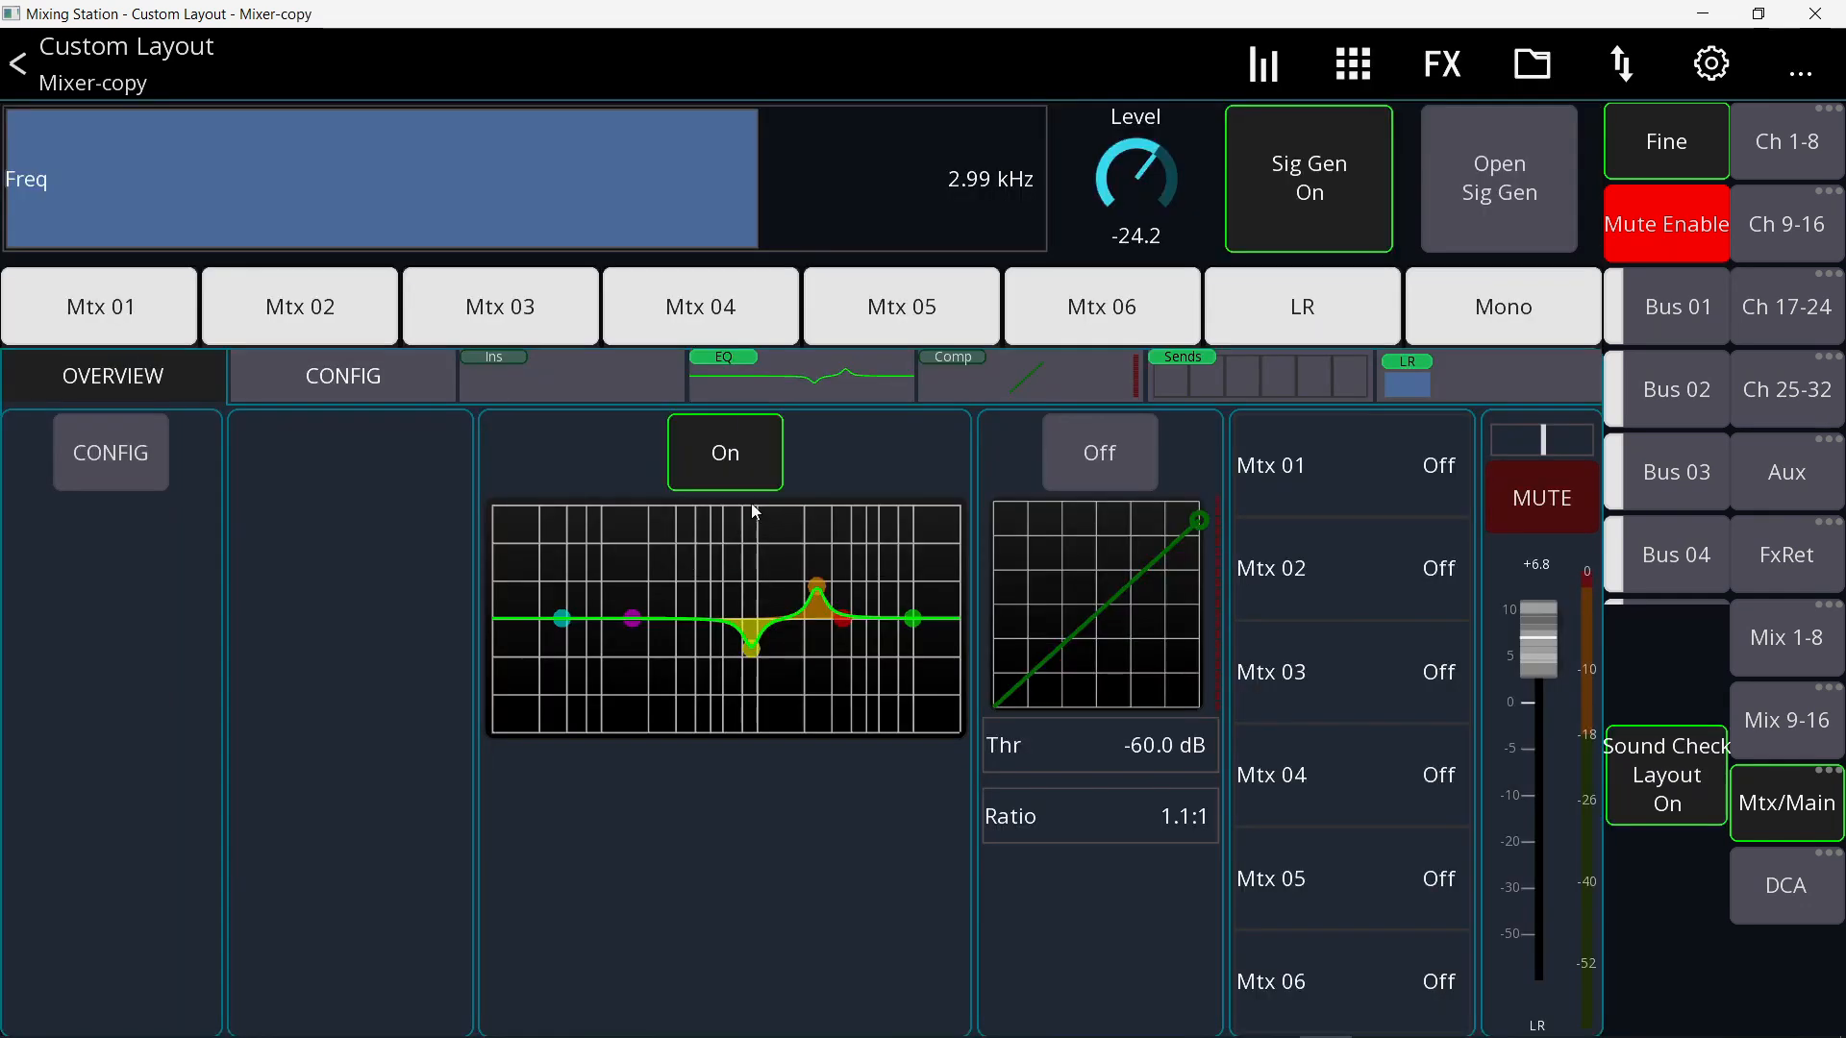
{"action": "left_click", "coordinate": [800, 377]}
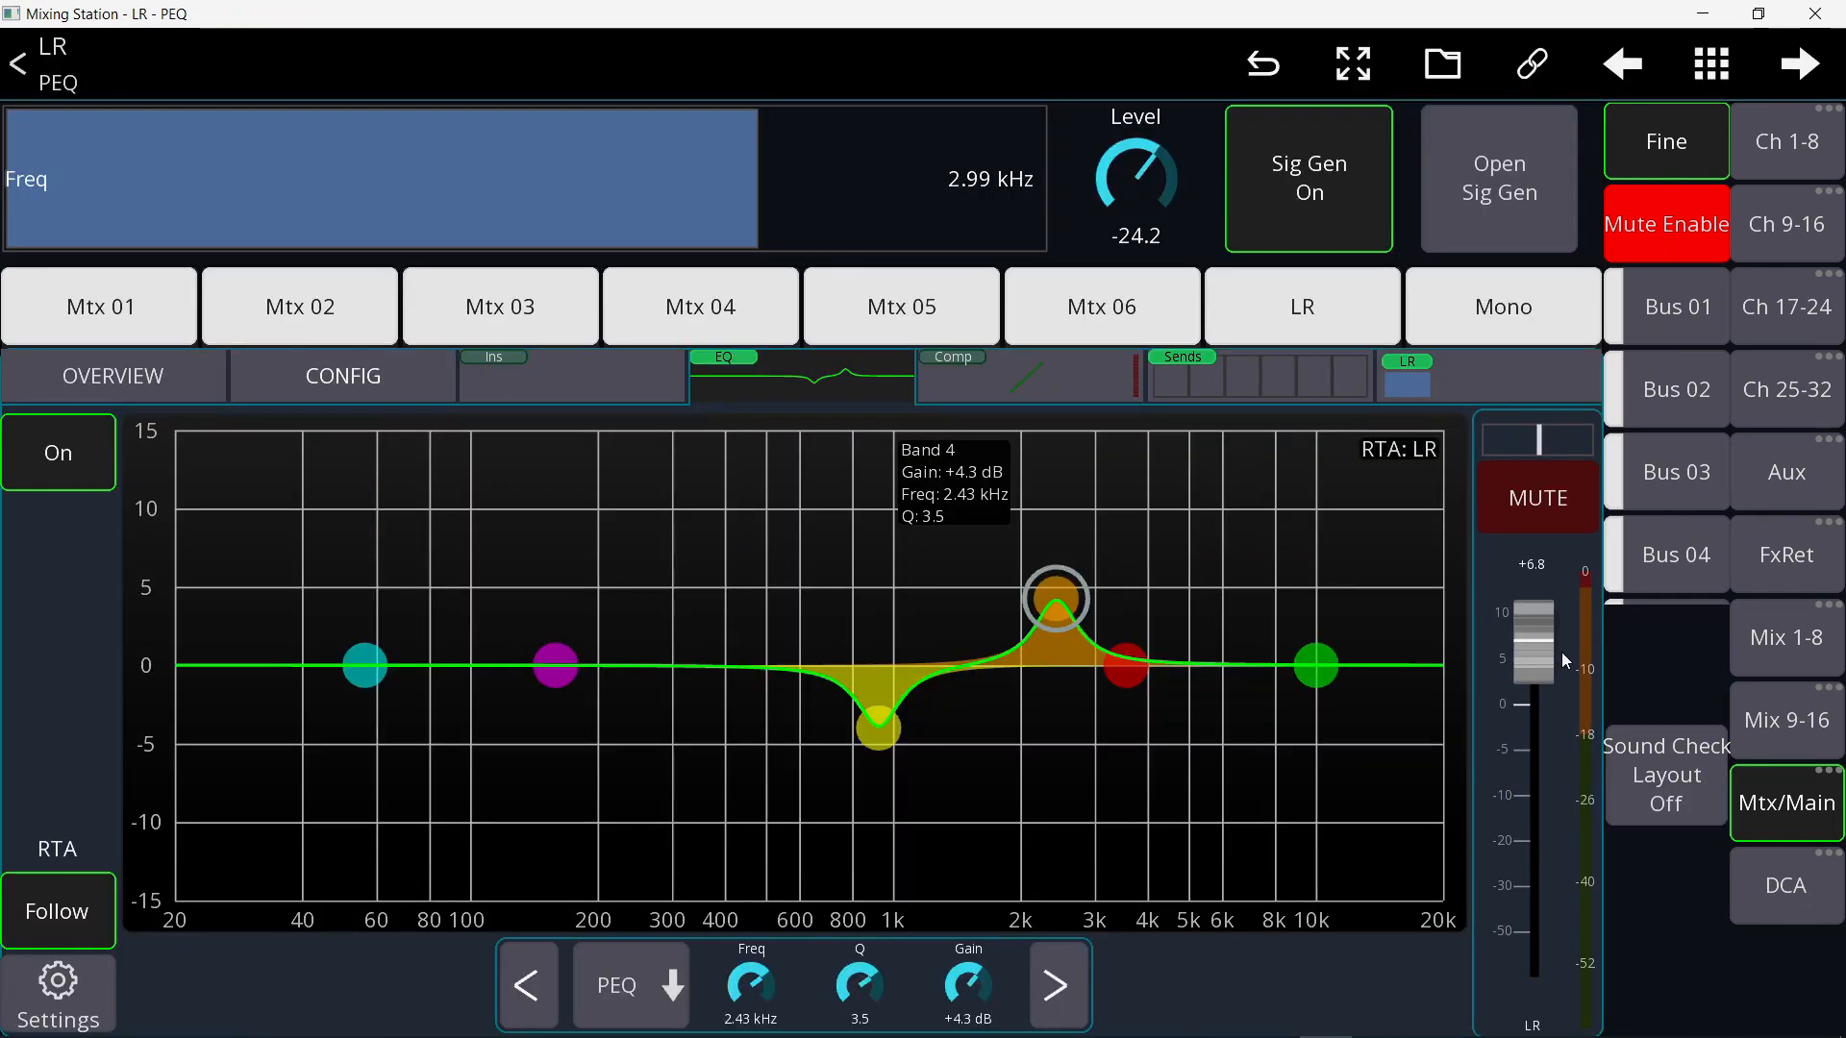
{"action": "left_click_drag", "start_coordinate": [1534, 648], "coordinate": [1534, 736]}
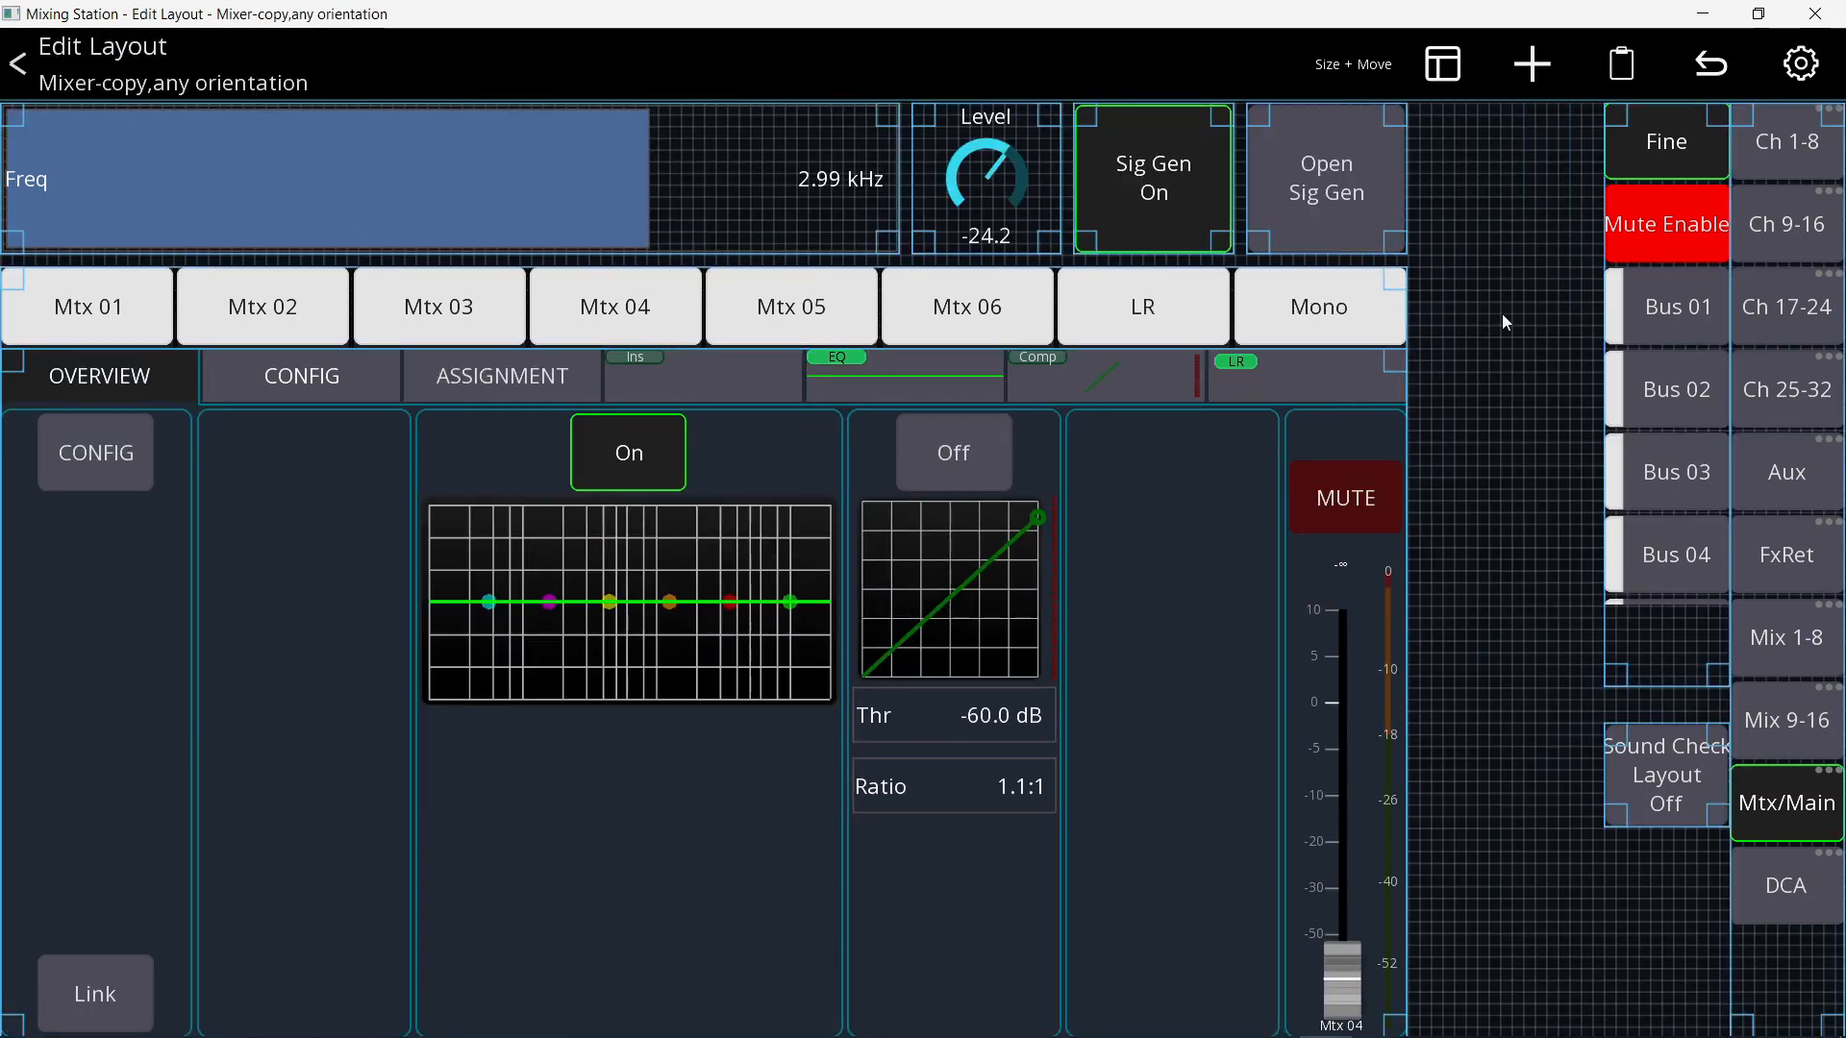
- Add a General CH Level fader to Mixer-copy assigned to the Main level action
{"action": "left_click", "coordinate": [1530, 64]}
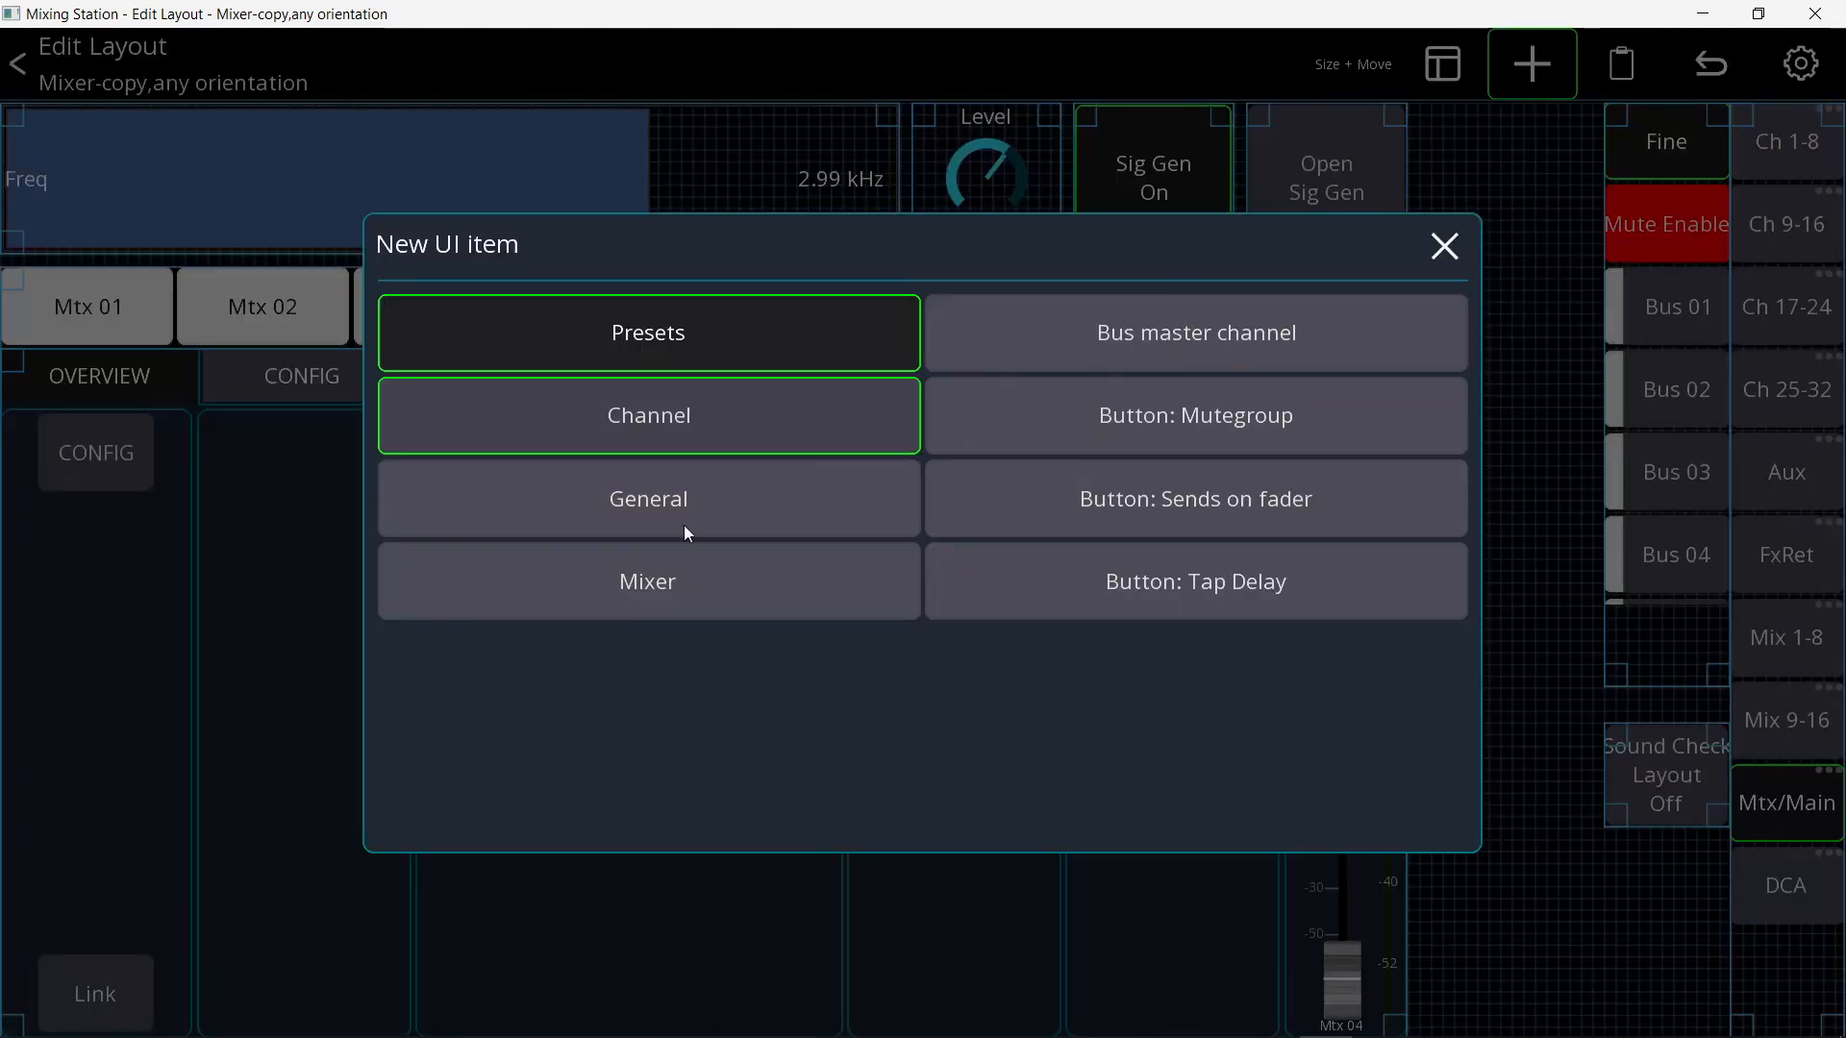
{"action": "left_click", "coordinate": [1444, 246]}
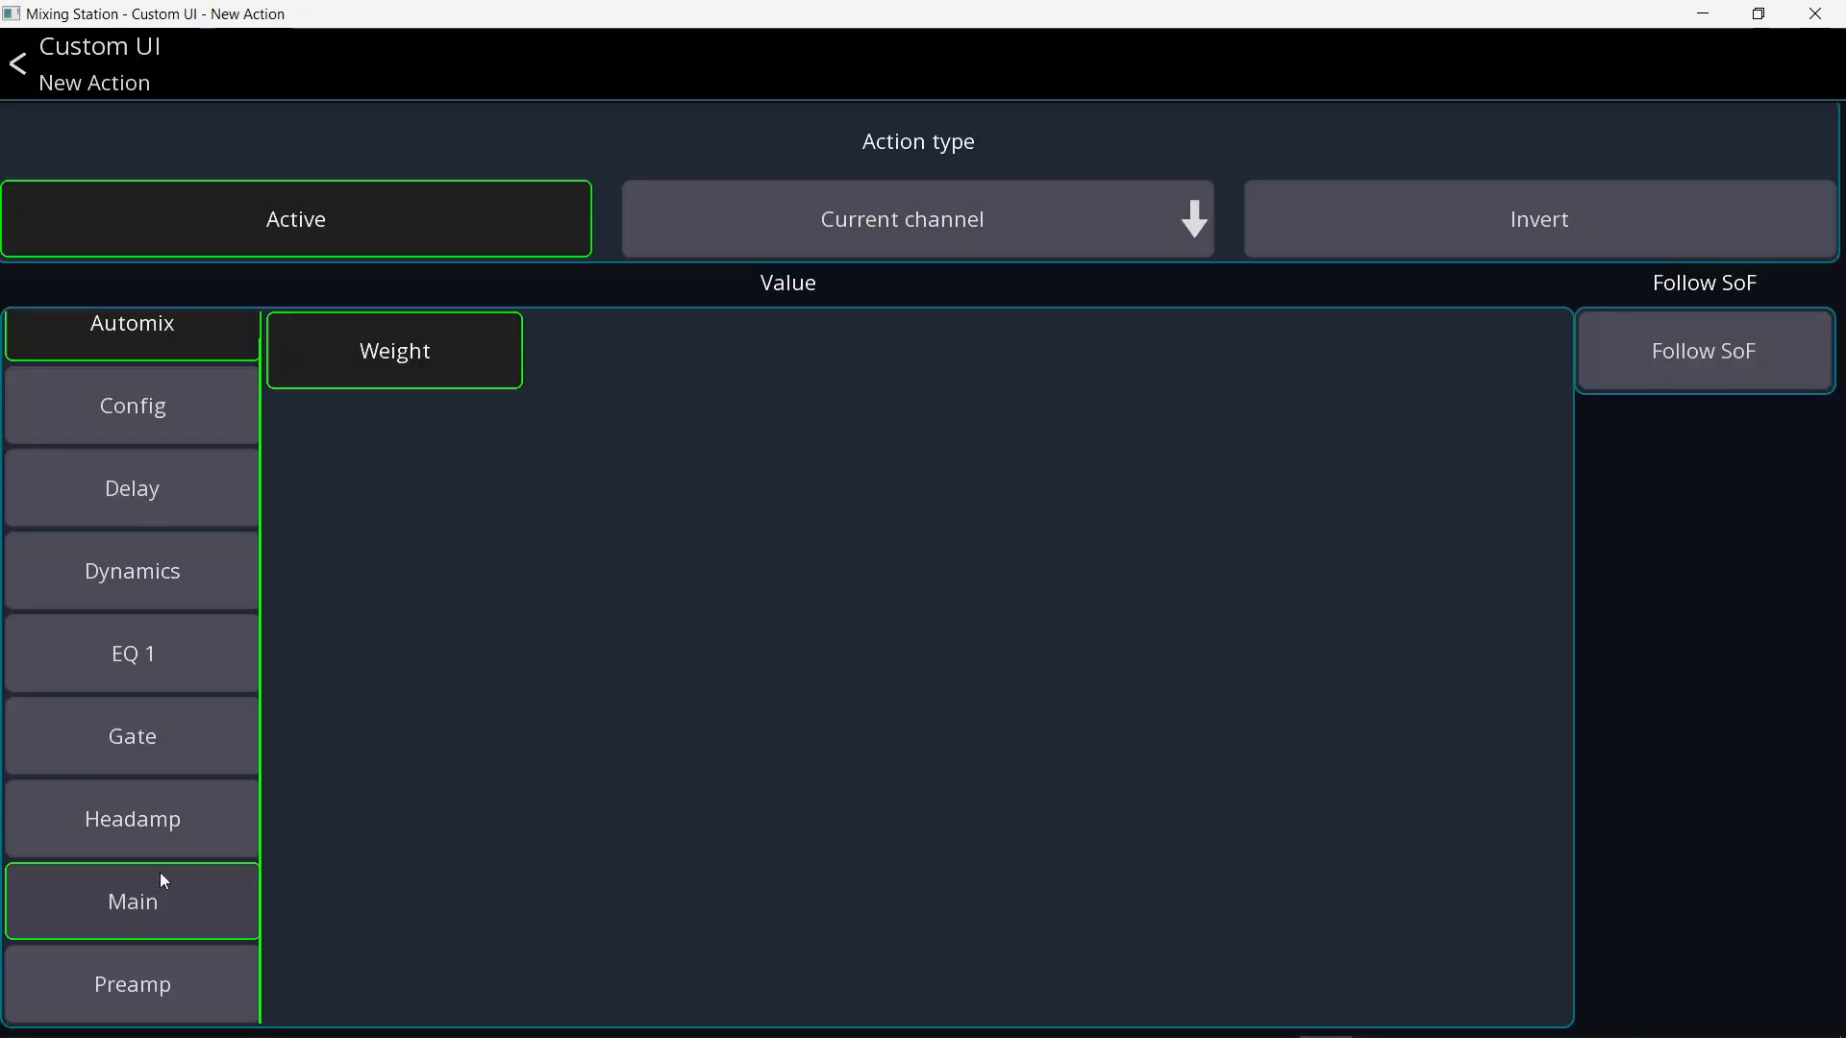
{"action": "left_click", "coordinate": [15, 63]}
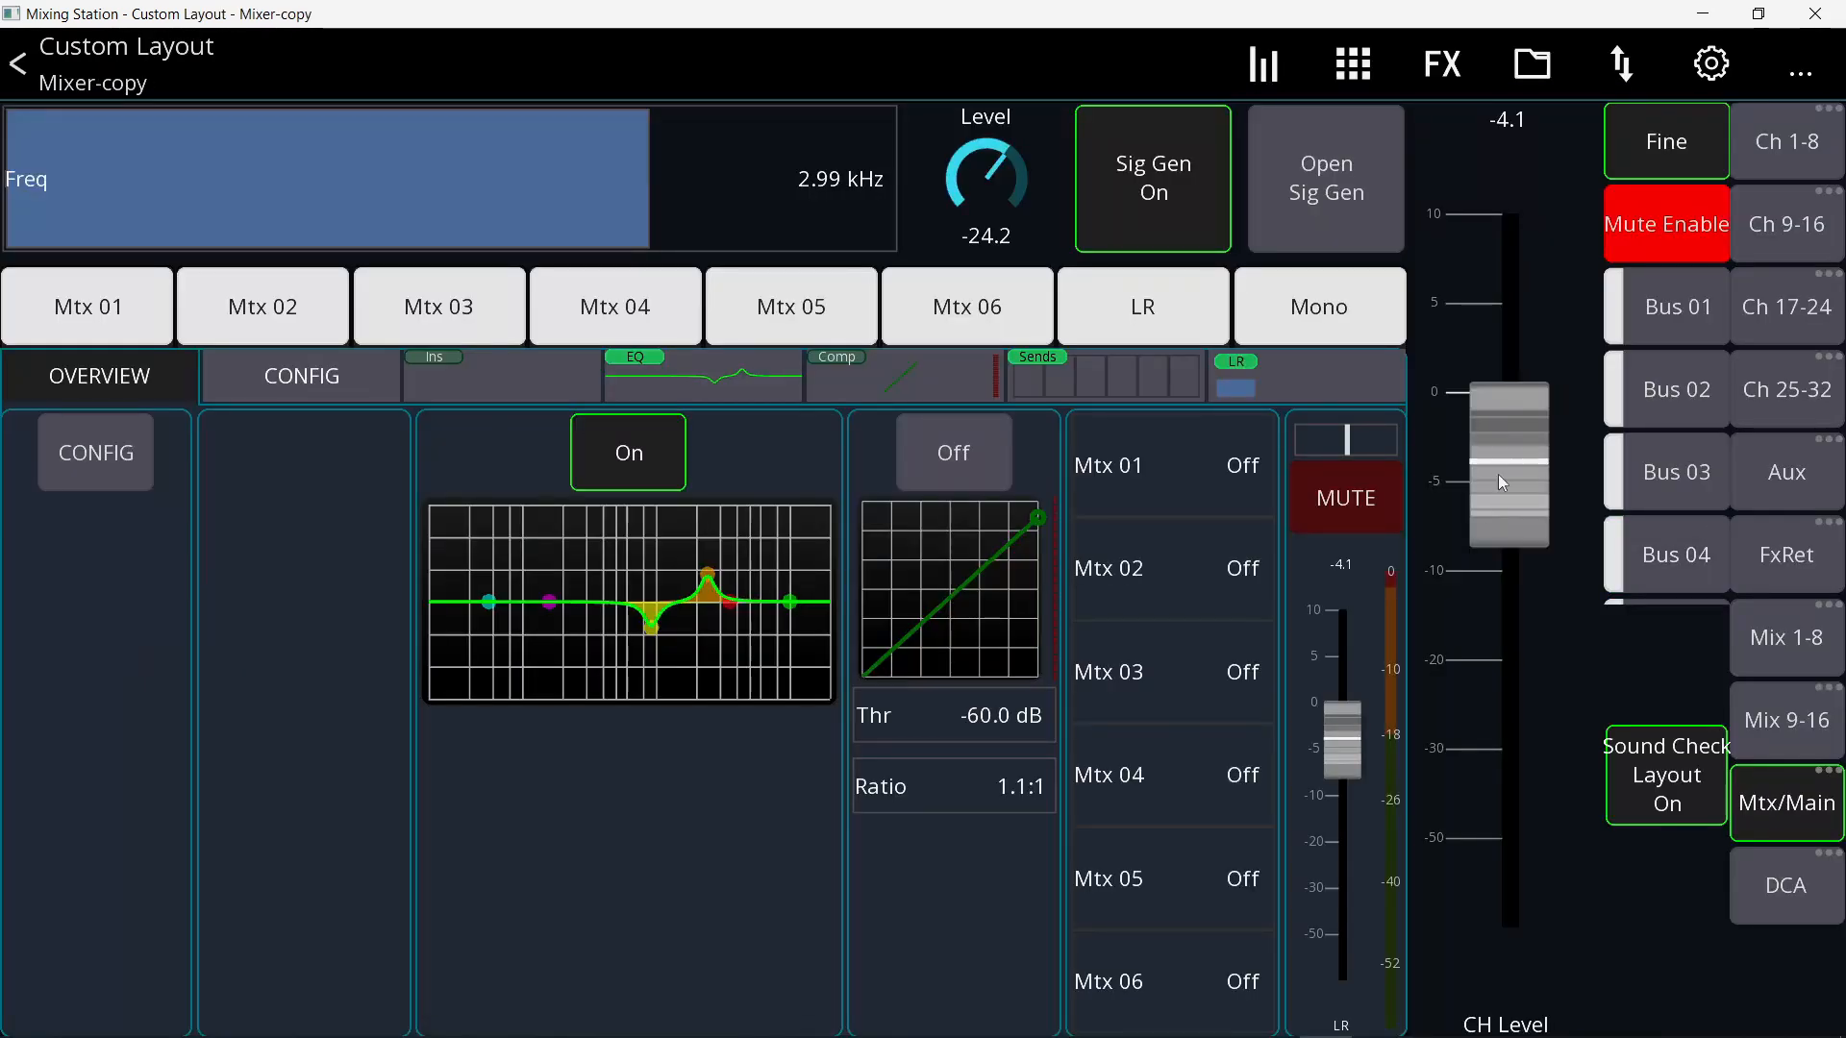
- Test the new fader on CH 22 and confirm it follows the selected channel
{"action": "left_click_drag", "start_coordinate": [1502, 466], "coordinate": [1501, 400]}
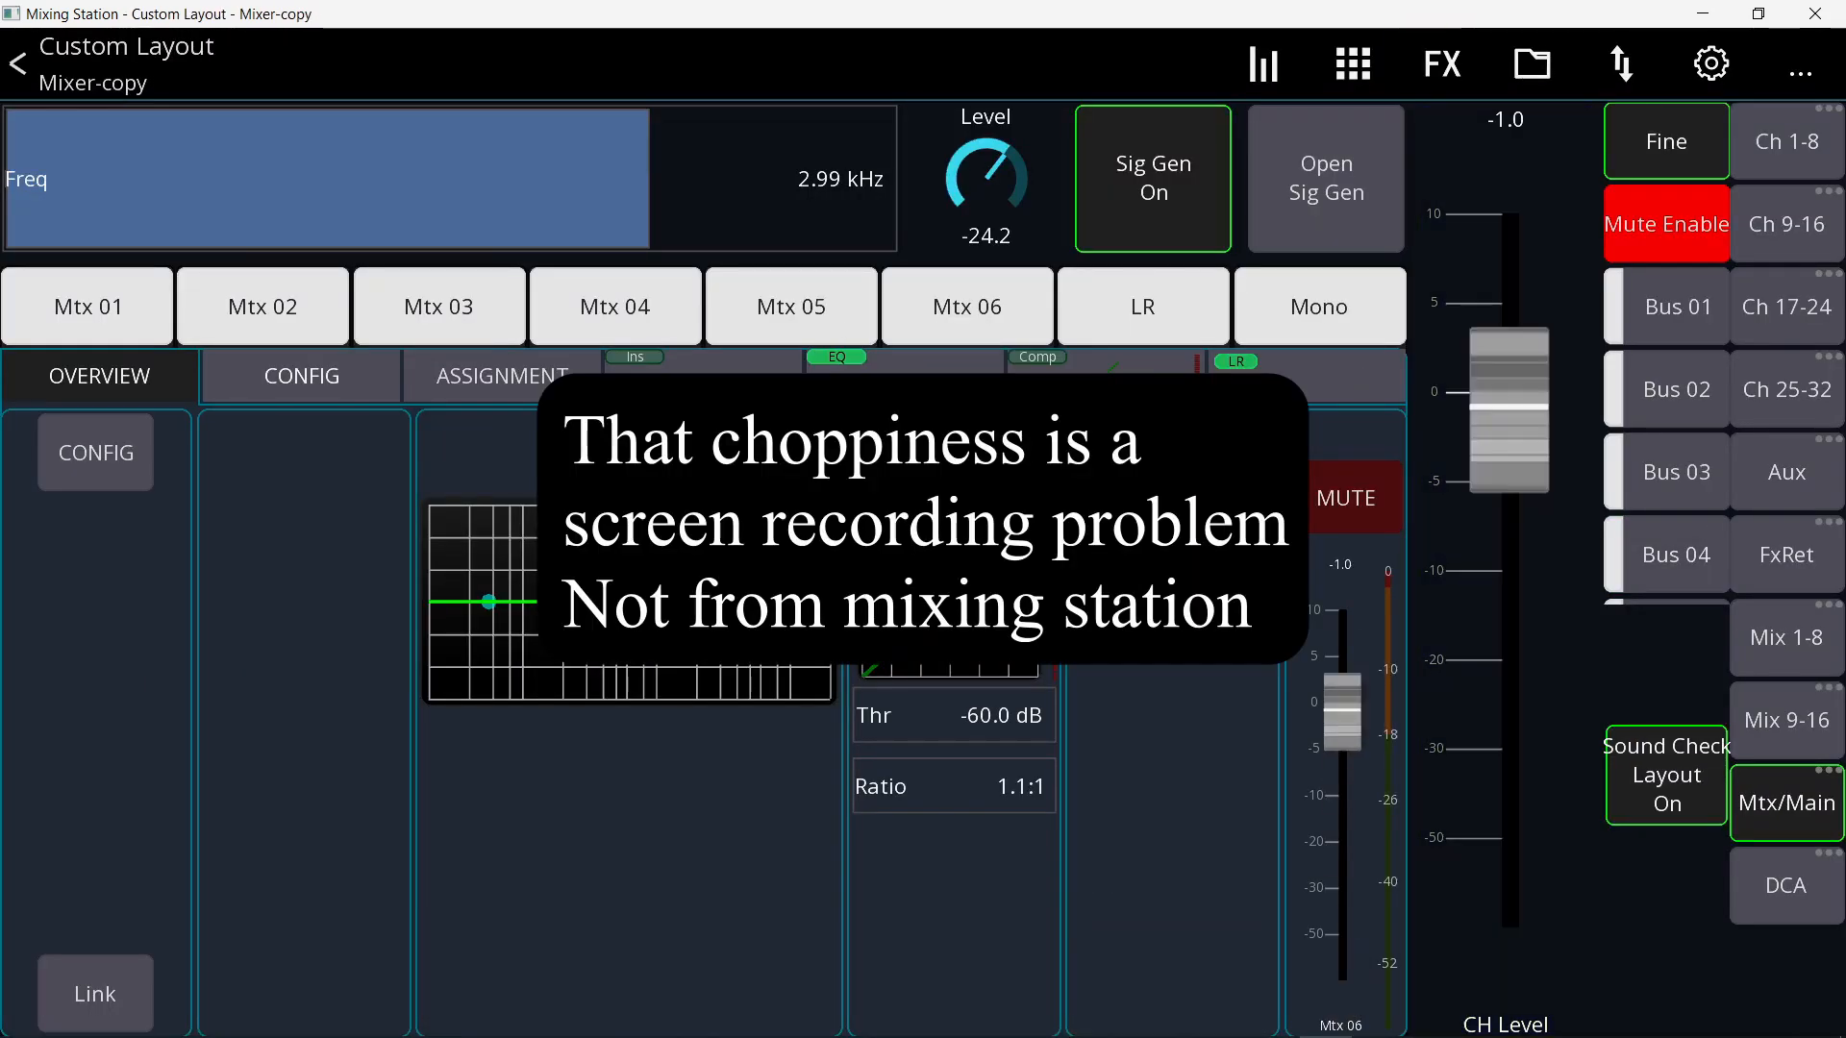
{"action": "left_click", "coordinate": [1787, 305]}
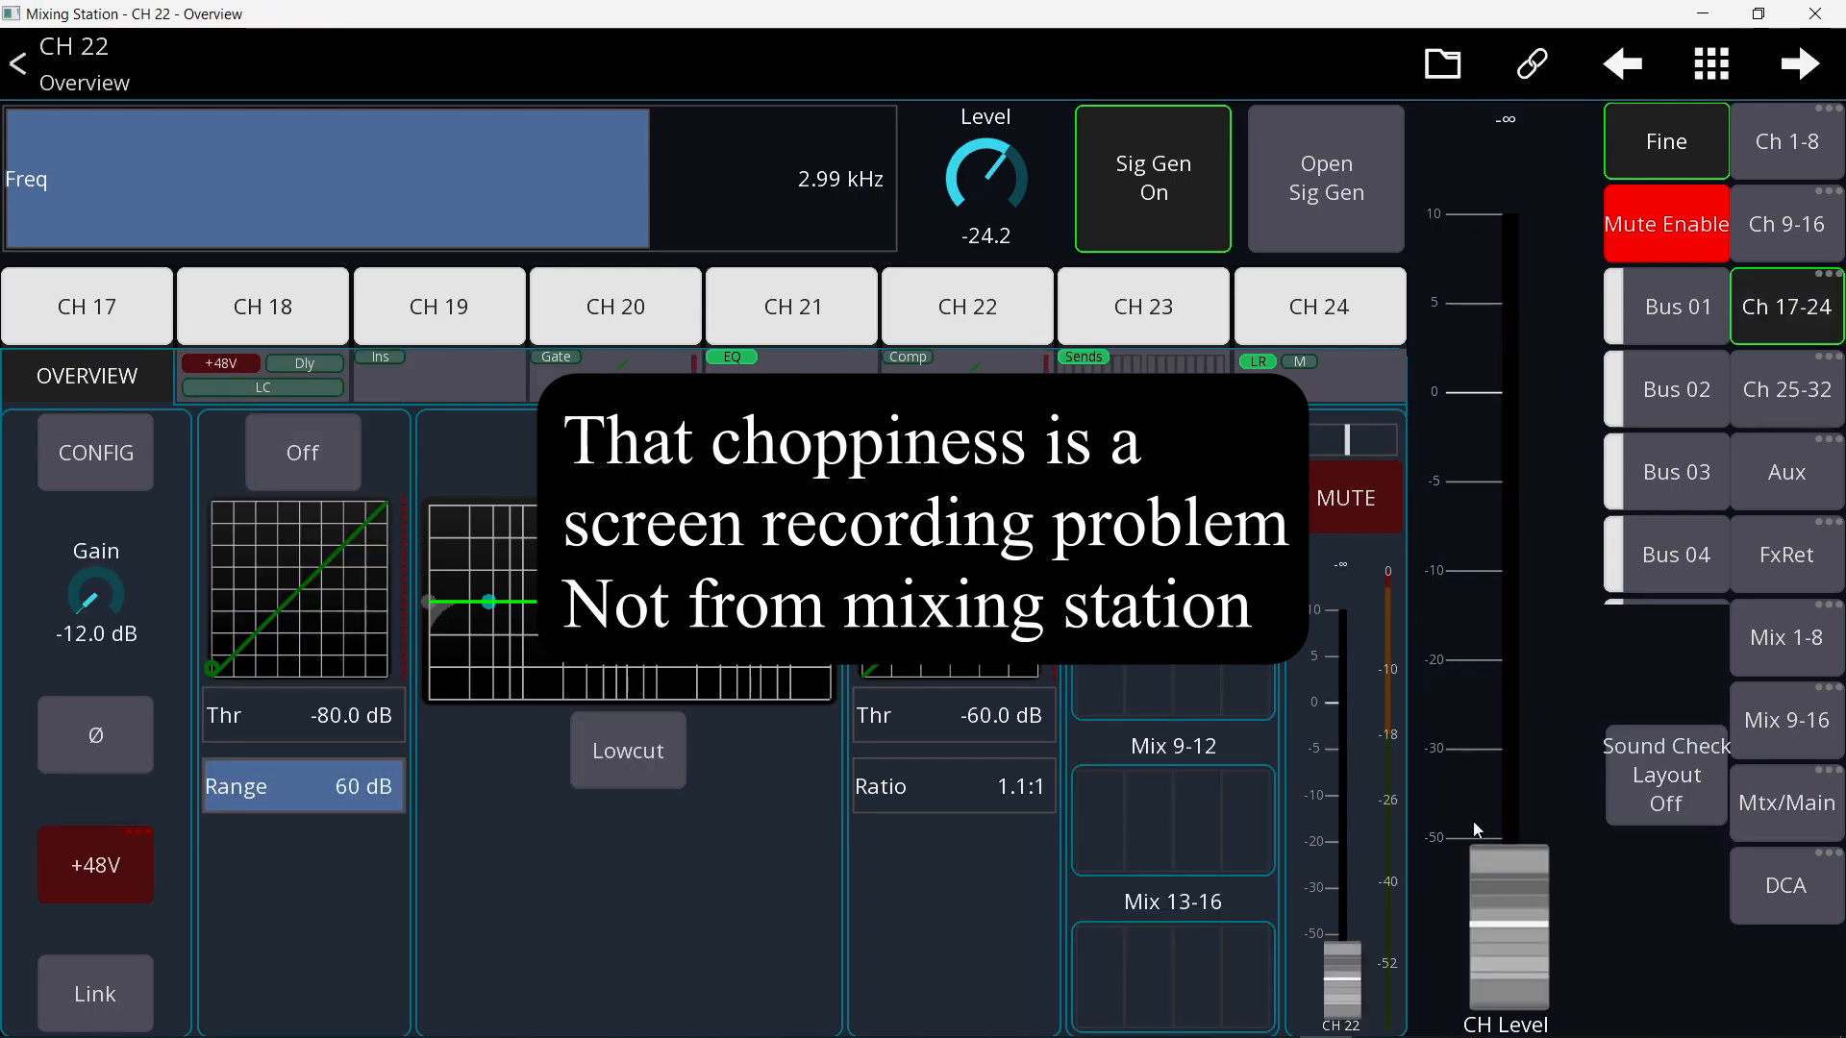
{"action": "left_click", "coordinate": [1665, 775]}
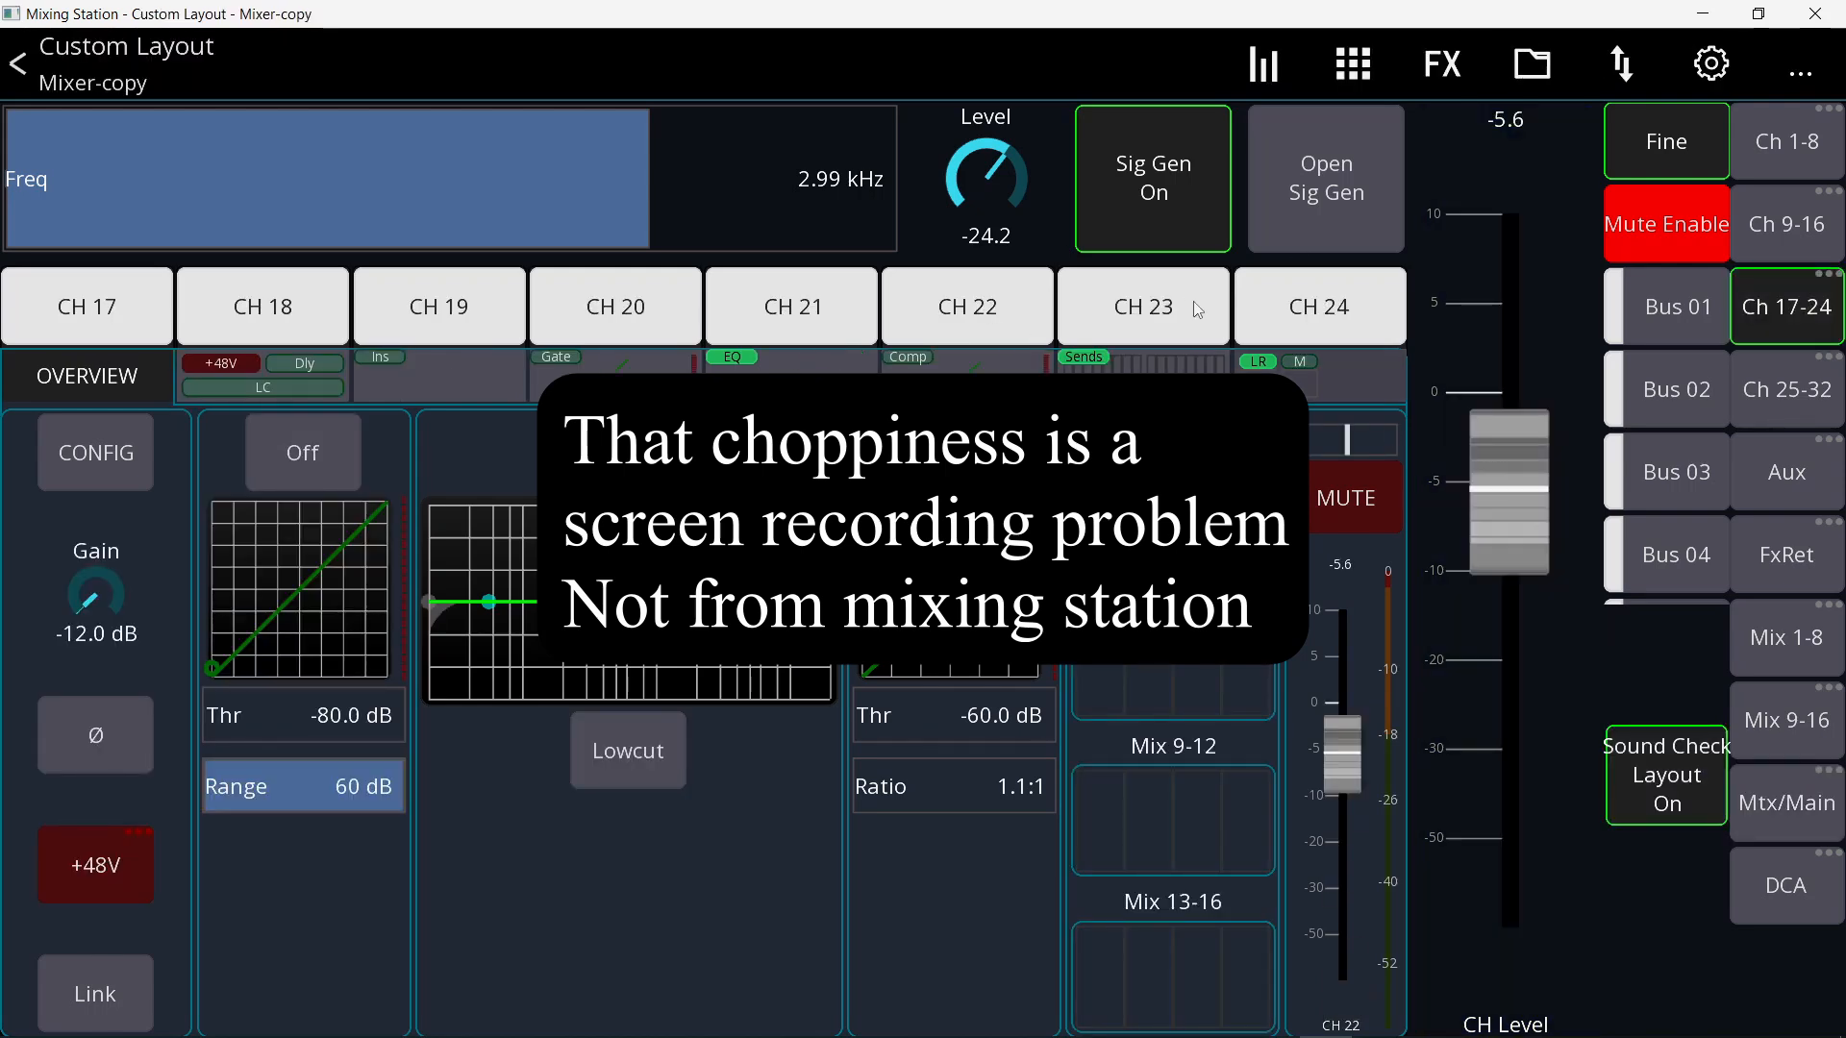
{"action": "left_click", "coordinate": [965, 306]}
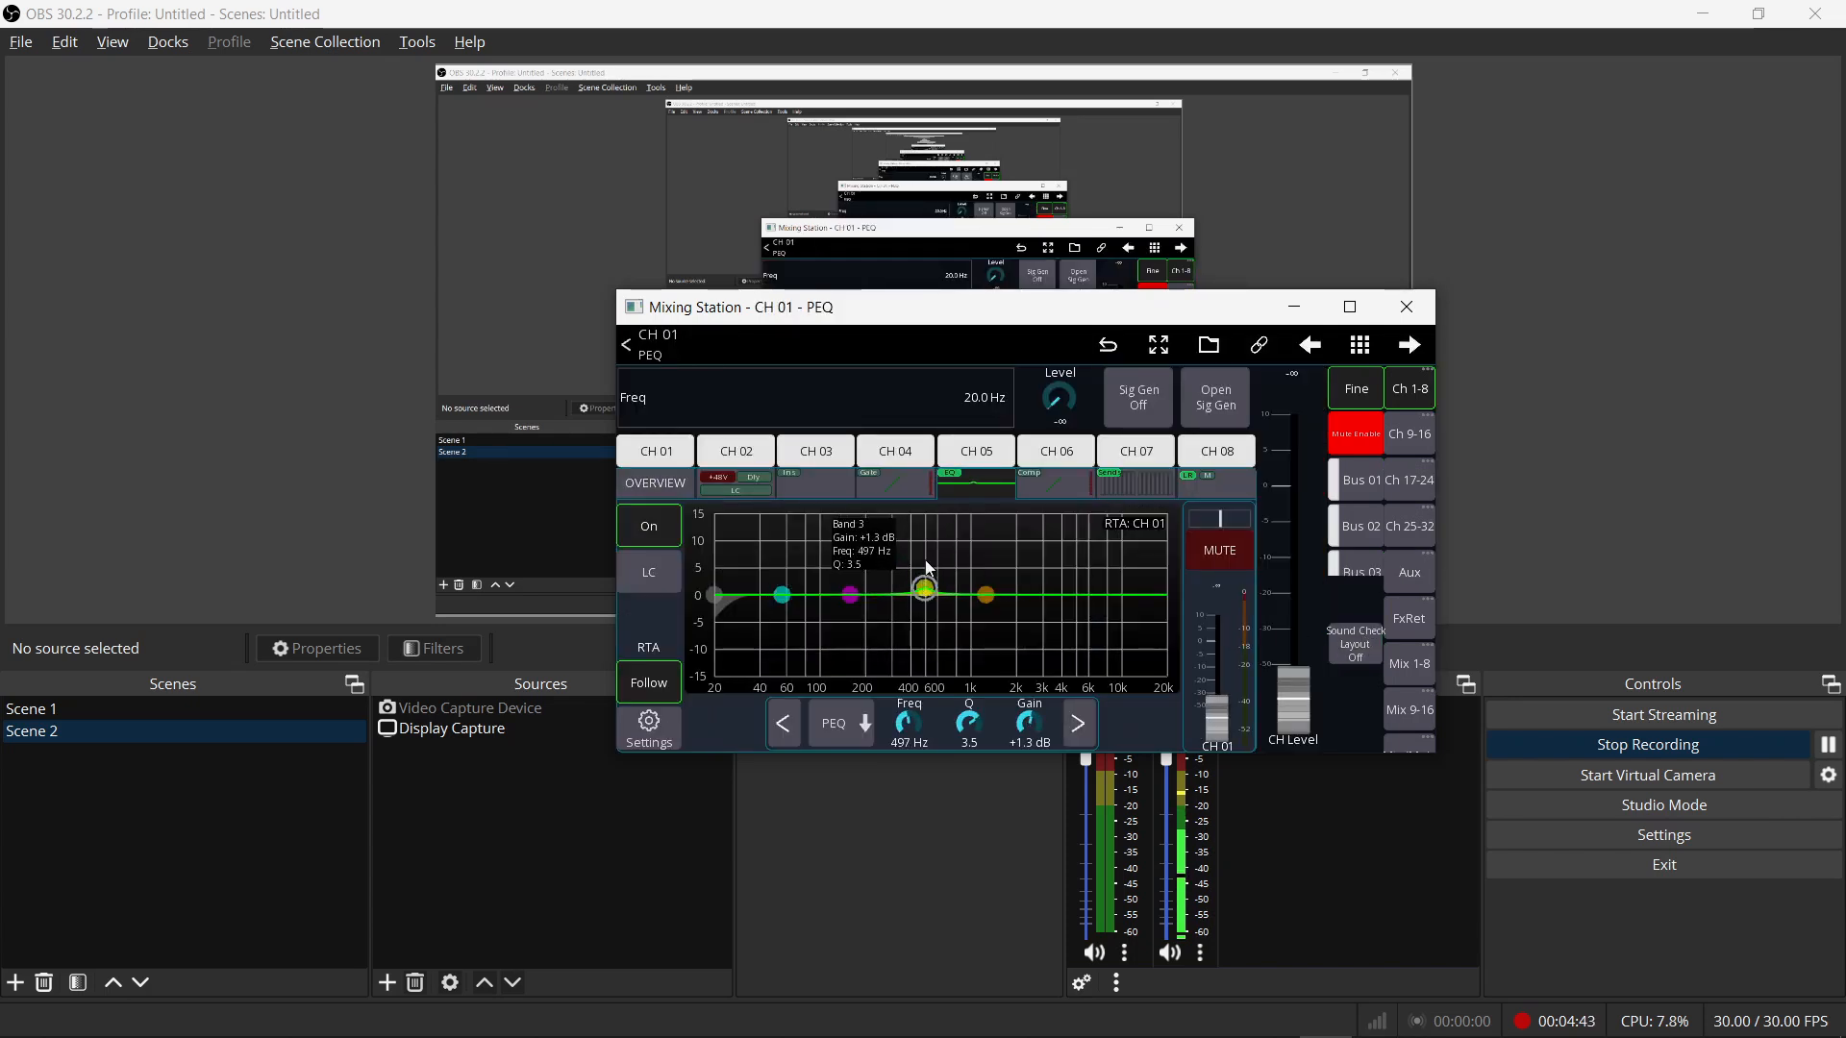
{"action": "left_click_drag", "start_coordinate": [925, 588], "coordinate": [911, 621]}
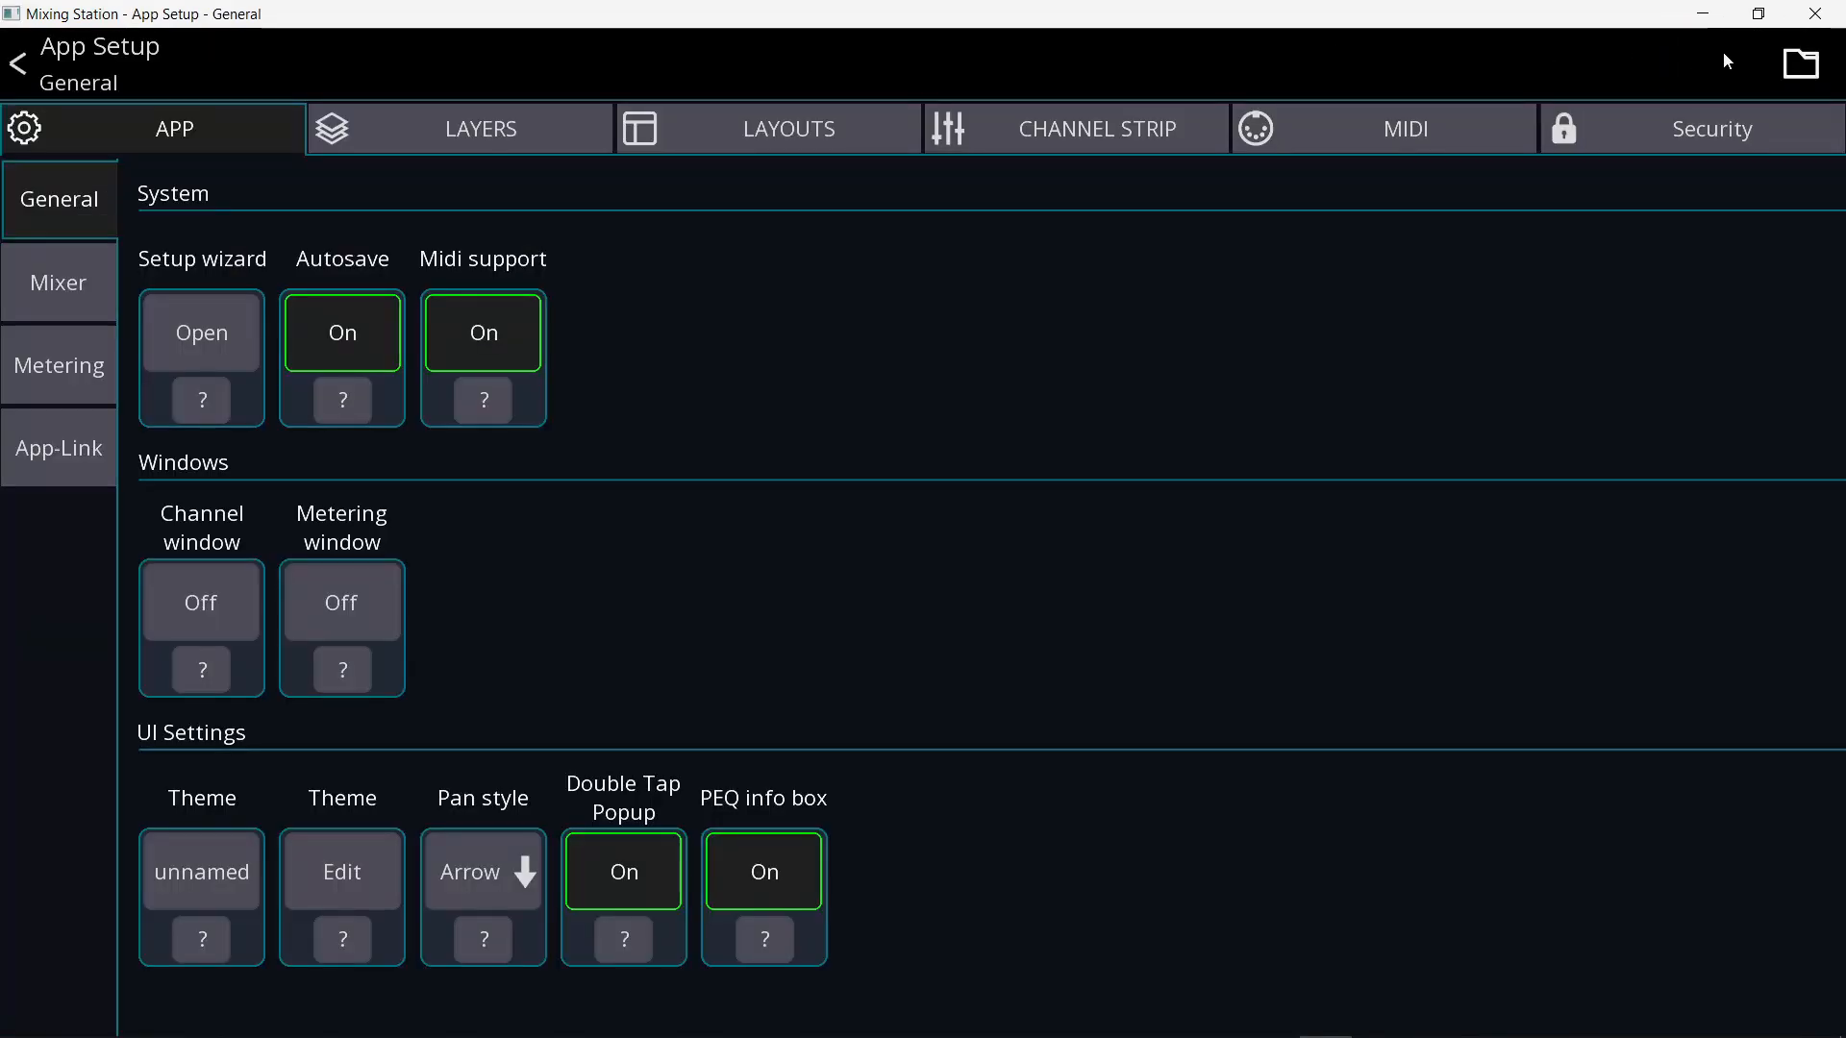
- Save a new Layouts-only settings entry named 'Sound Ch' and confirm it
{"action": "left_click", "coordinate": [1802, 63]}
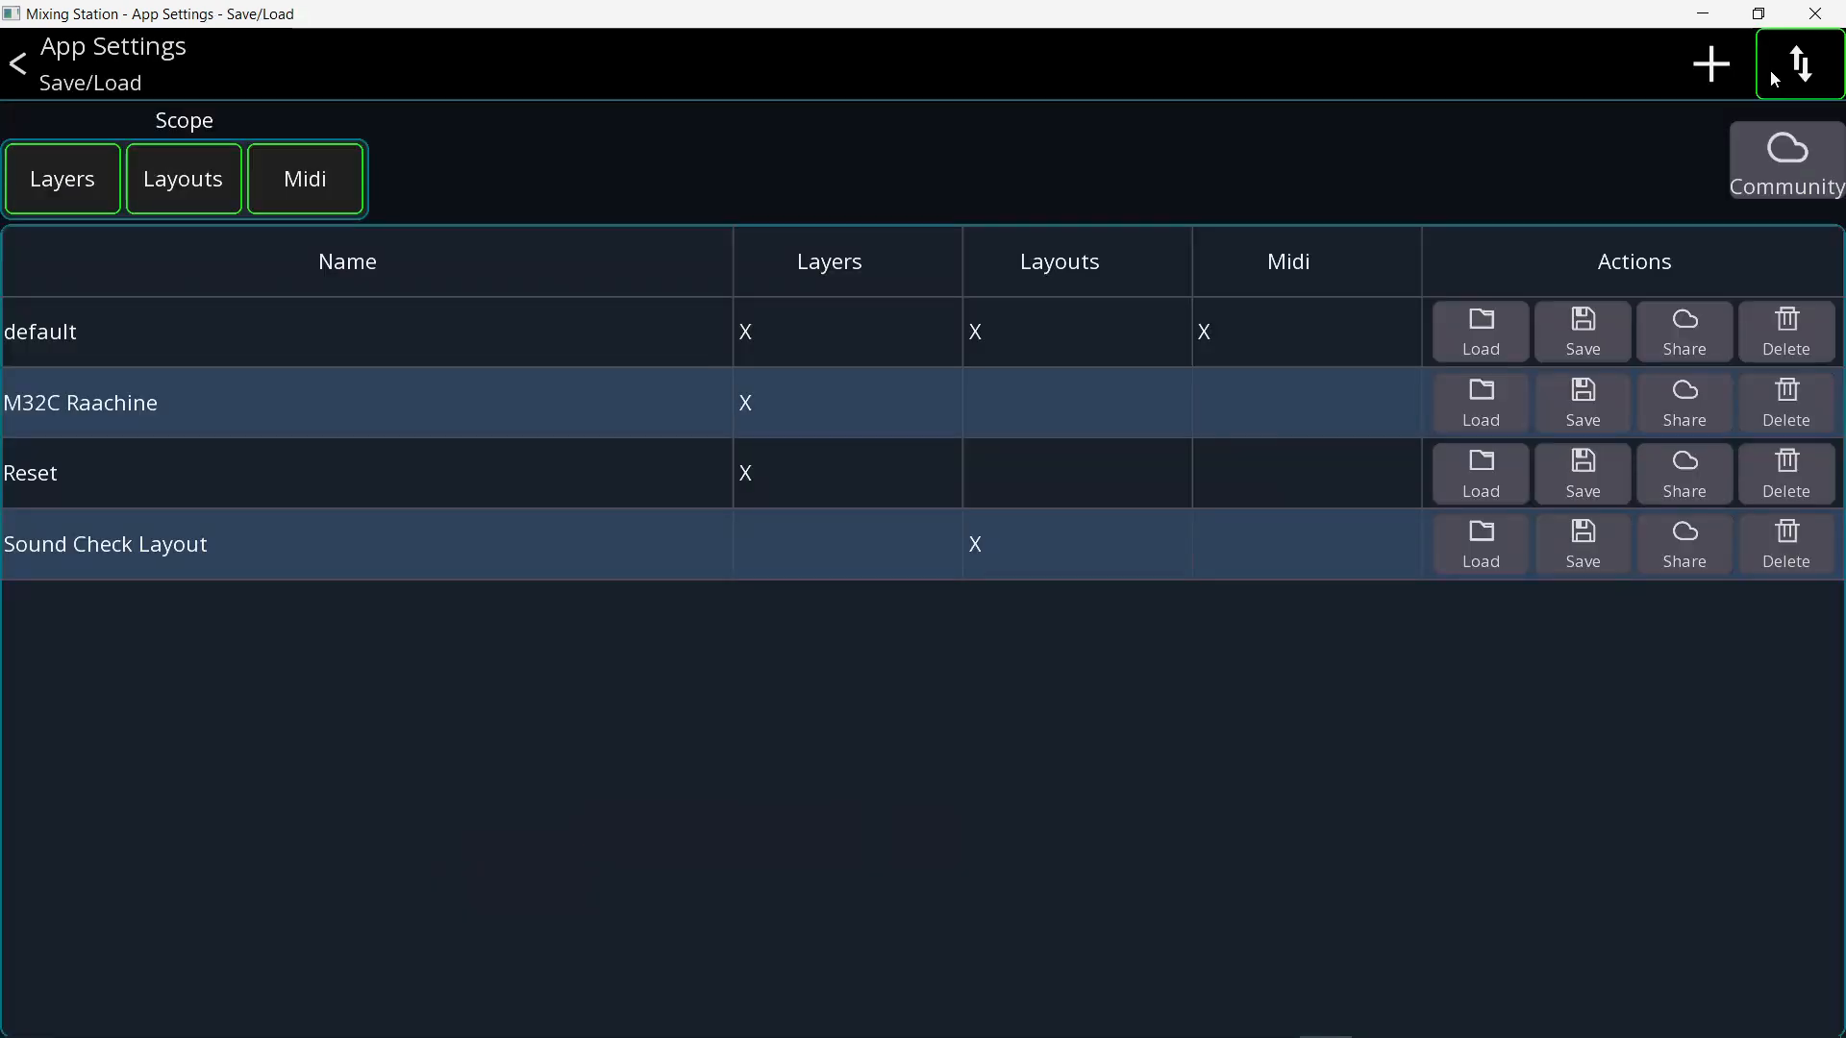
{"action": "left_click", "coordinate": [59, 179]}
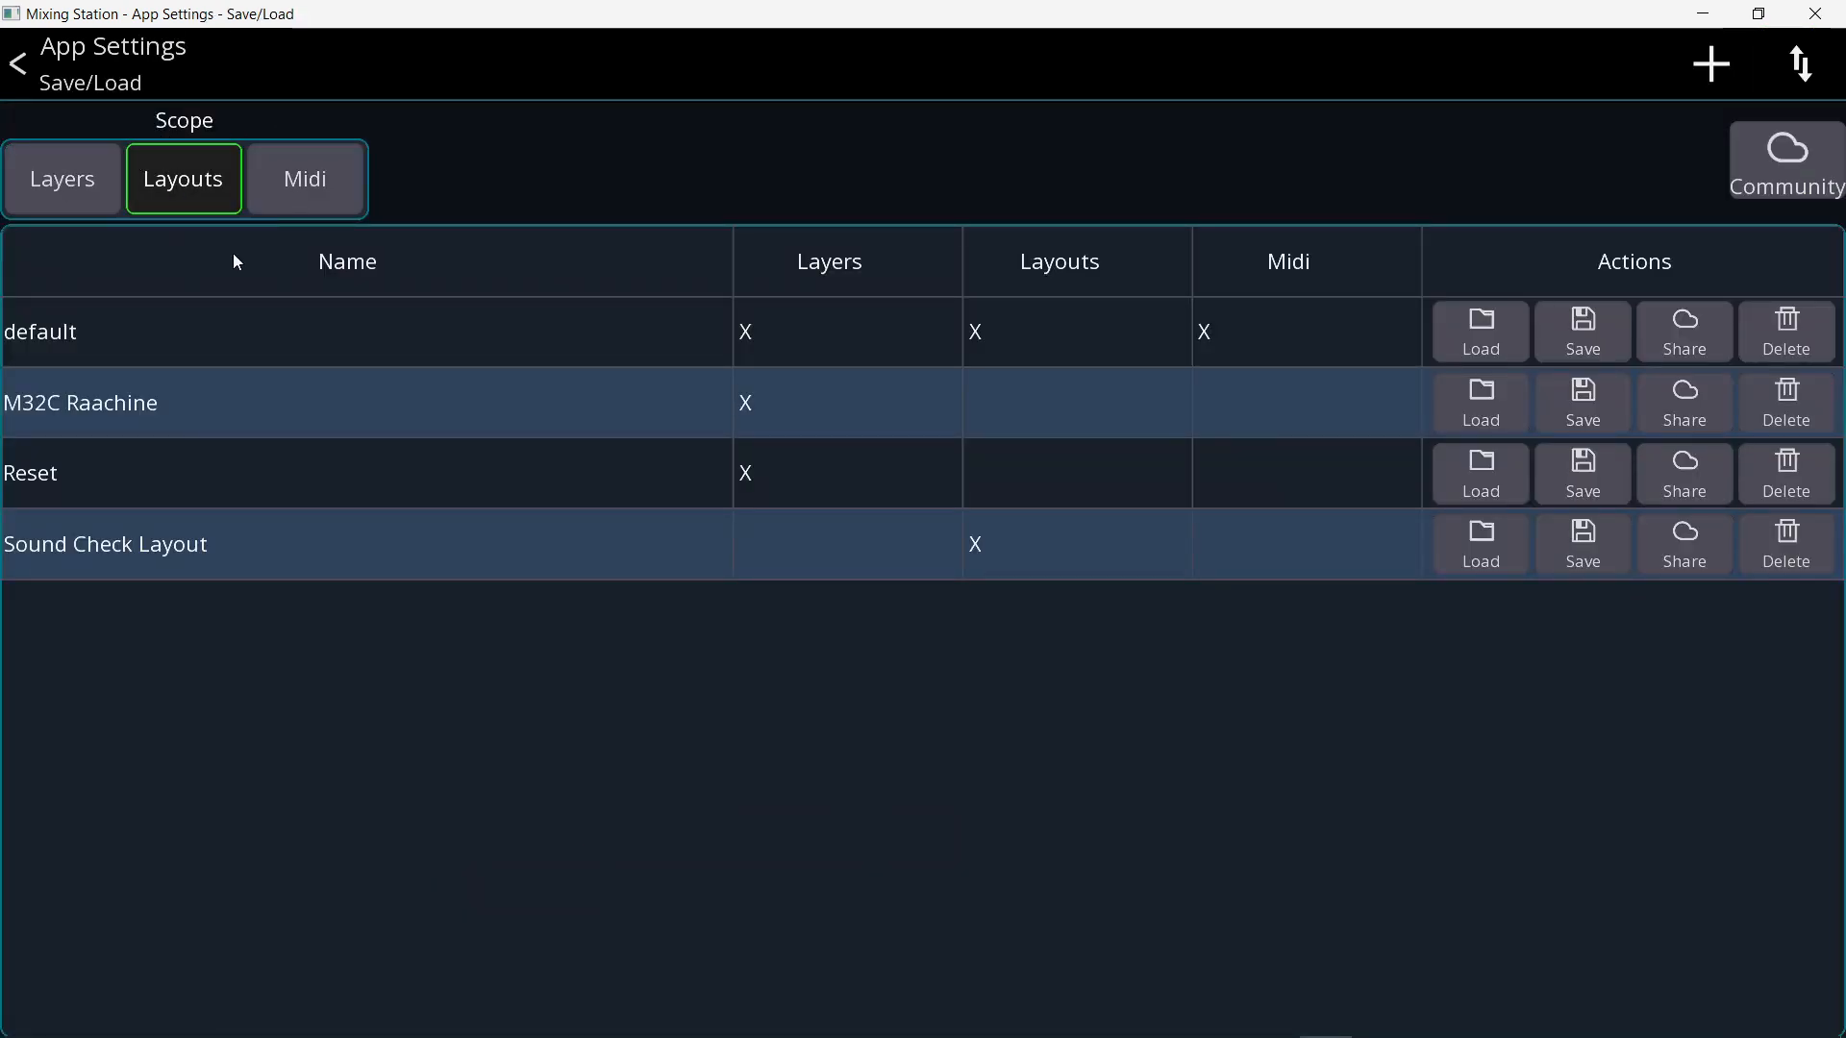
{"action": "left_click", "coordinate": [1711, 63]}
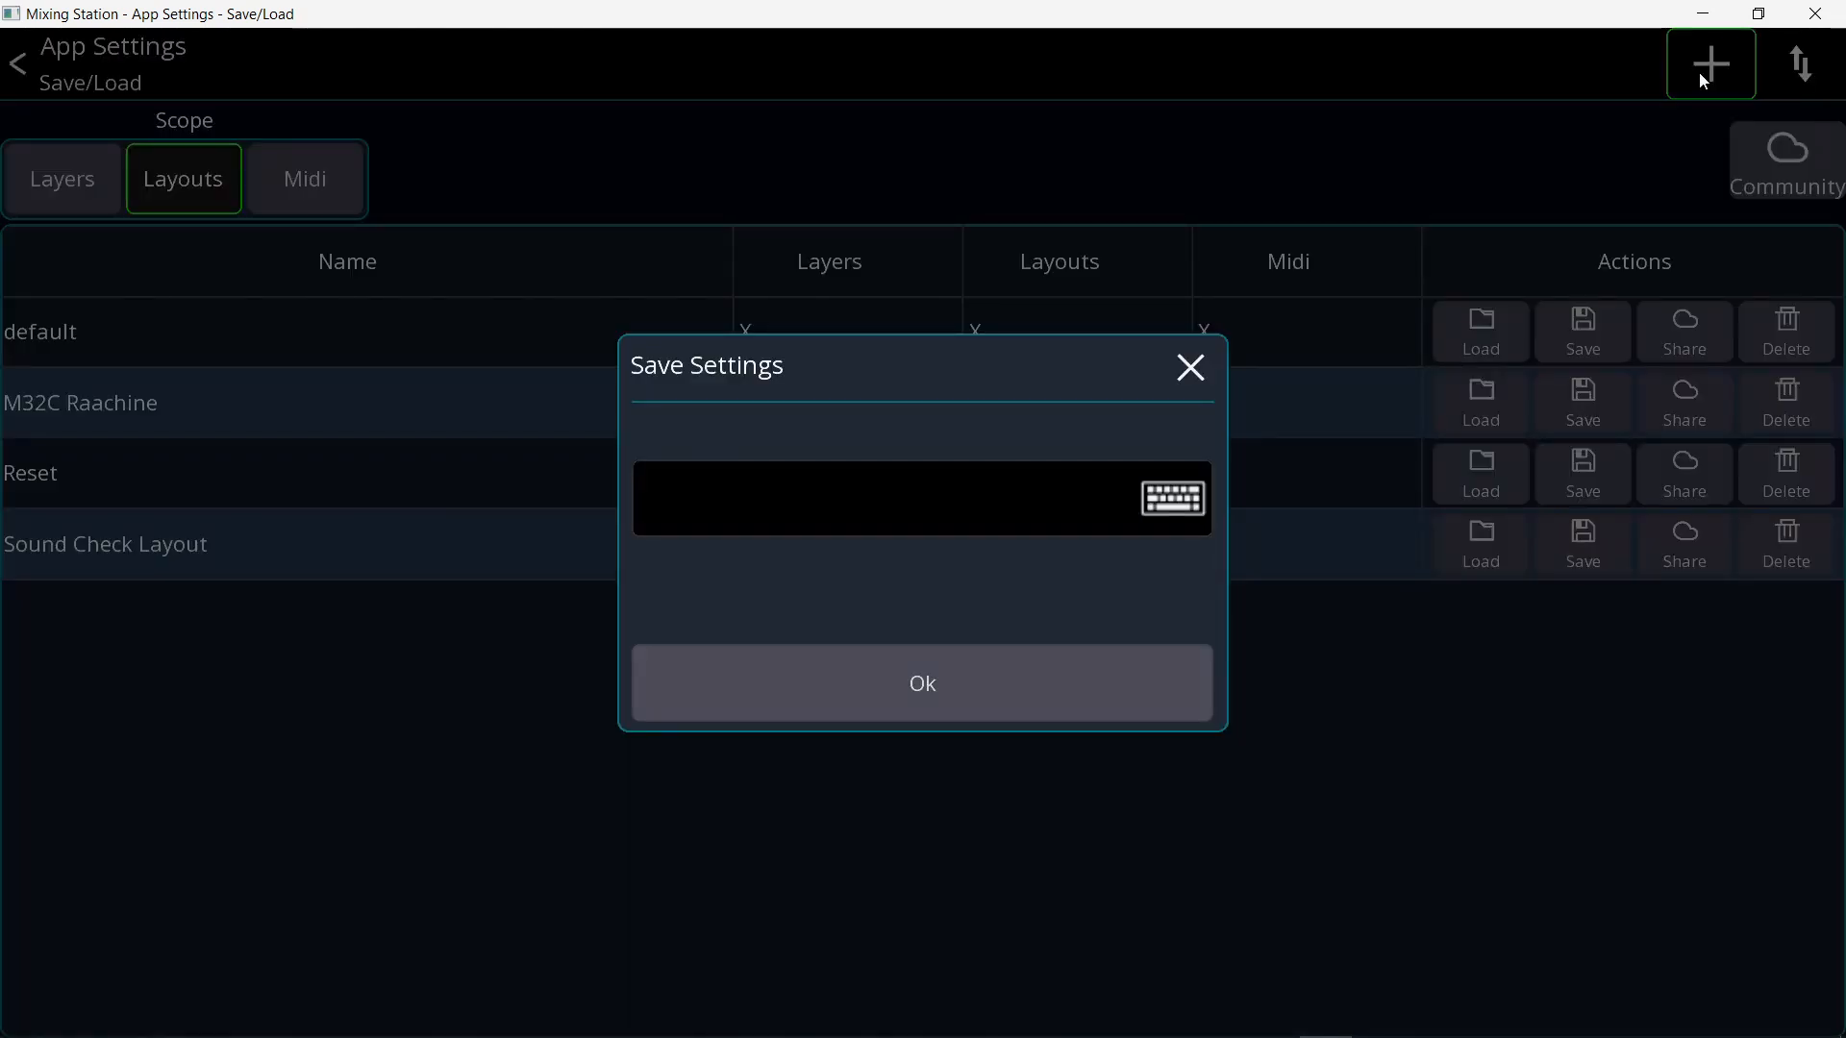
{"action": "type", "text": "Sound Ch"}
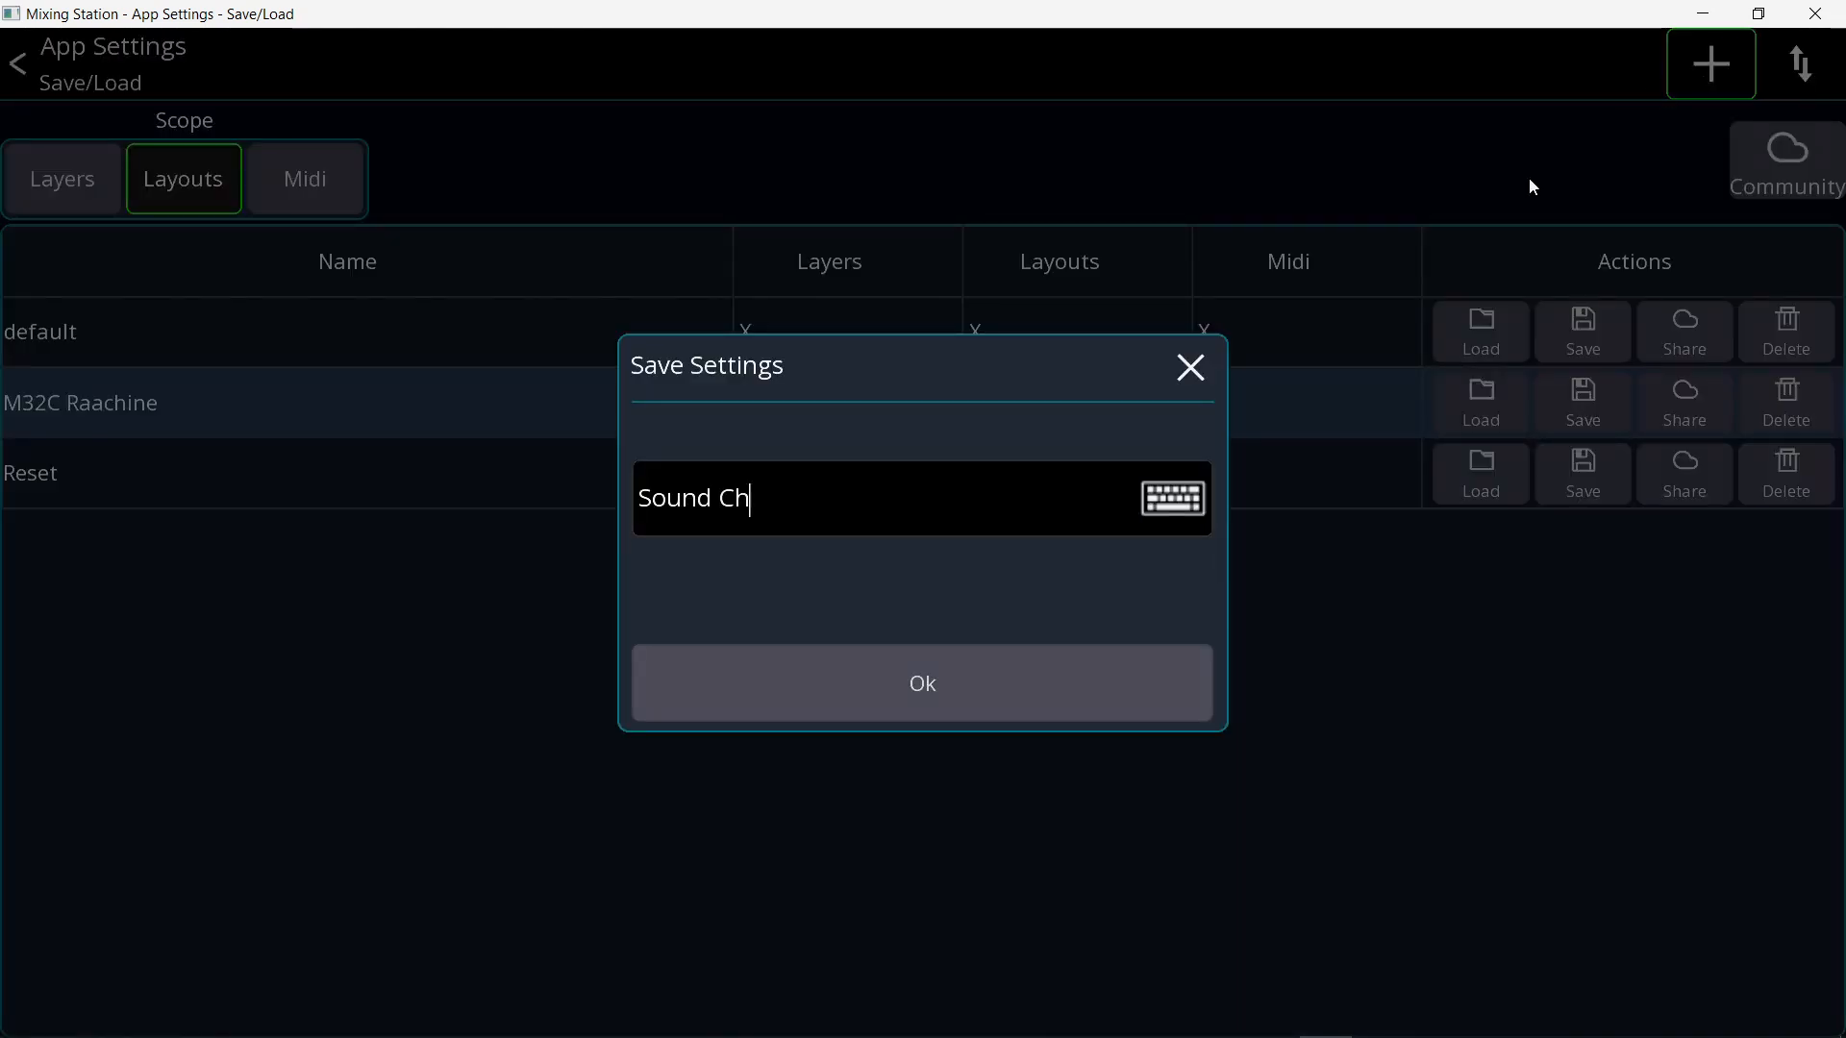
{"action": "left_click", "coordinate": [922, 682]}
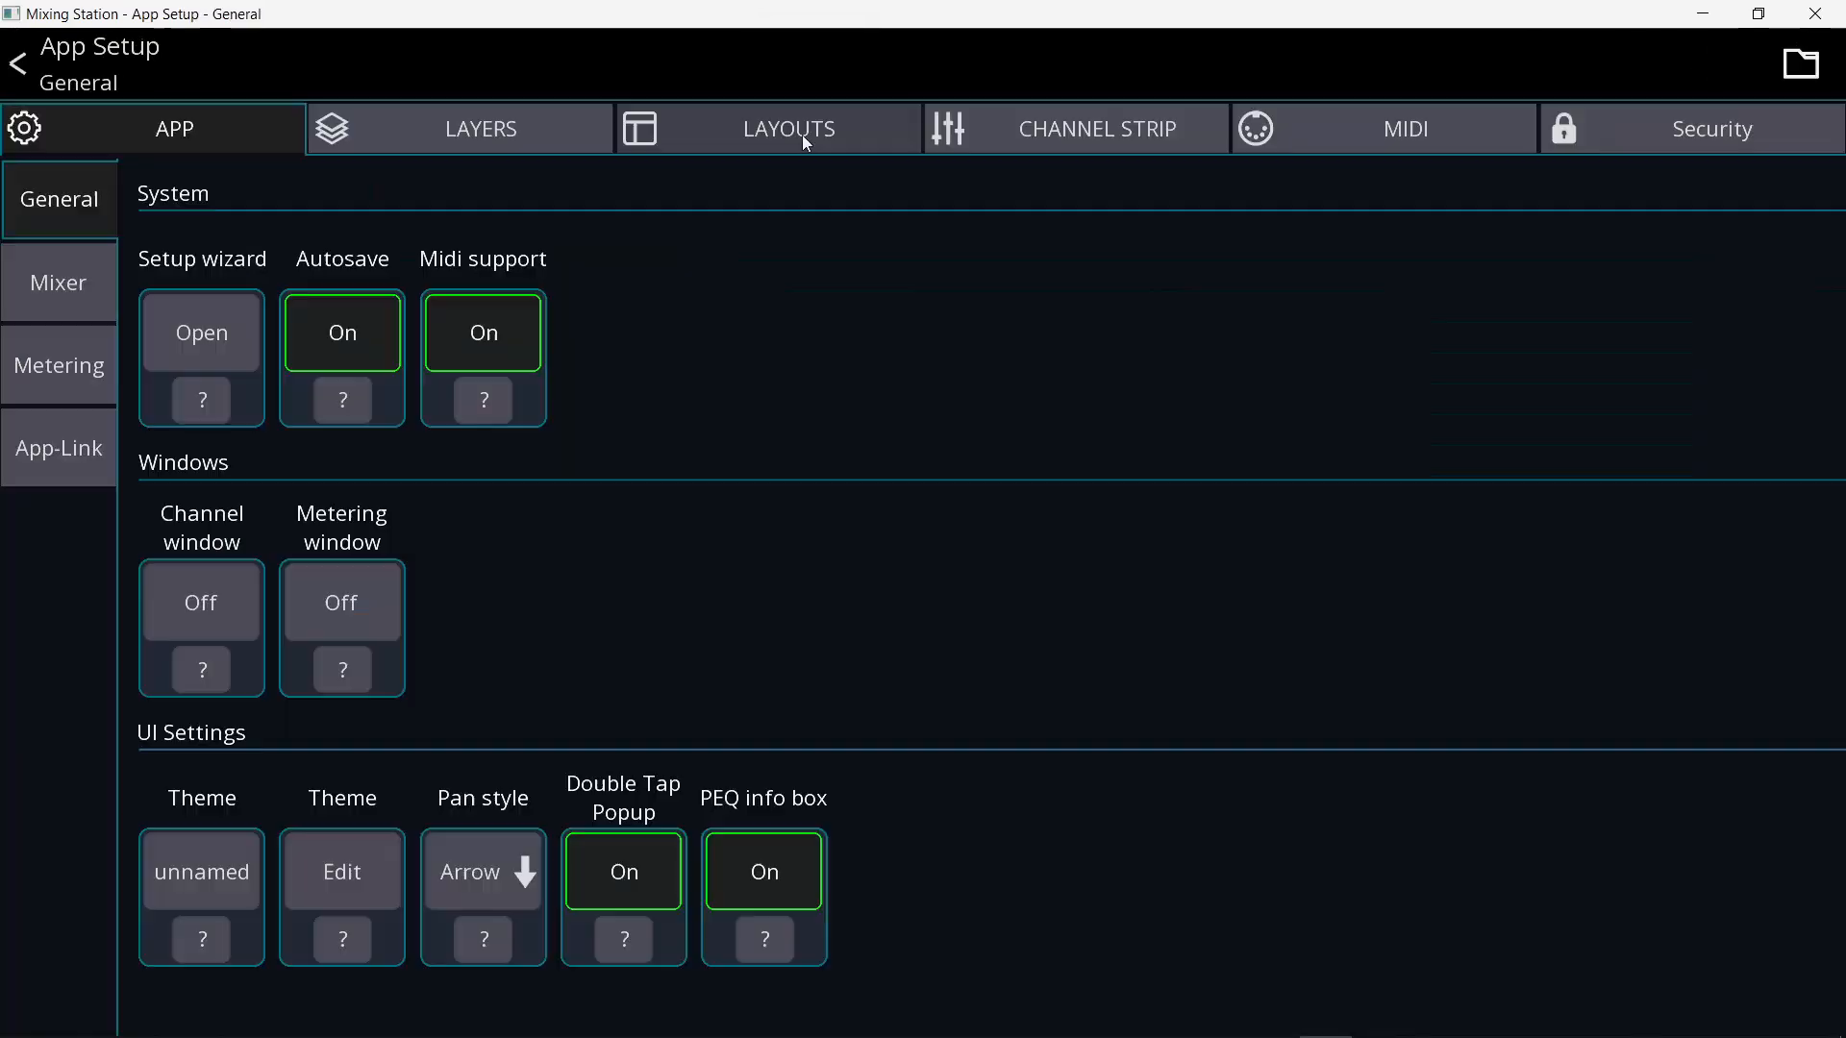
- Import the Sound Check Layout MS Bundle file and load it to restore Mixer-copy
{"action": "left_click", "coordinate": [788, 127]}
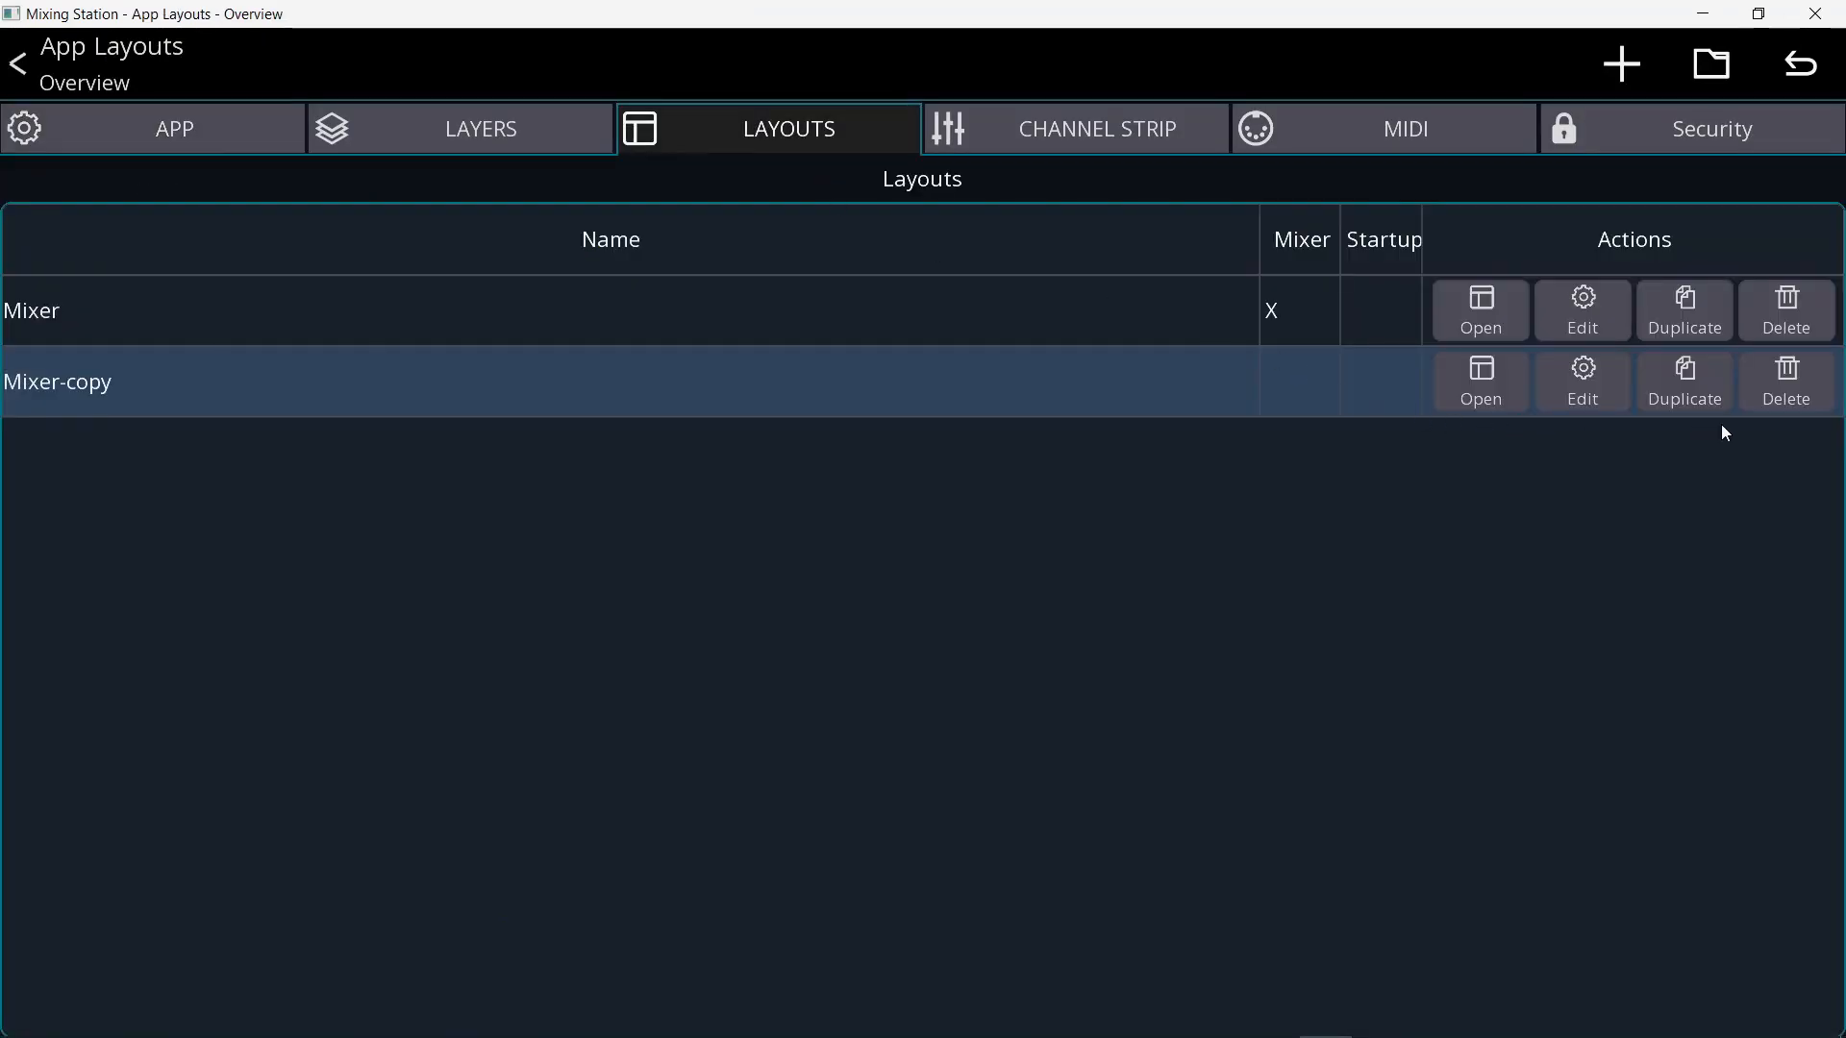
{"action": "left_click", "coordinate": [1786, 312]}
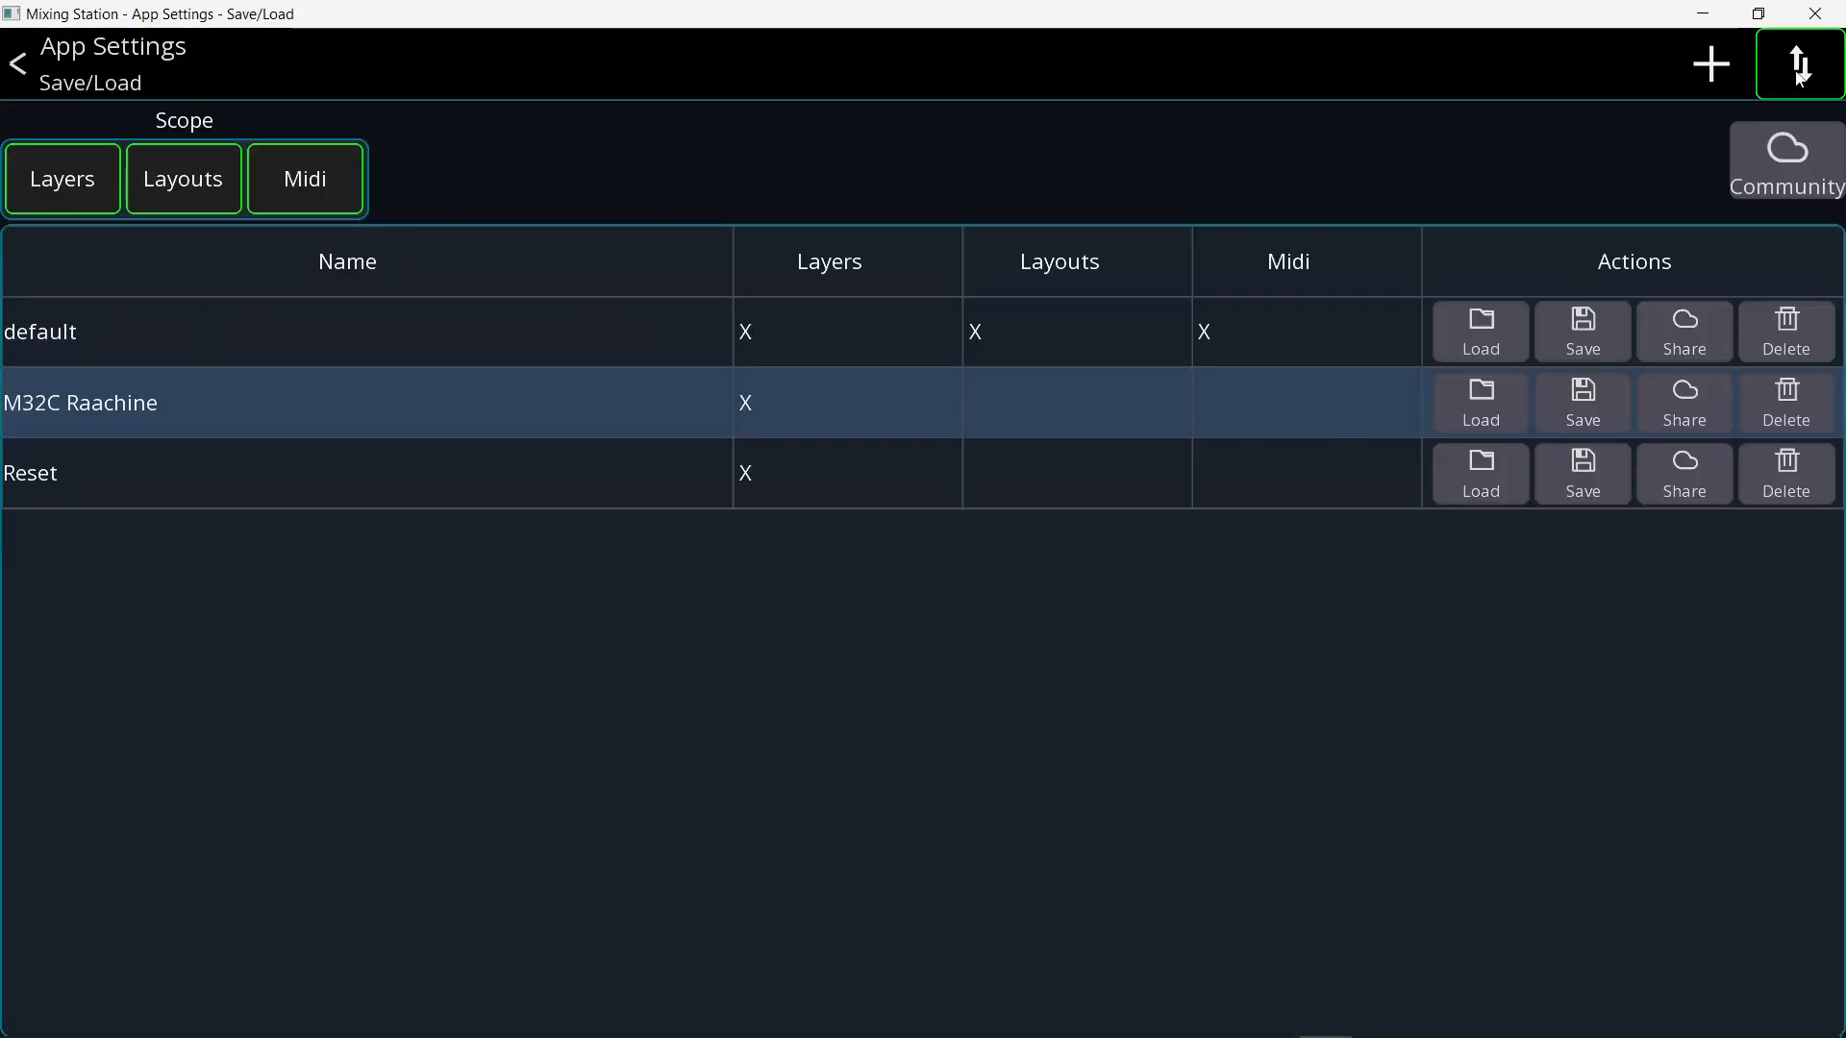
{"action": "left_click", "coordinate": [1804, 62]}
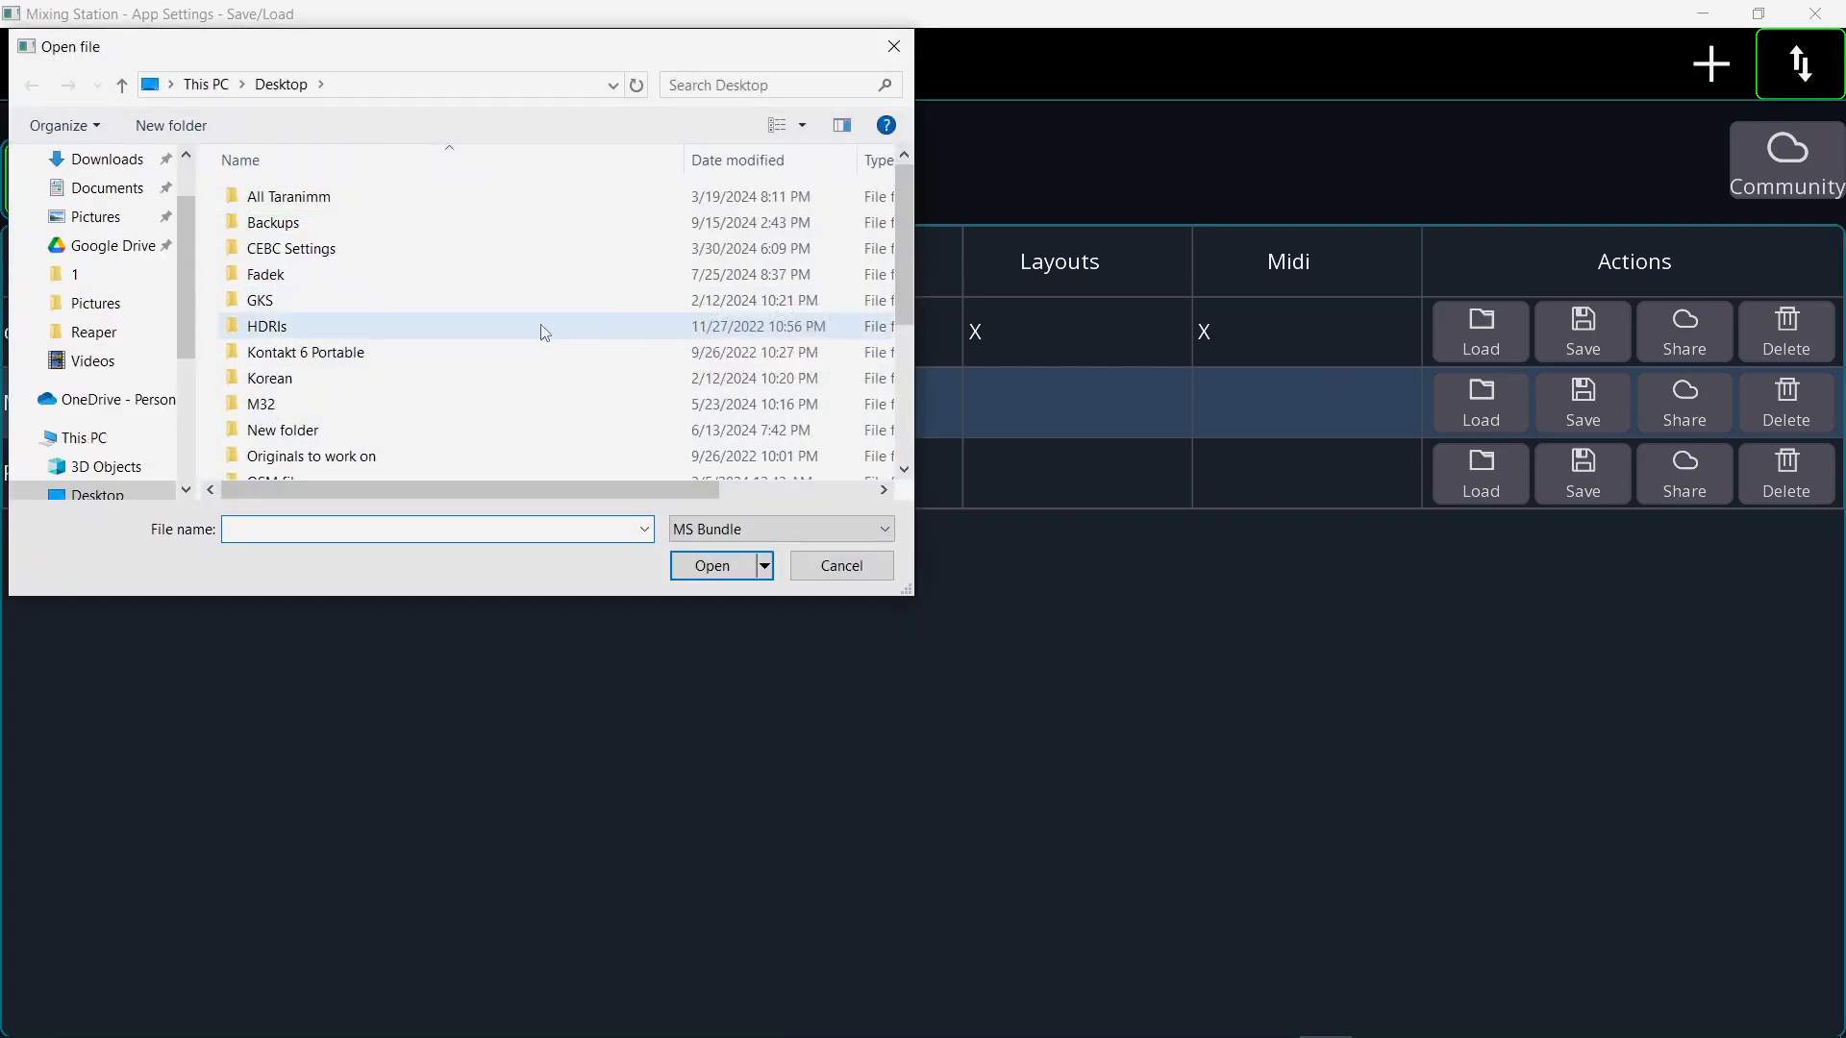
{"action": "left_click", "coordinate": [711, 565]}
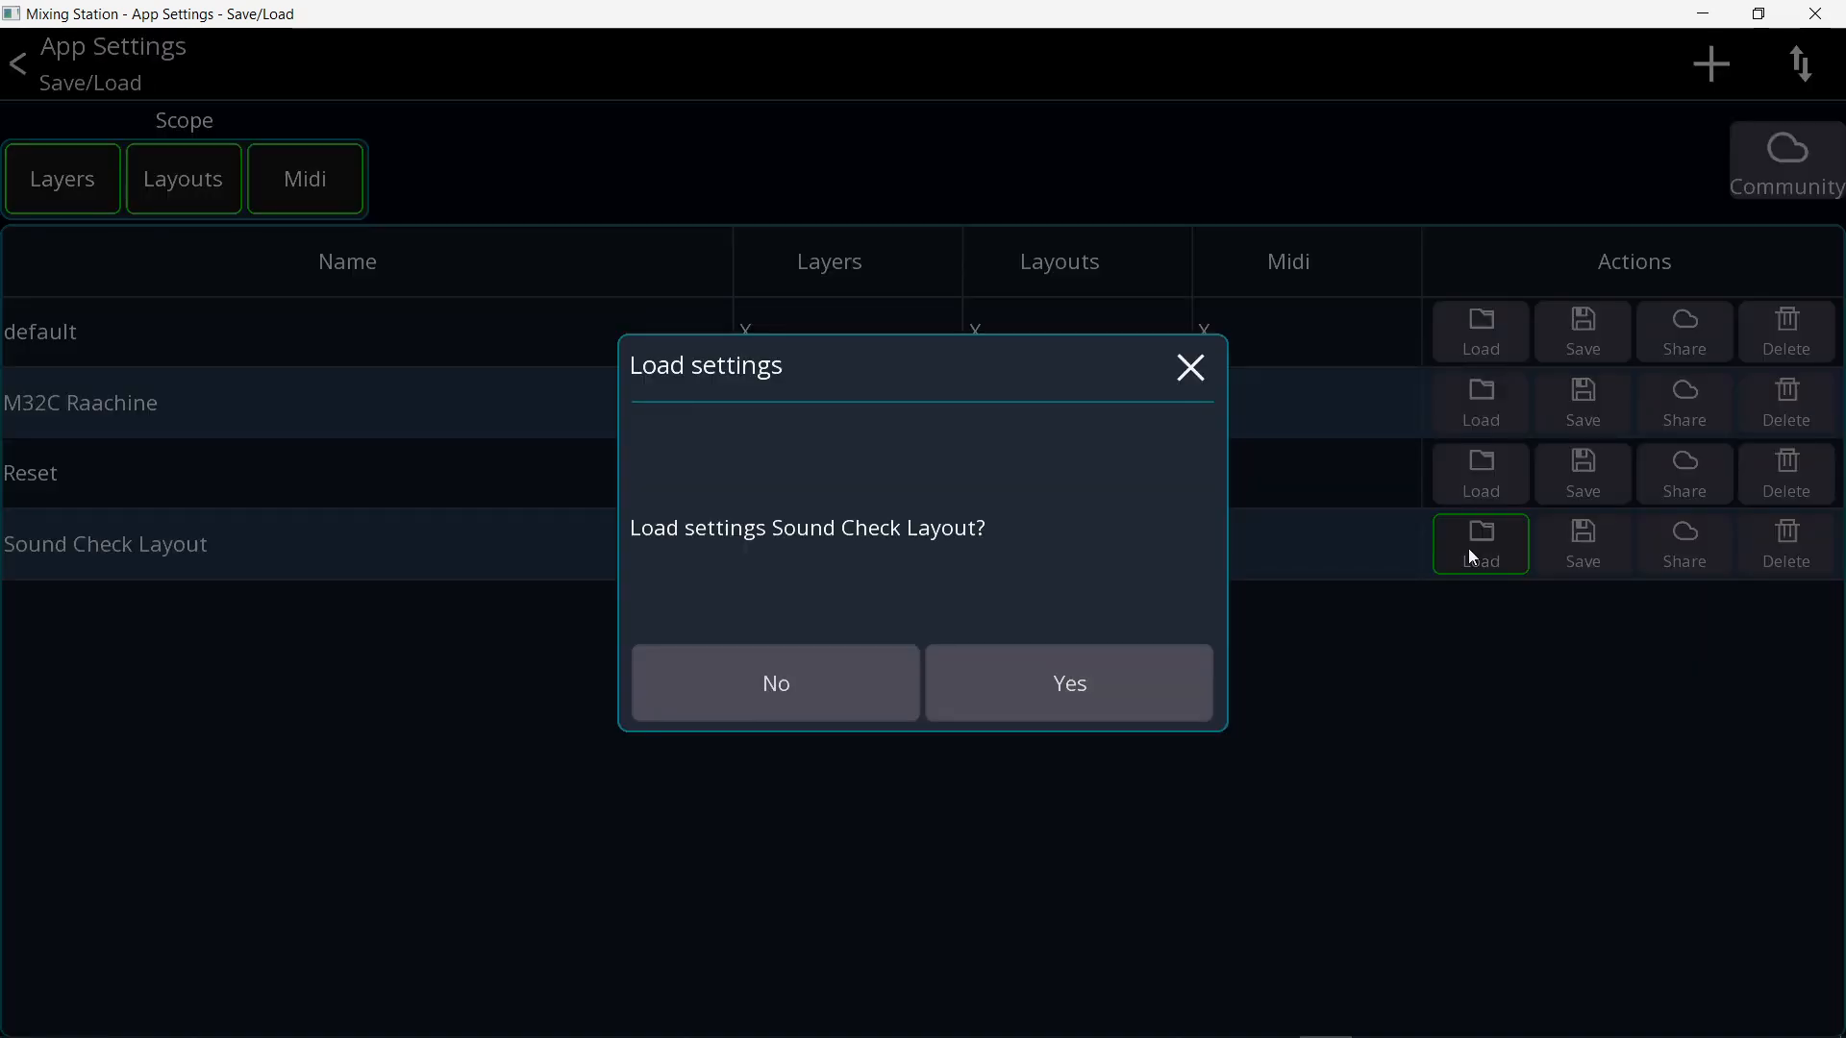
{"action": "left_click", "coordinate": [1069, 683]}
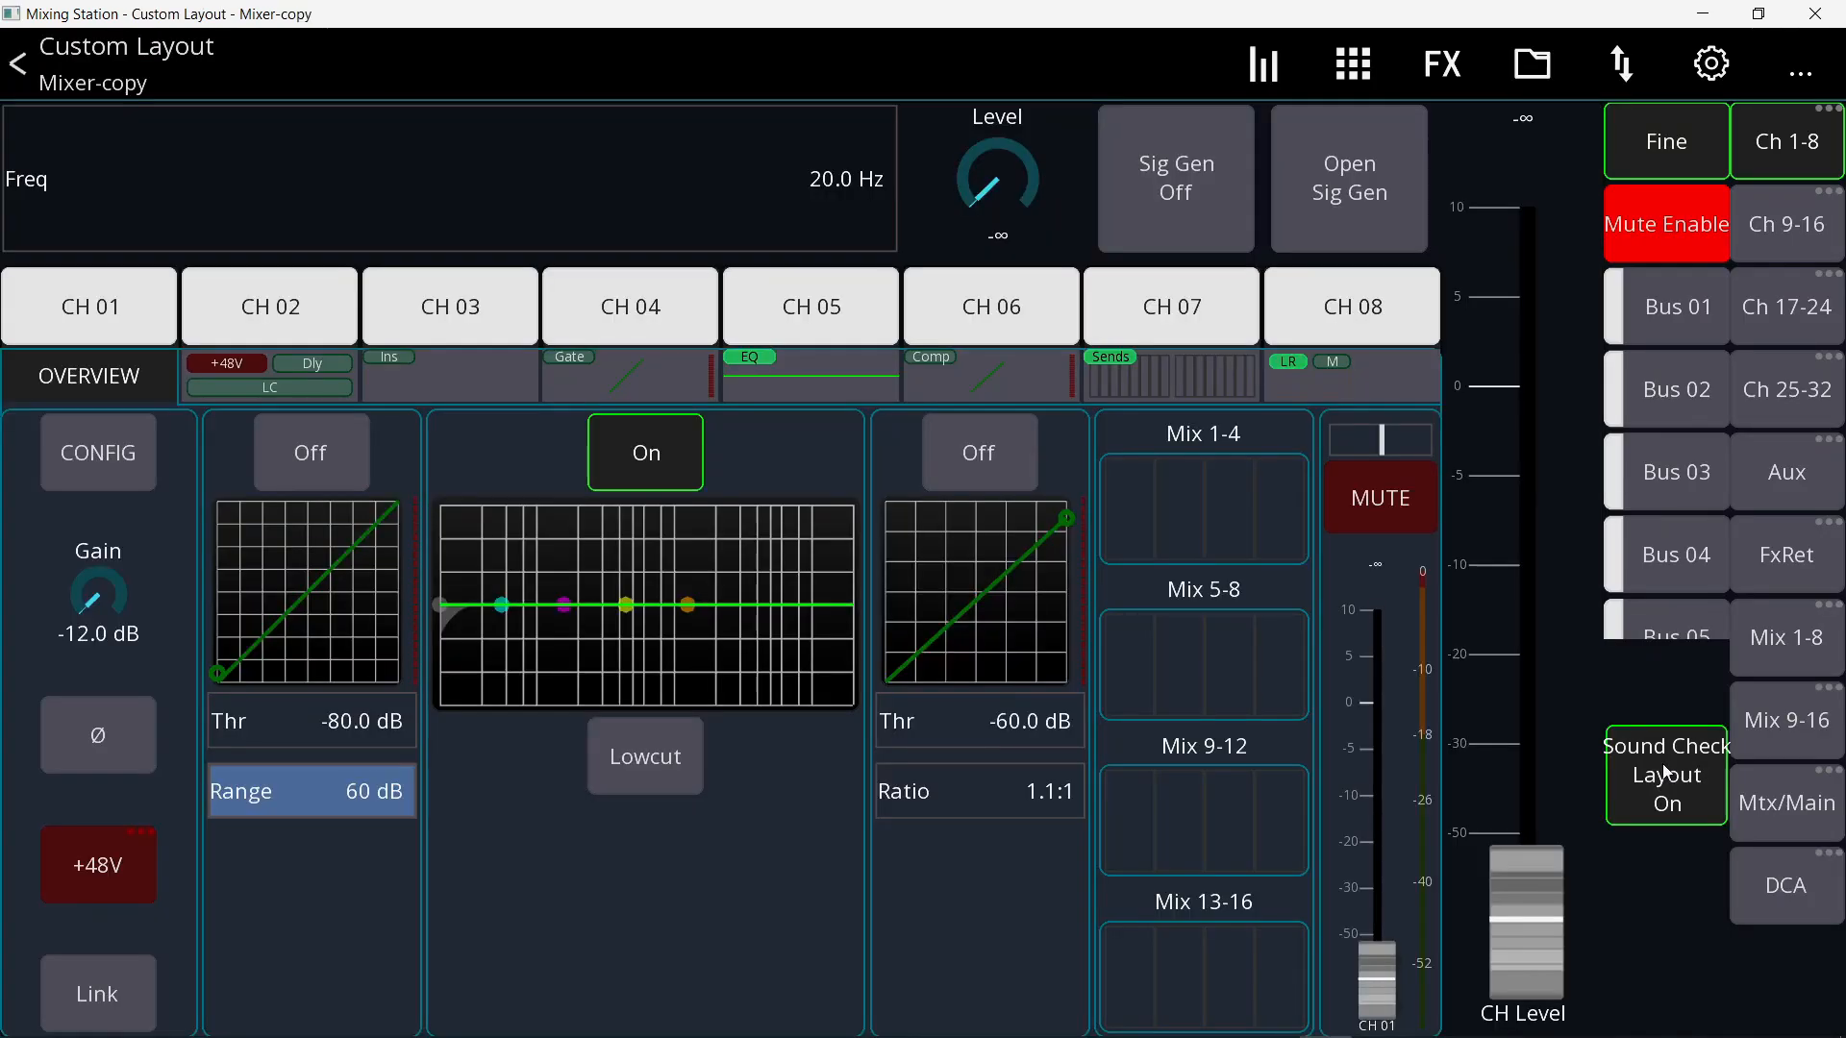